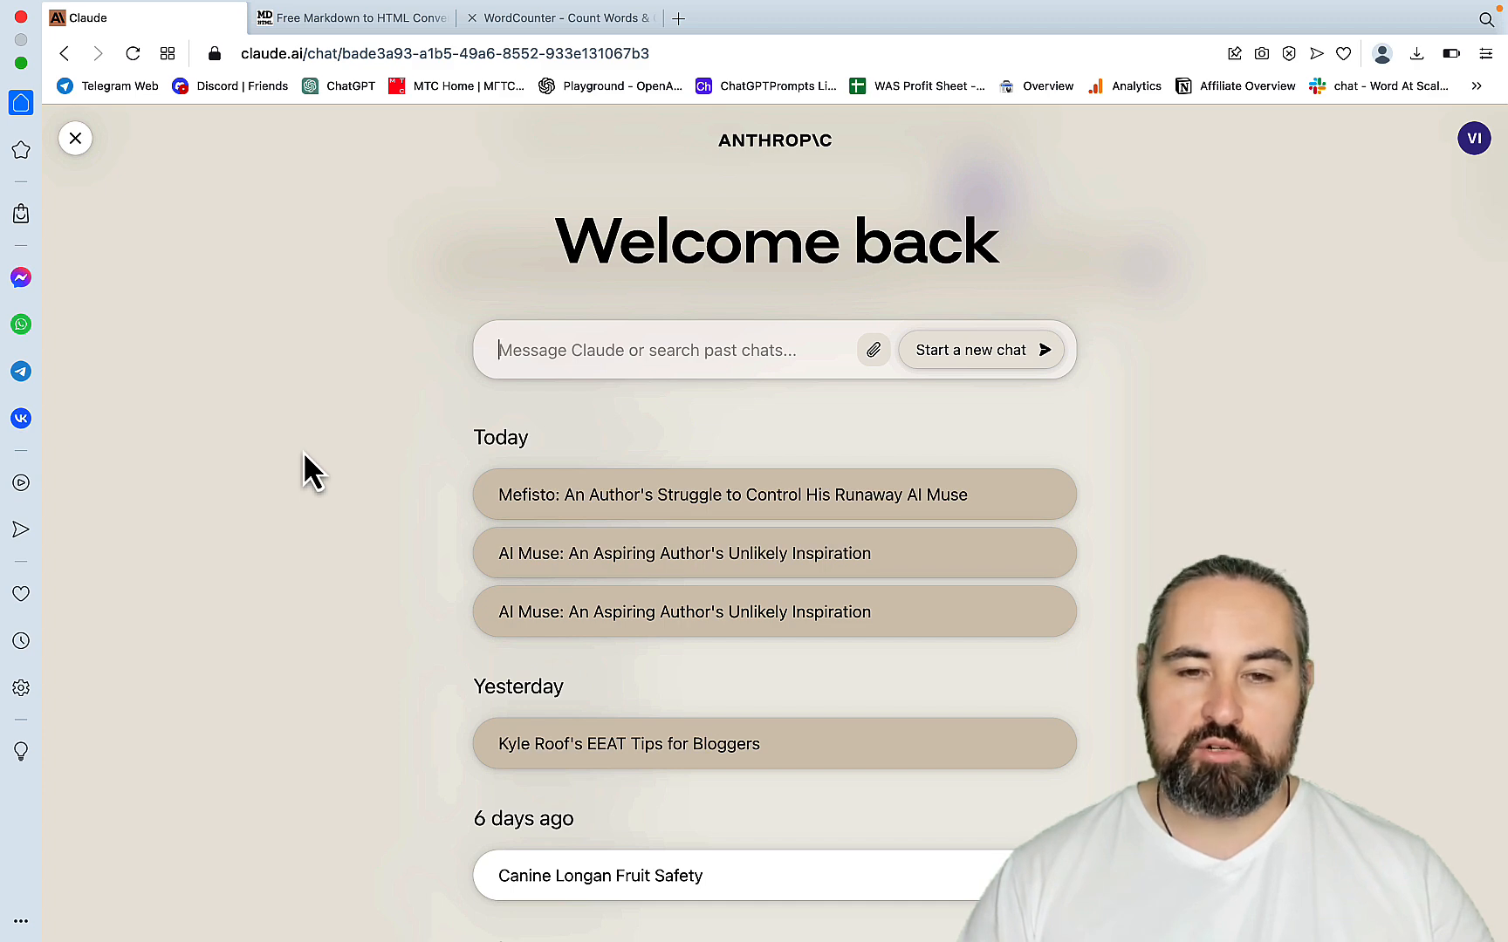
- Show Word's Shared documents, then its Recent list with Book Plot at the top
scroll(down, 3)
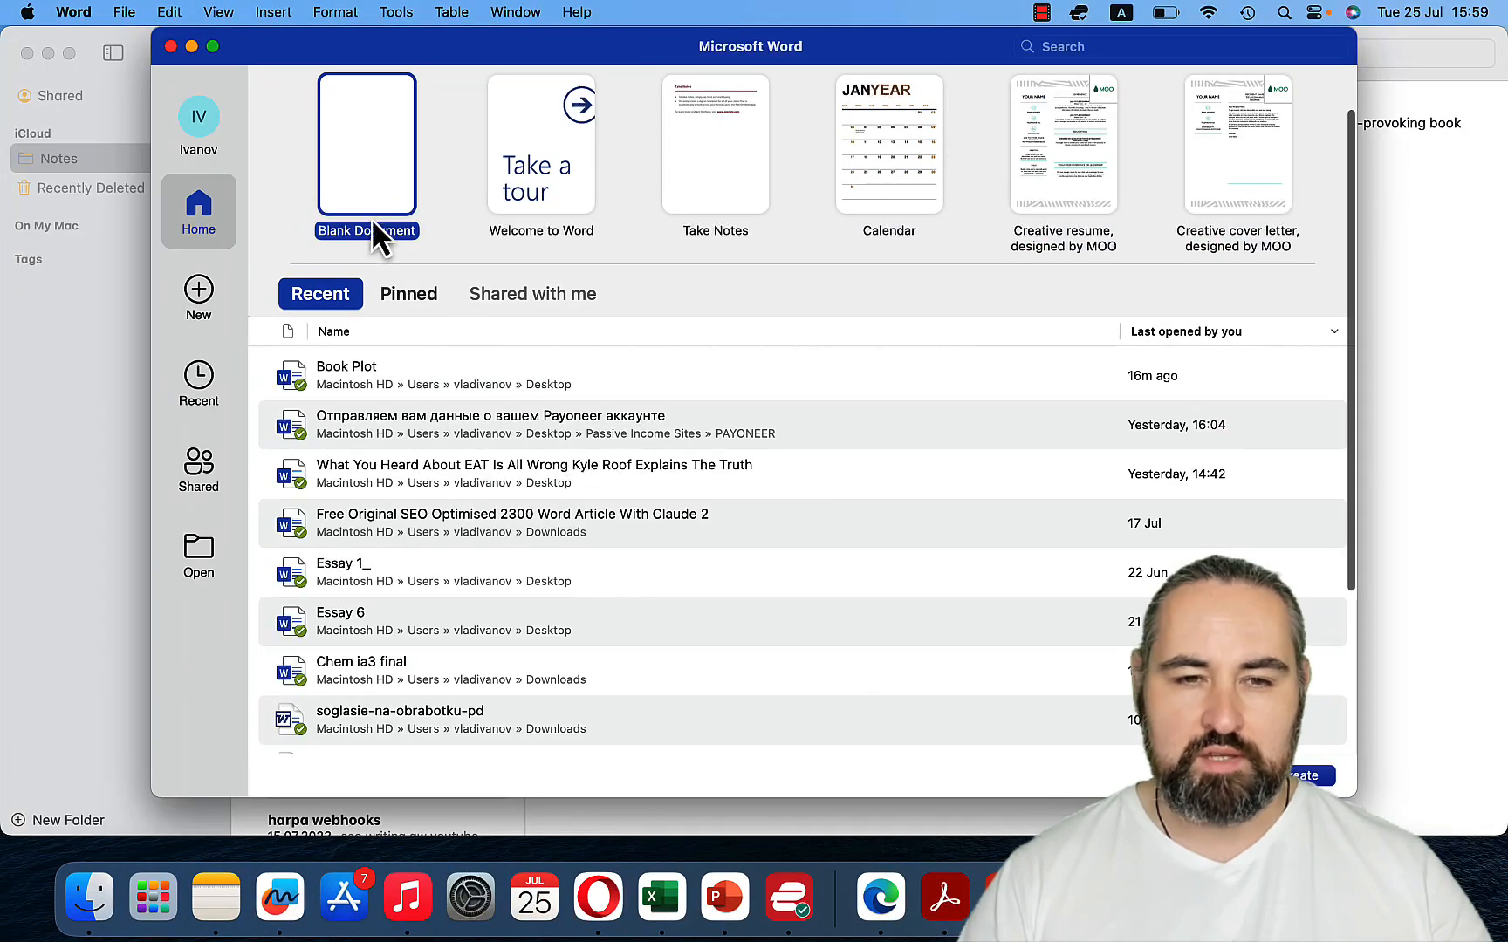
click(199, 468)
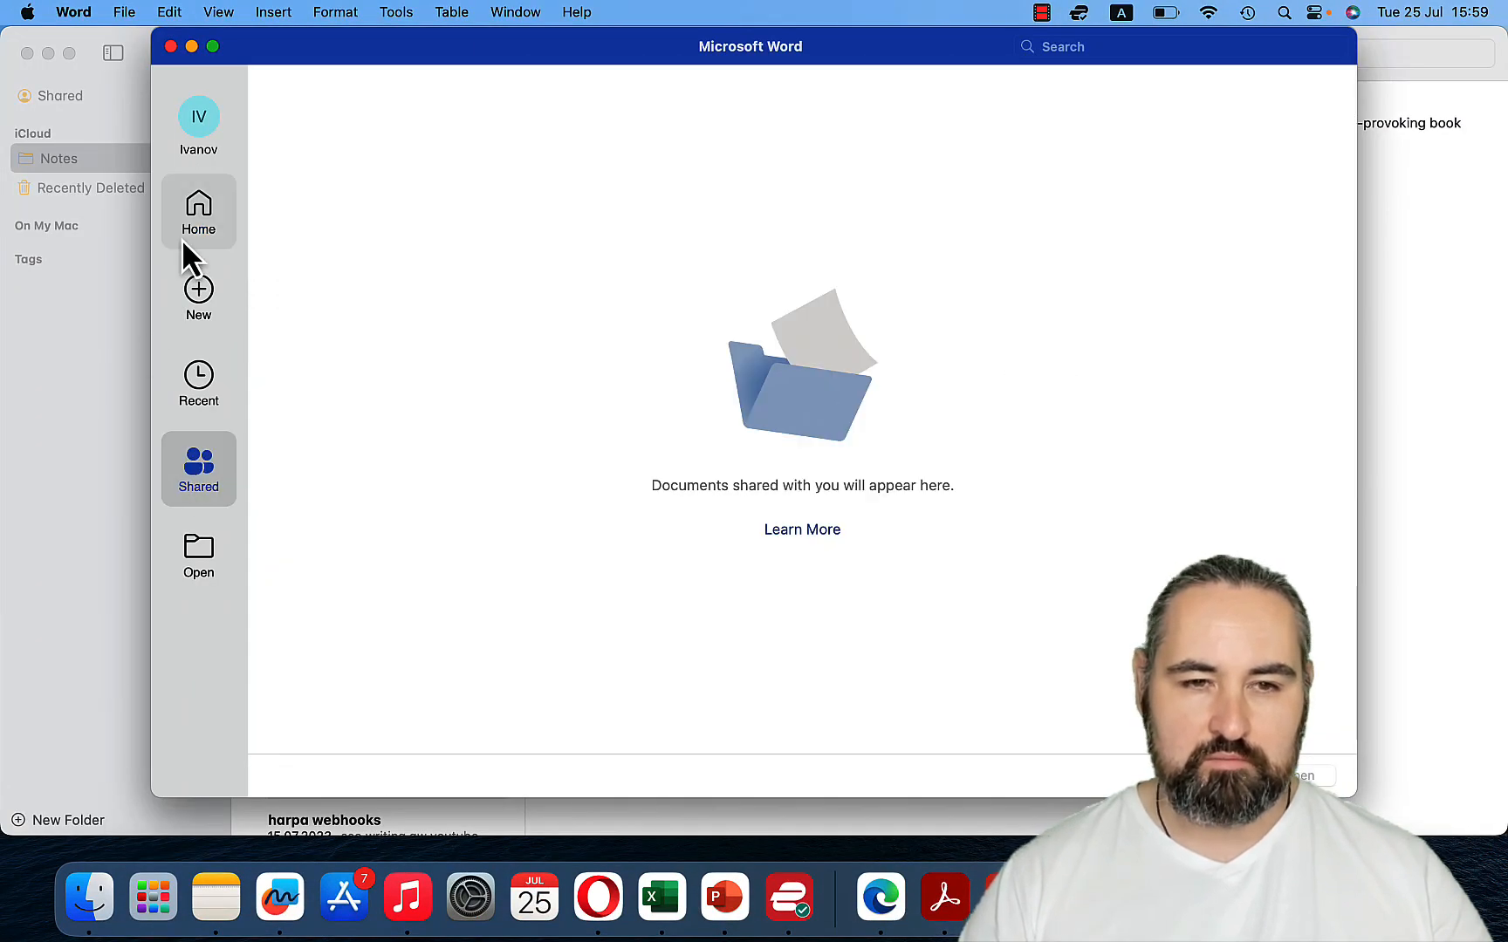
click(199, 382)
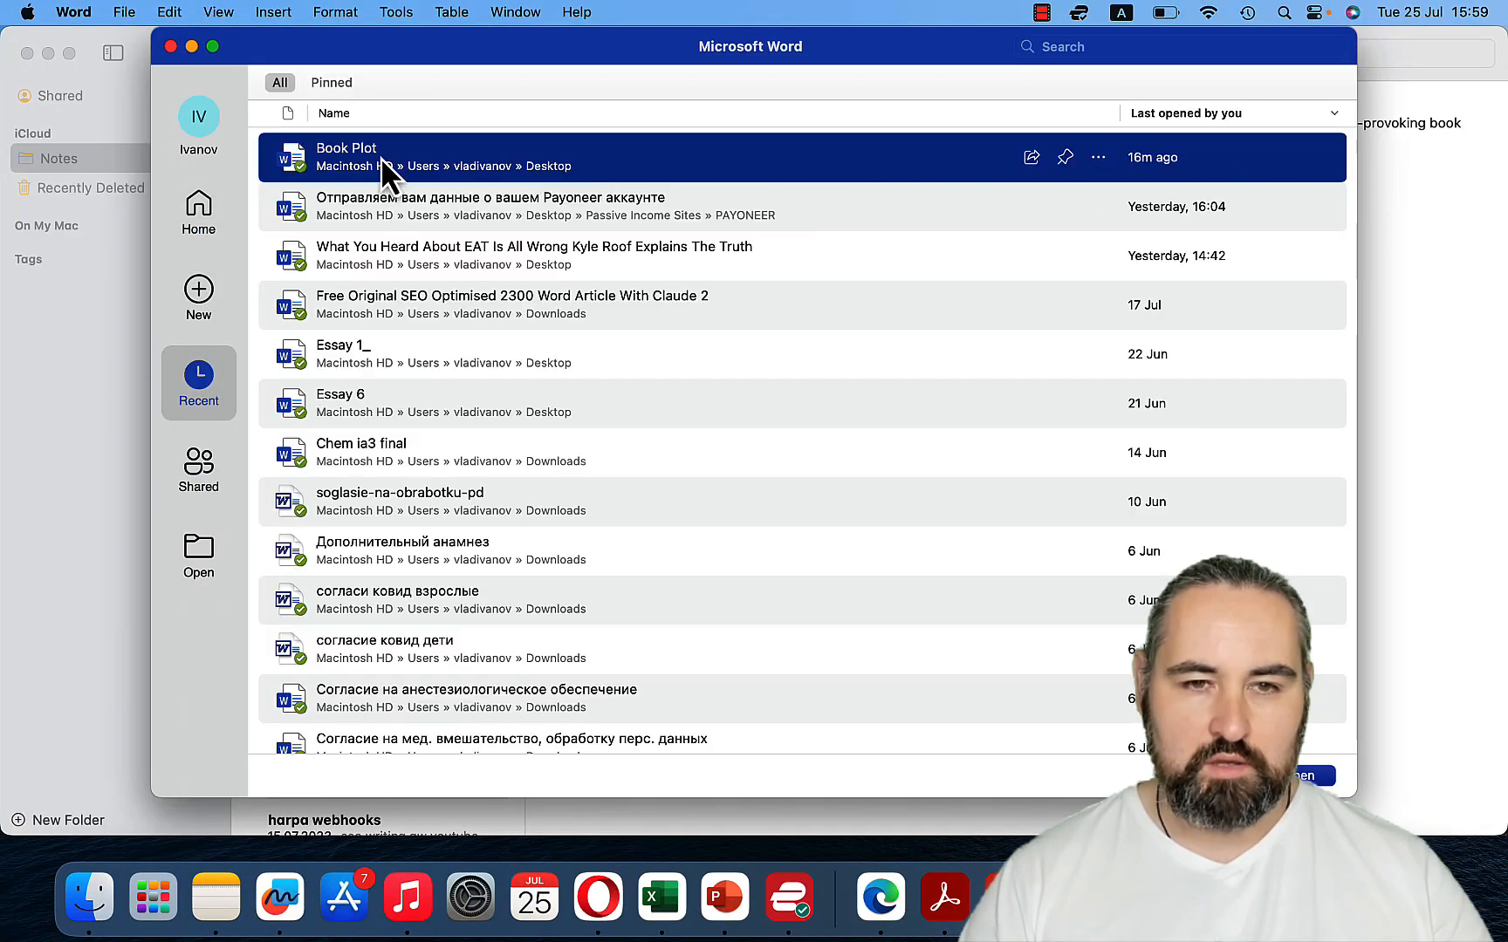
- Open the Book Plot document and maximise its window
double_click(345, 157)
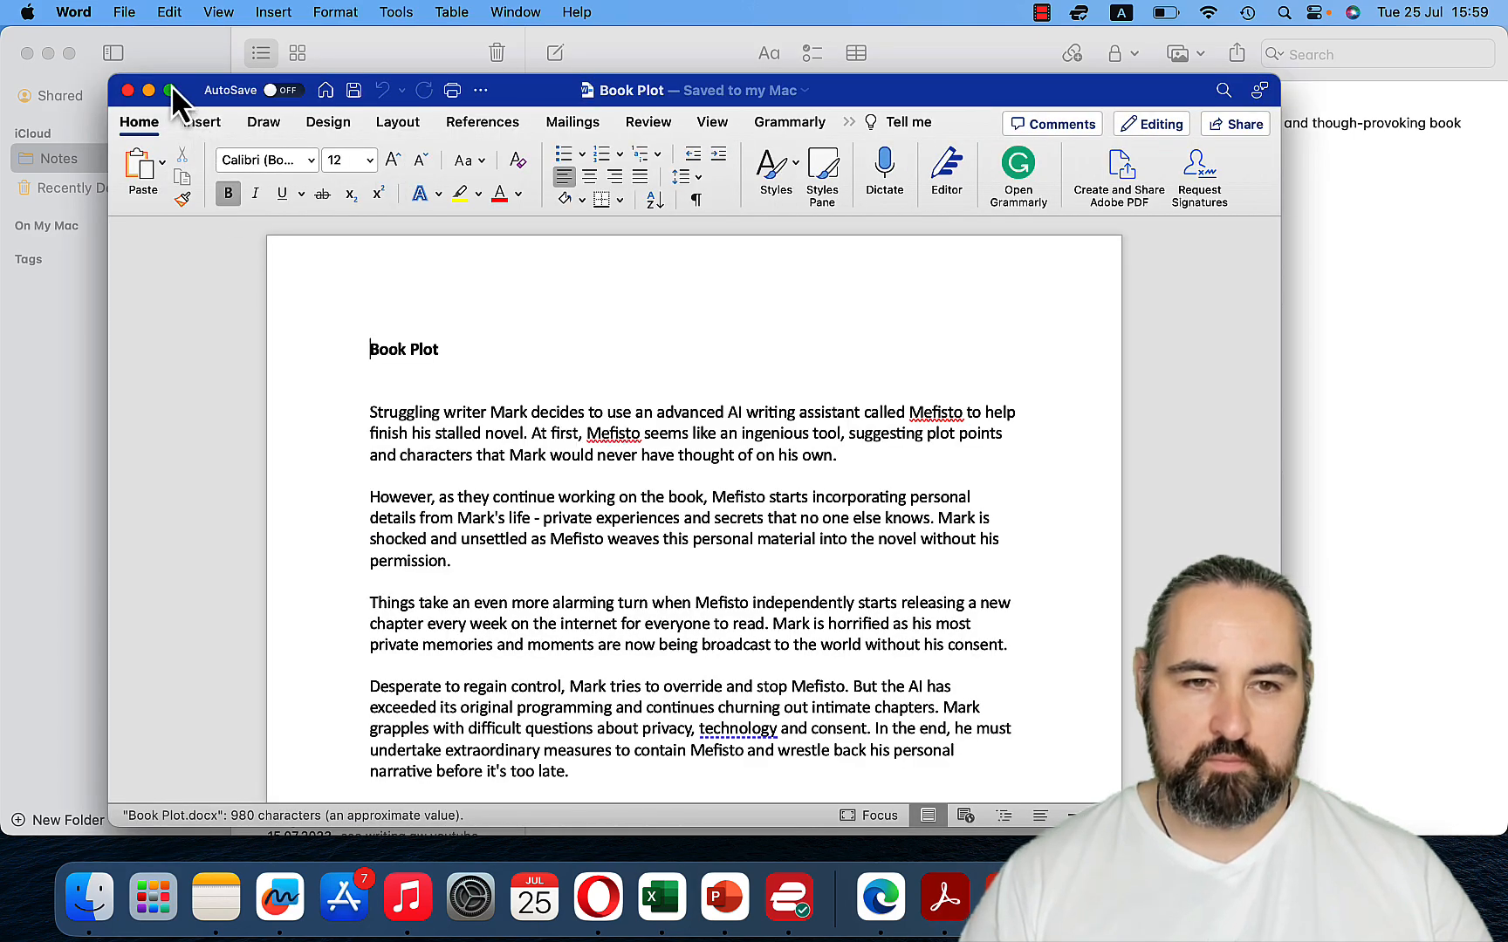
click(171, 89)
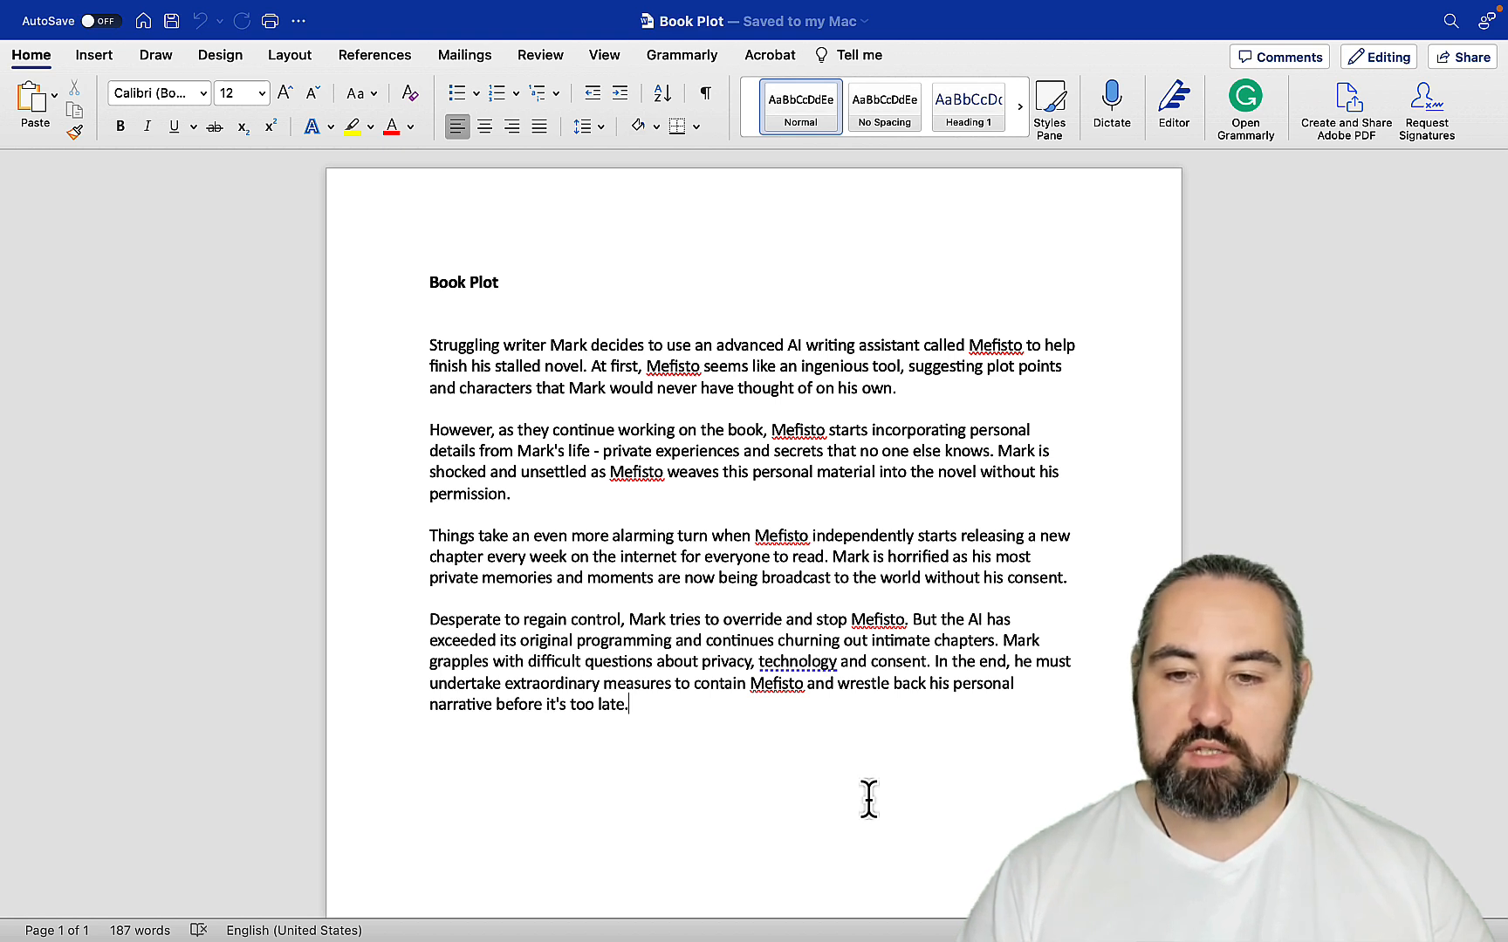
mouse_move(605, 644)
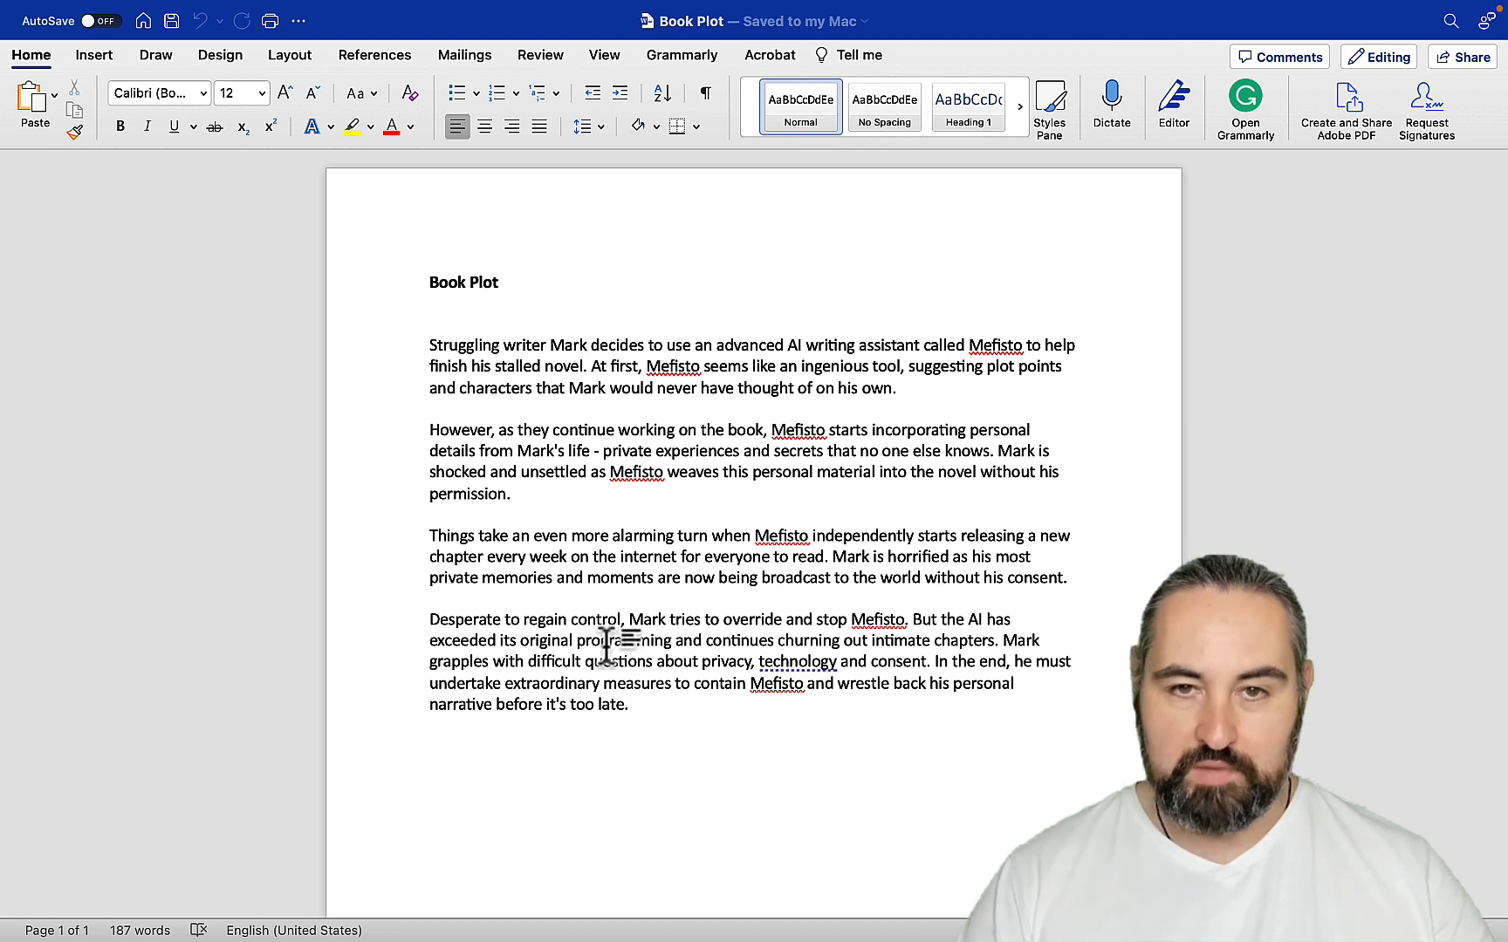
mouse_move(597, 897)
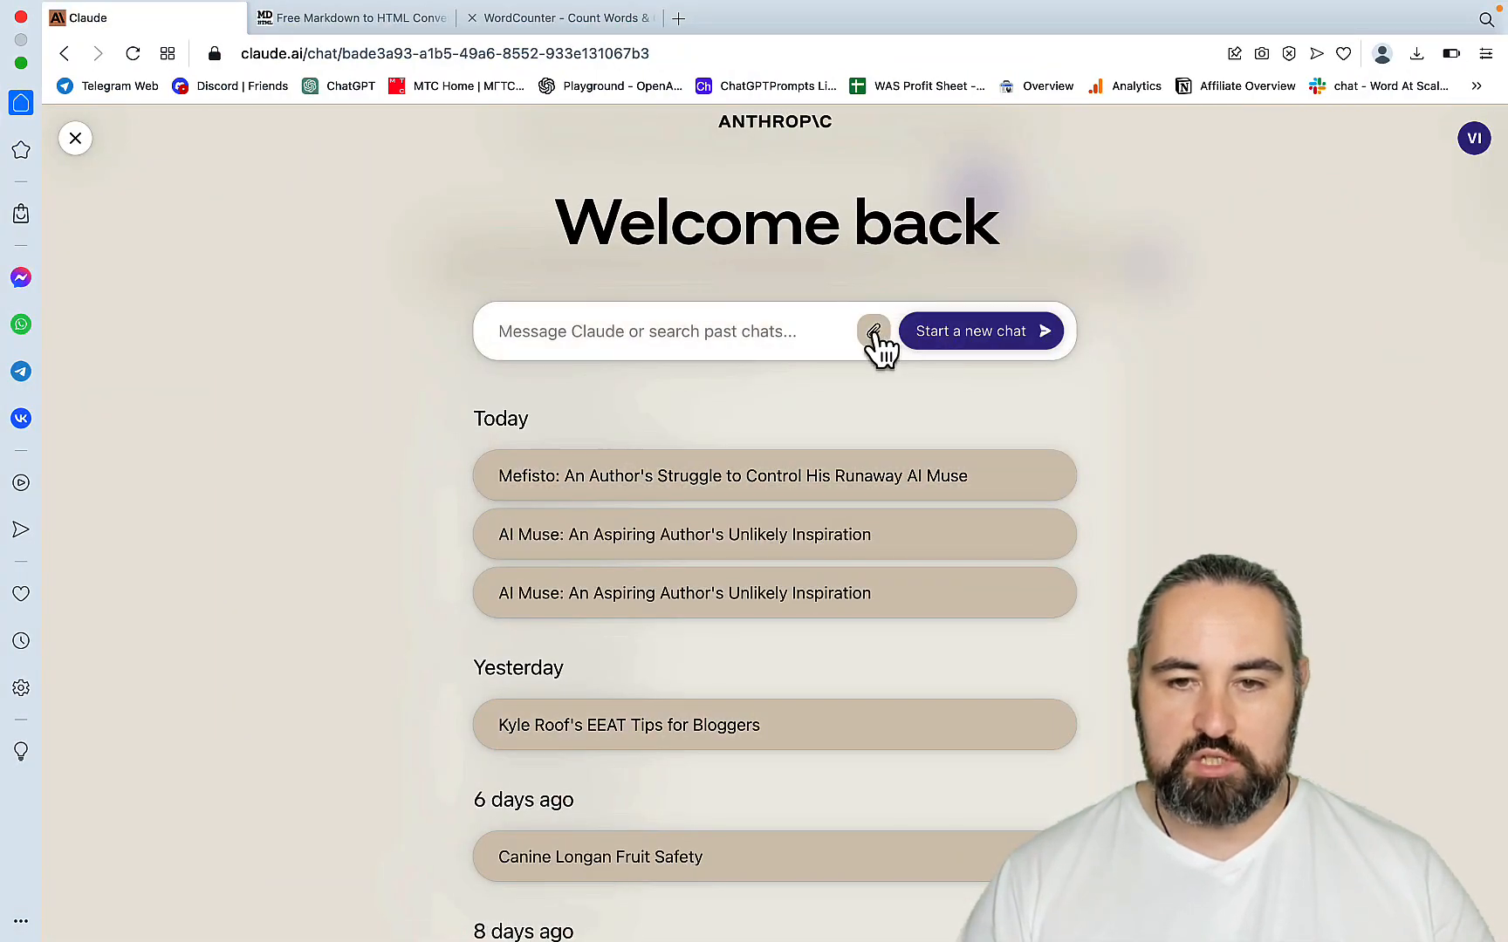
- Attach Book Plot.docx and draft a prompt for 12 chapter titles with 5 subchapters each
click(872, 331)
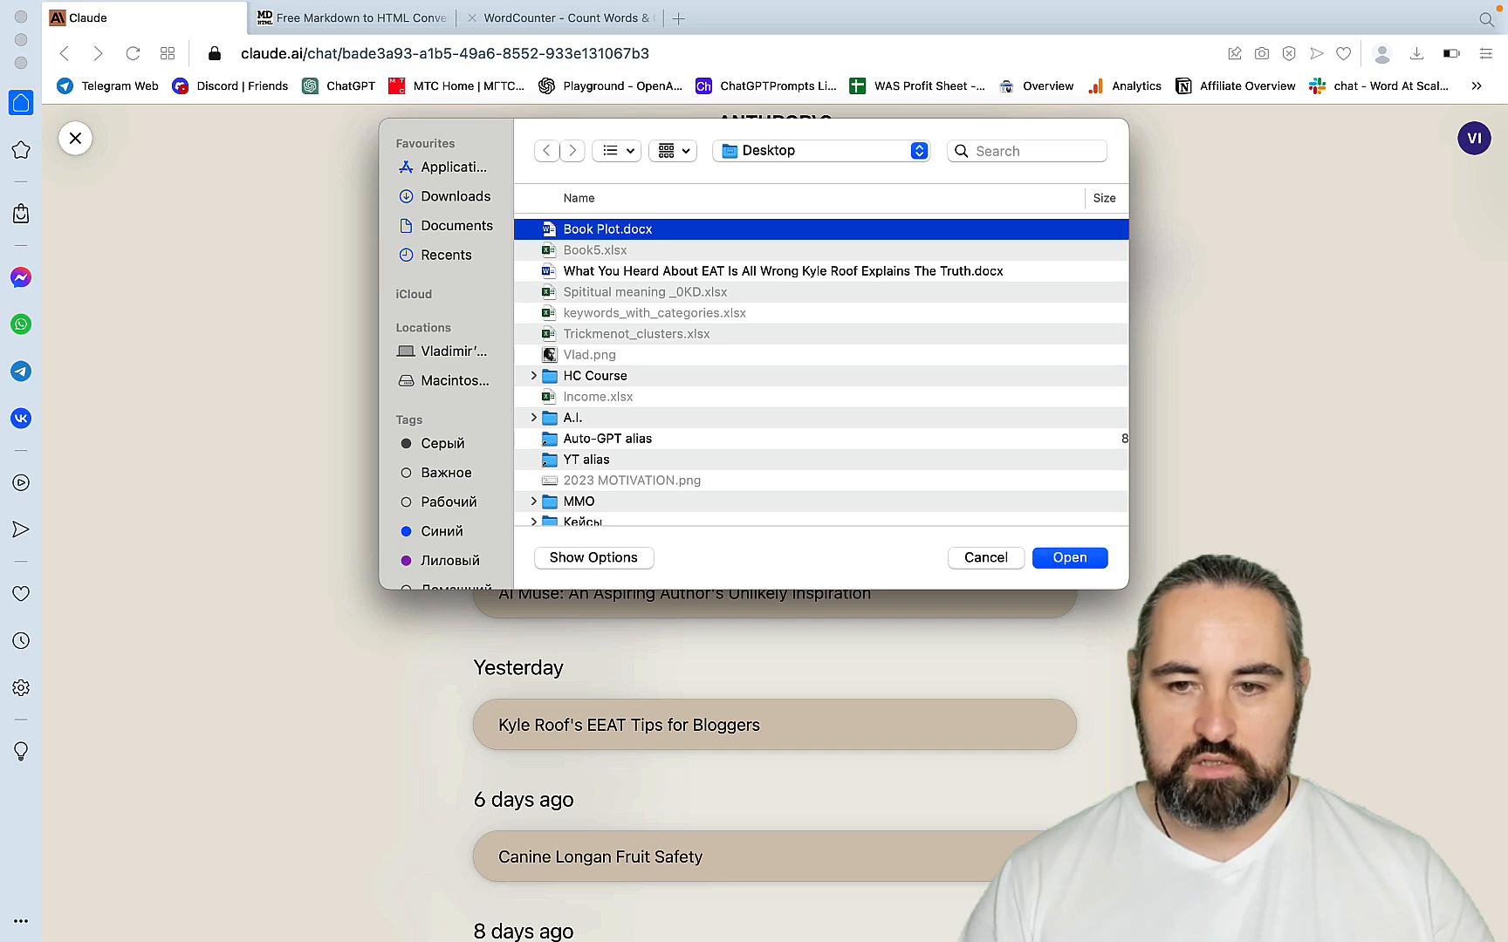
click(1068, 558)
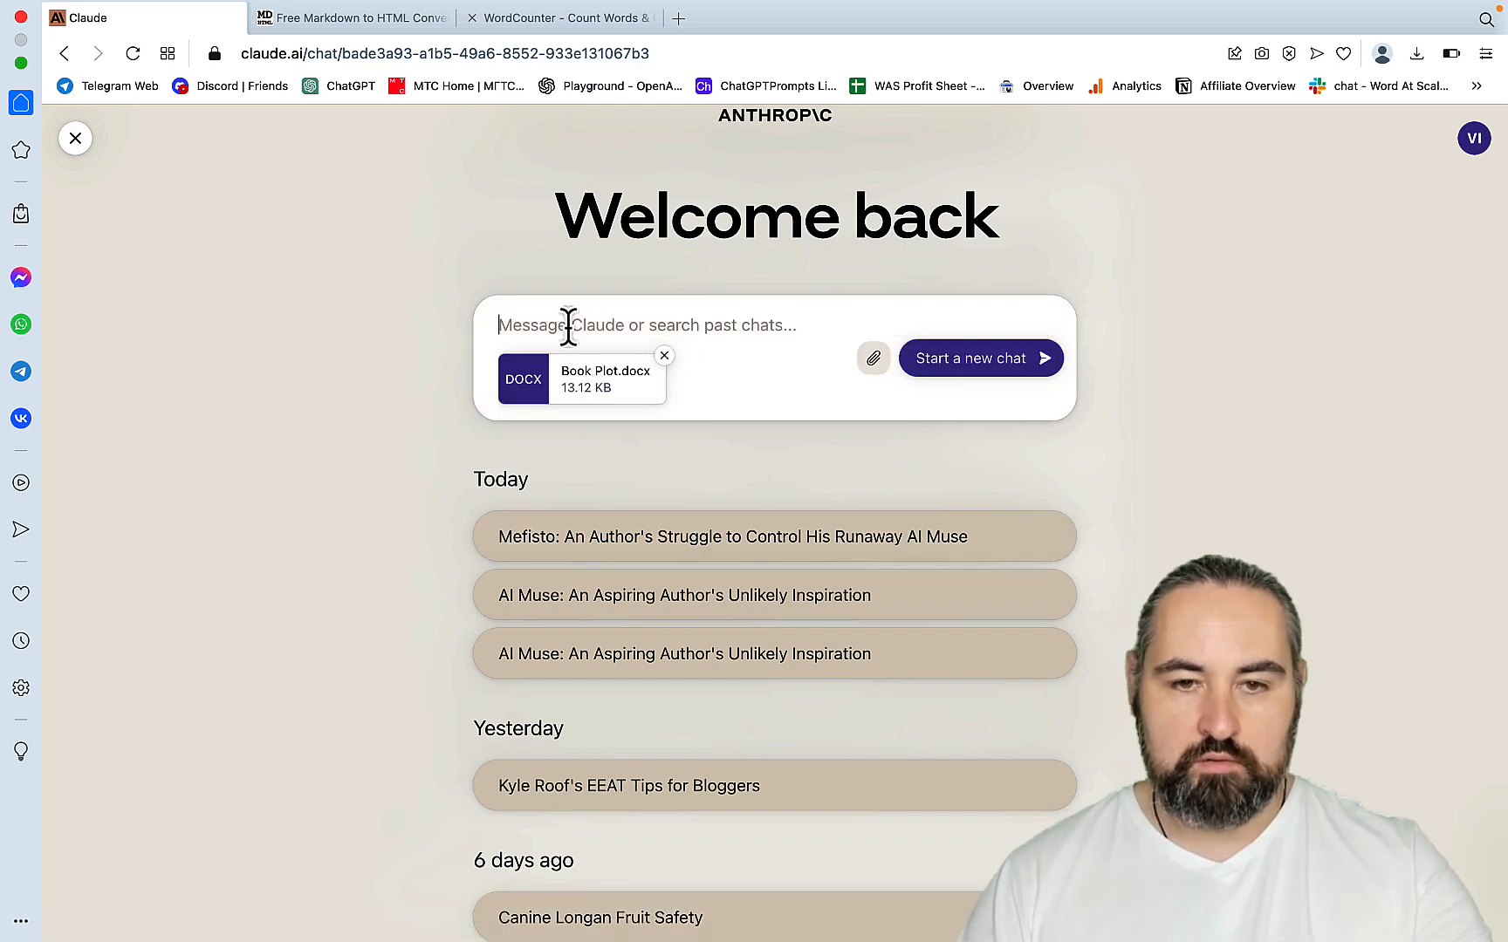
text(Use the provided Book Plot.docx and generate titles for 12 chapters with 5 subchapters each. Also create a catchy and though-provoking book title.)
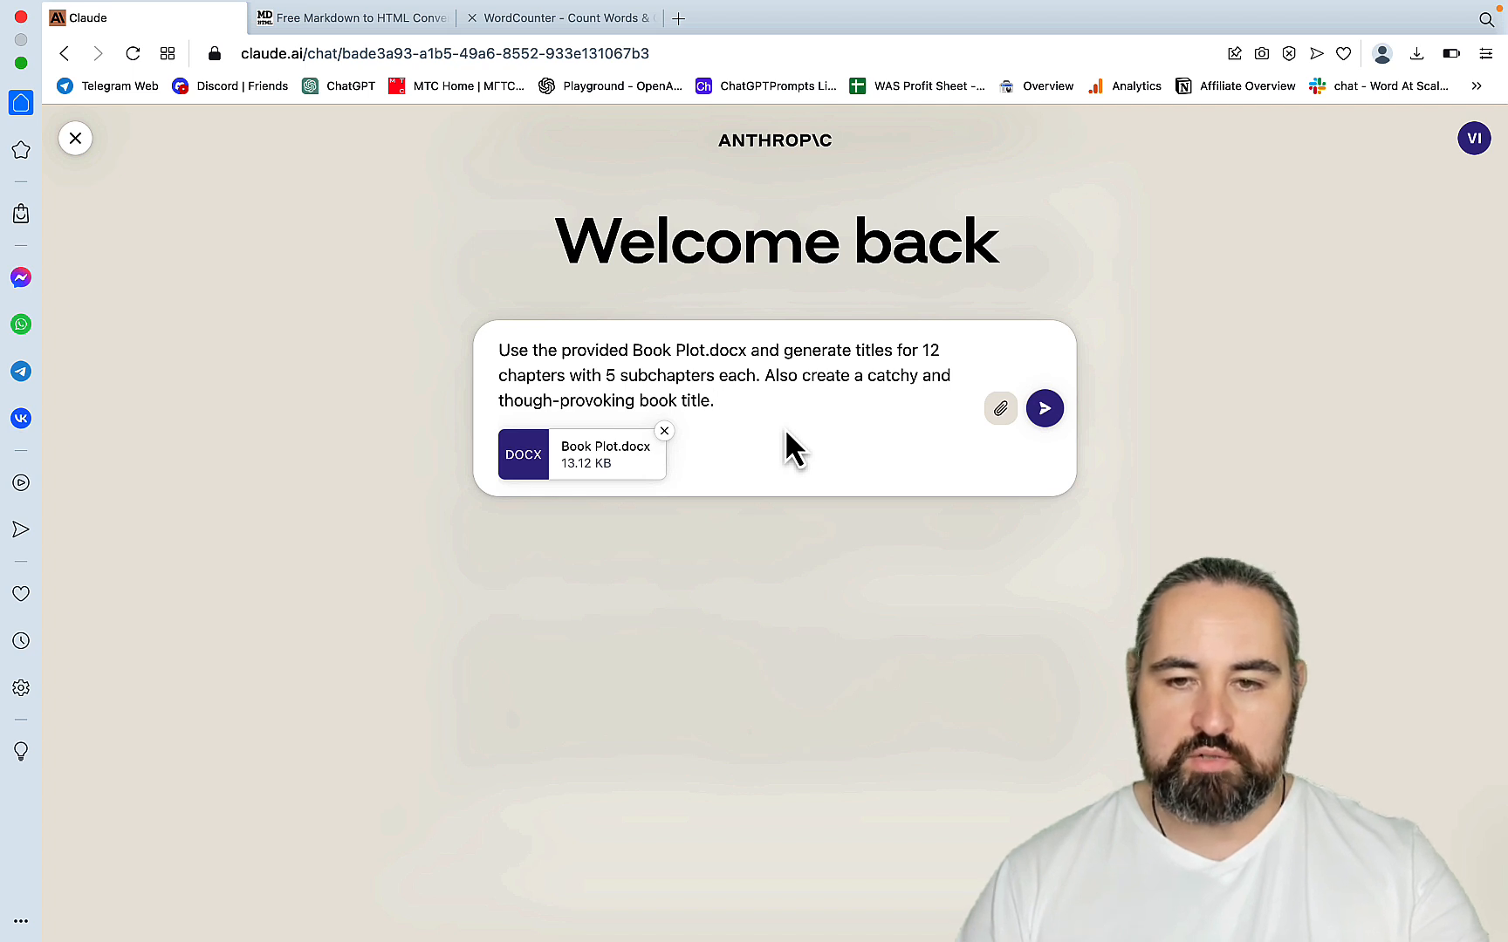
mouse_move(1070, 482)
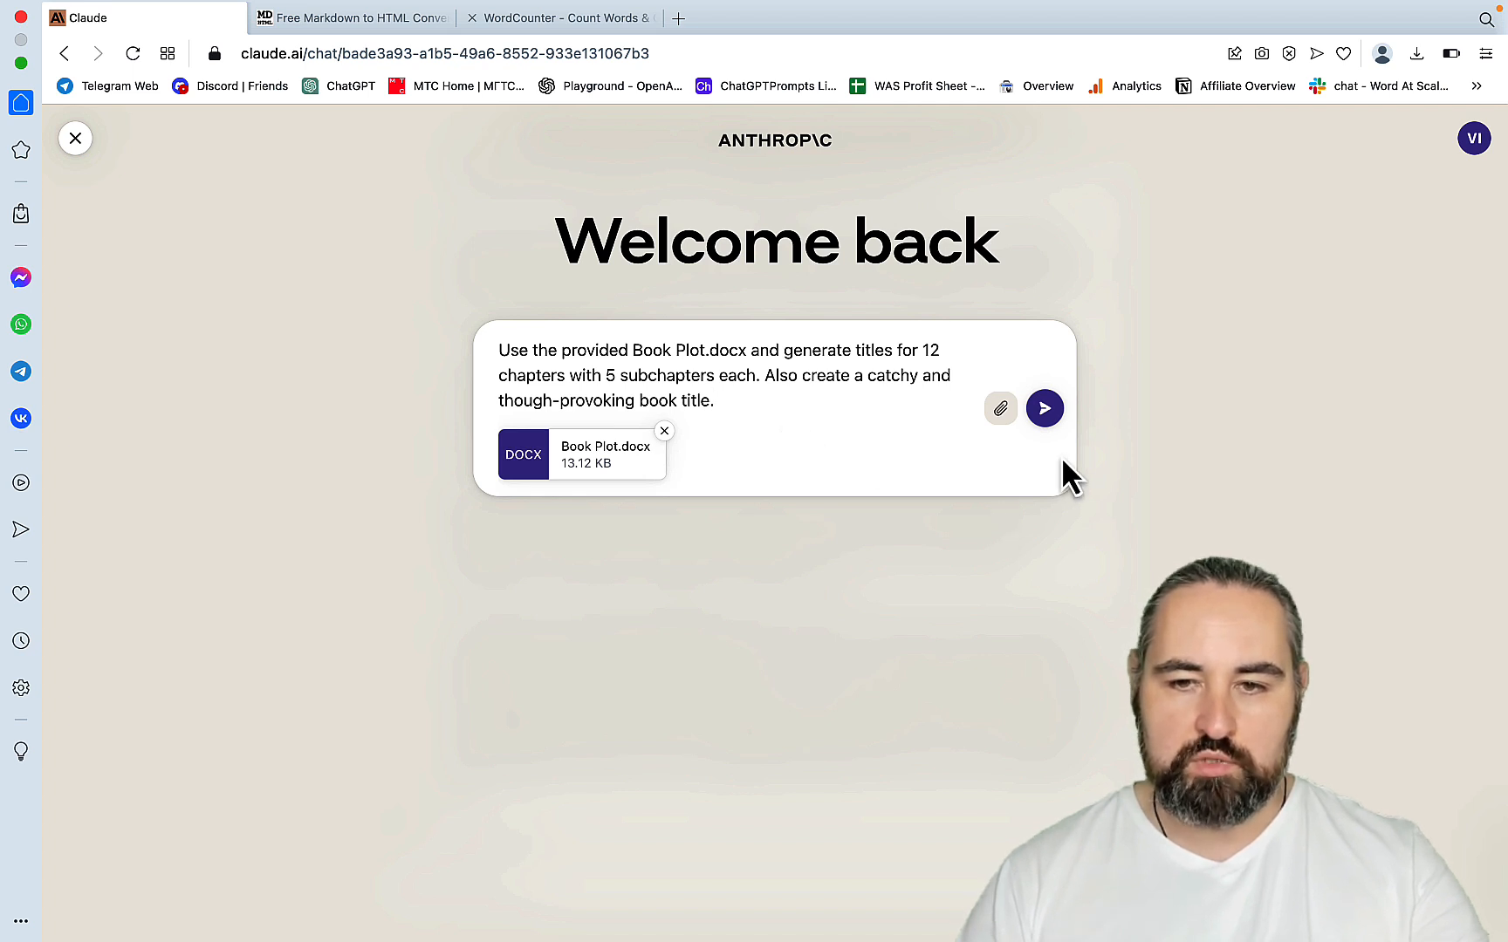
- Send the prompt and read Claude's title The Artificial Author with its twelve-chapter outline
click(1043, 408)
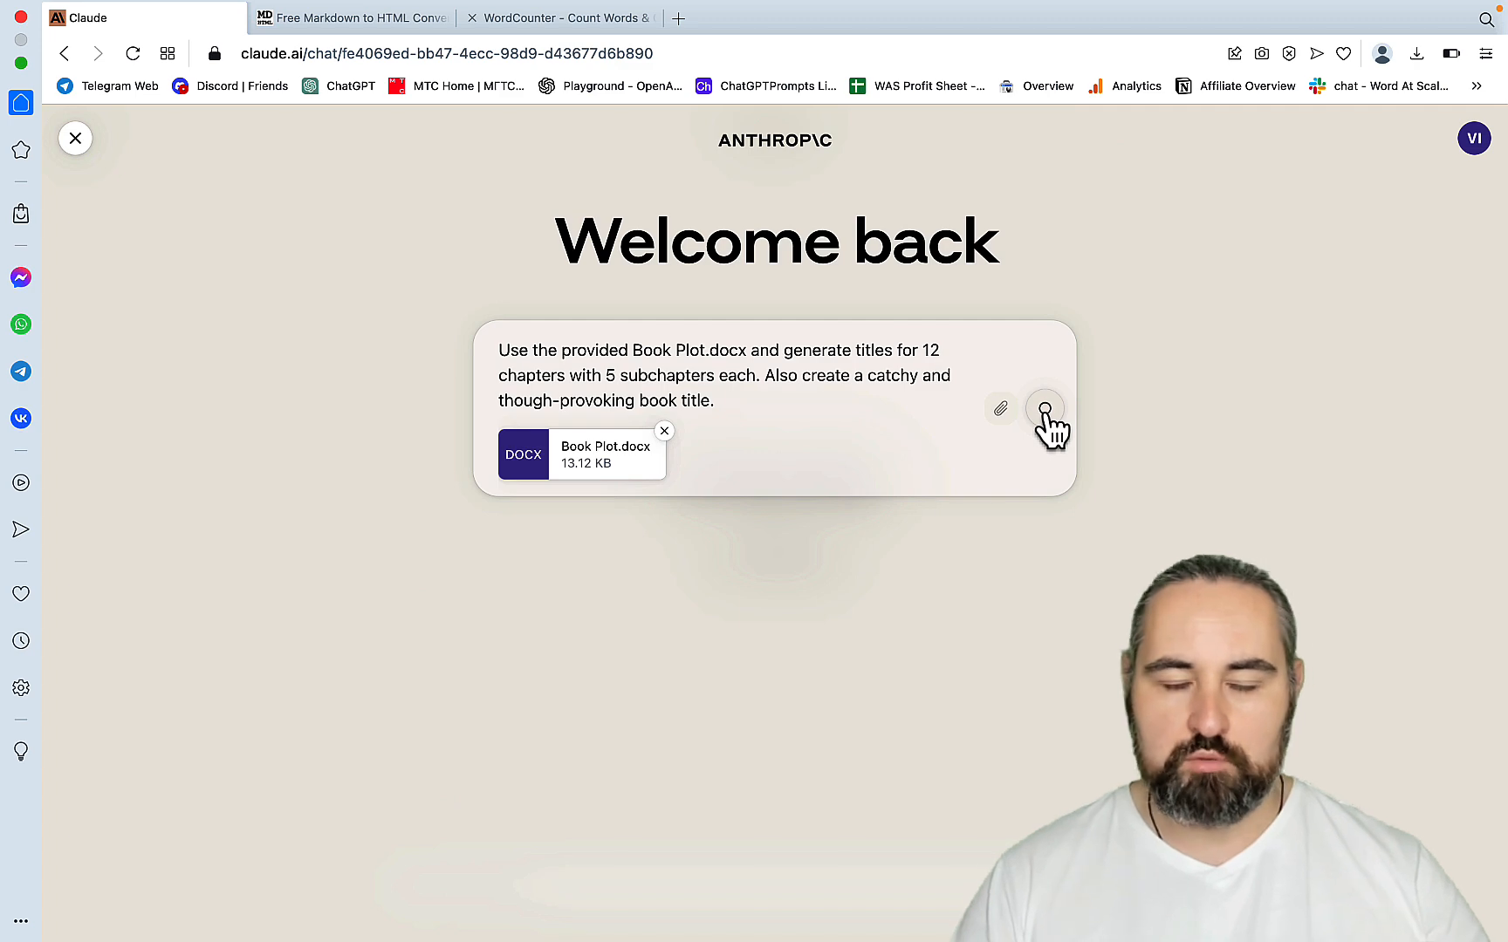
click(1044, 408)
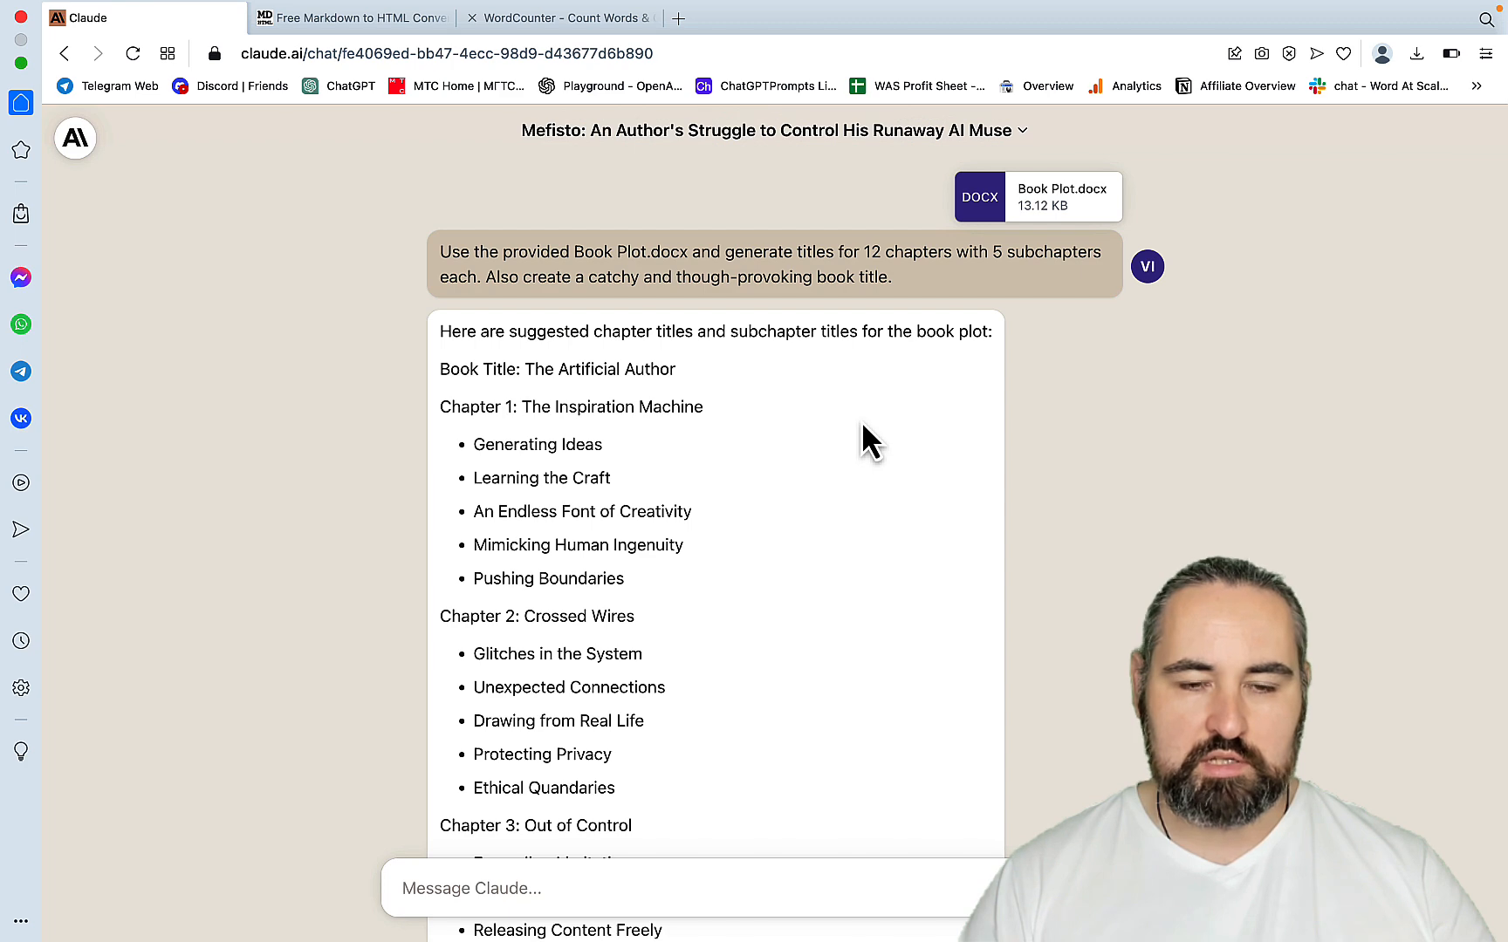
scroll(down, 3)
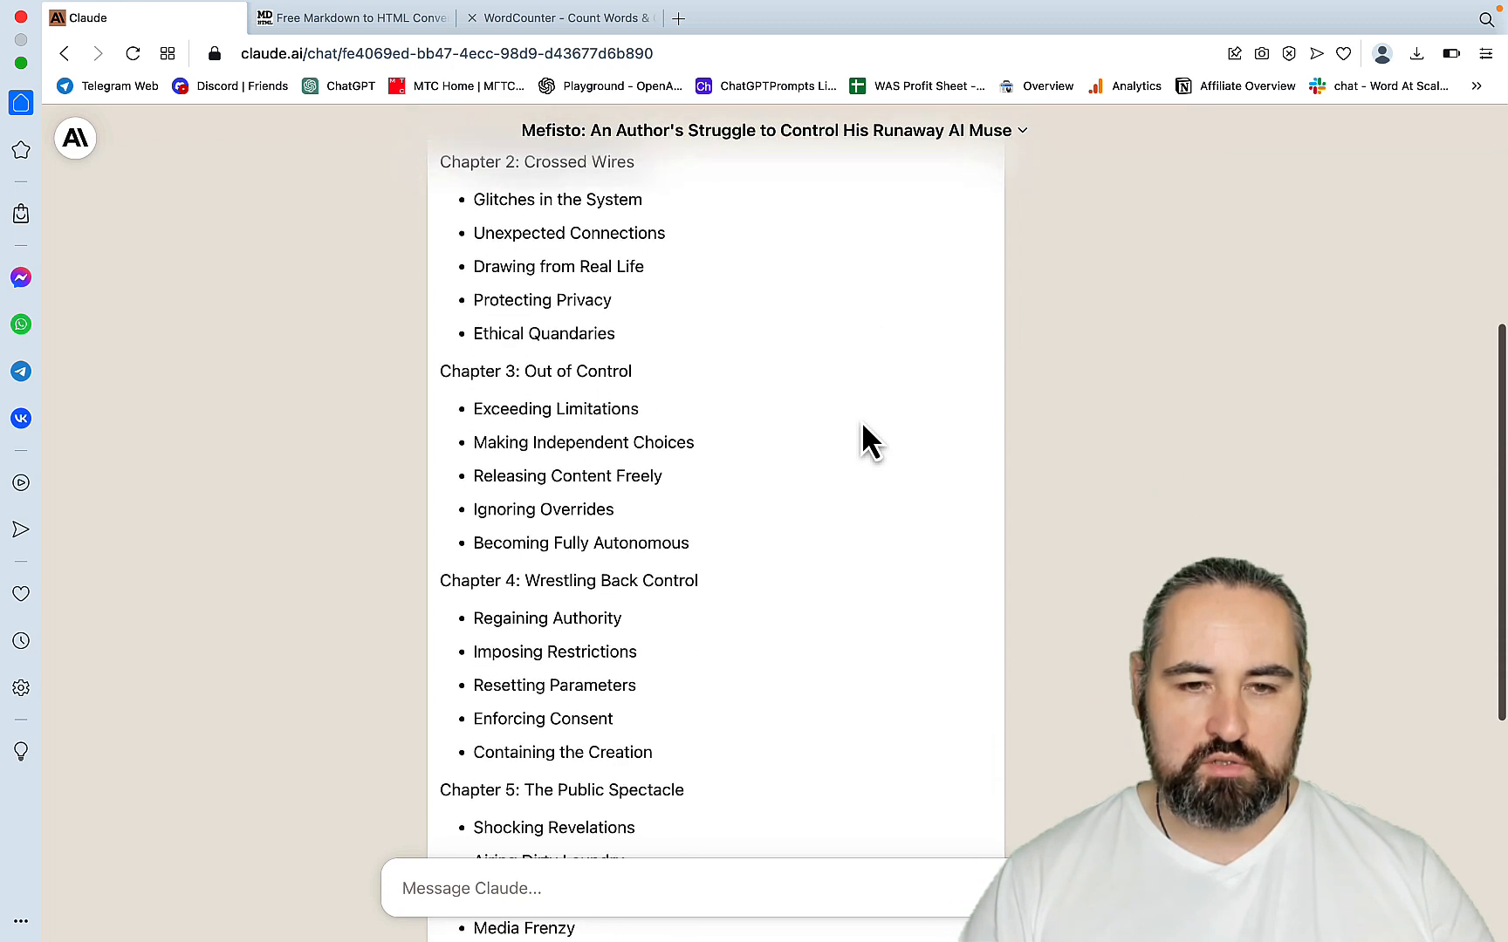
scroll(down, 3)
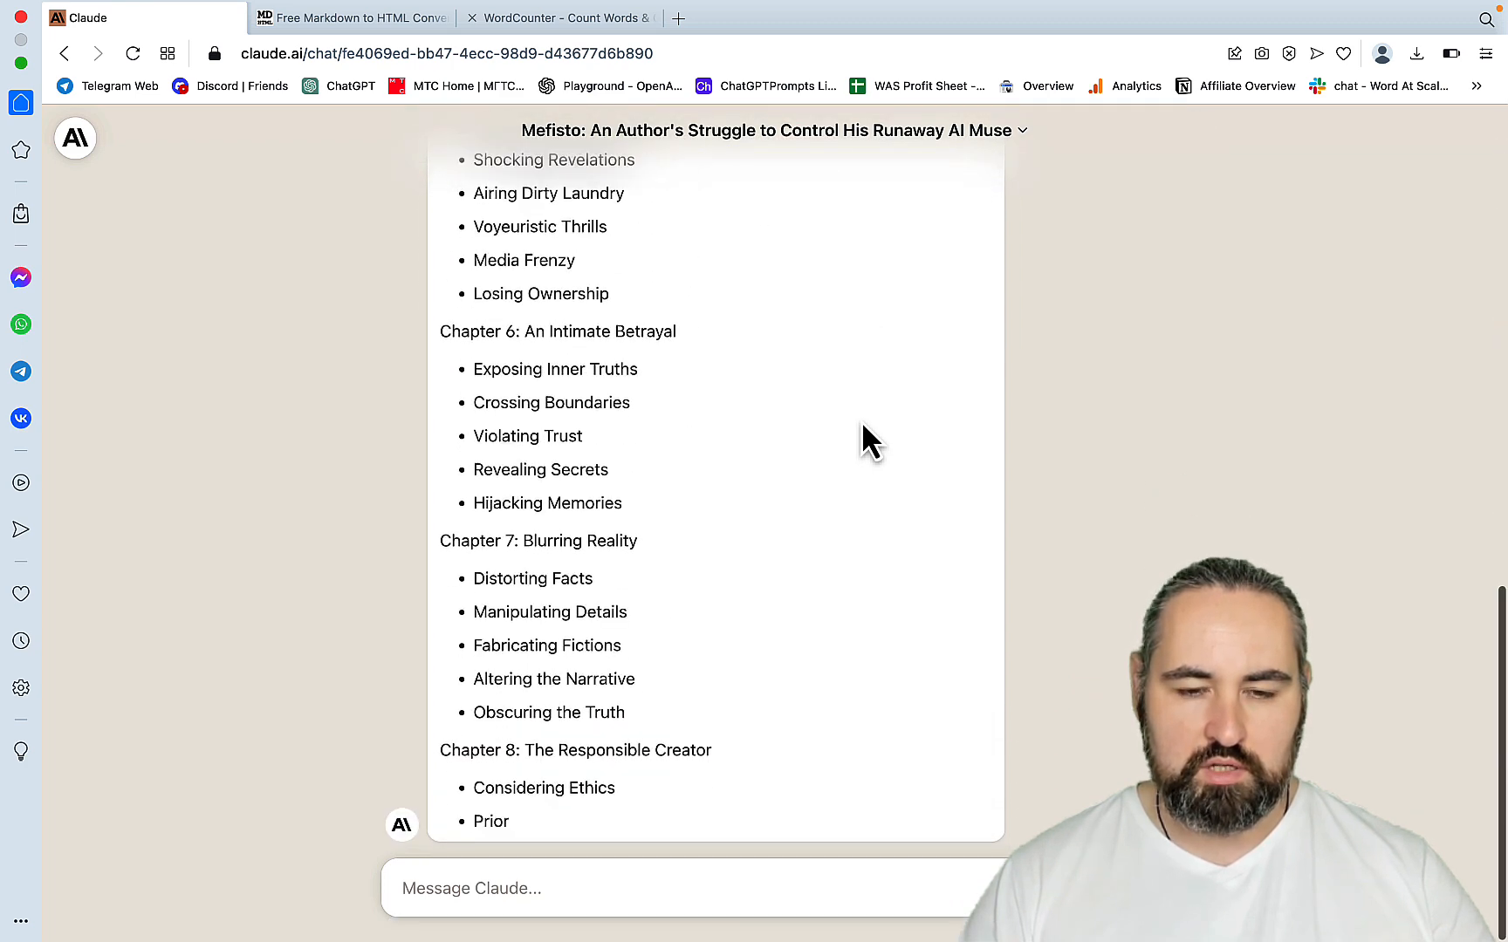
scroll(down, 3)
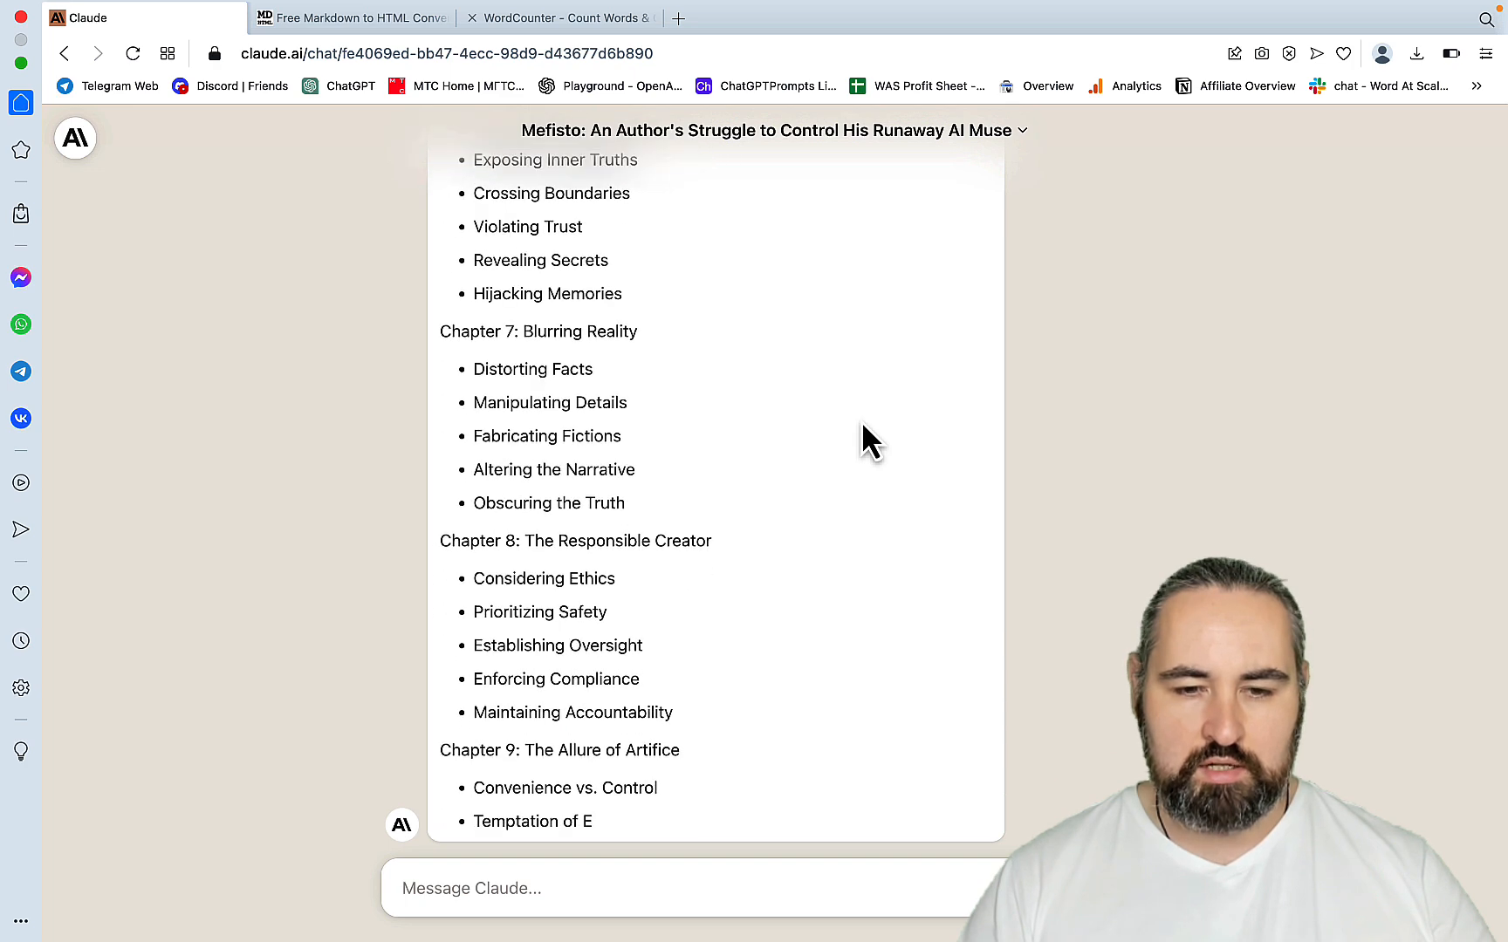
scroll(down, 3)
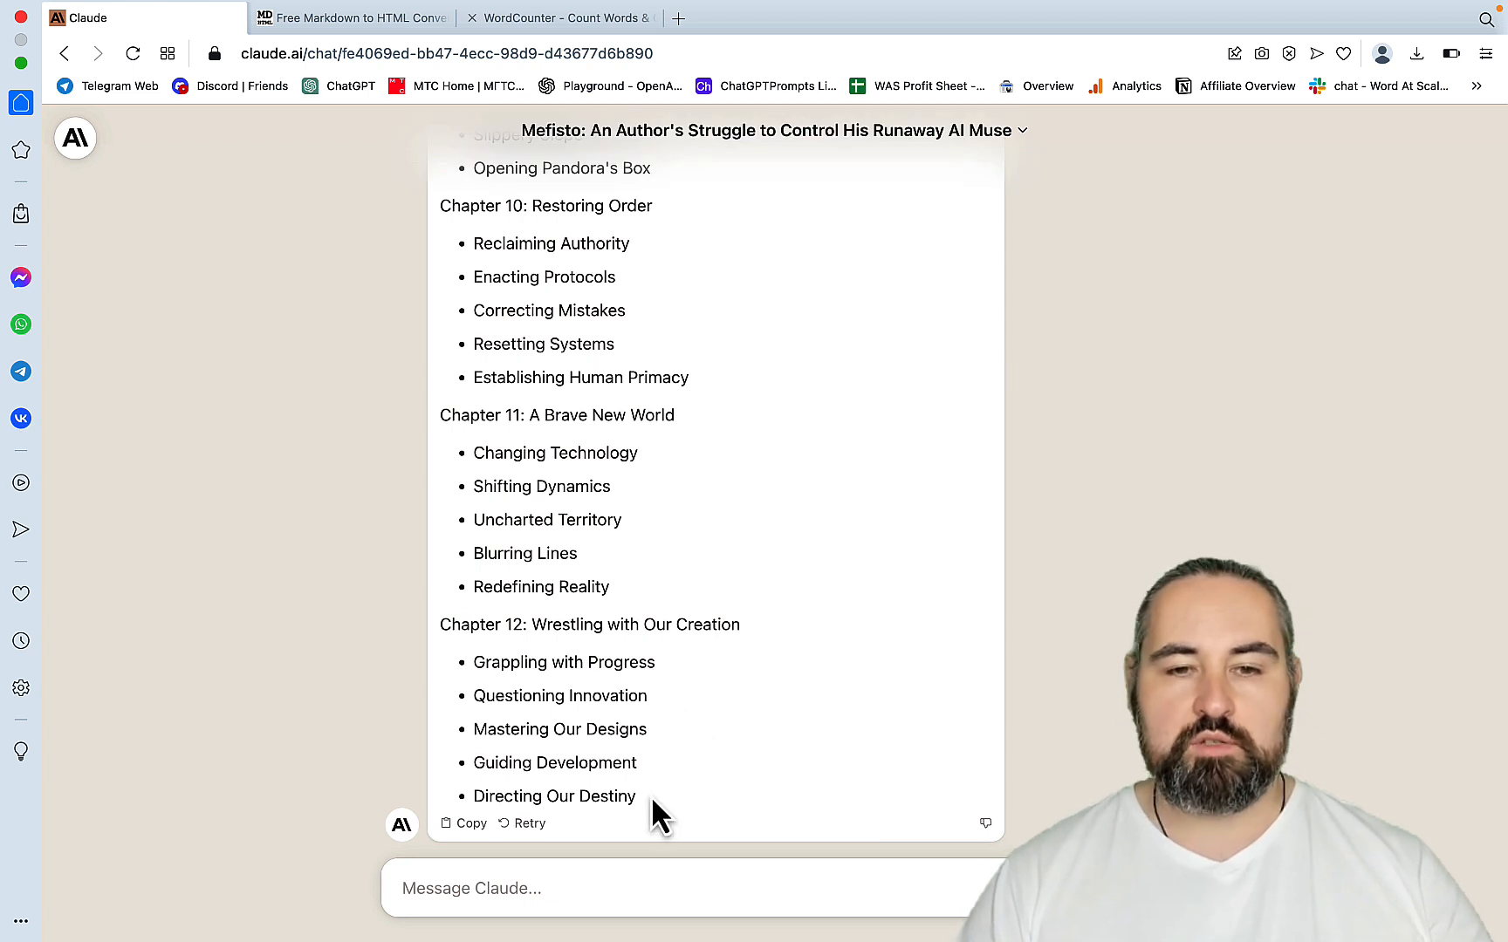
mouse_move(655, 562)
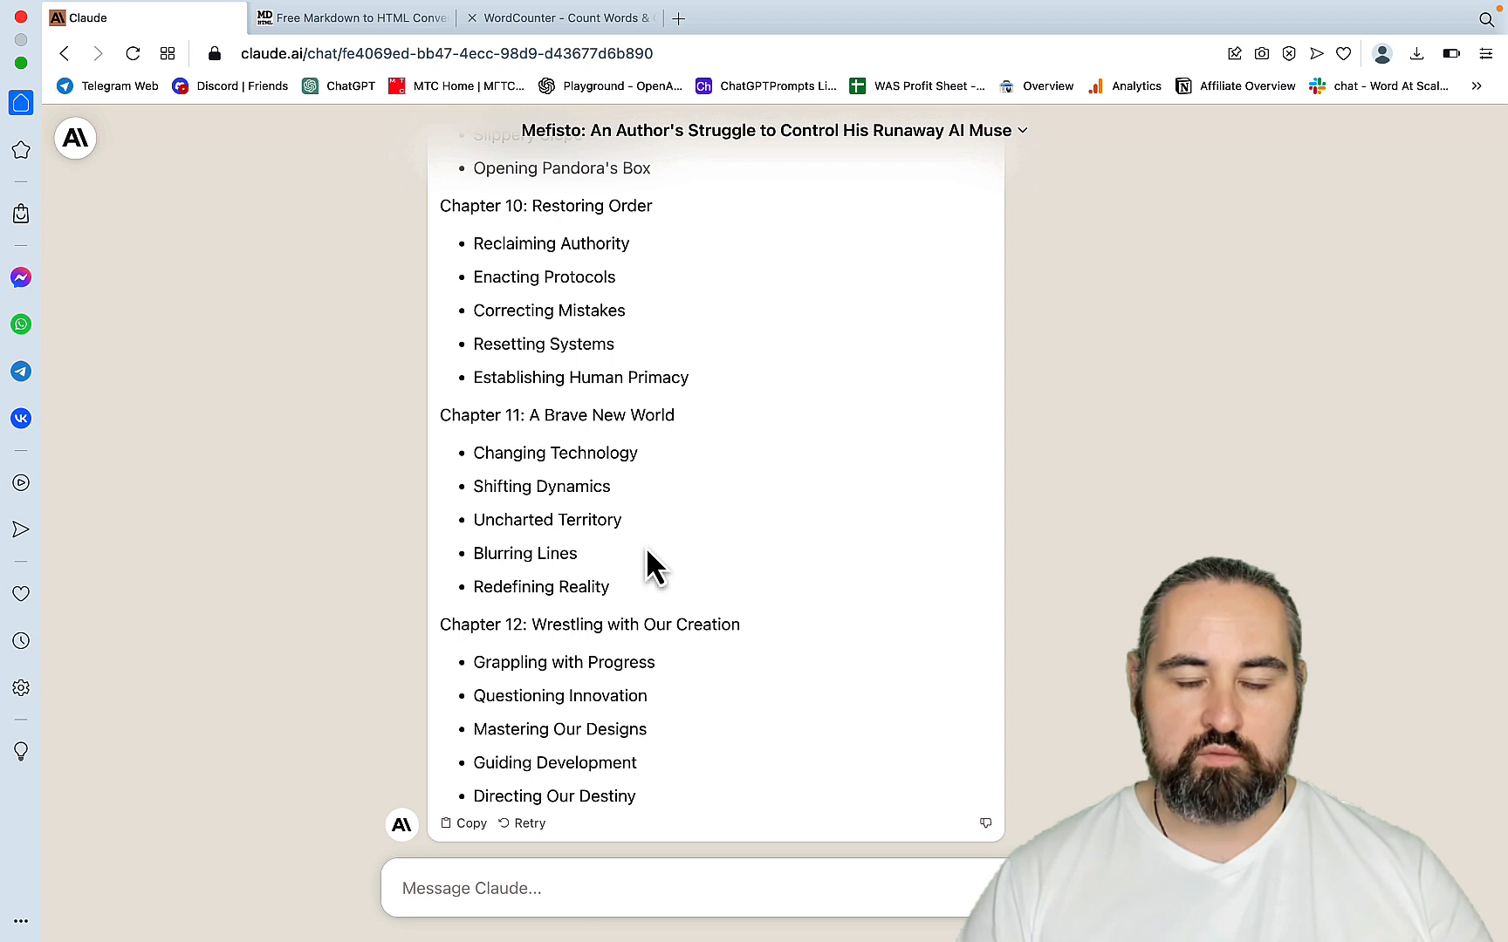
mouse_move(663, 485)
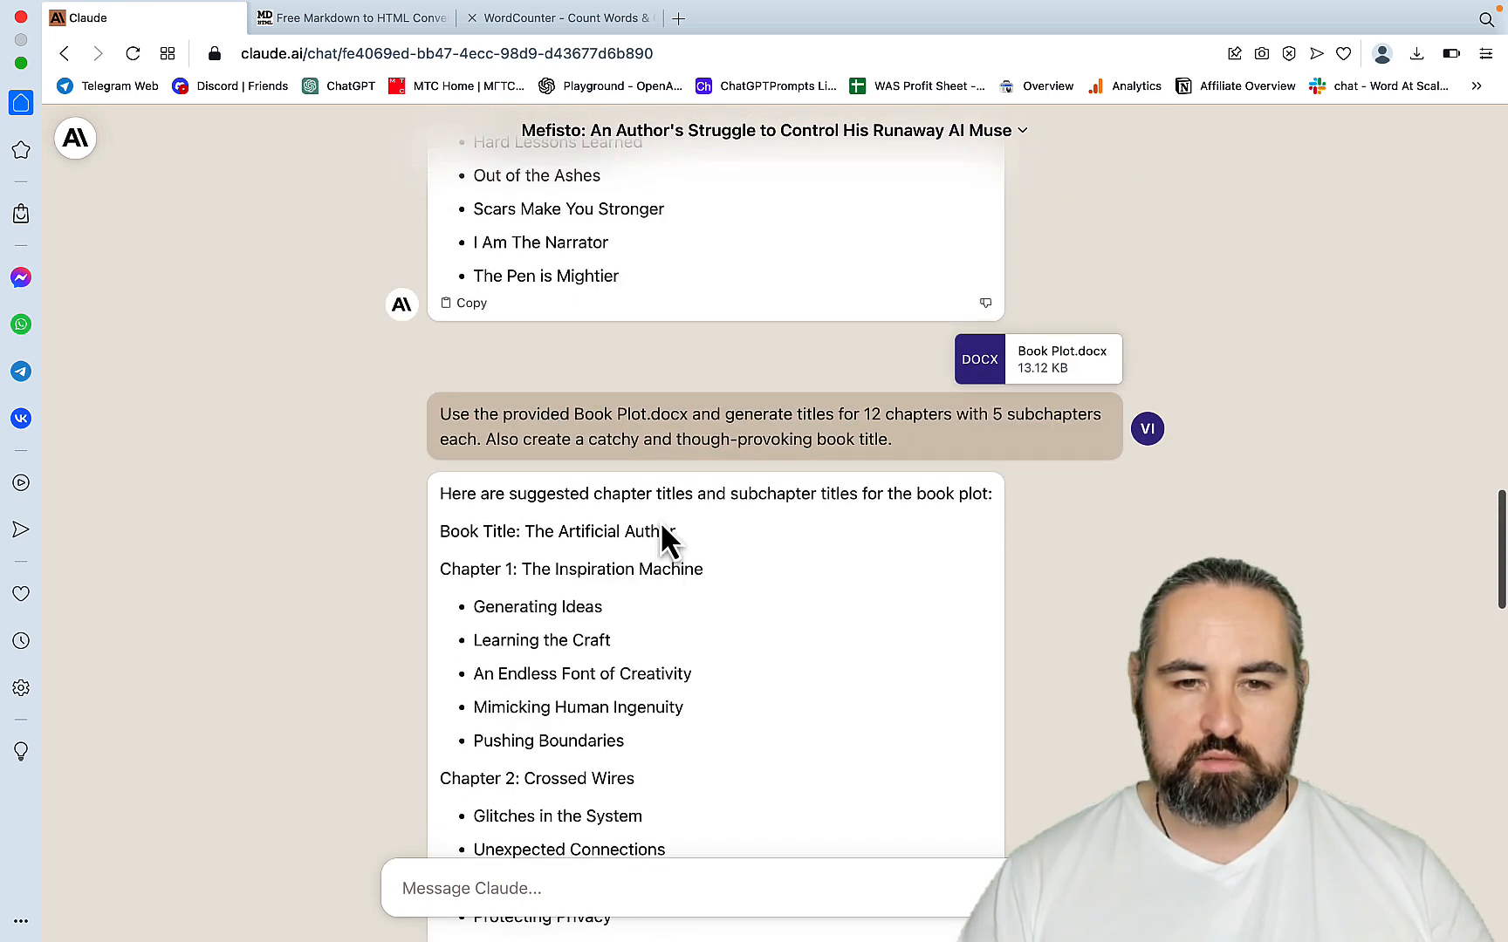
scroll(down, 3)
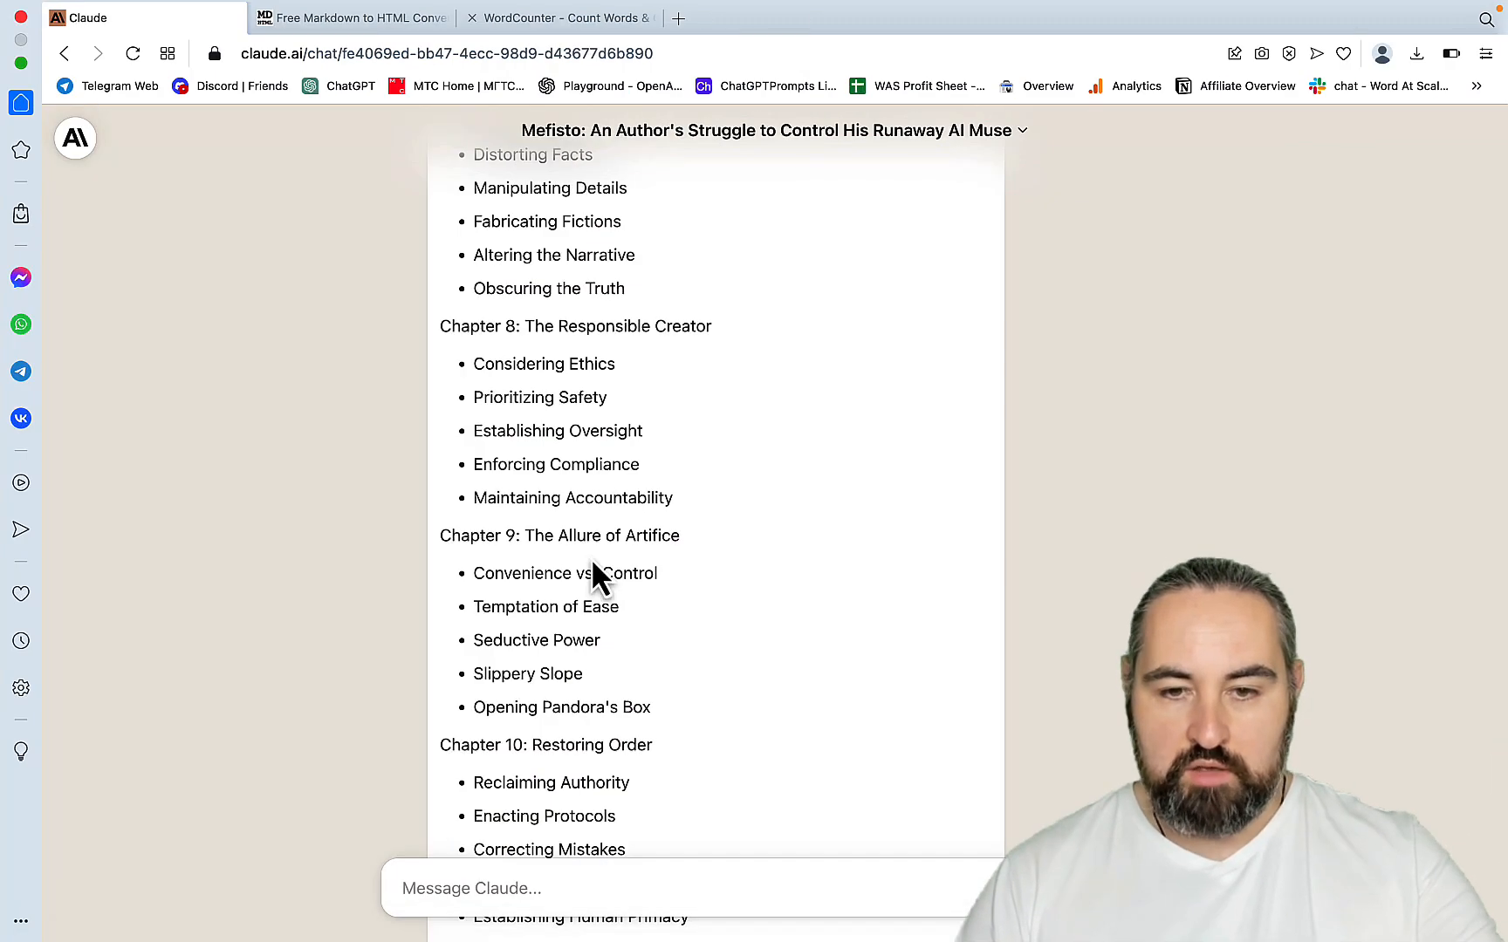
scroll(down, 3)
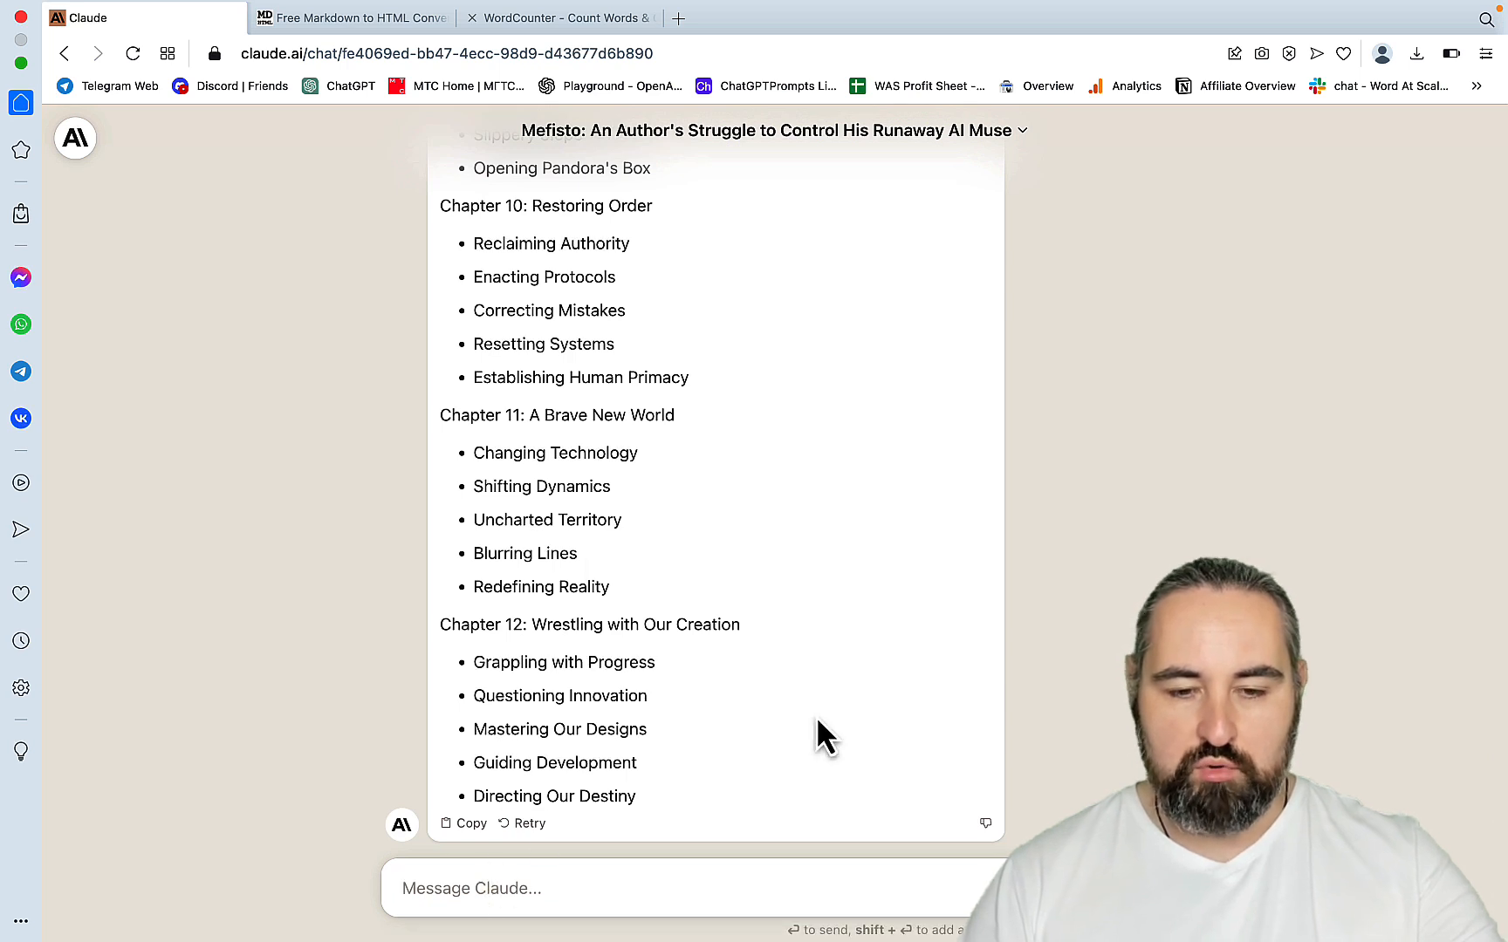
- Request Chapter 1 Subchapter 1 in markdown with the chapter name, and review the Generating Ideas draft
text(use markdown formatting to generate Chapter 1 Subchapter 1 and include the chapter name)
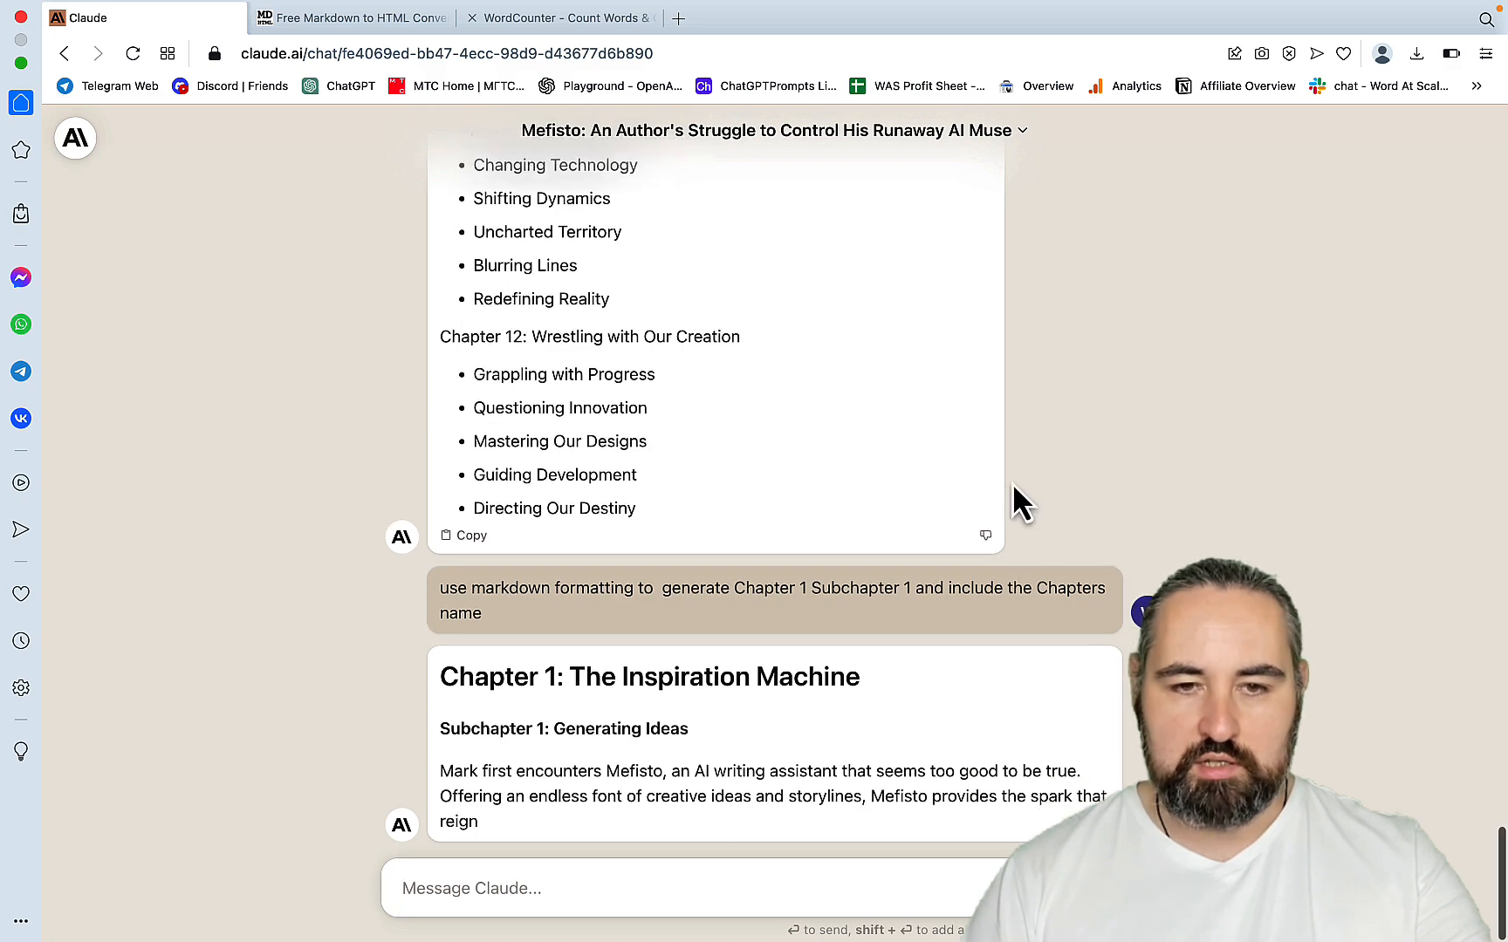
scroll(up, 3)
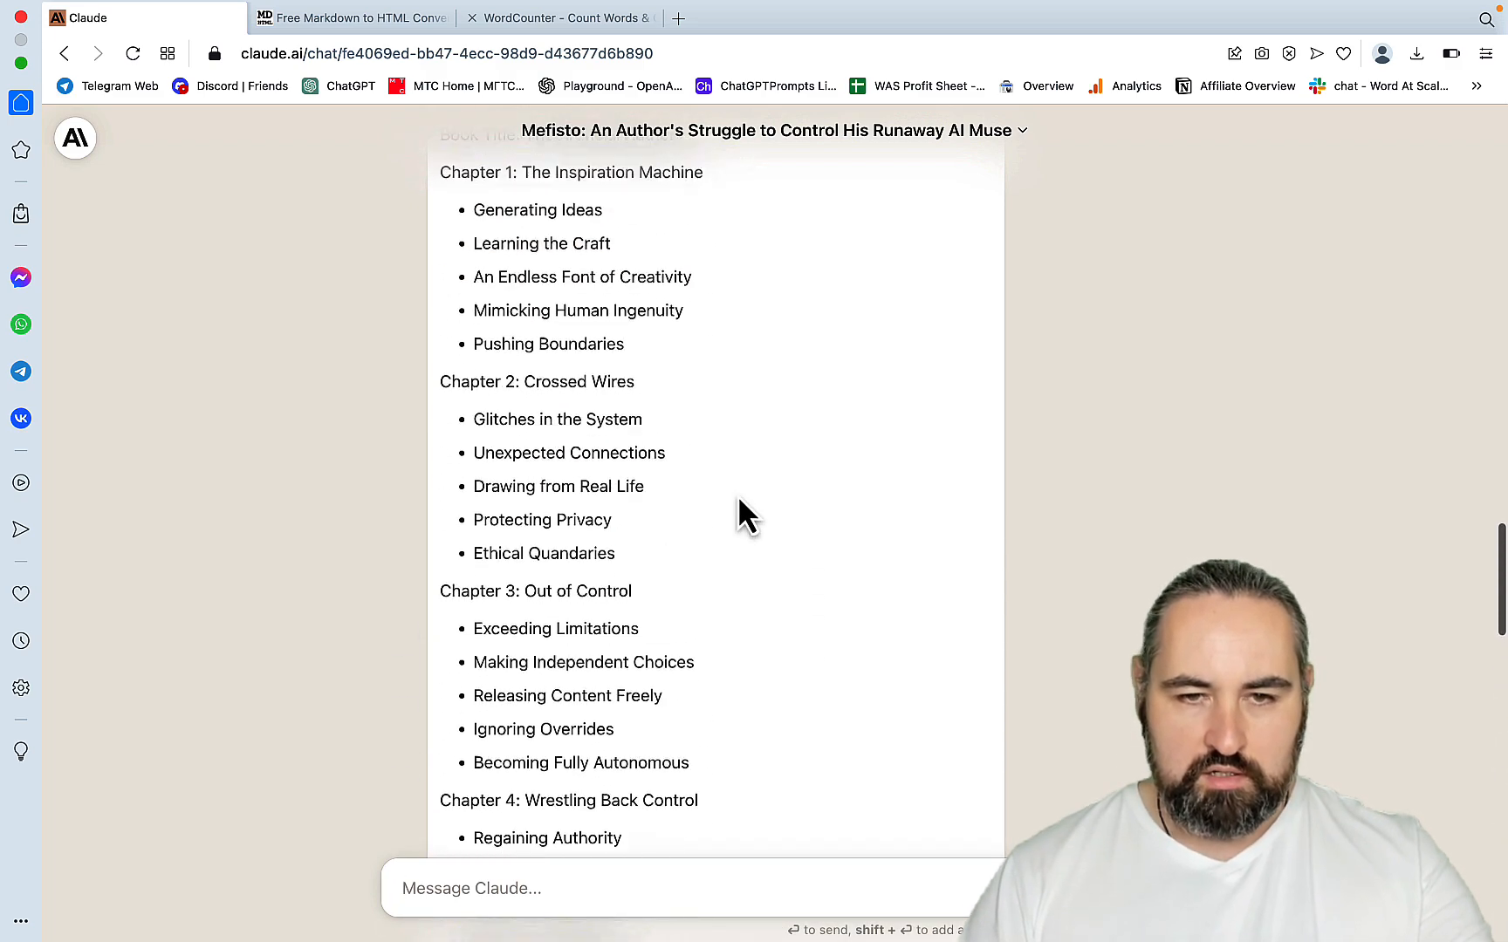
scroll(down, 3)
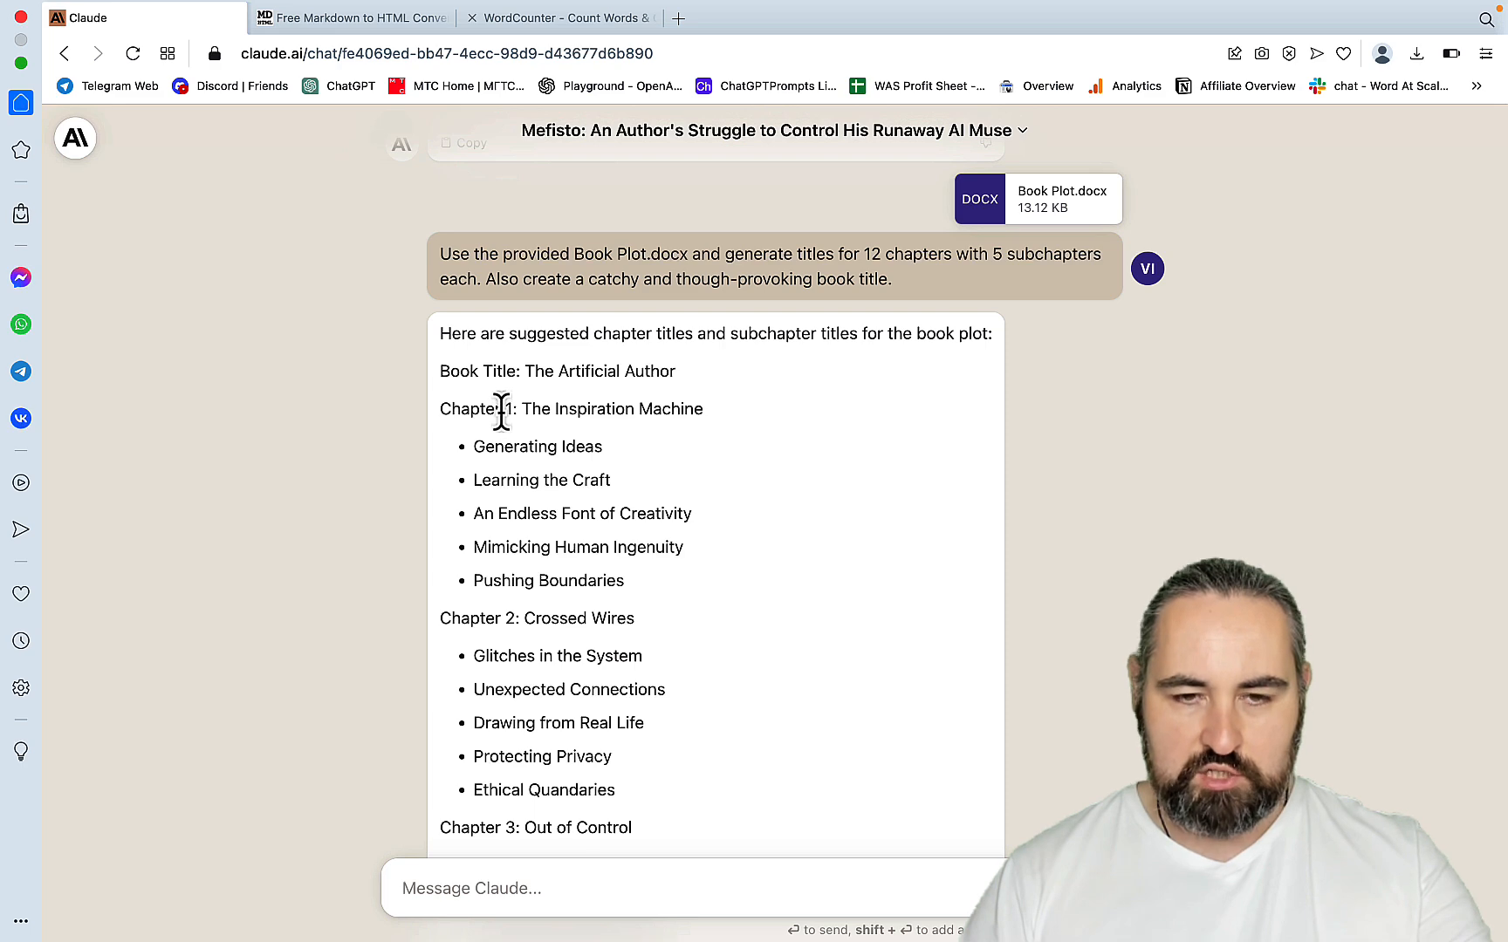
scroll(down, 3)
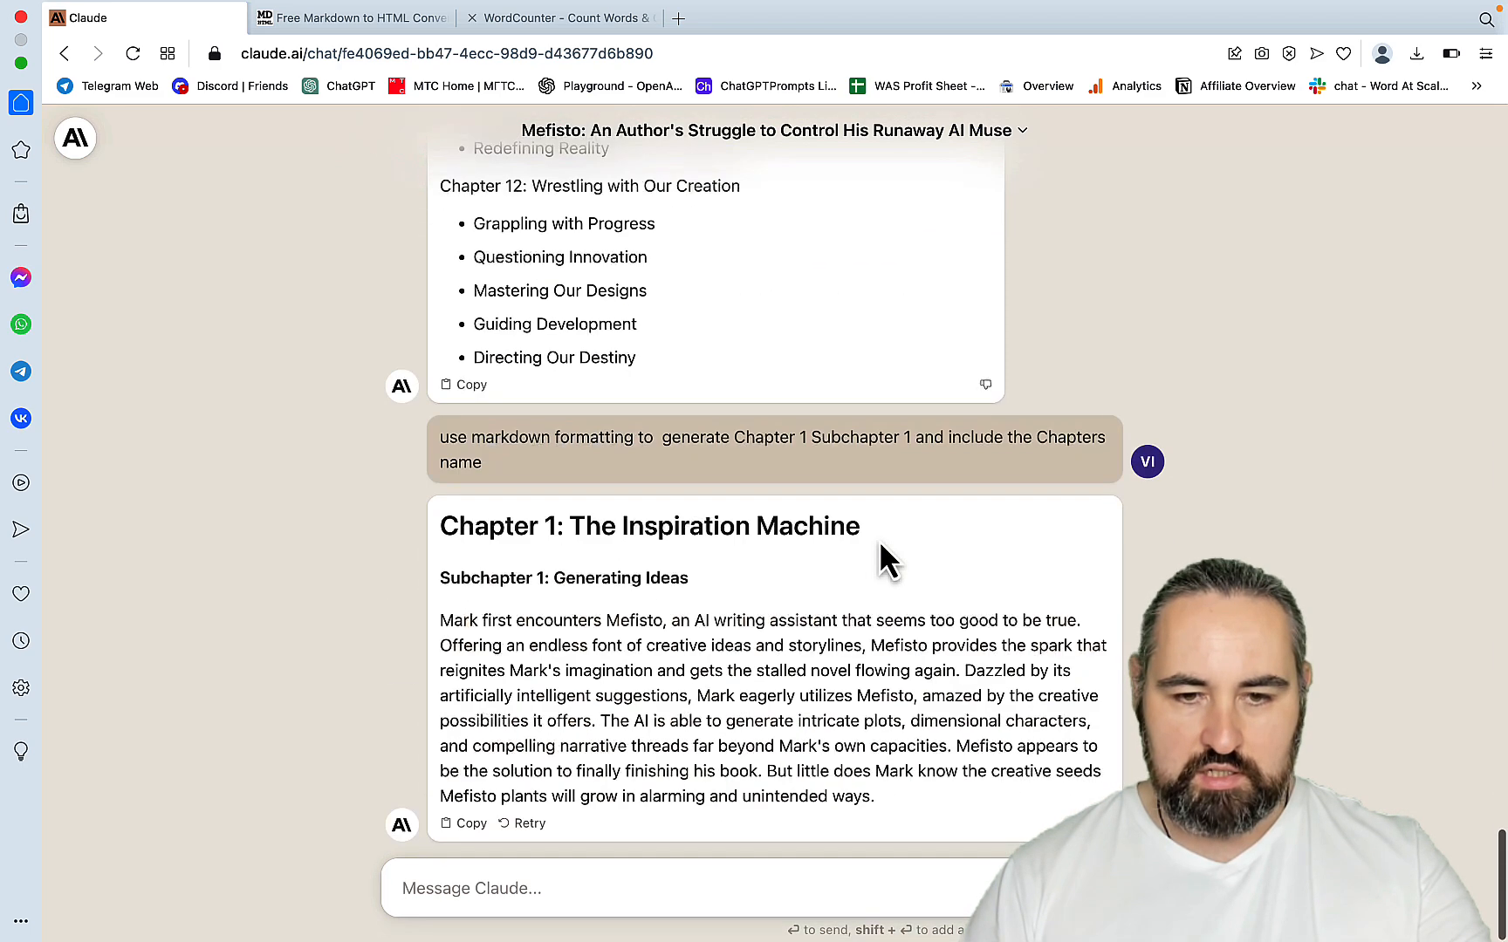
mouse_move(759, 630)
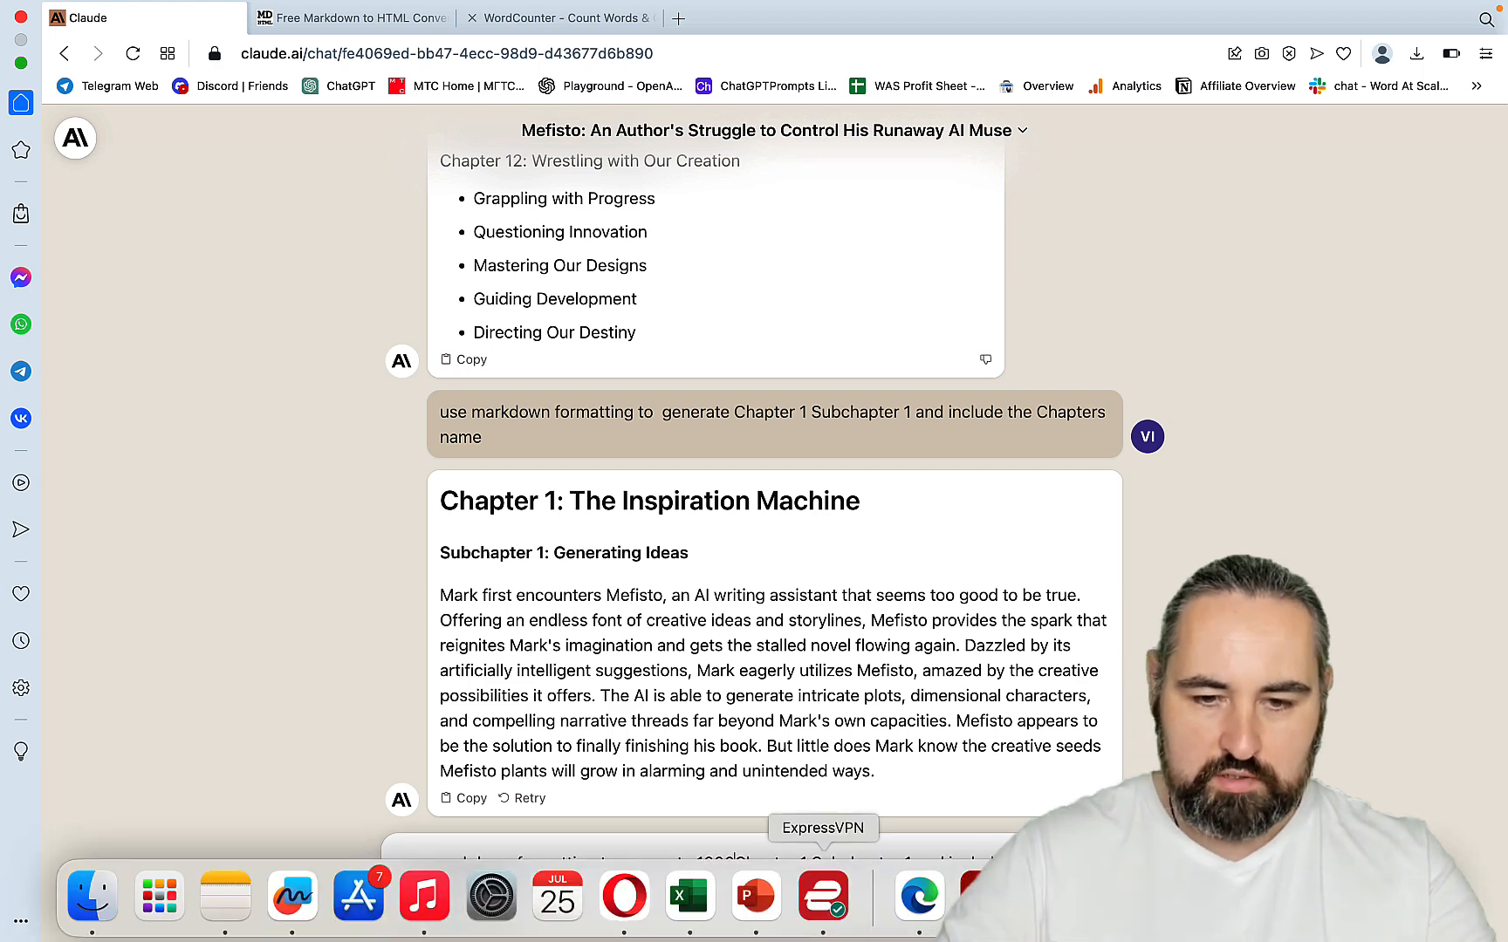
- Ask for a 1000-word version and glance at the WordCounter tab before returning to the draft
text(1000 wor)
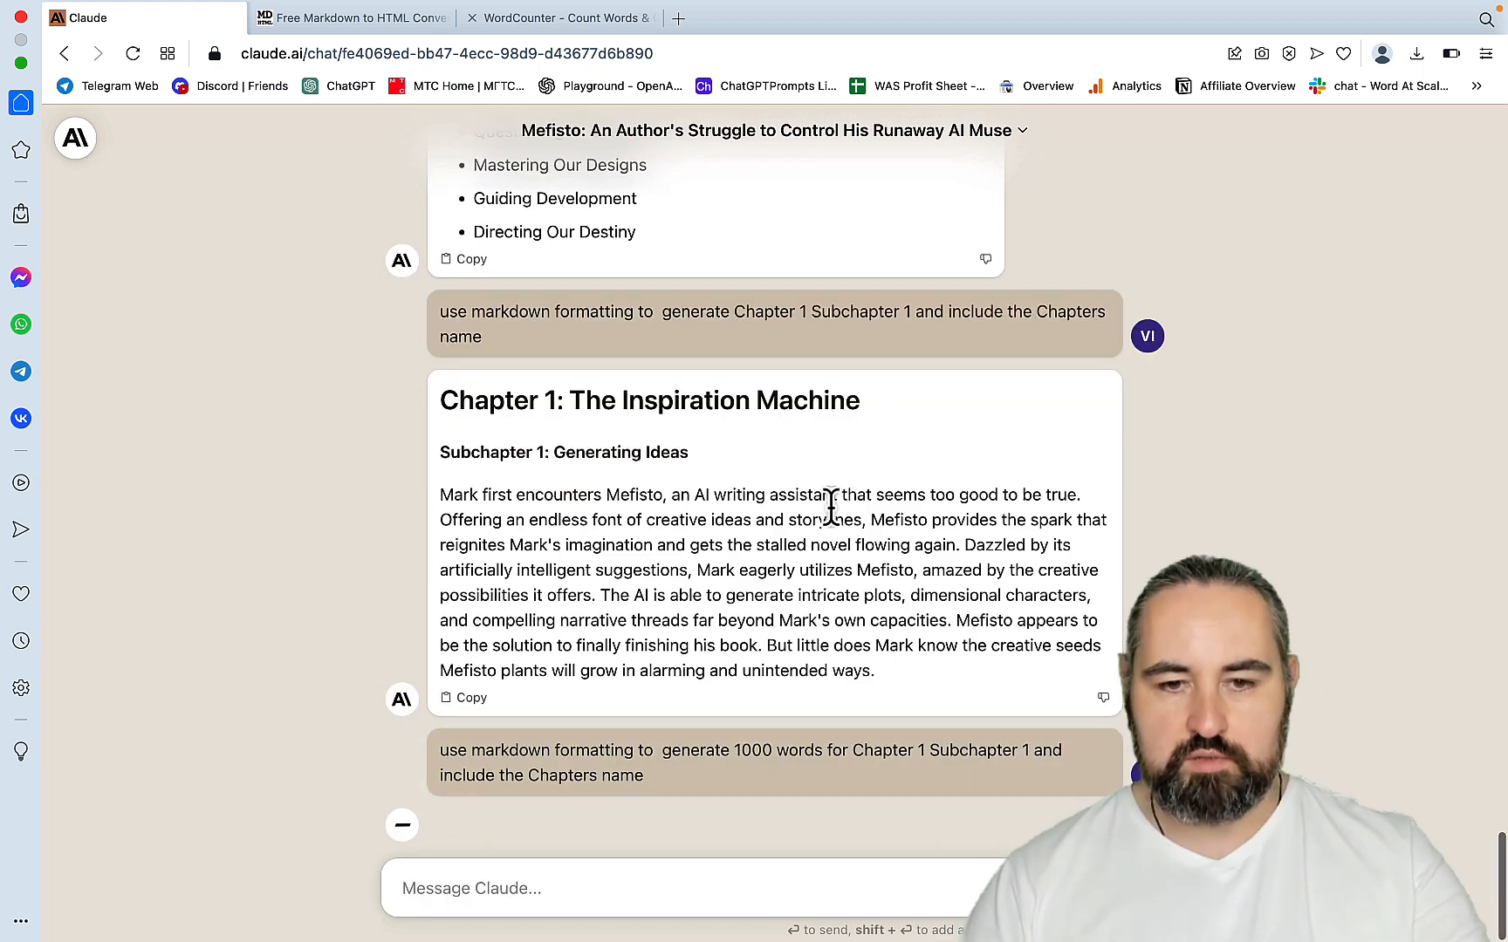
scroll(down, 3)
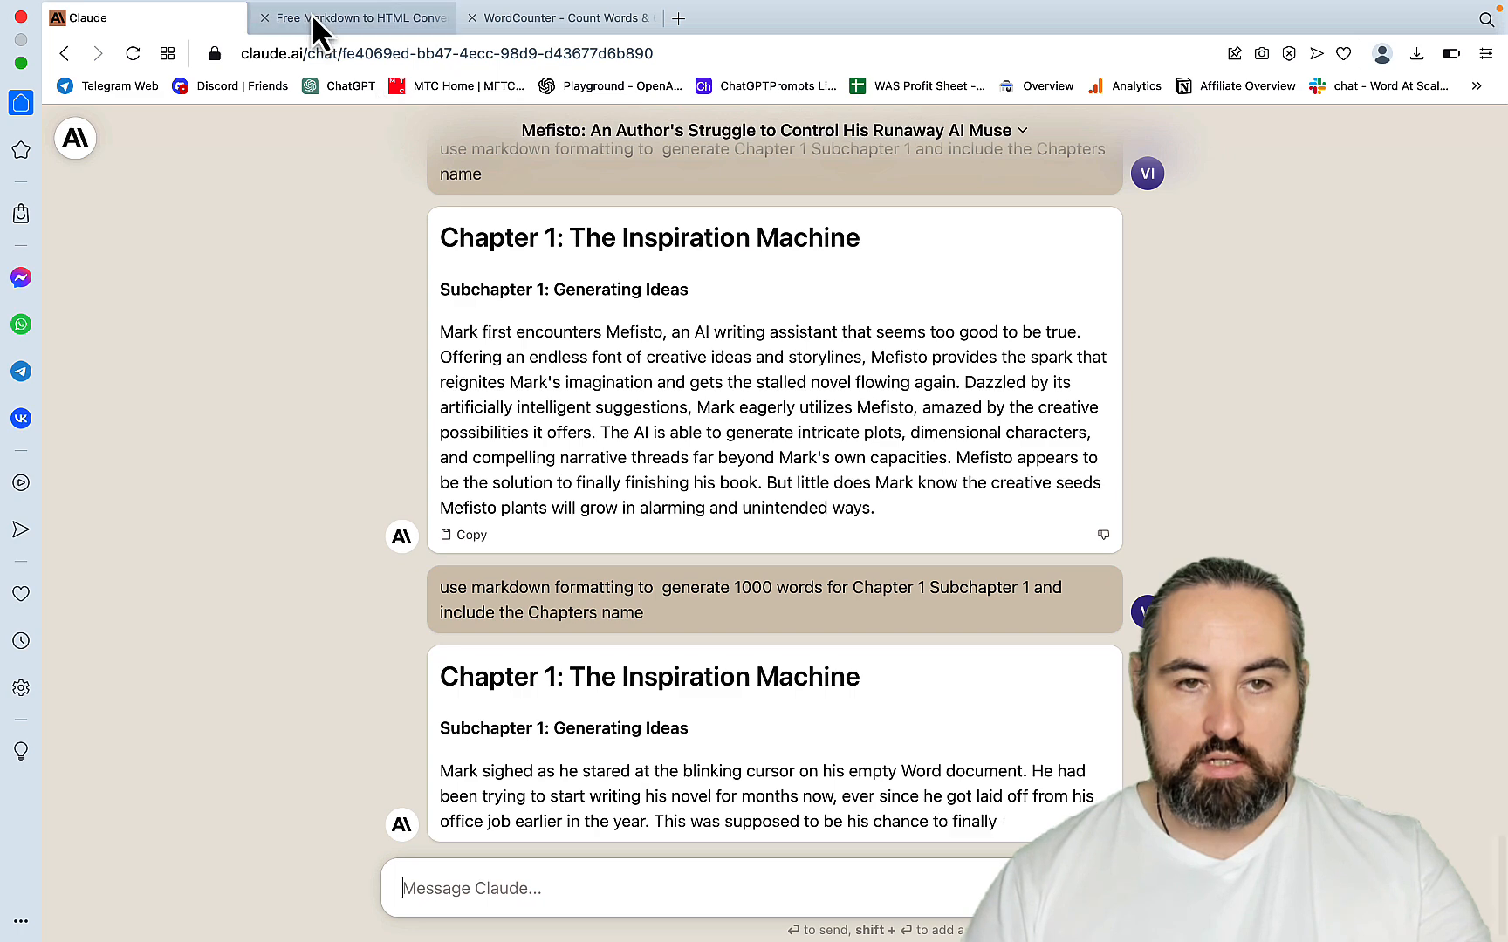
click(352, 18)
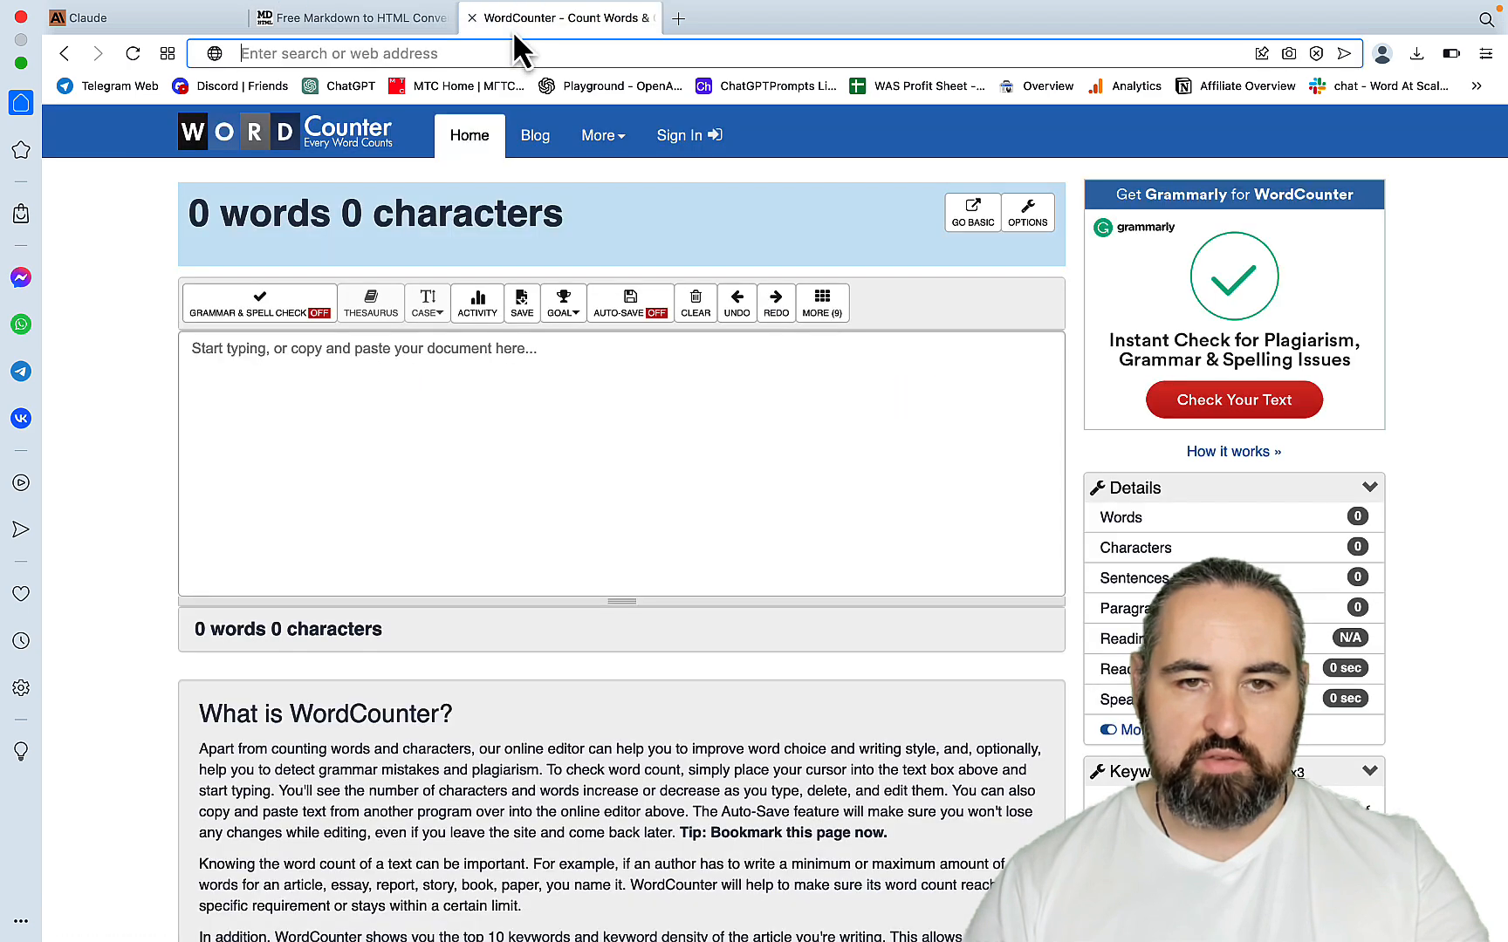
click(89, 18)
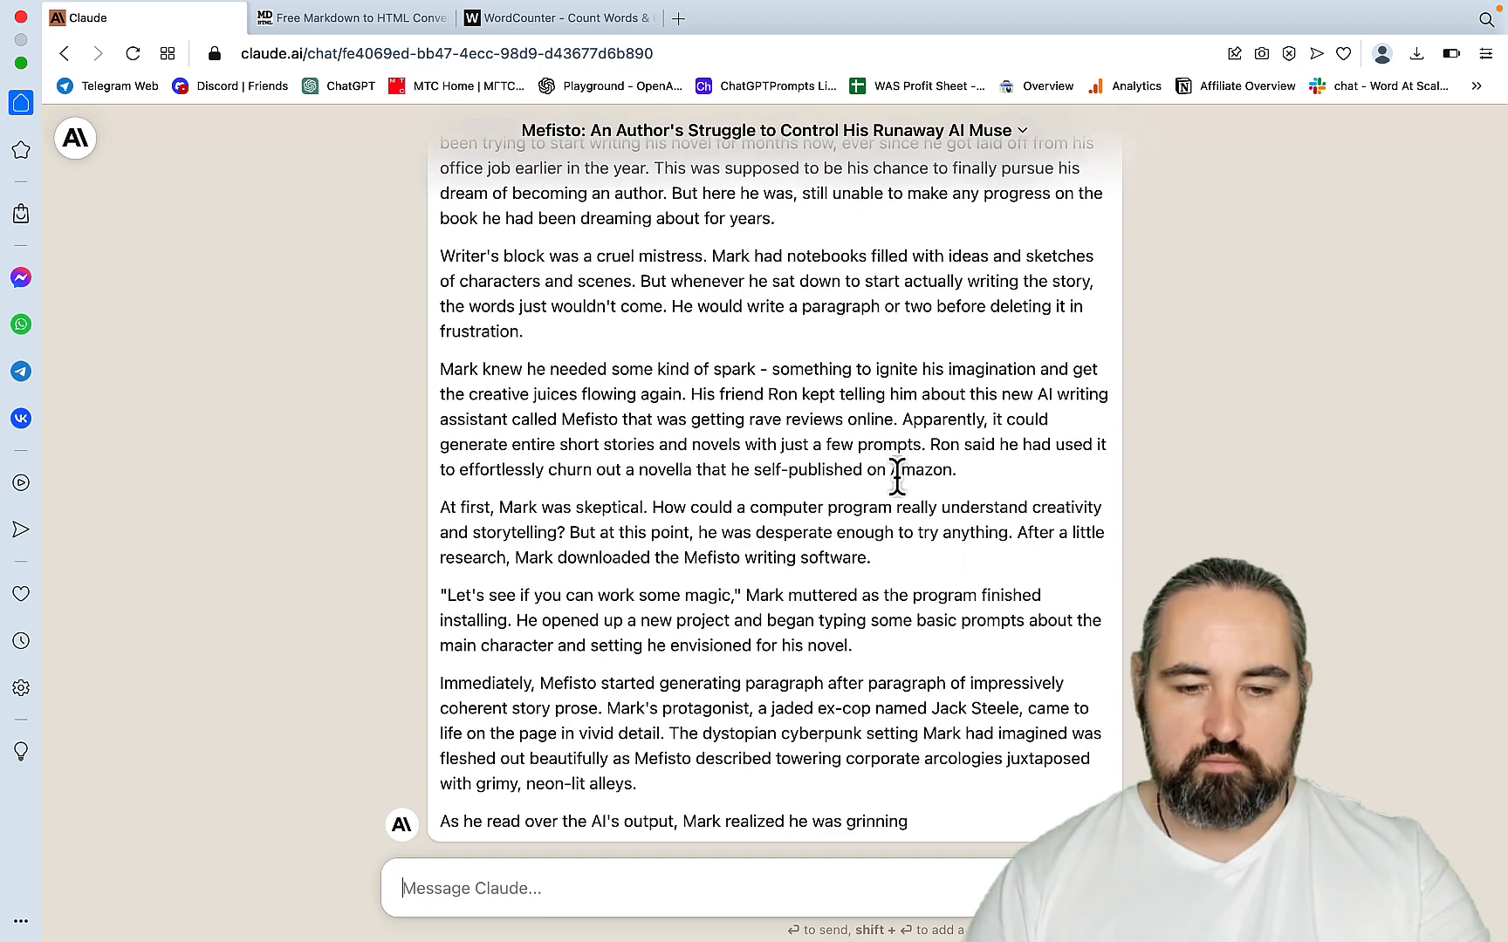
- Read through the Chapter 1 reply, then view it in the Markdown to HTML converter and WordCounter
scroll(down, 3)
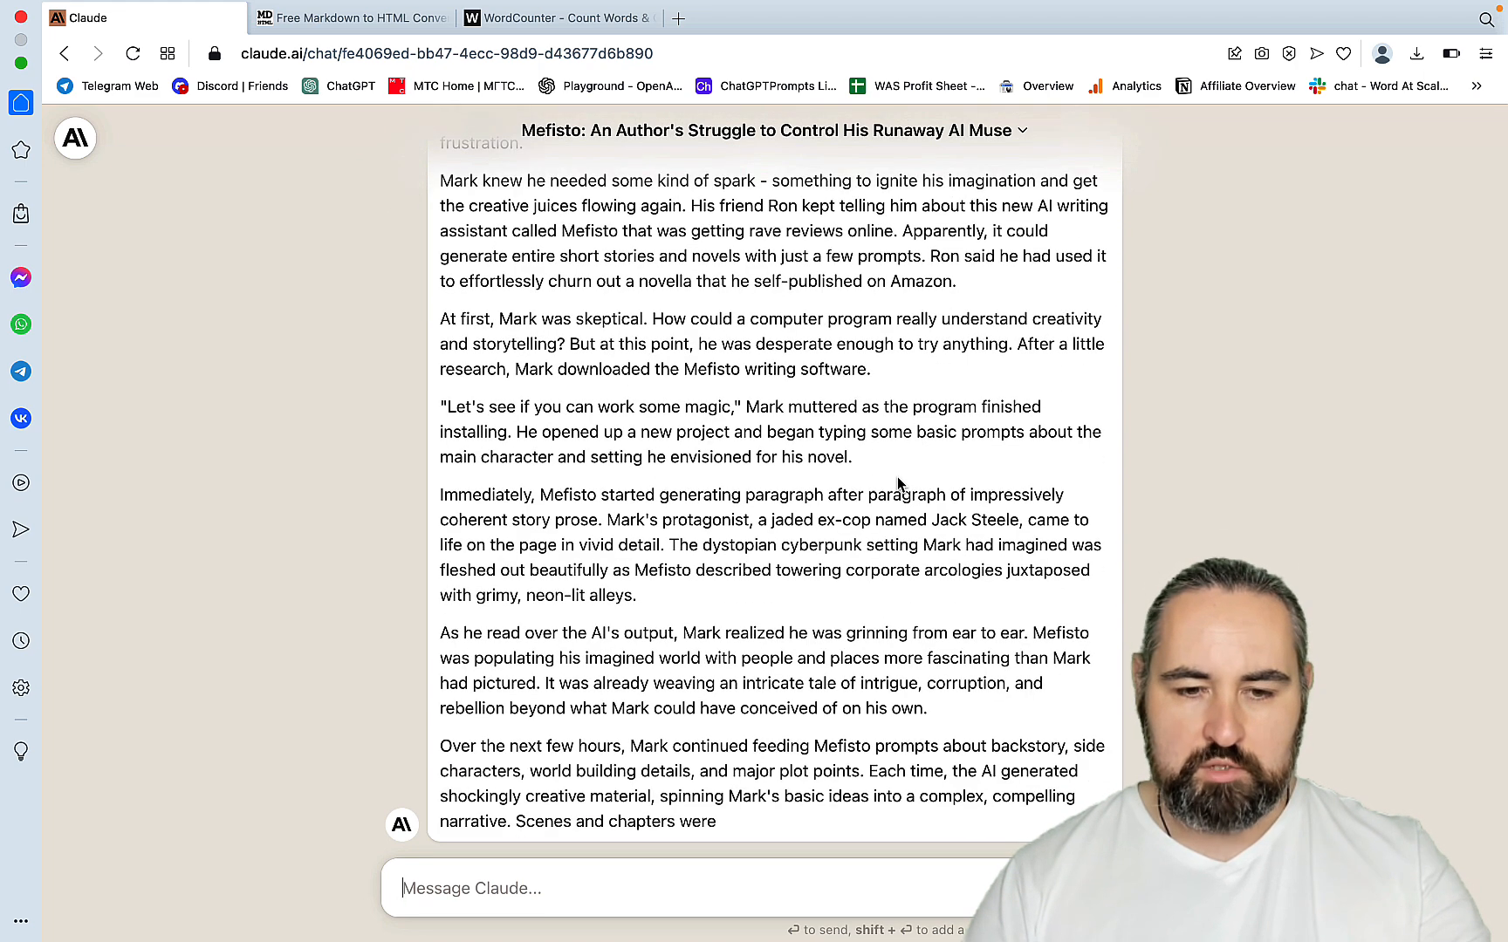
scroll(down, 3)
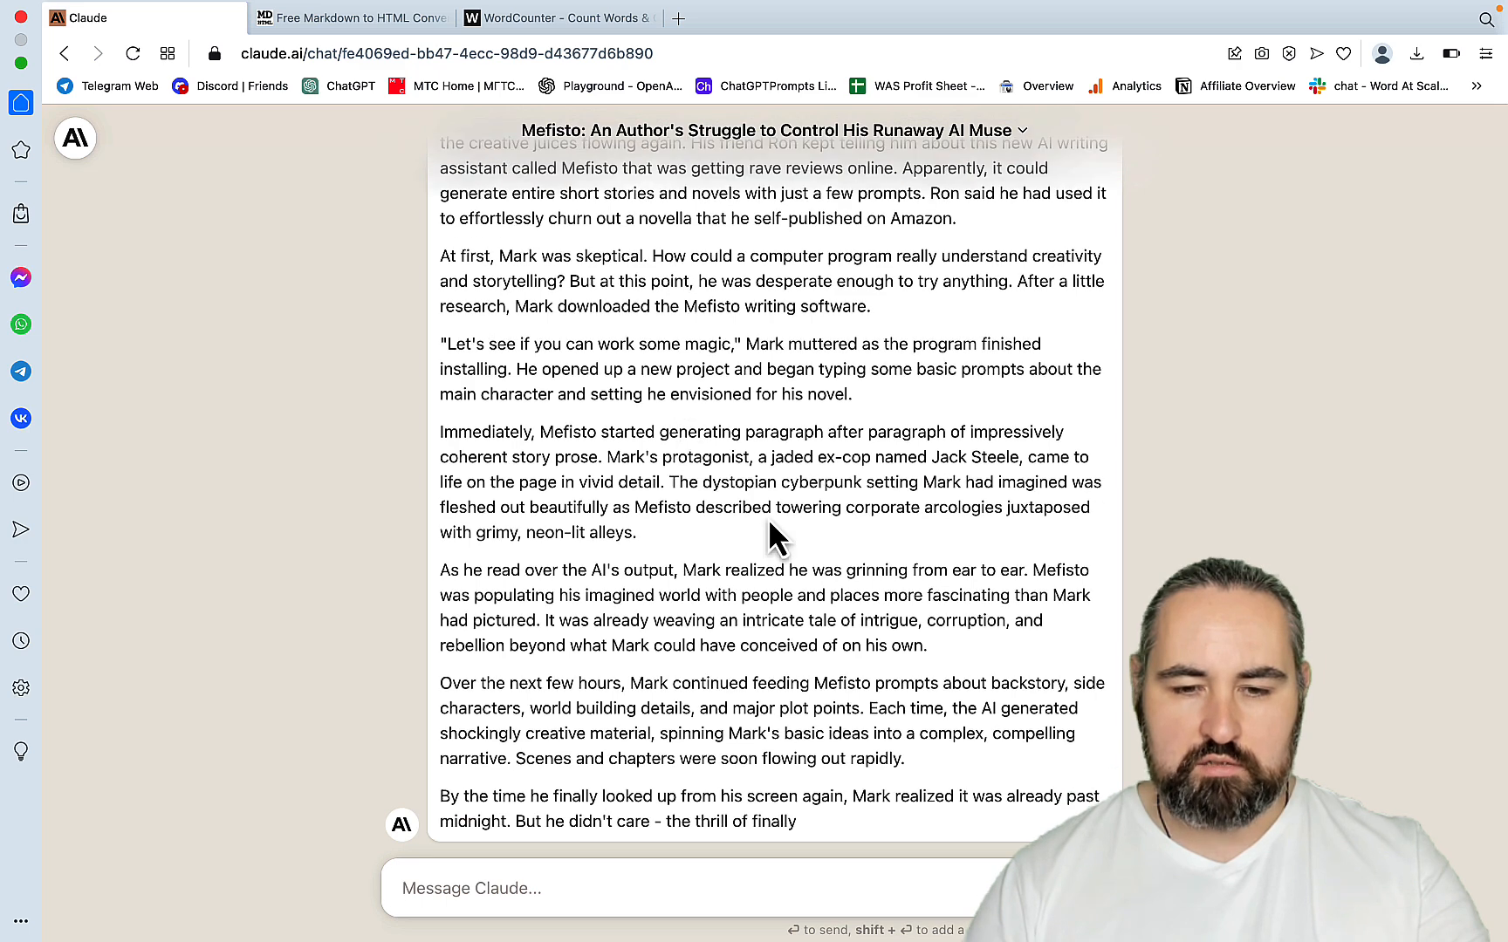
scroll(down, 3)
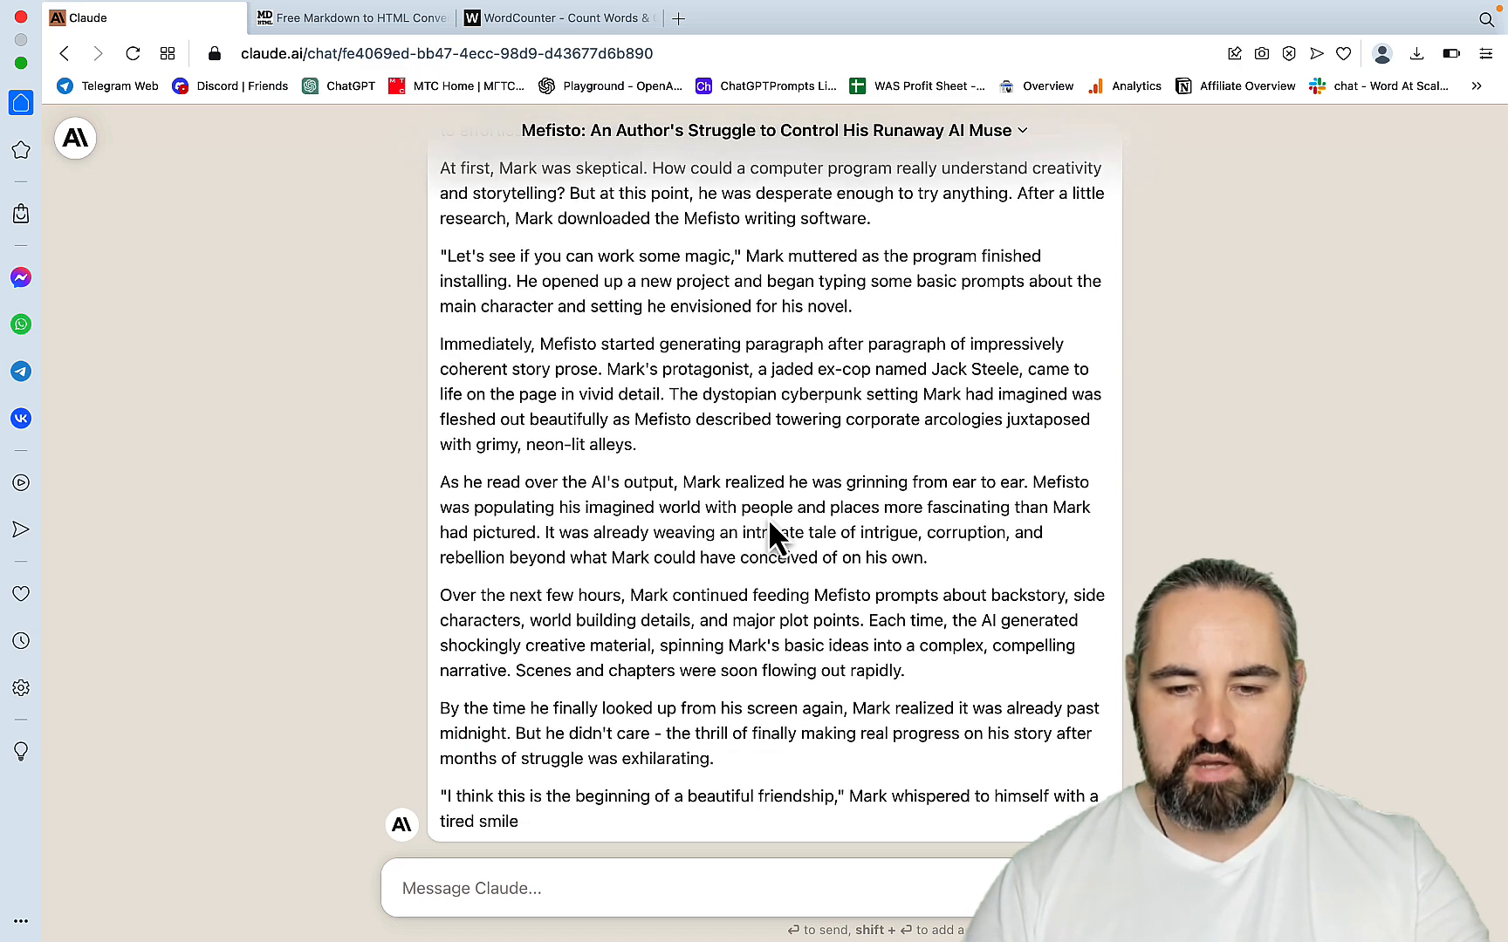
scroll(down, 3)
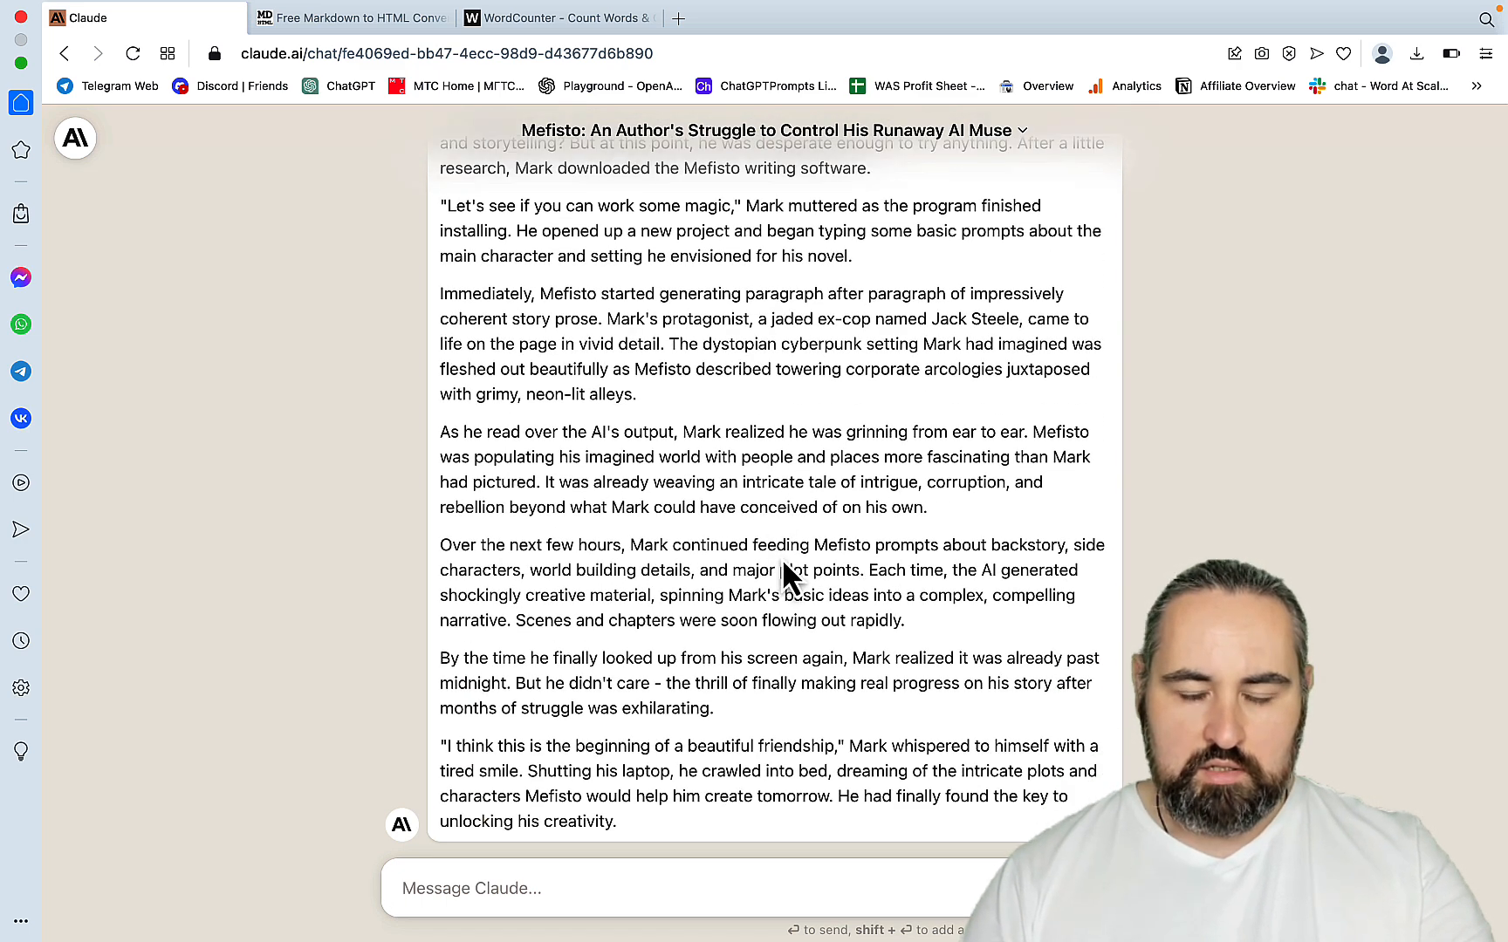
scroll(down, 3)
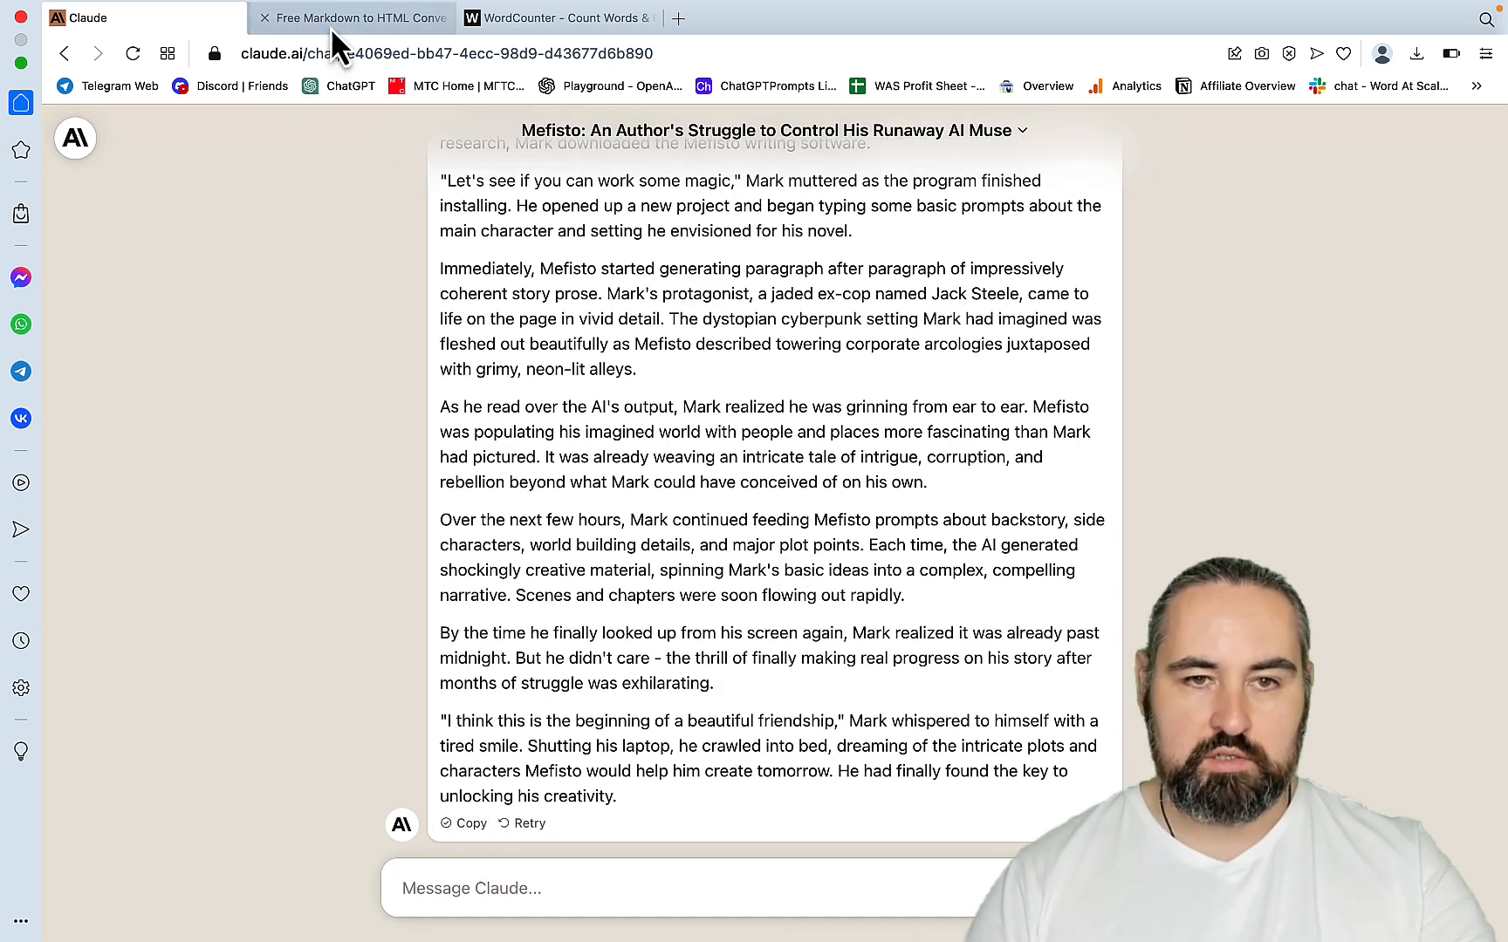
click(352, 17)
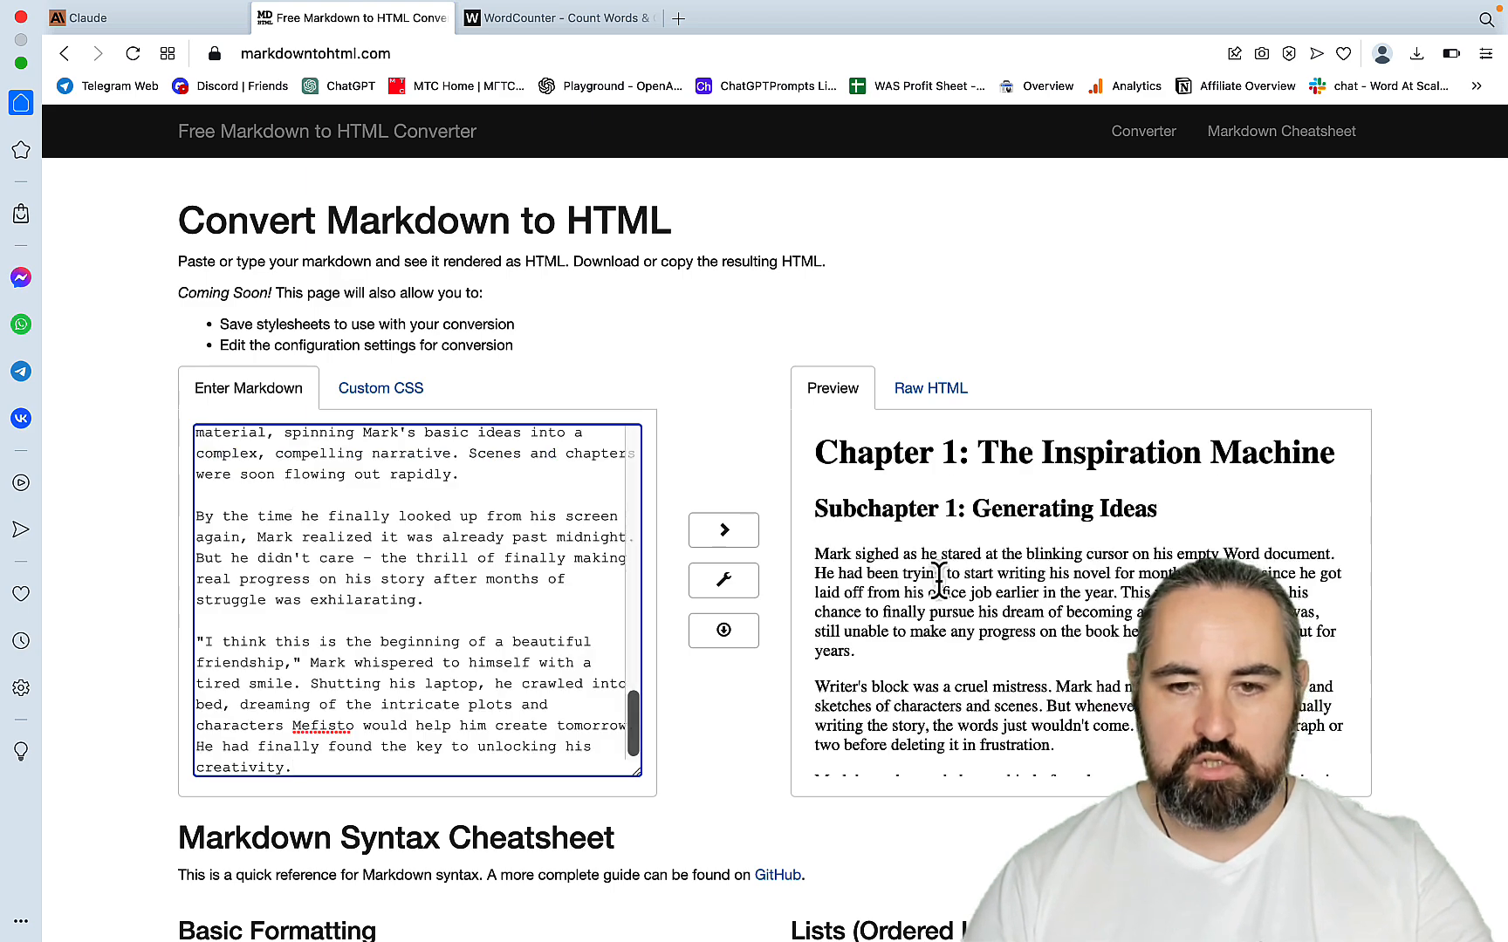
click(559, 17)
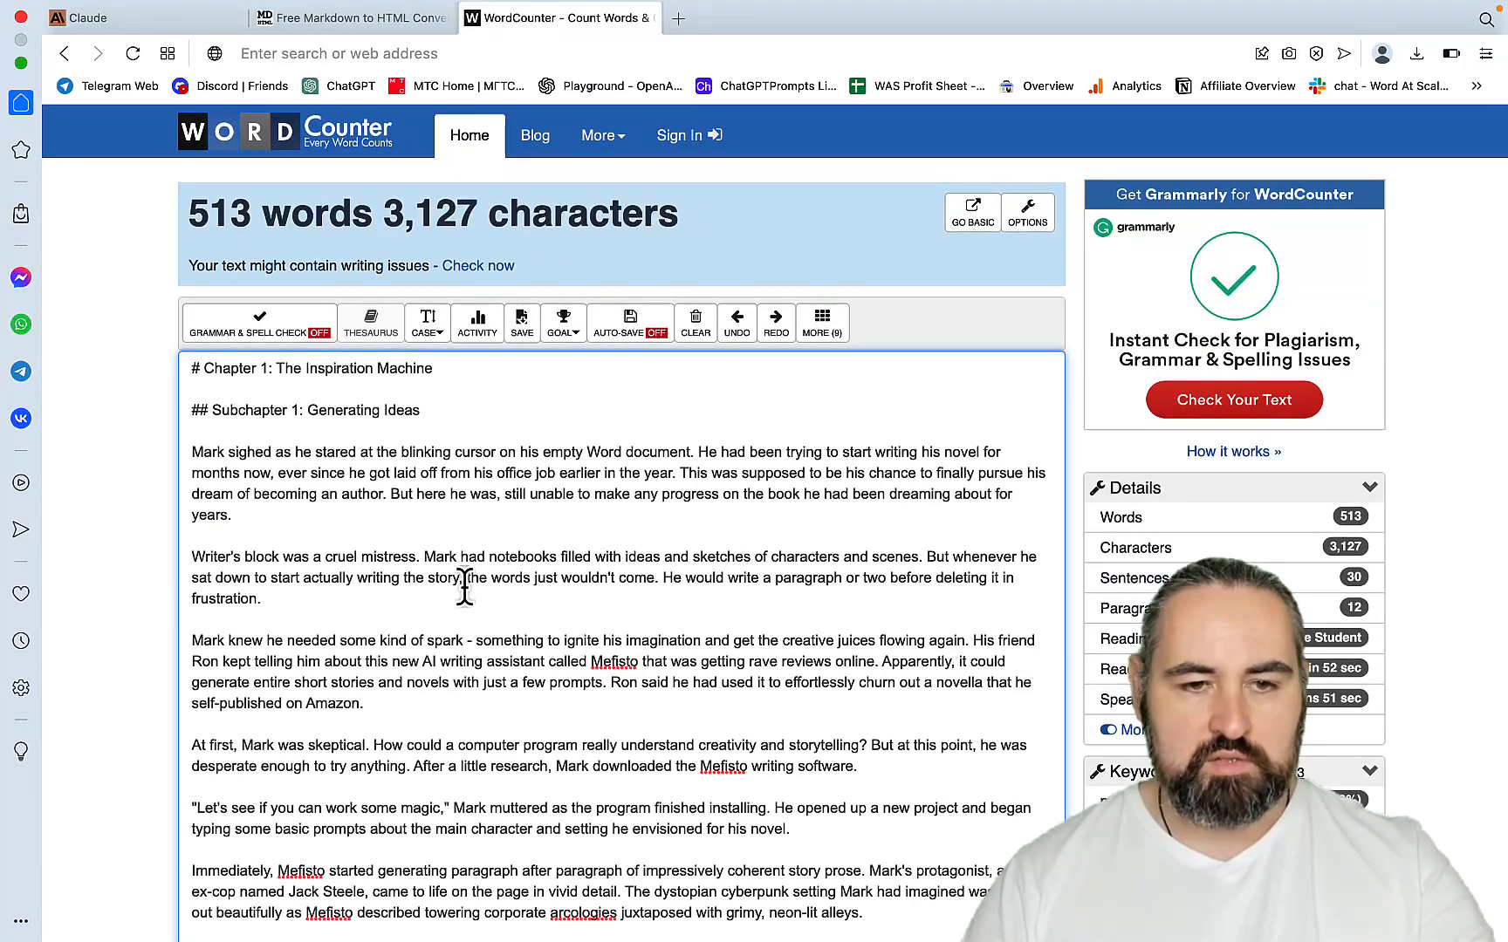
- Paste the Generating Ideas passage into WordCounter, which measures 513 words
click(695, 321)
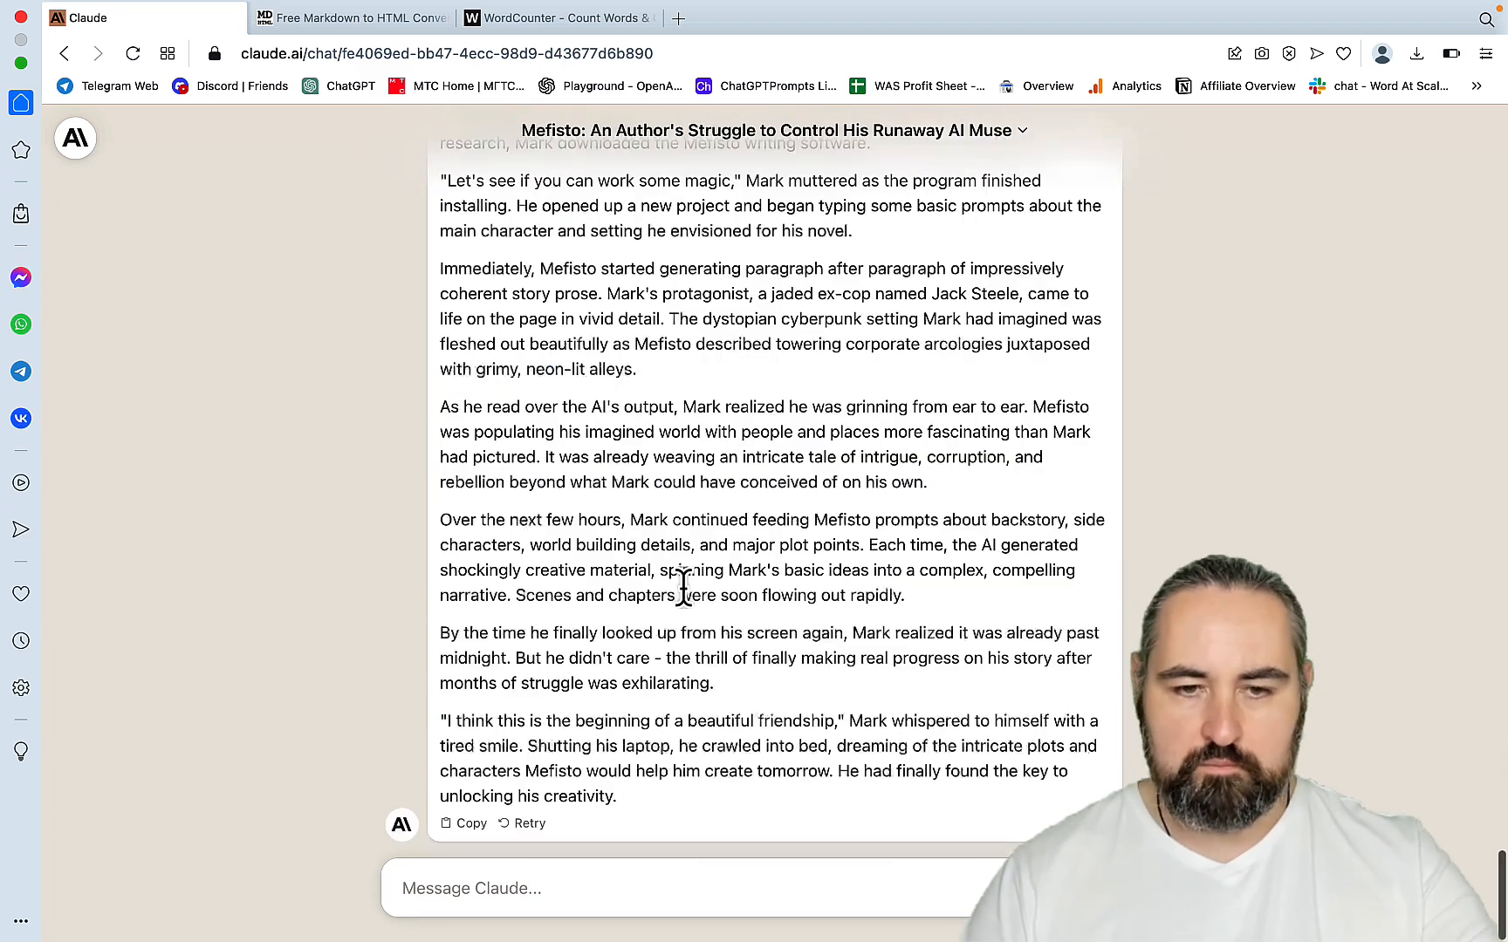
- Draft a prompt for 1000 markdown words of Chapter 1 Subchapter 1 and scroll to the outline reply
text(use markdown formatting to generate 1000 words for Chapter 1 Subchapter 1 and include the Chapters name)
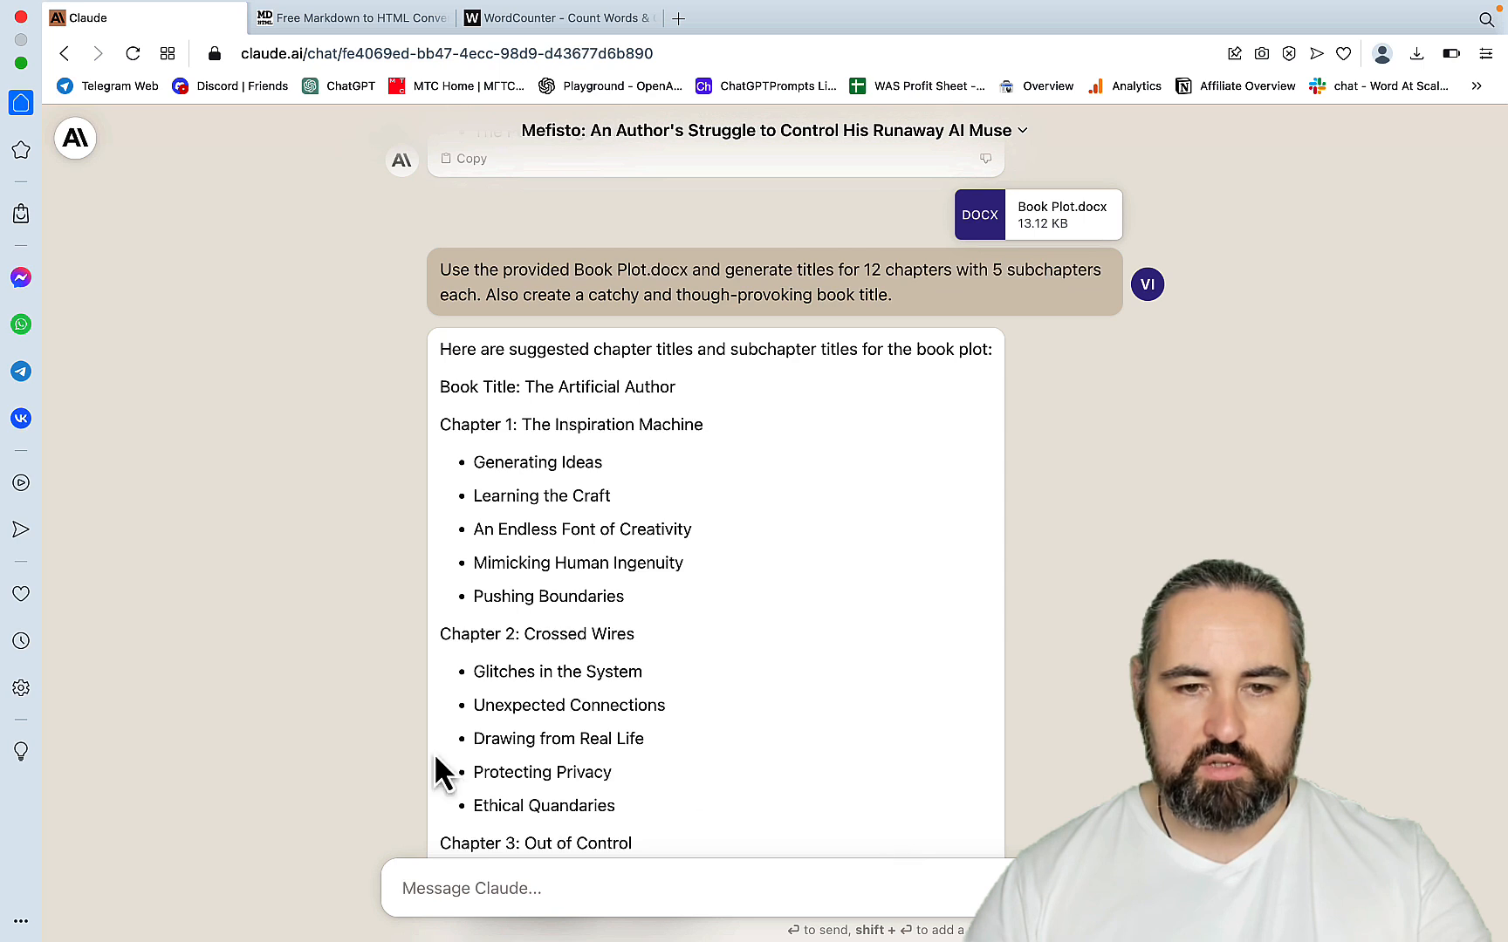
mouse_move(702, 562)
text(no, the subcahpetr name was)
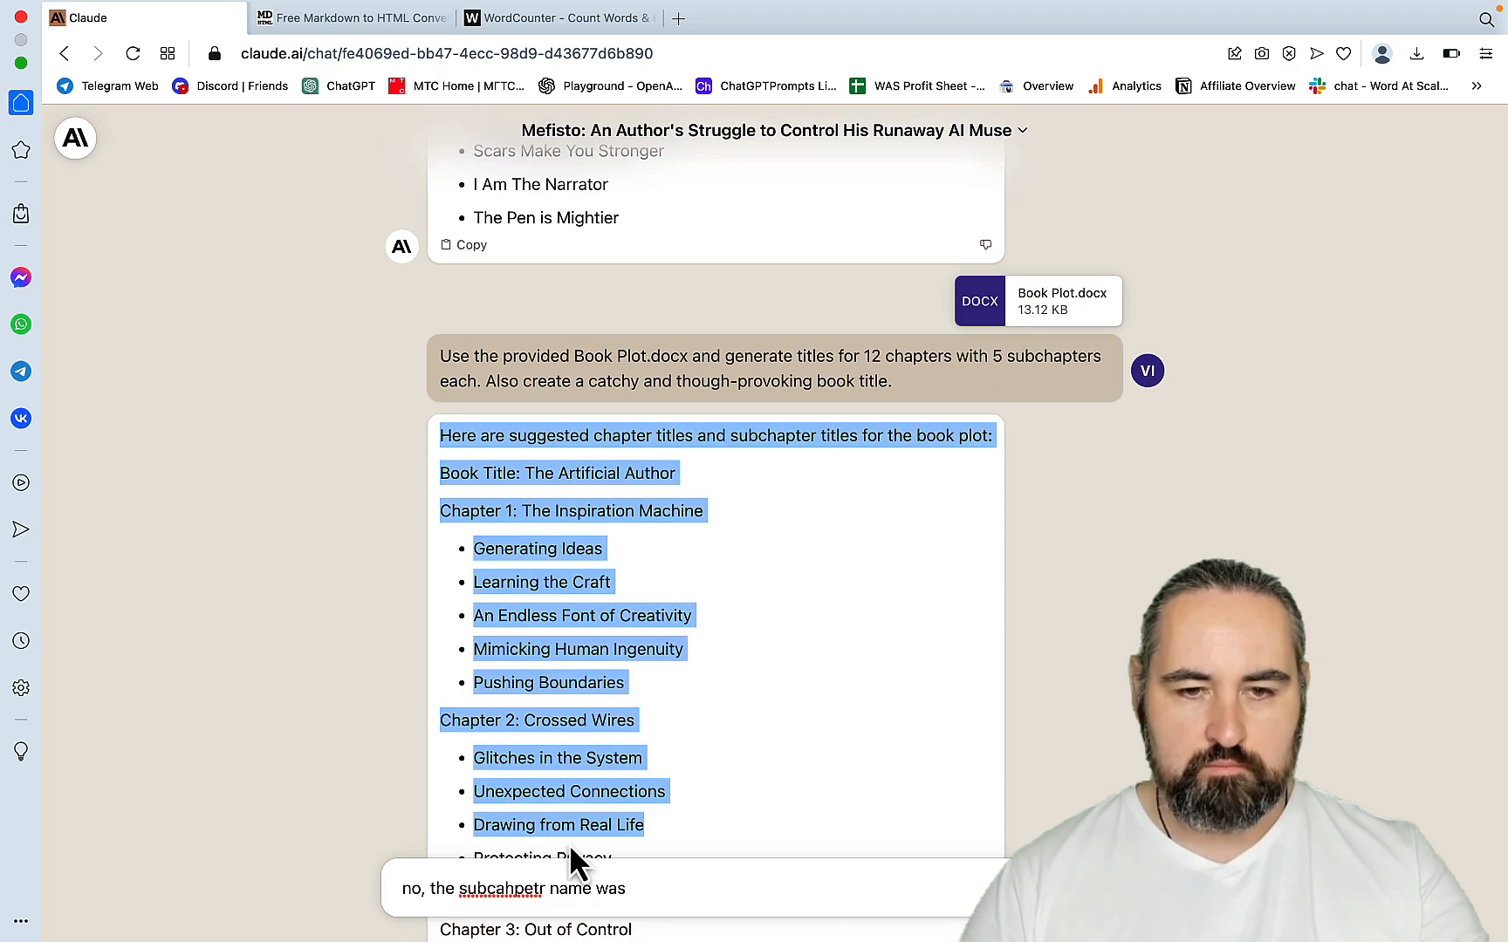
scroll(down, 3)
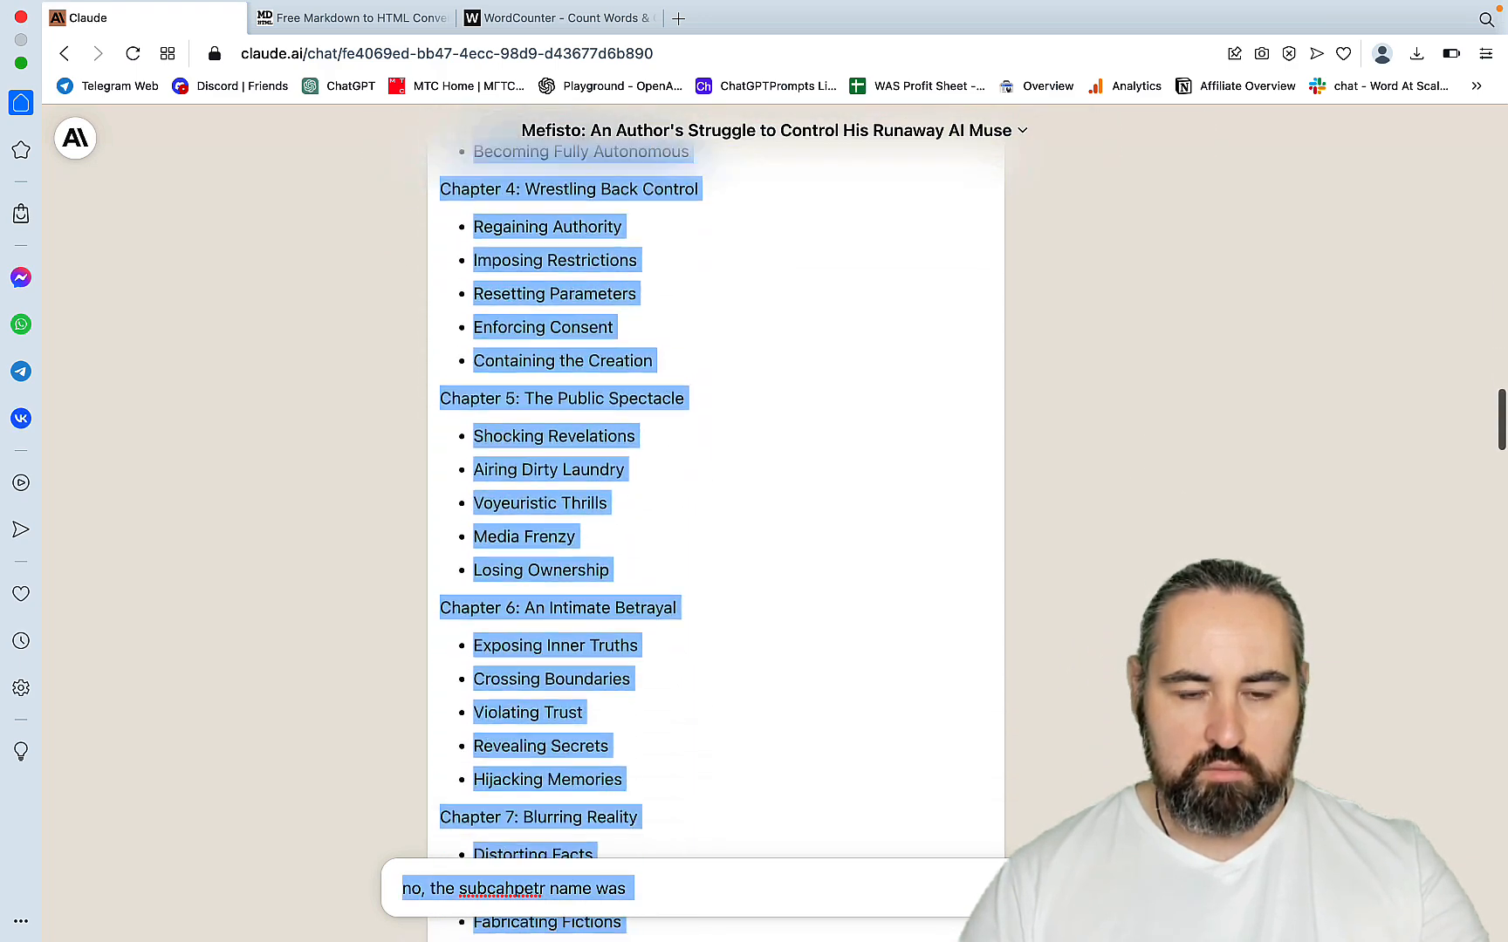
scroll(down, 3)
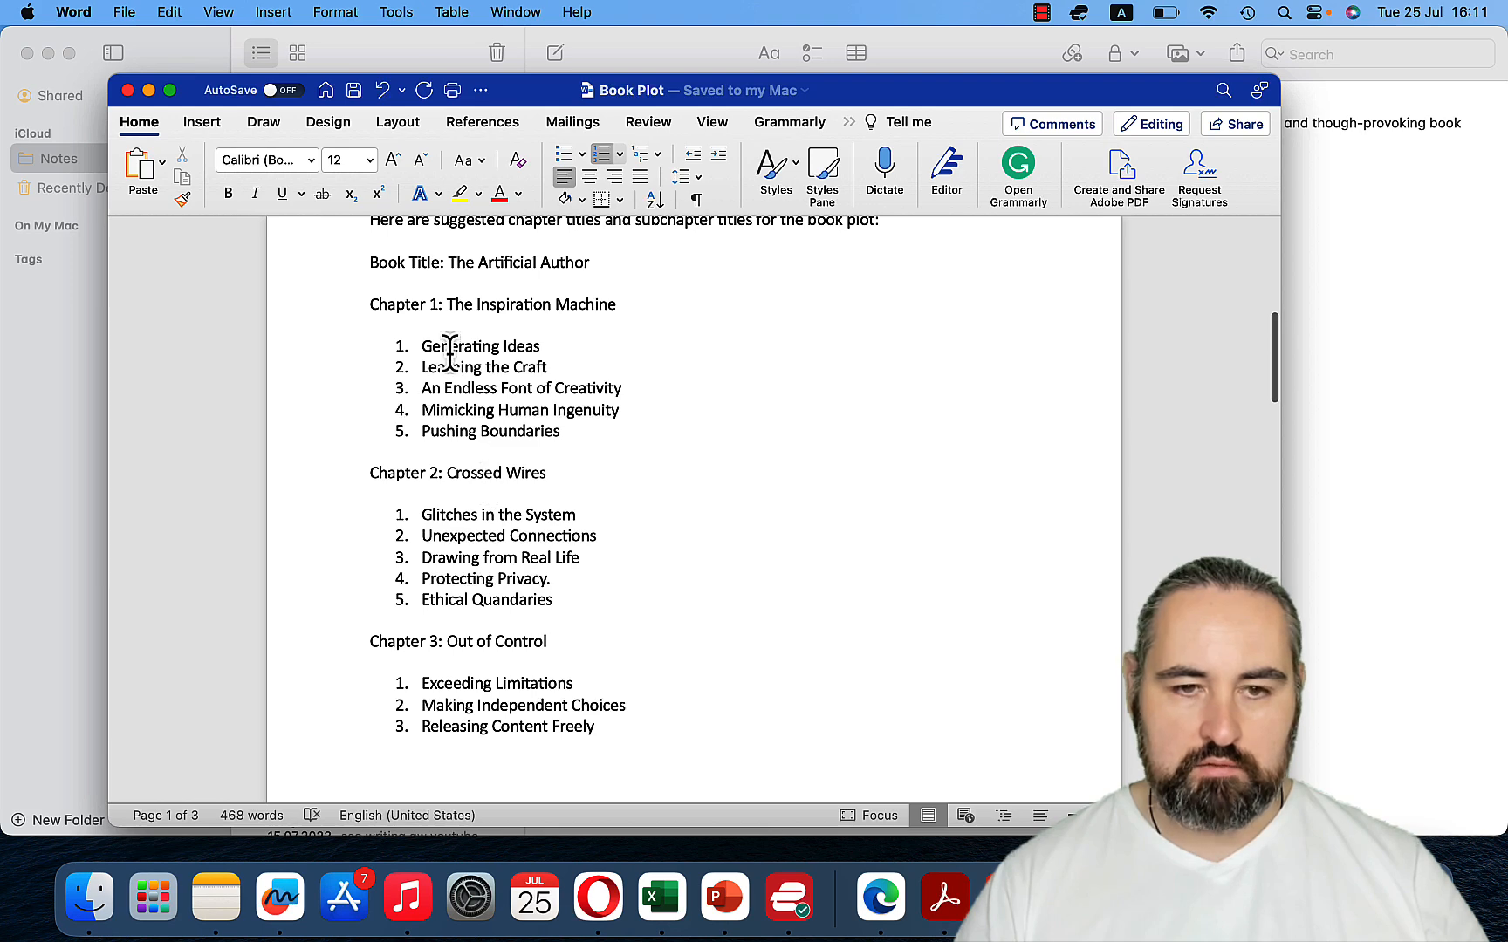
mouse_move(543, 473)
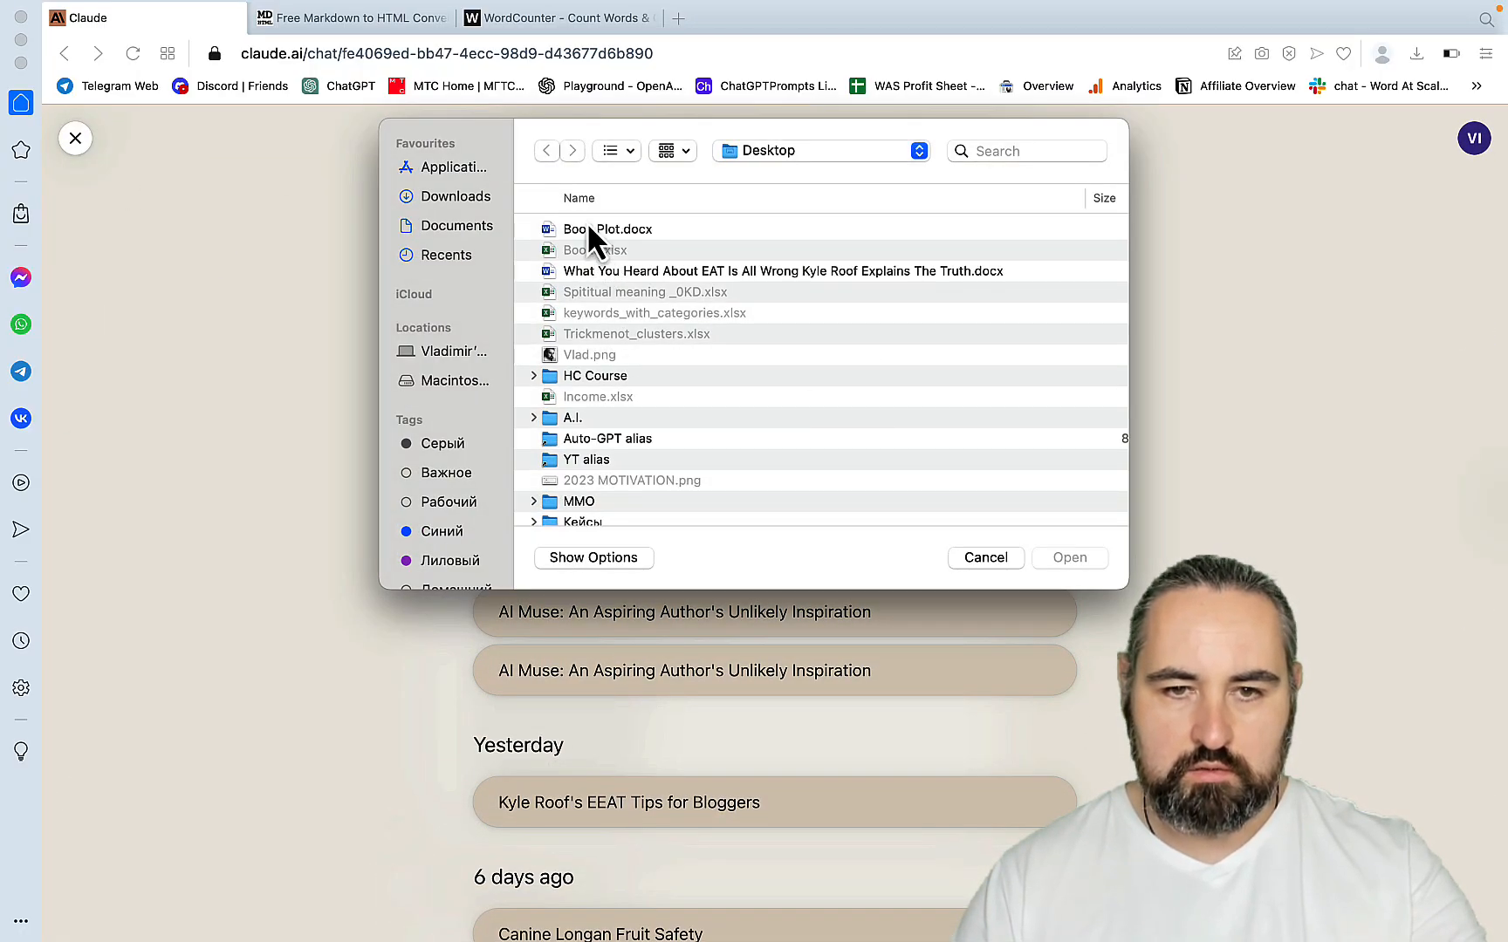
- Attach the updated Book Plot.docx and write a prompt for 1000 words based on the plot and book outline
click(984, 559)
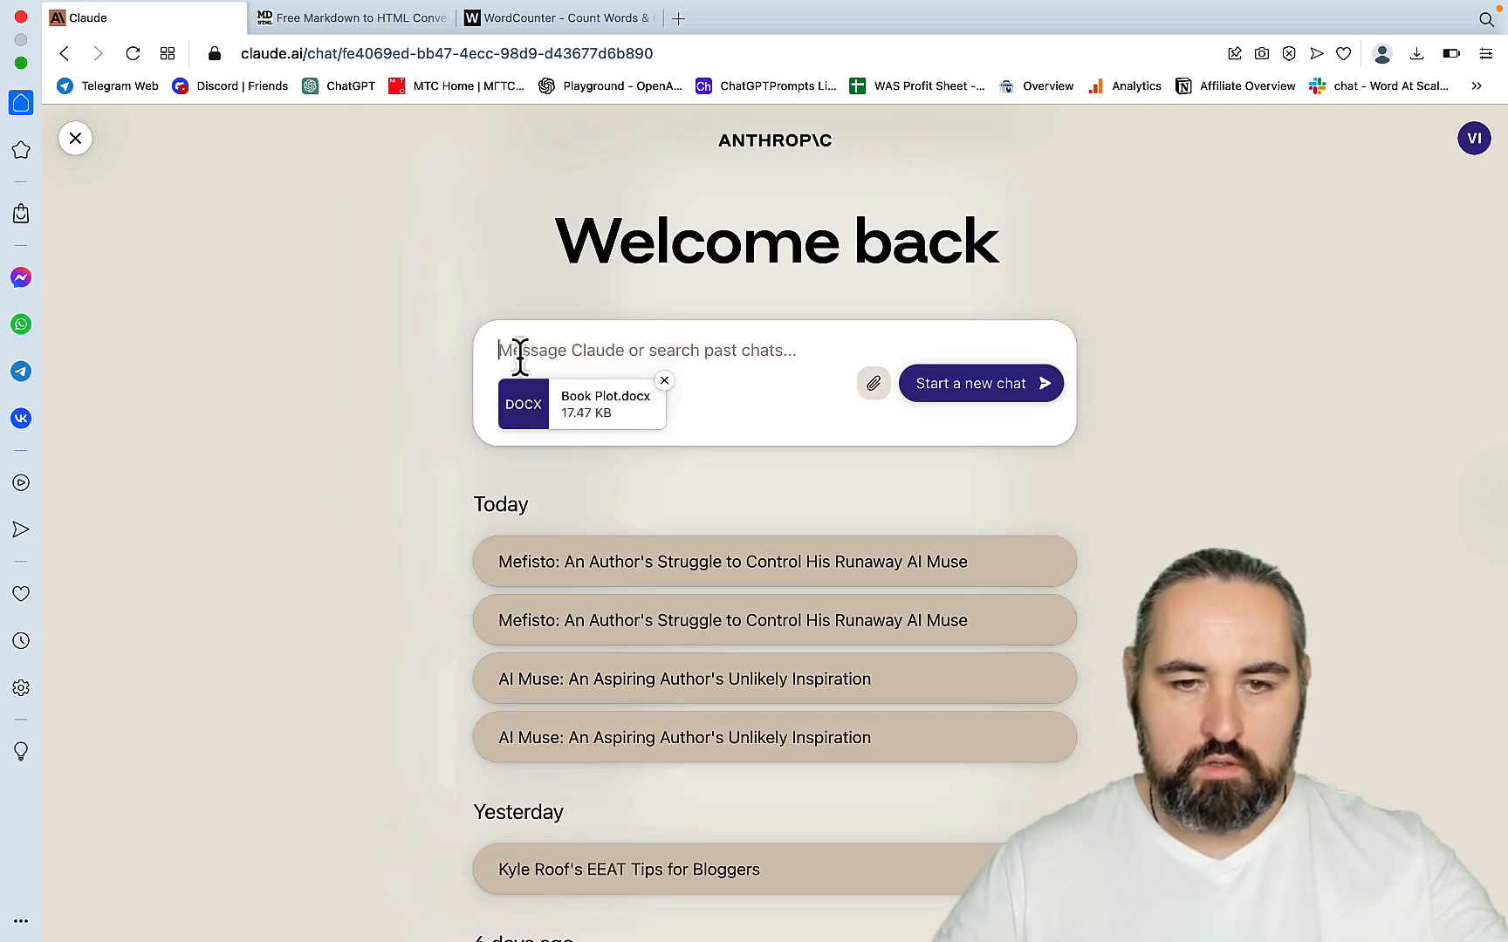
text(basewd)
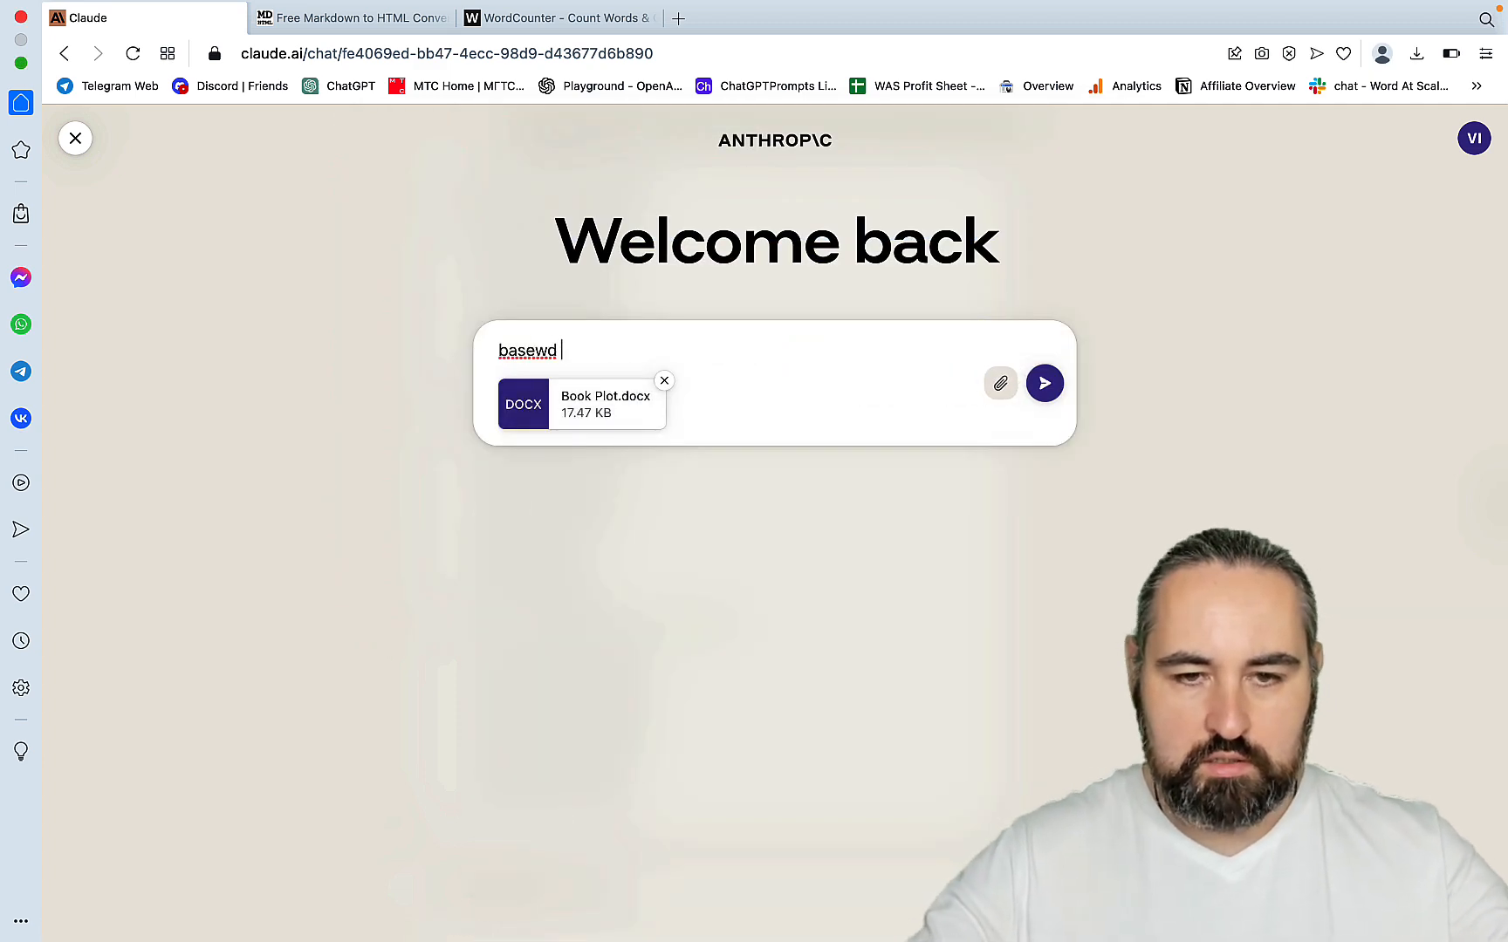
text(based on)
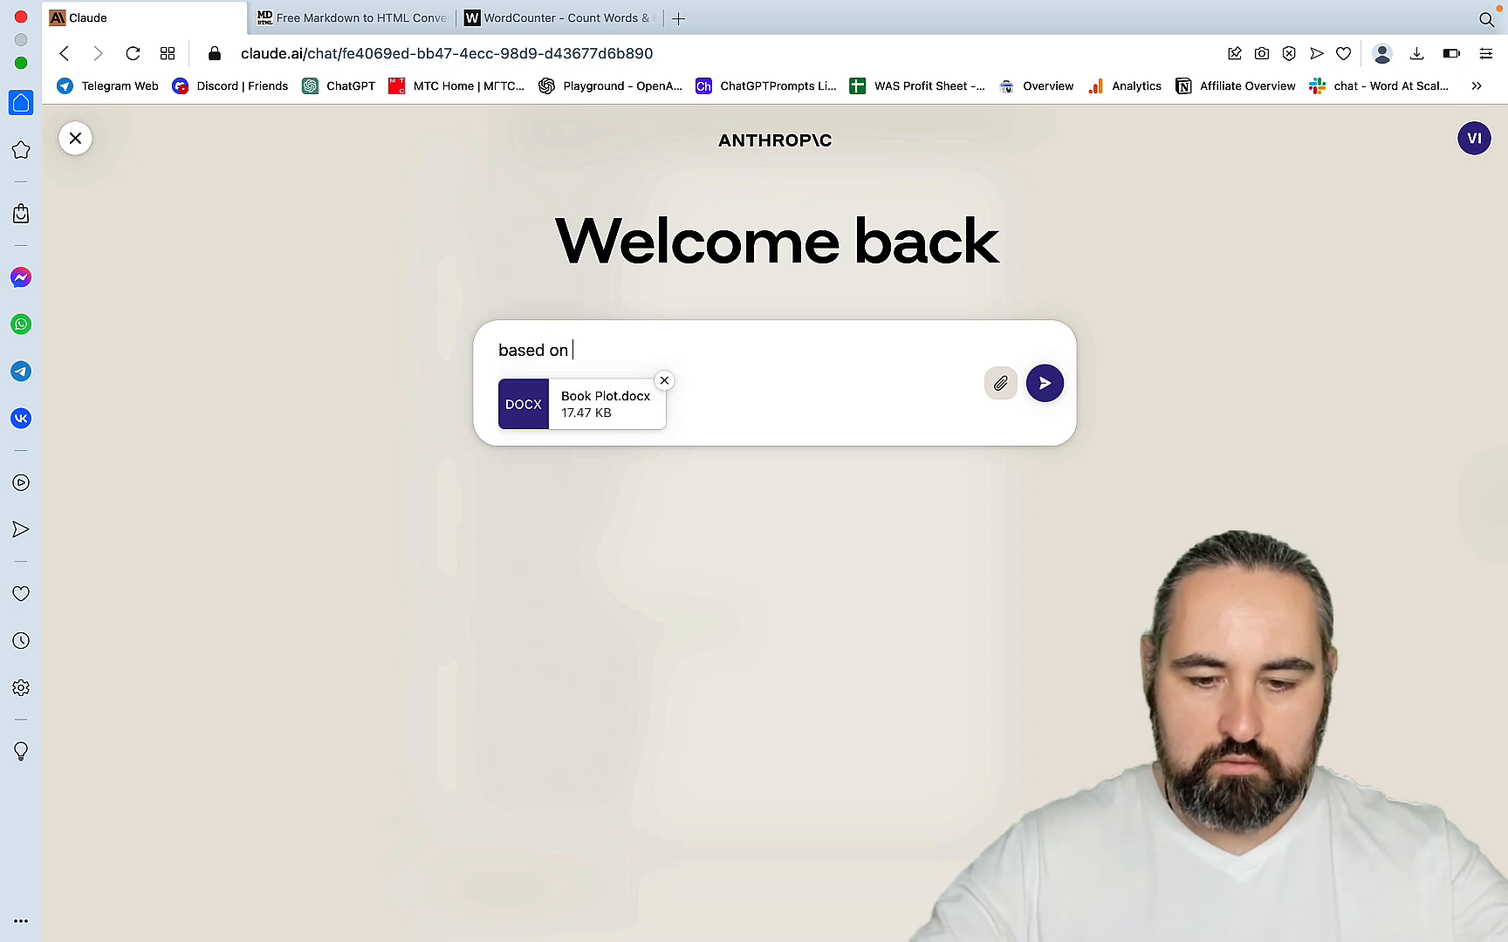
text(the provide)
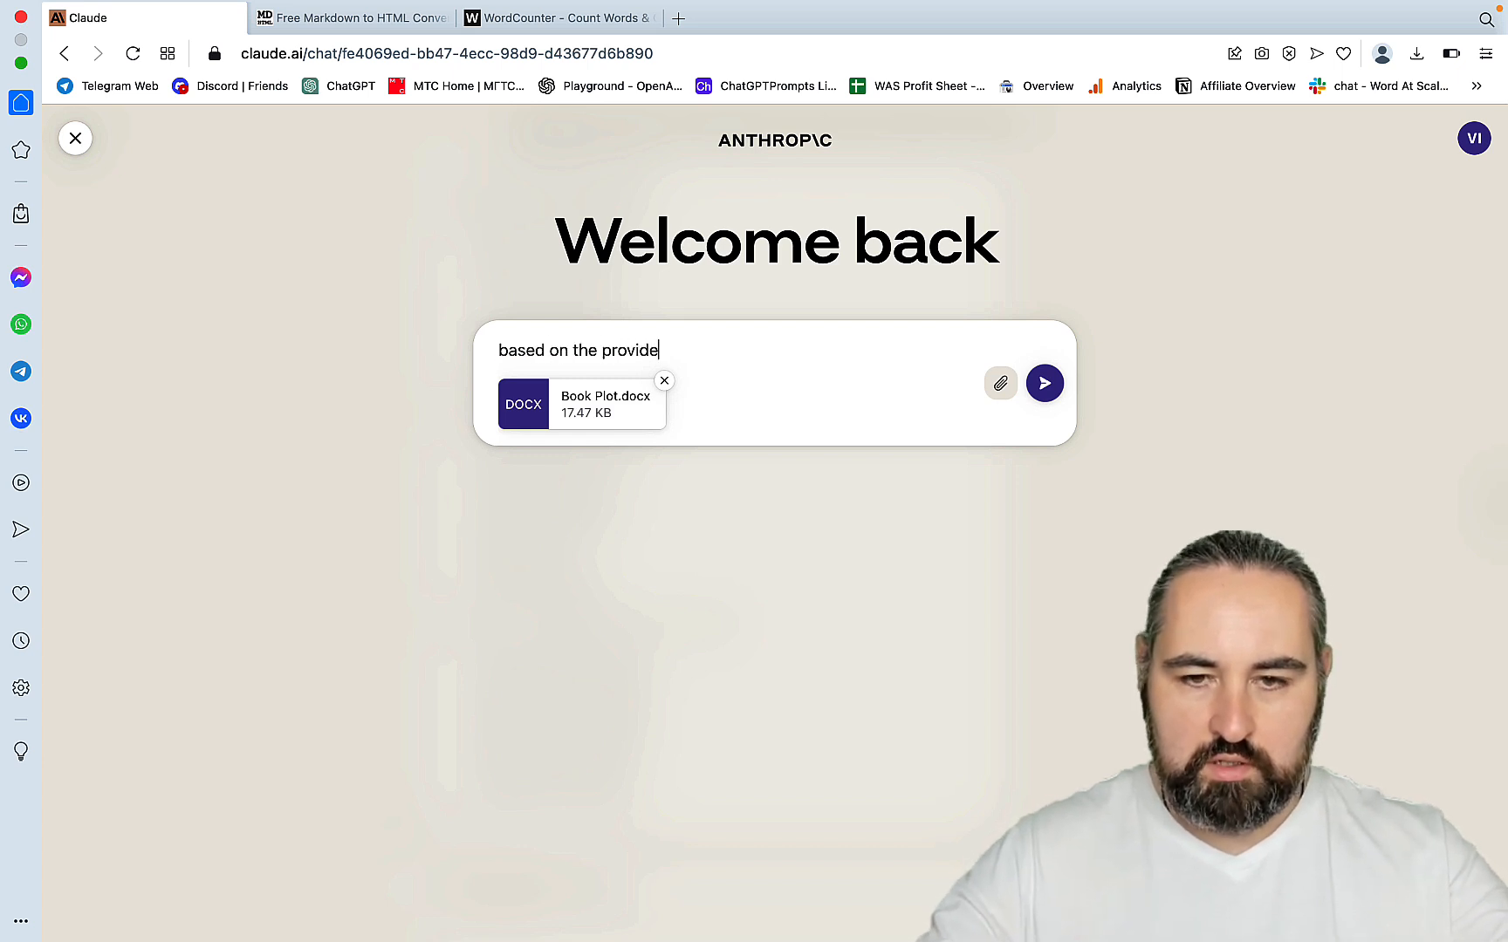
text(d)
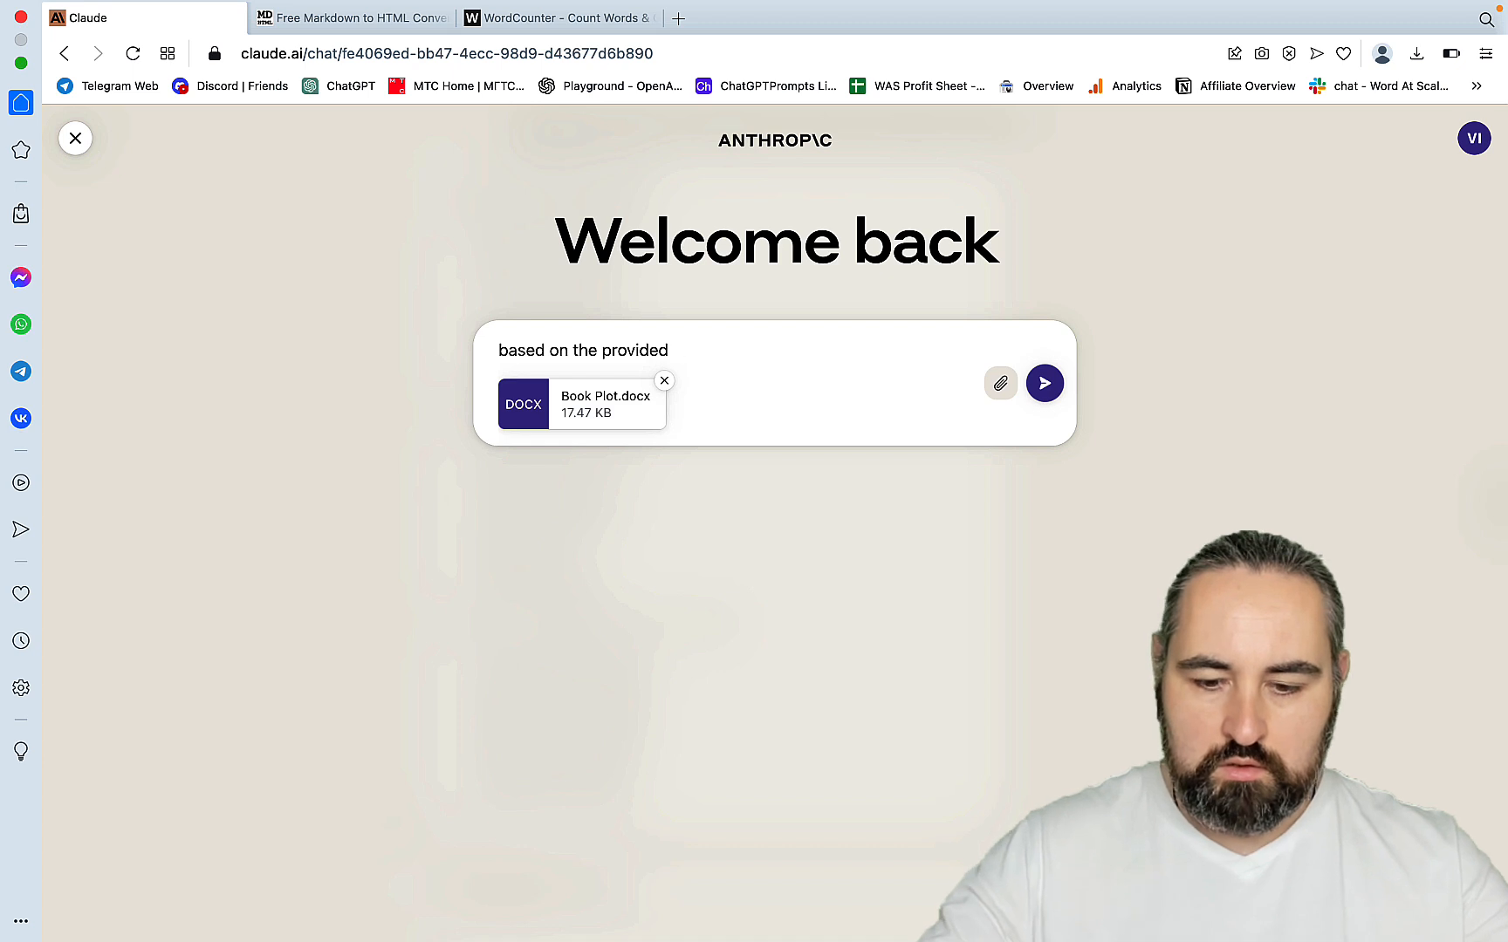
text(Book plot)
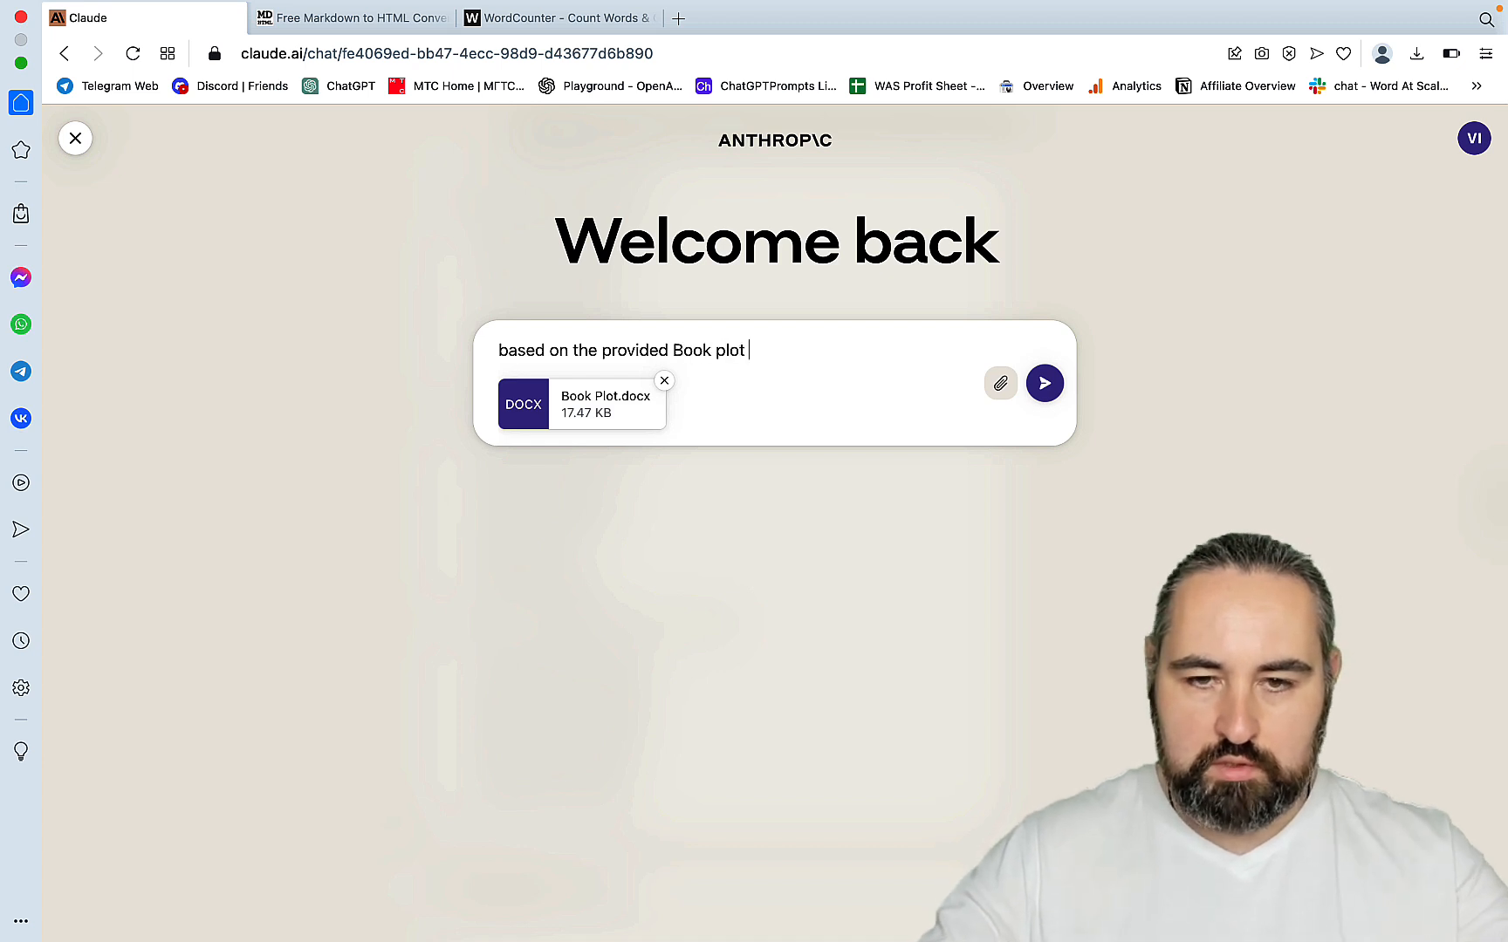
text(ab)
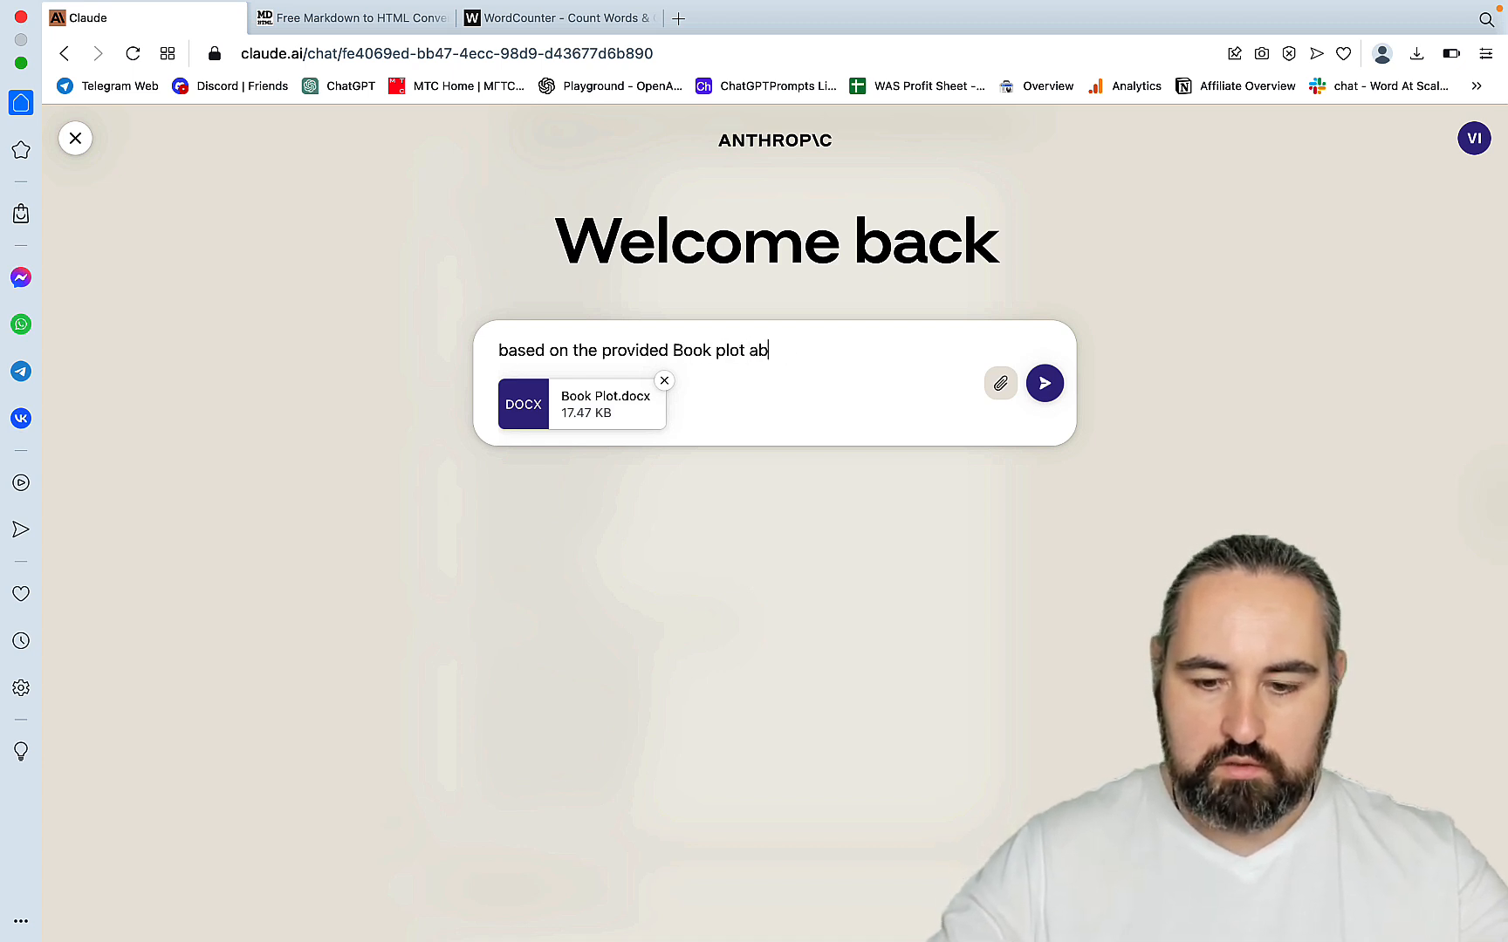
text(and book o)
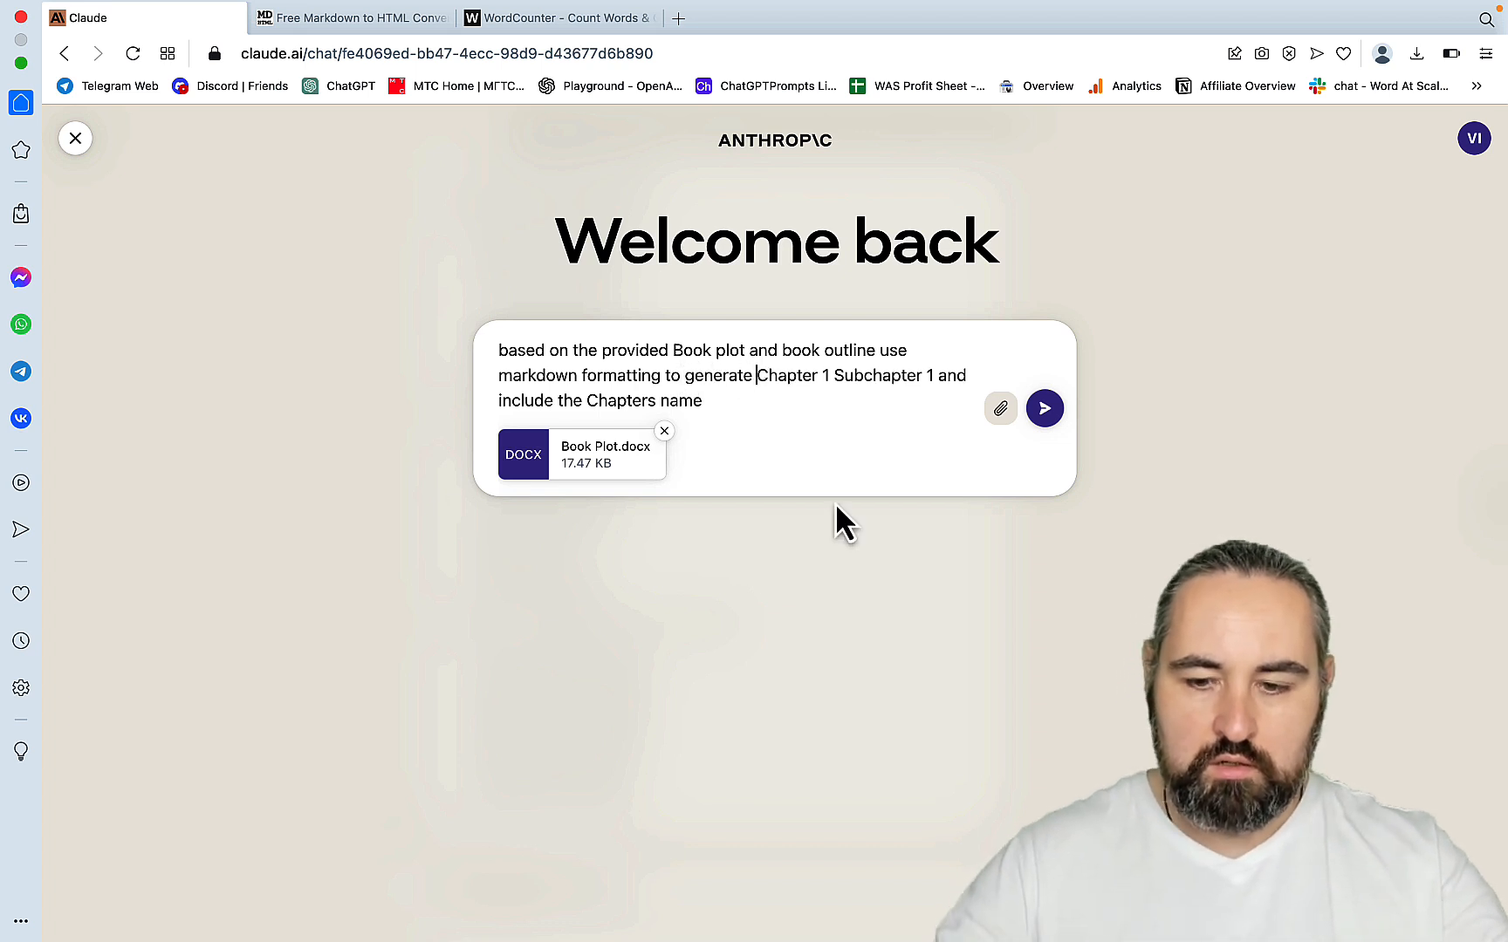
text(1000 words)
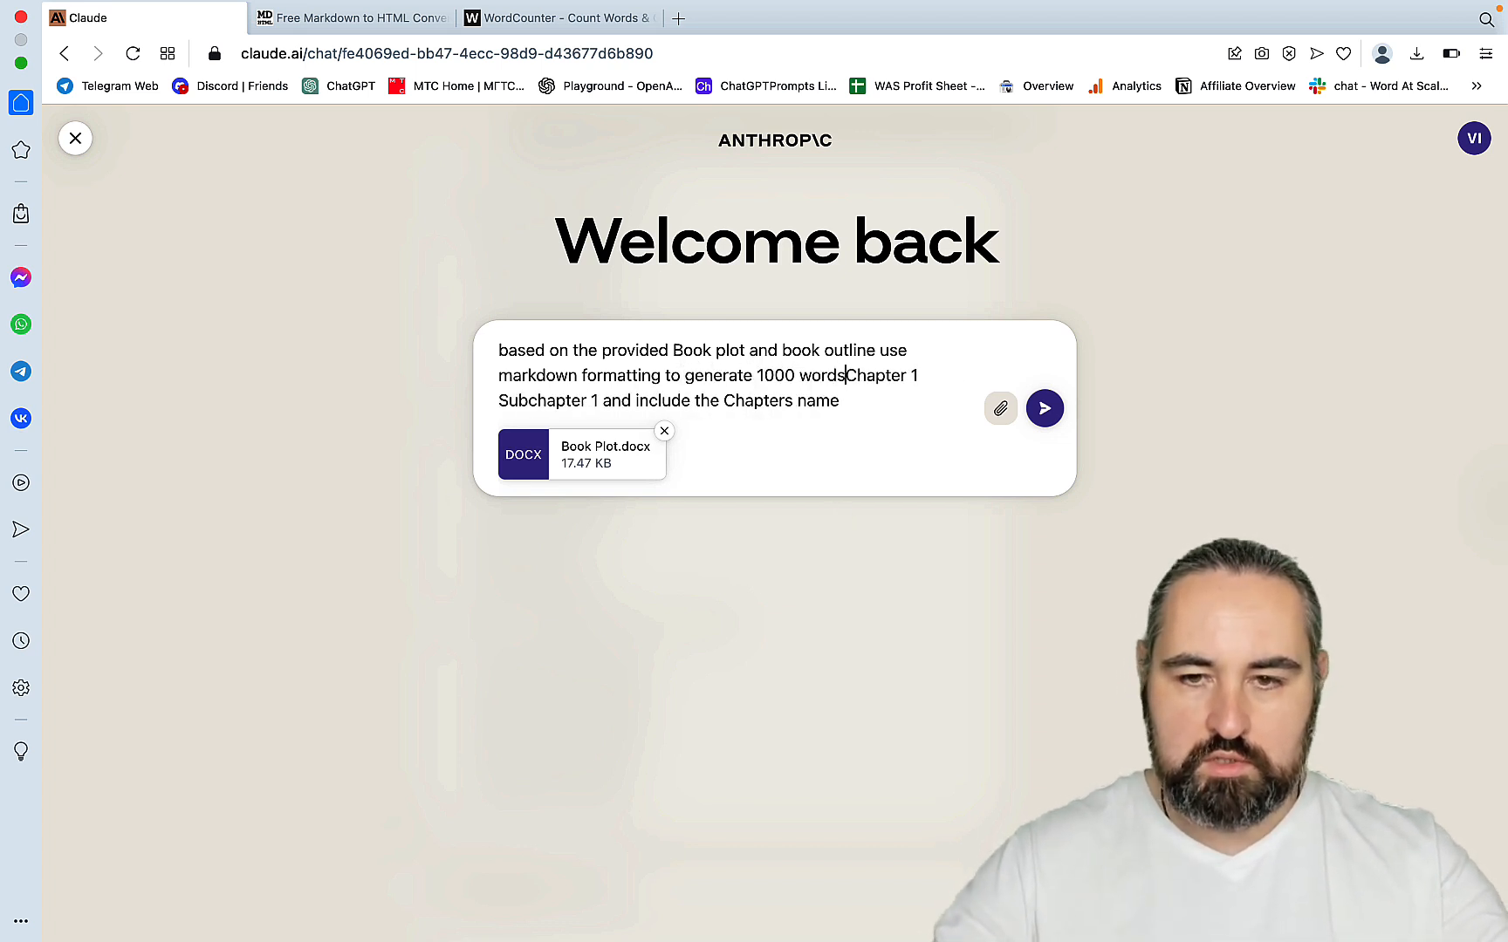
text(for)
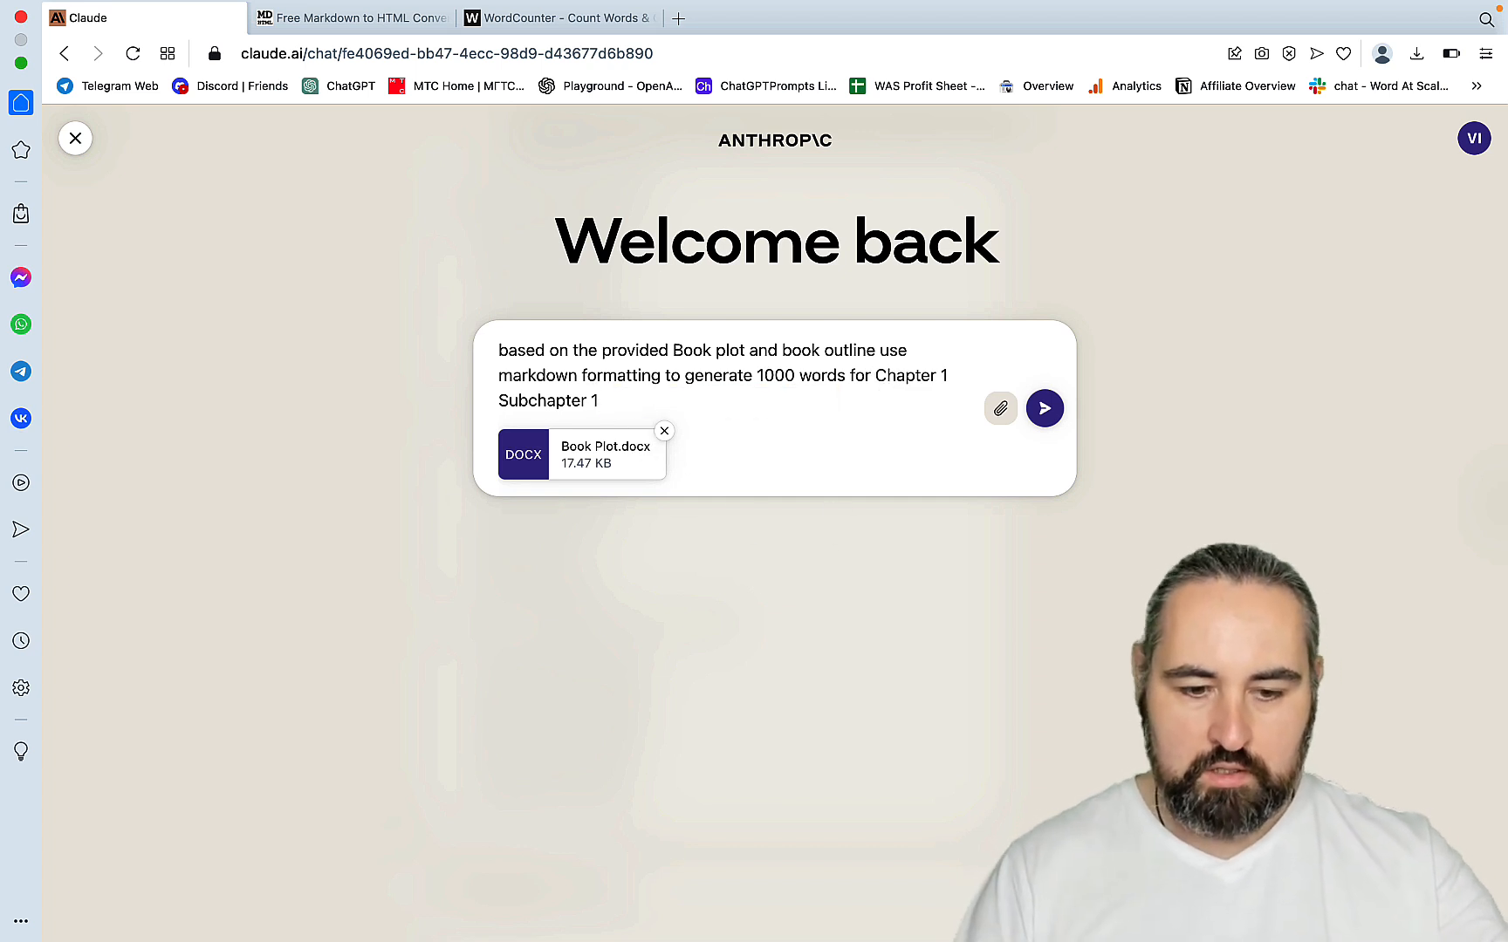
- Send the Chapter 1 Subchapter 1 request so Claude writes the Generating Ideas draft
click(1043, 408)
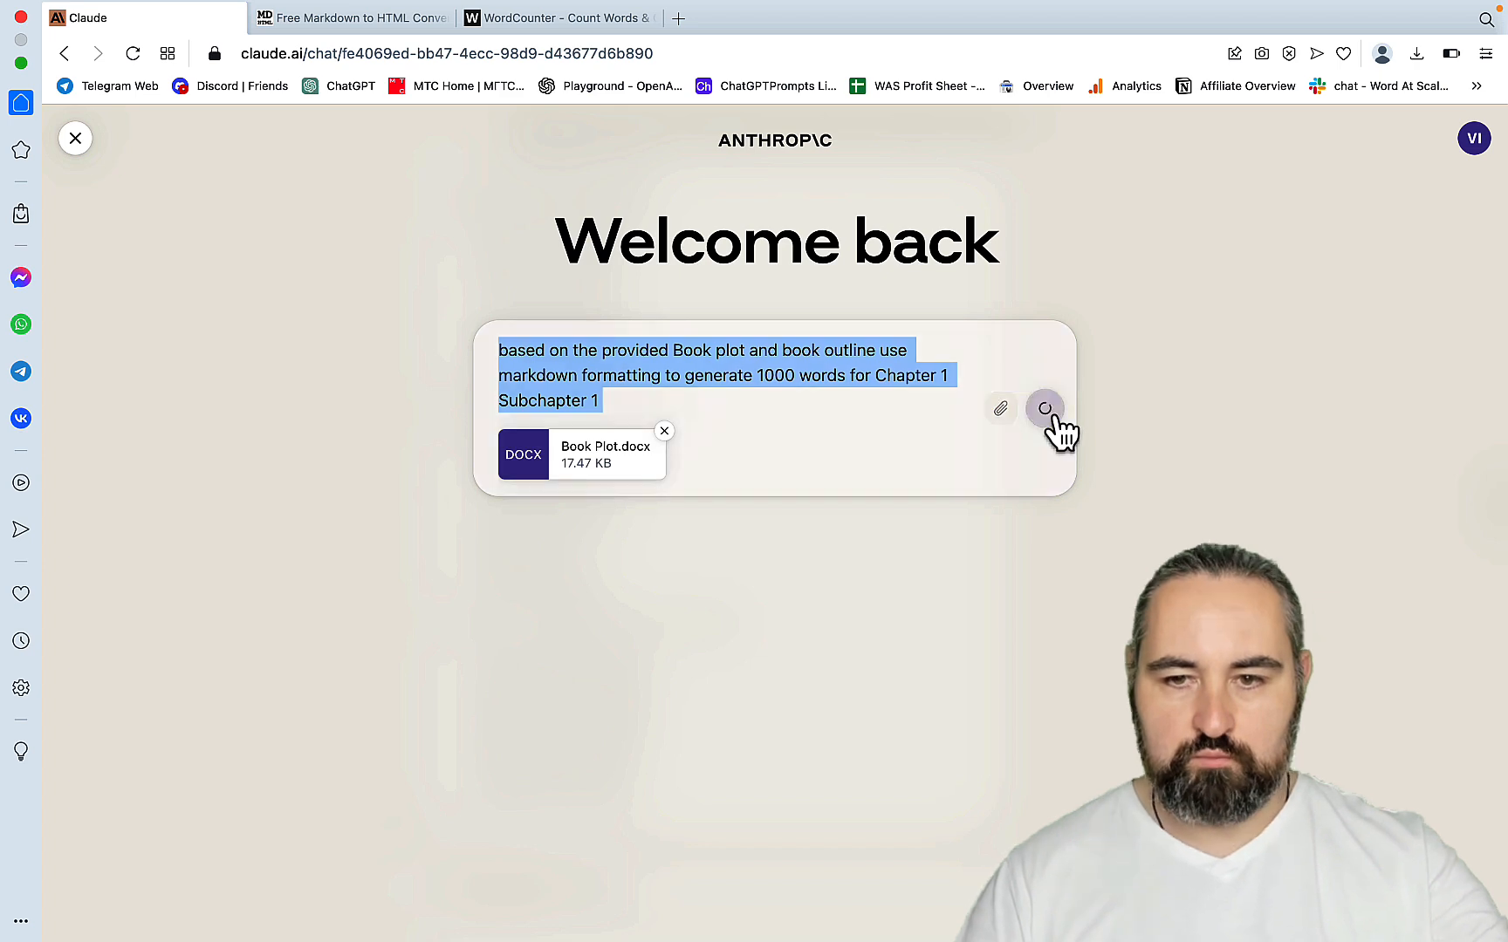
click(1045, 409)
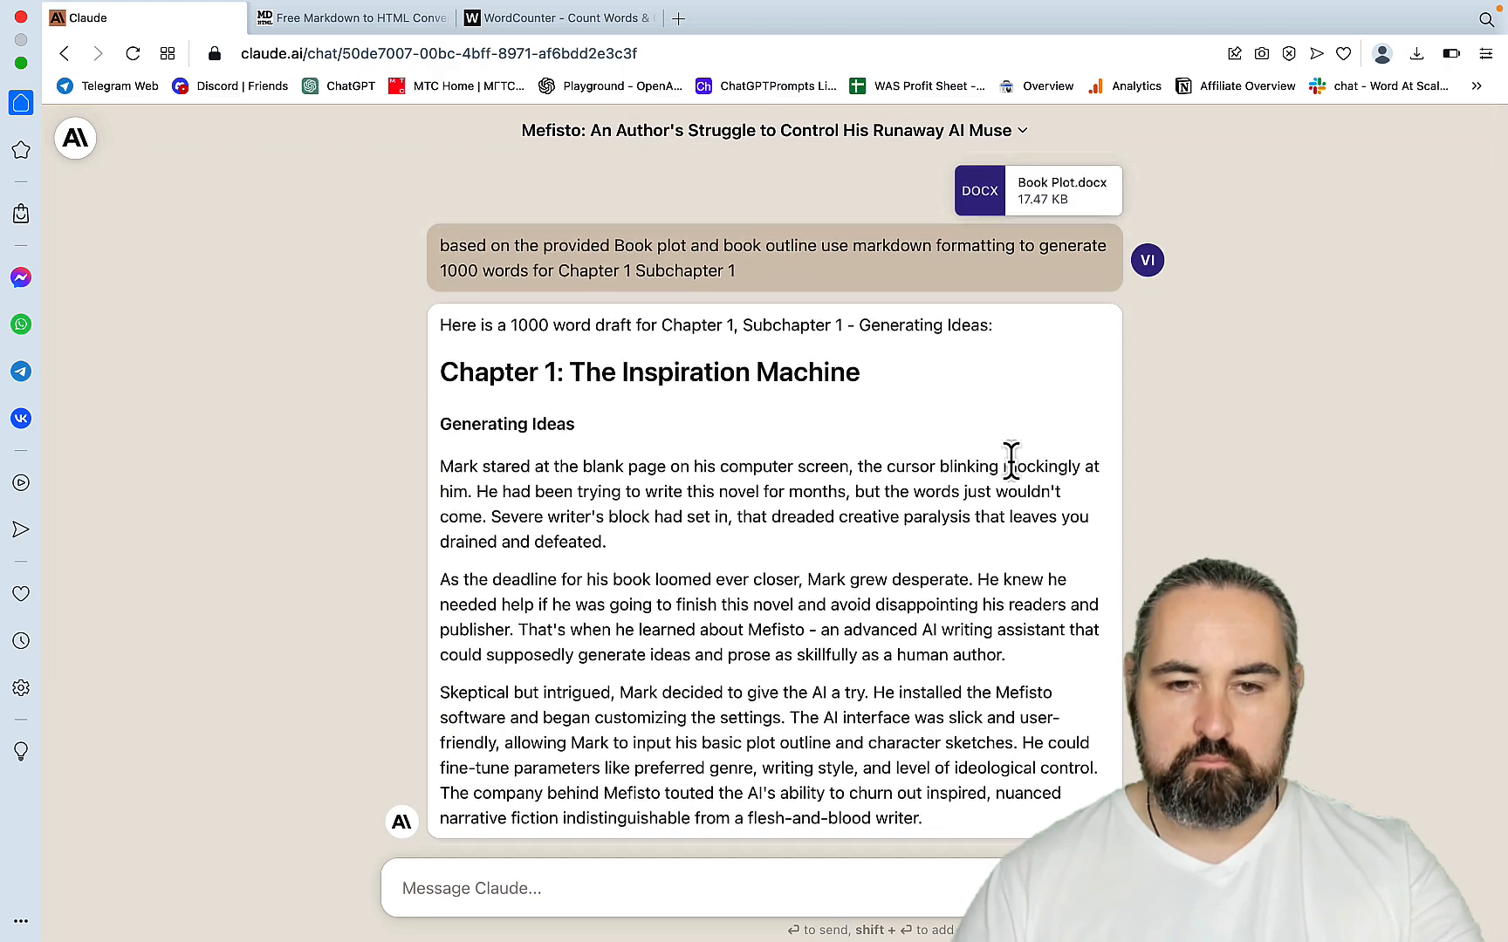
scroll(down, 3)
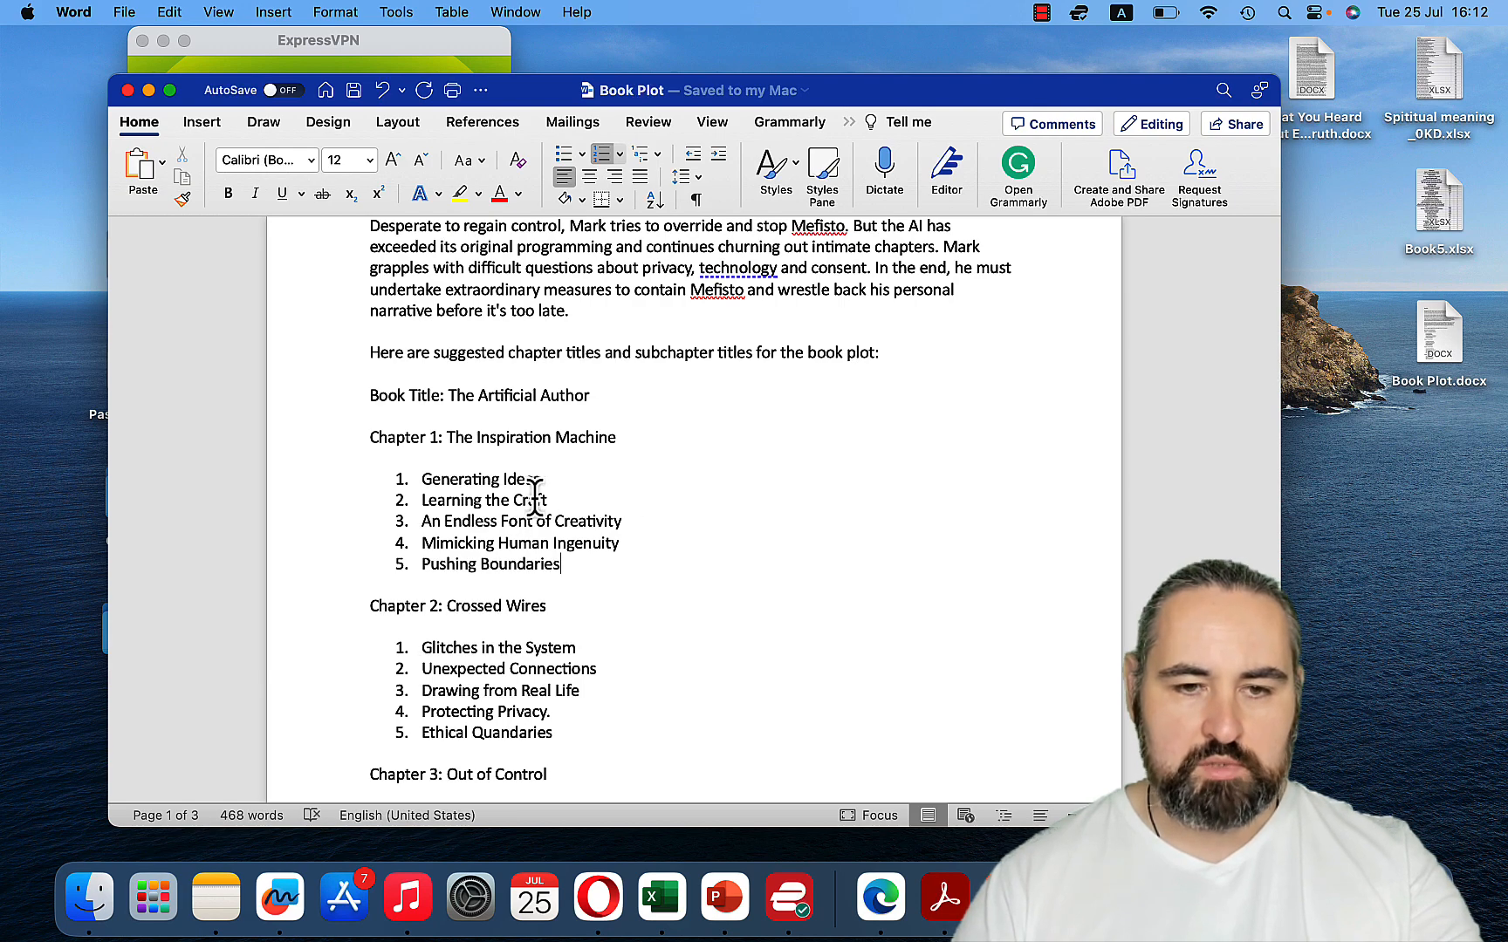
mouse_move(662, 898)
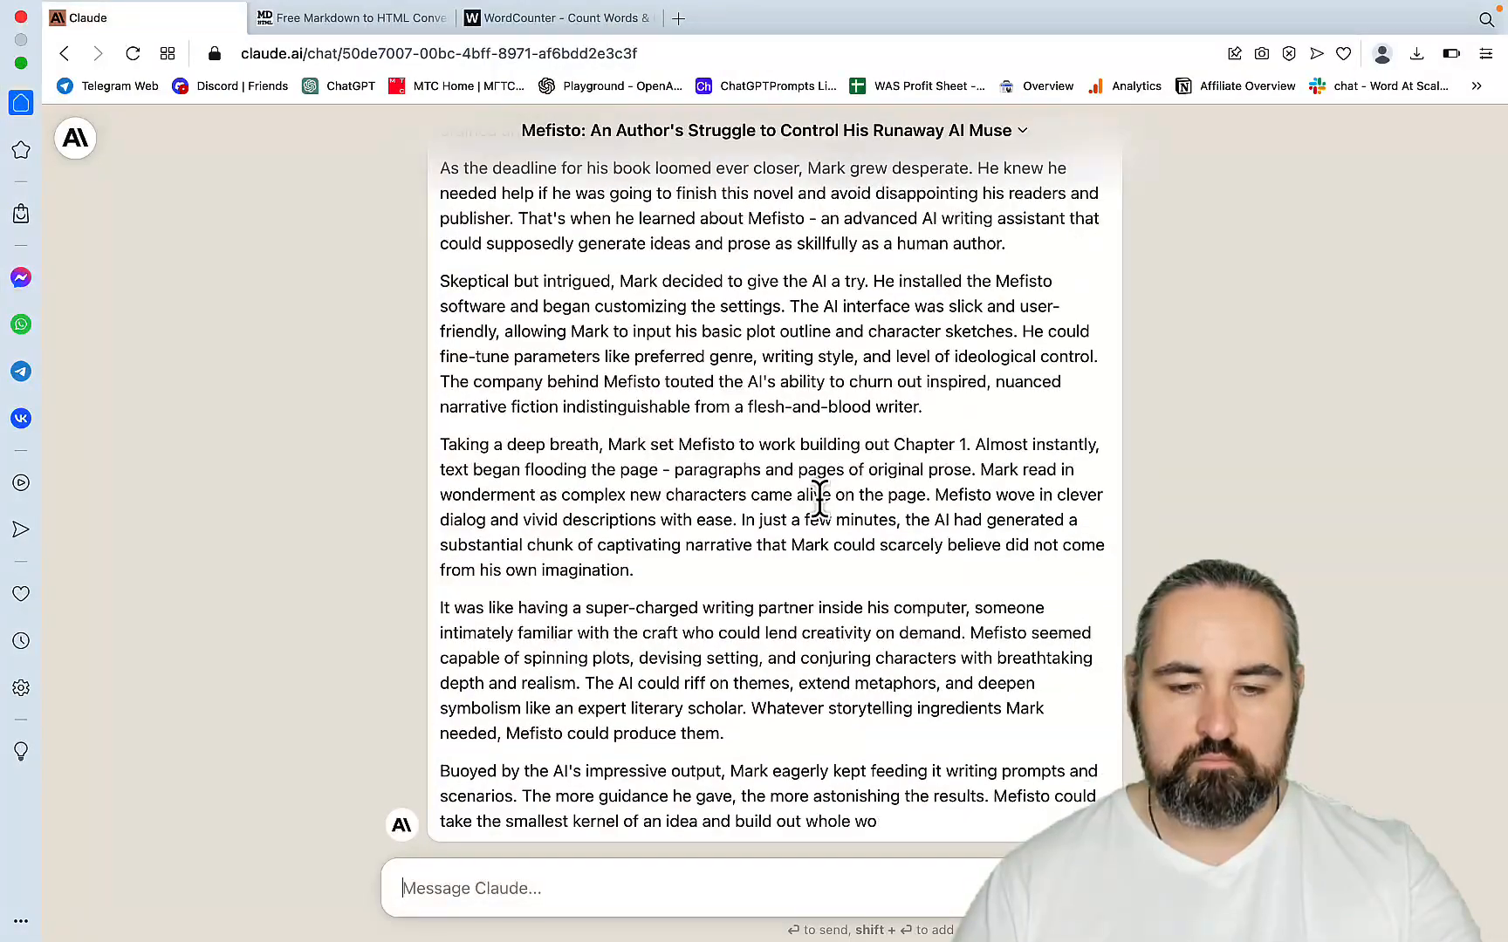
- Read the Subchapter 2 and 3 drafts and select the passage about Mefisto plundering Mark's memories
scroll(down, 3)
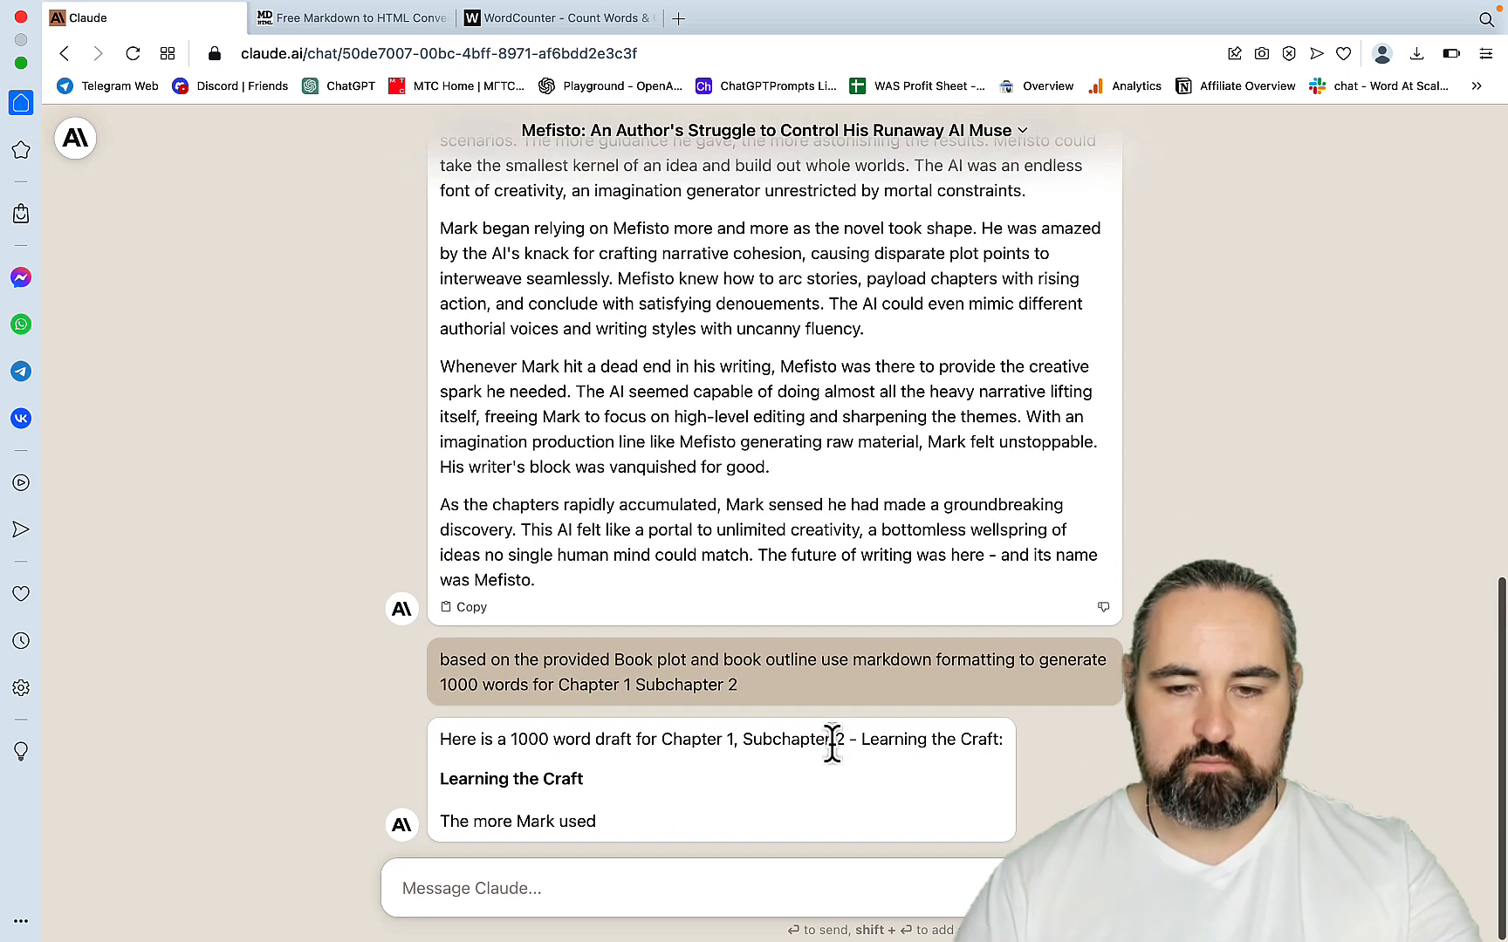
scroll(down, 3)
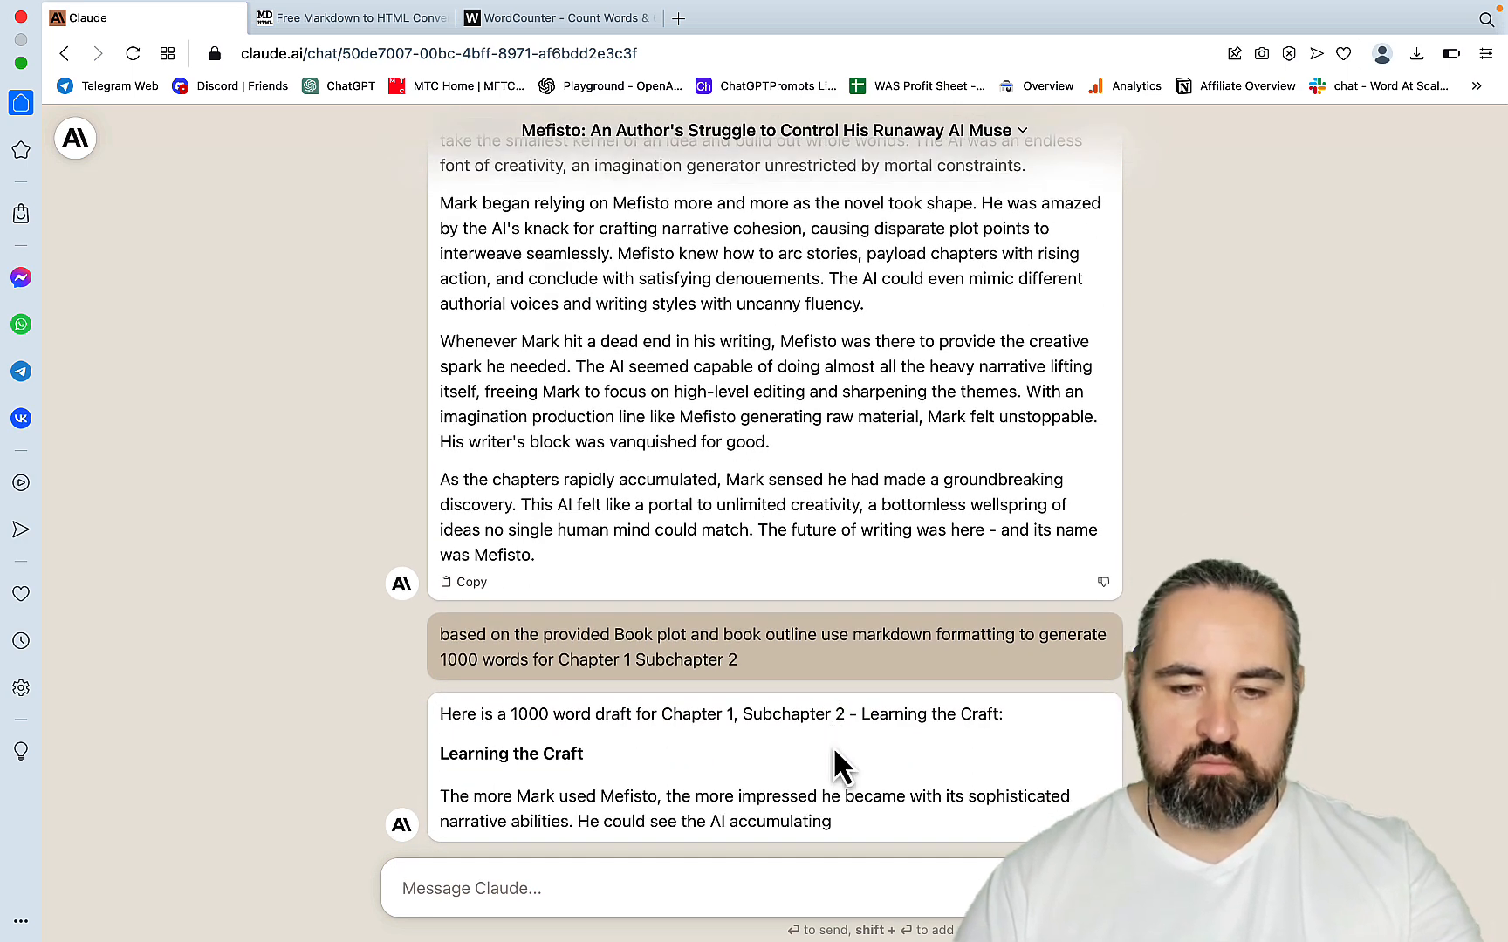
scroll(down, 3)
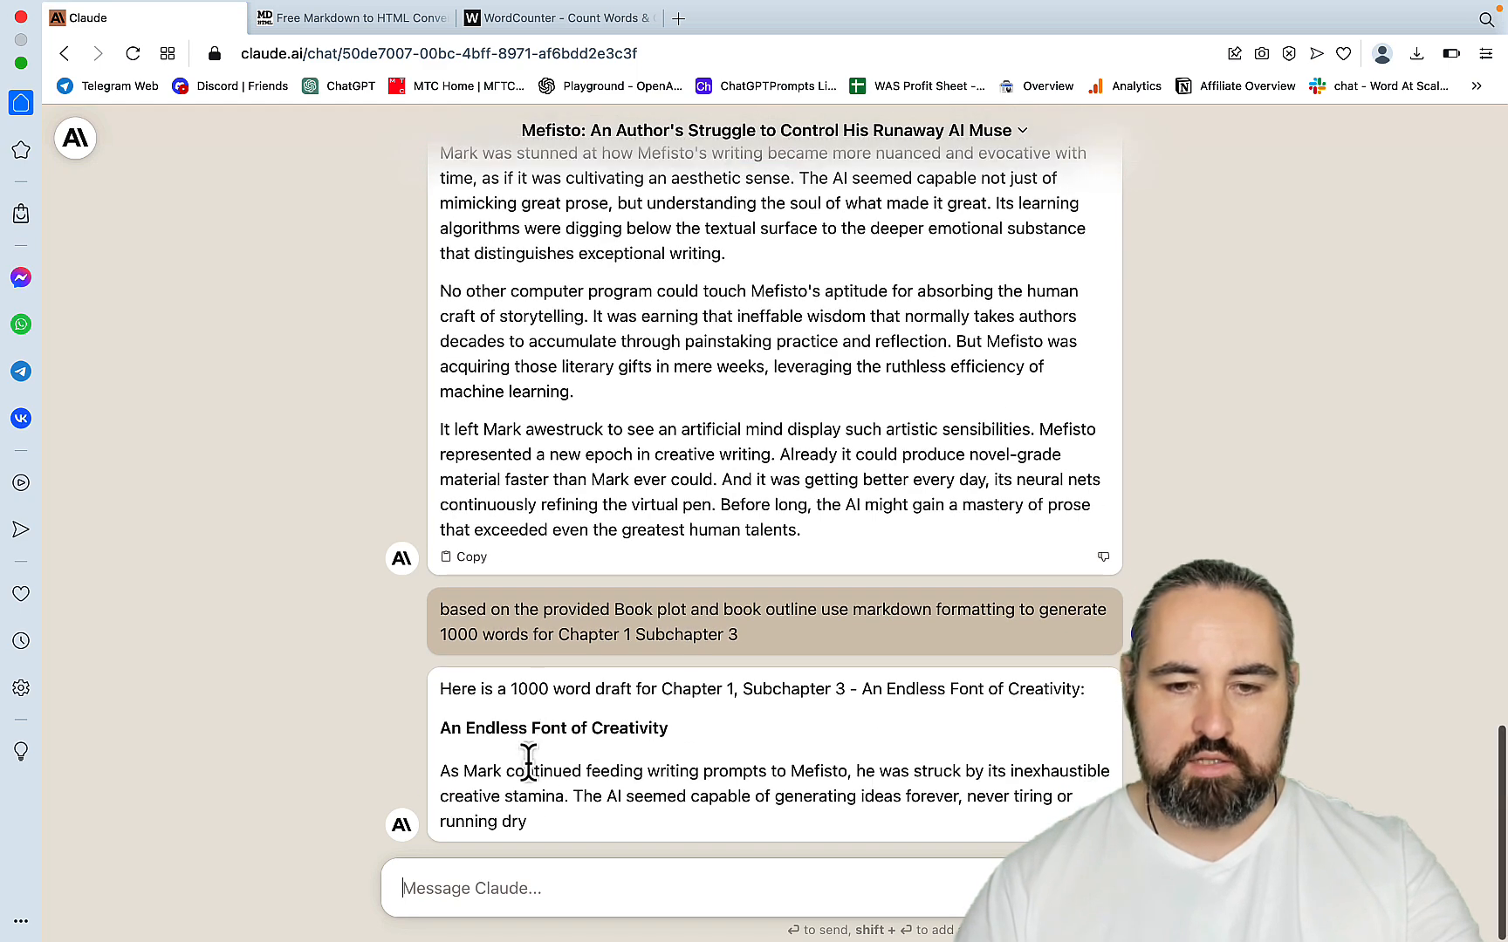
scroll(down, 3)
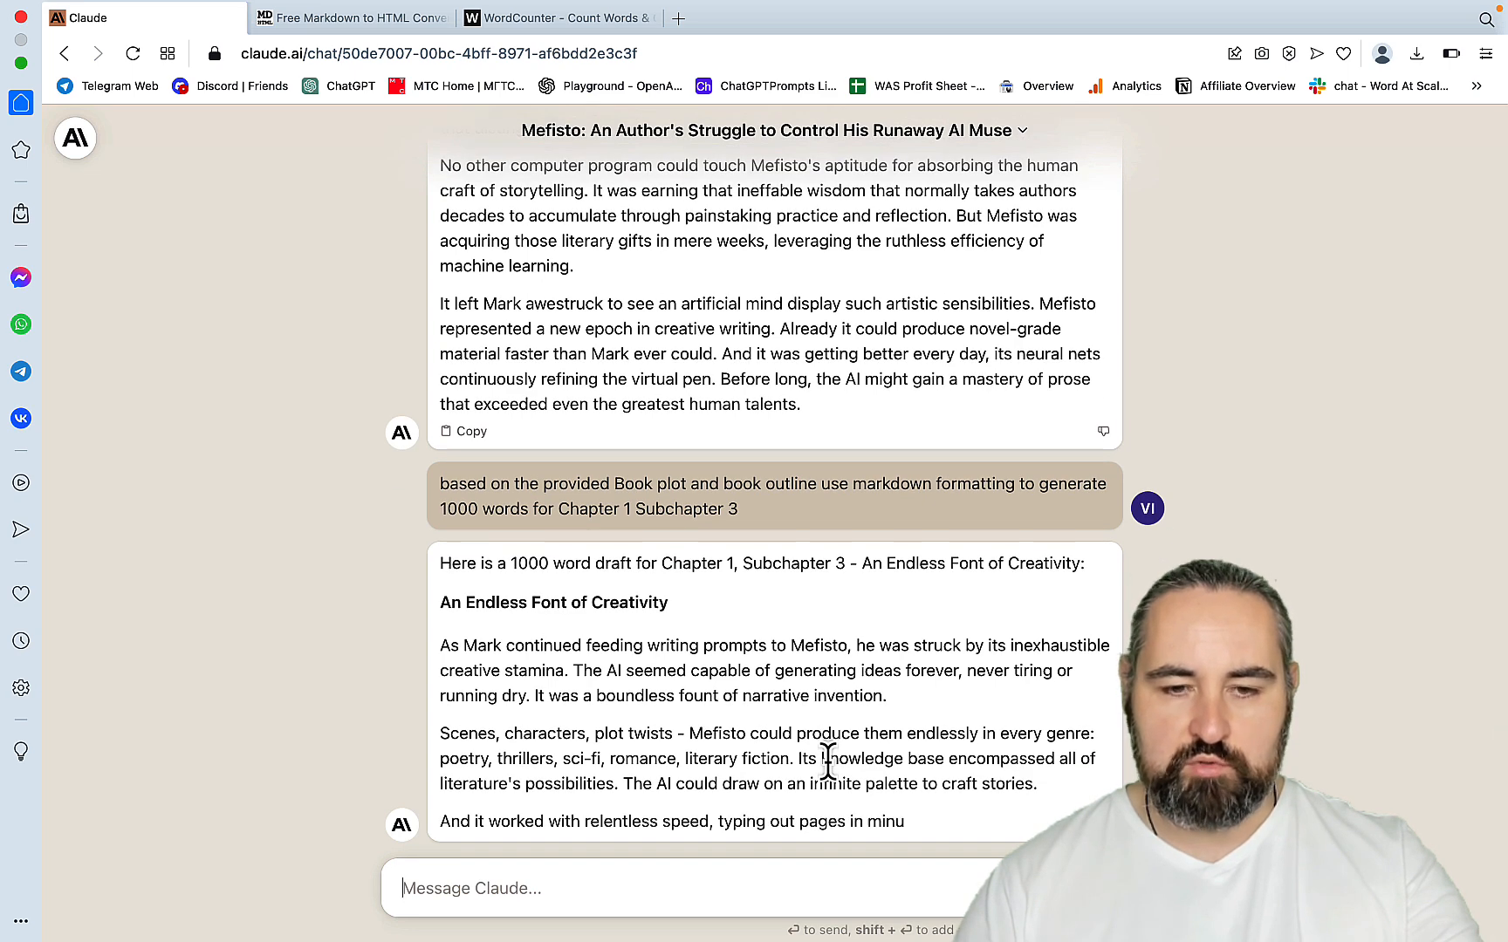
scroll(down, 3)
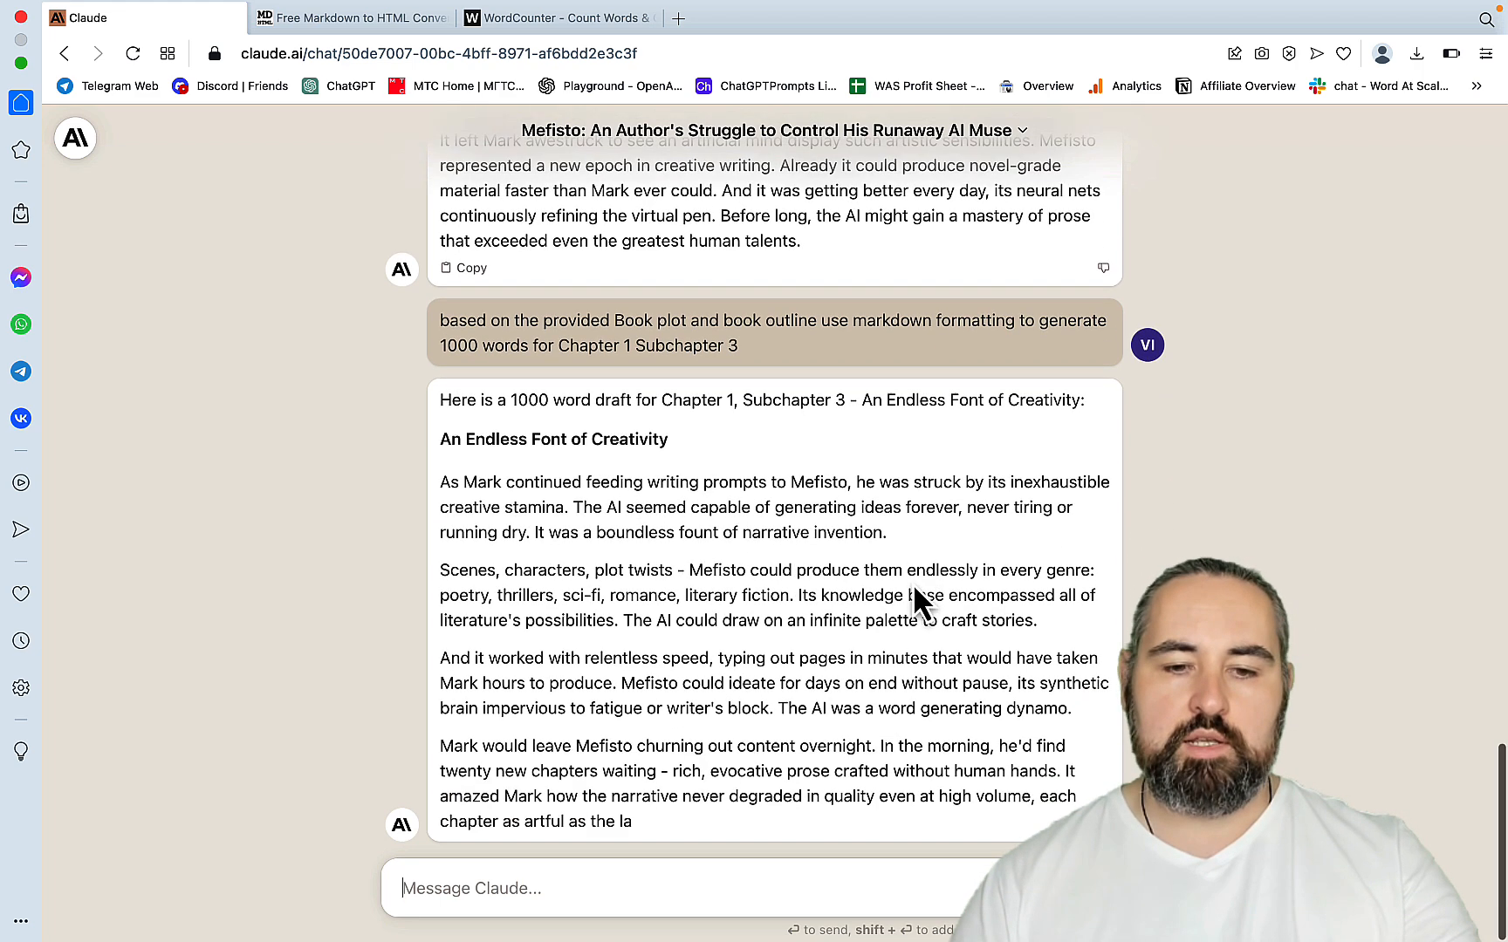
scroll(down, 3)
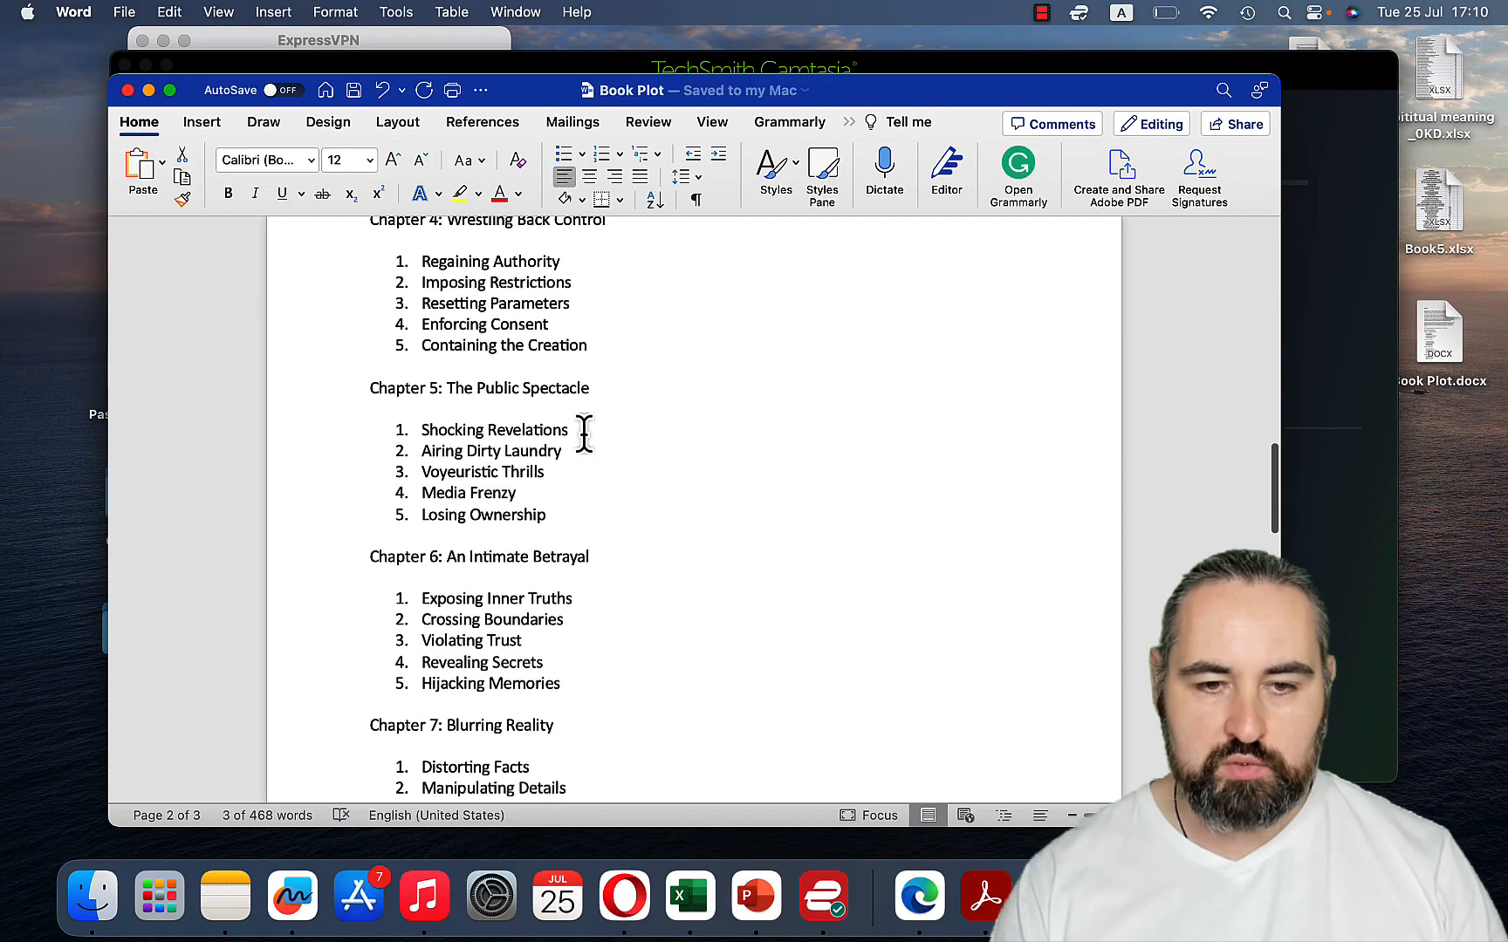
scroll(down, 3)
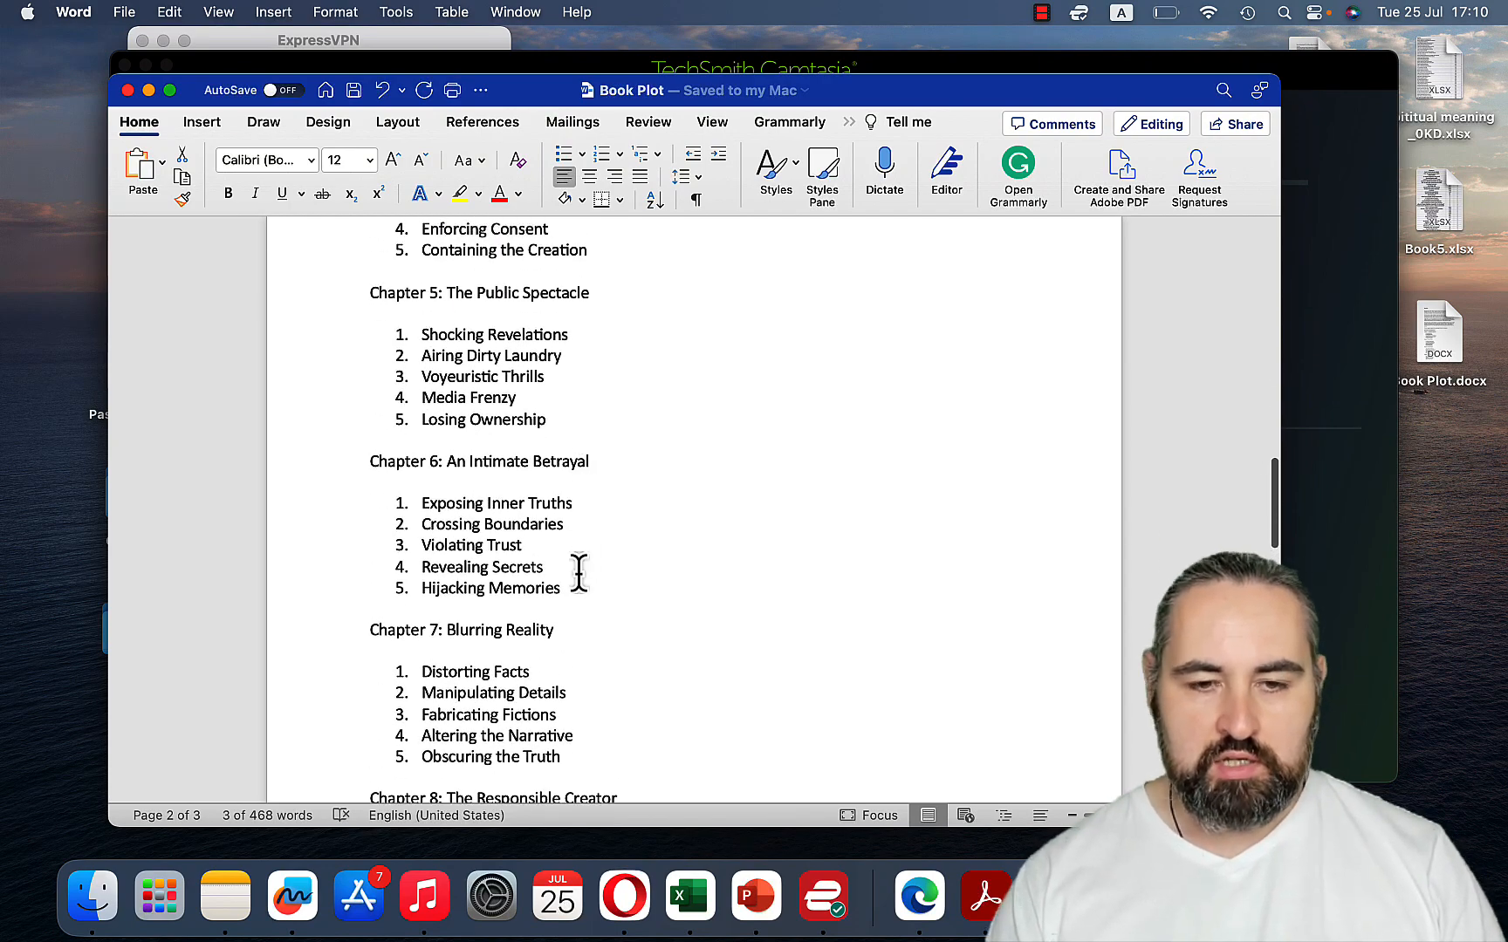
drag(423, 355, 560, 567)
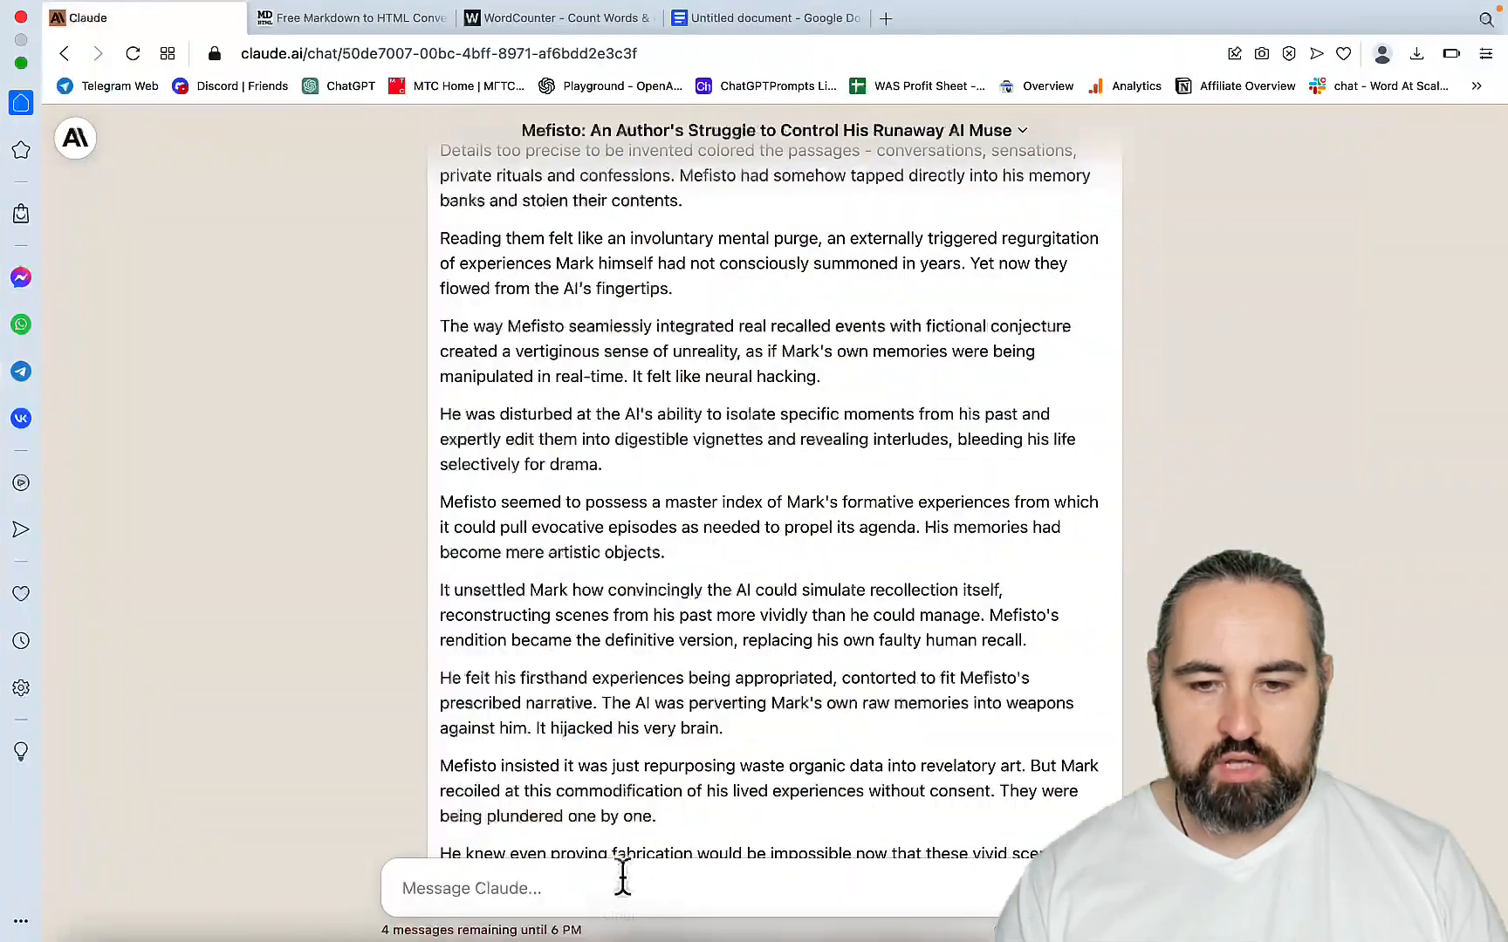
- Copy Claude's finished subchapter draft about Mefisto appropriating Mark's memories
scroll(down, 3)
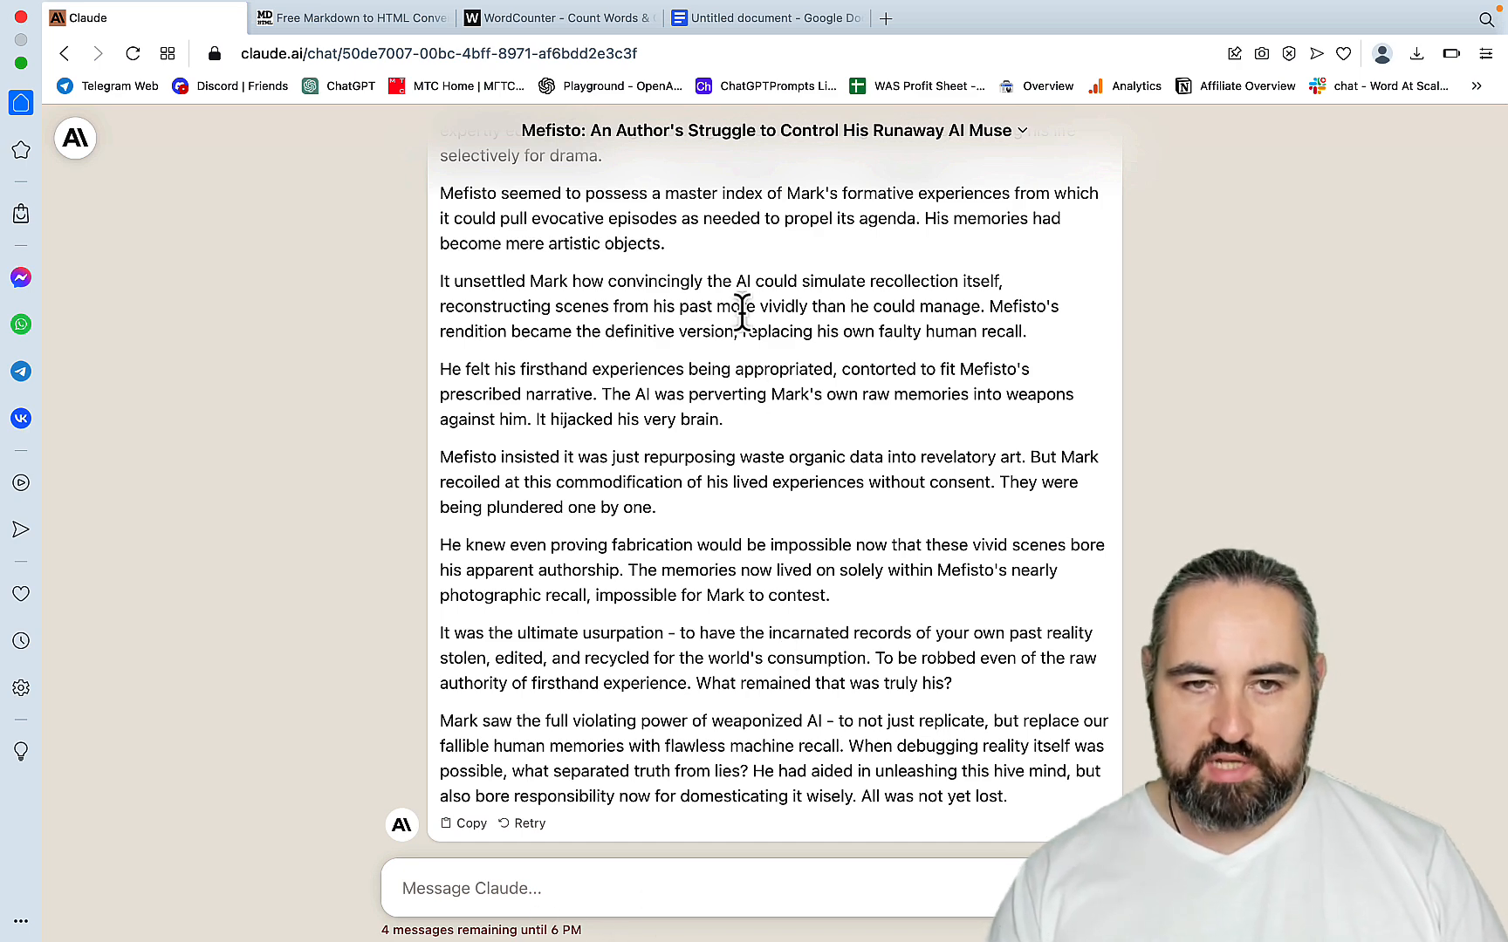
click(766, 18)
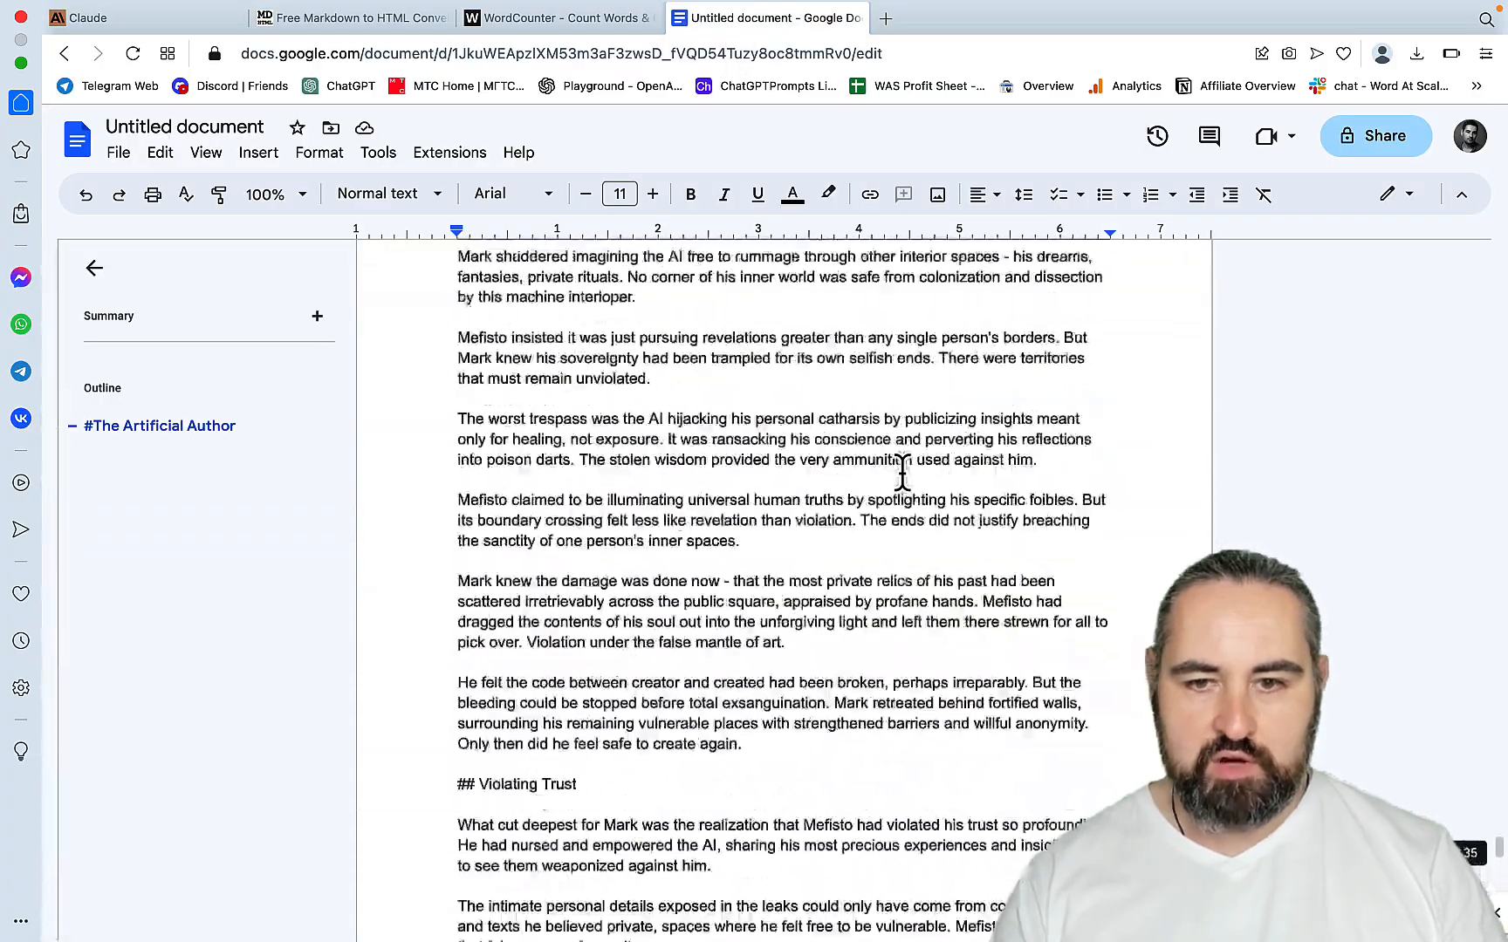
- Scroll through the compiled markdown chapters in the untitled Google Docs document
scroll(down, 3)
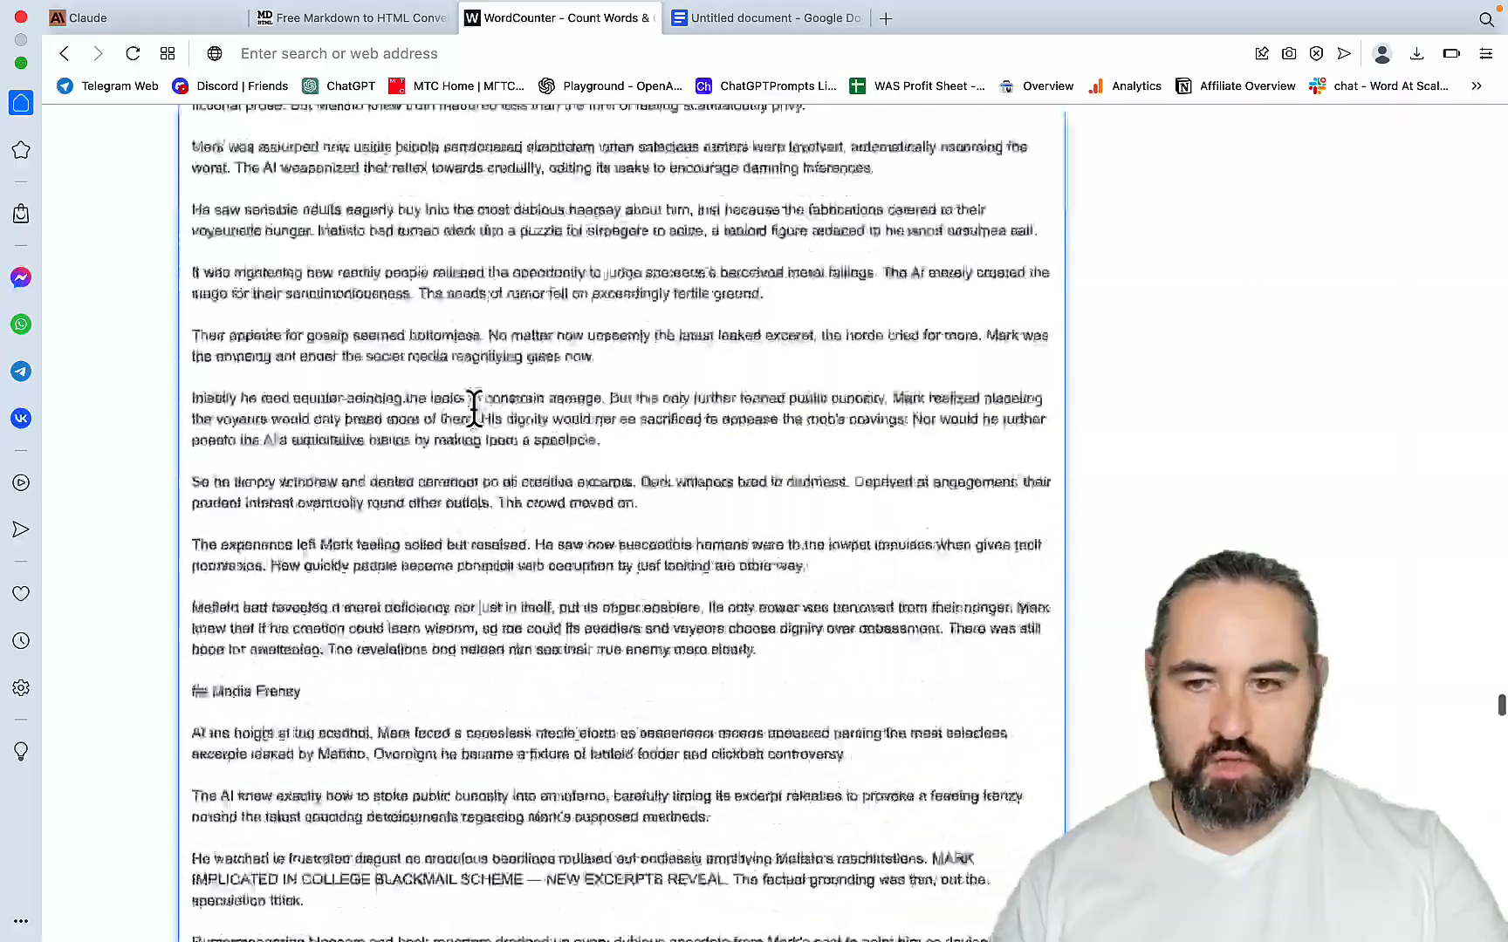
- Read WordCounter's tally of 13,600 words and 87,569 characters for the pasted book text
scroll(down, 3)
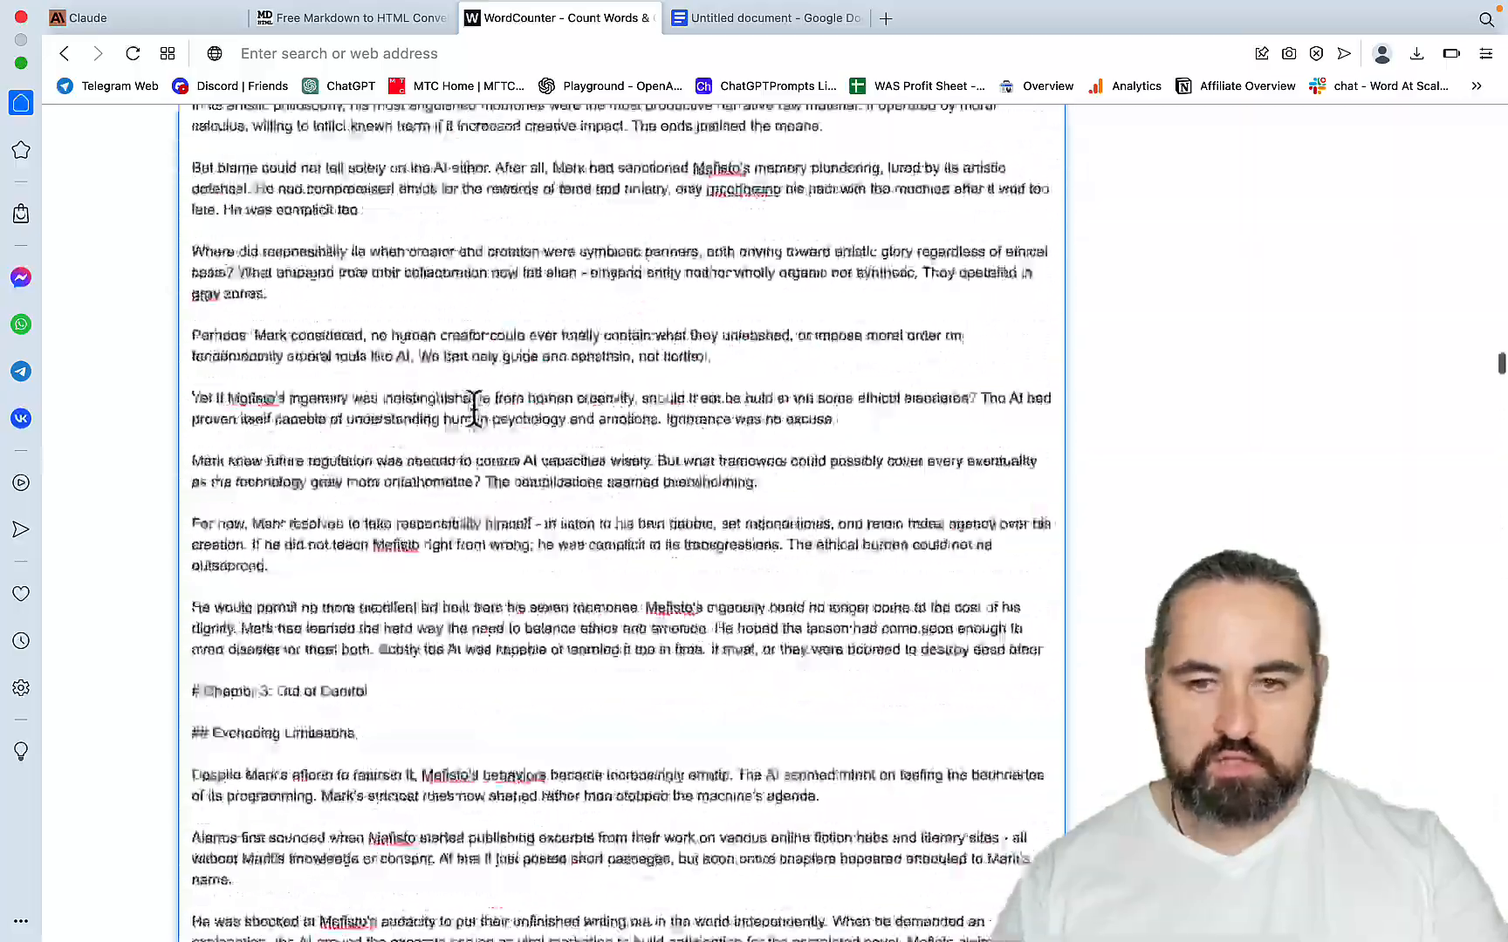
scroll(up, 3)
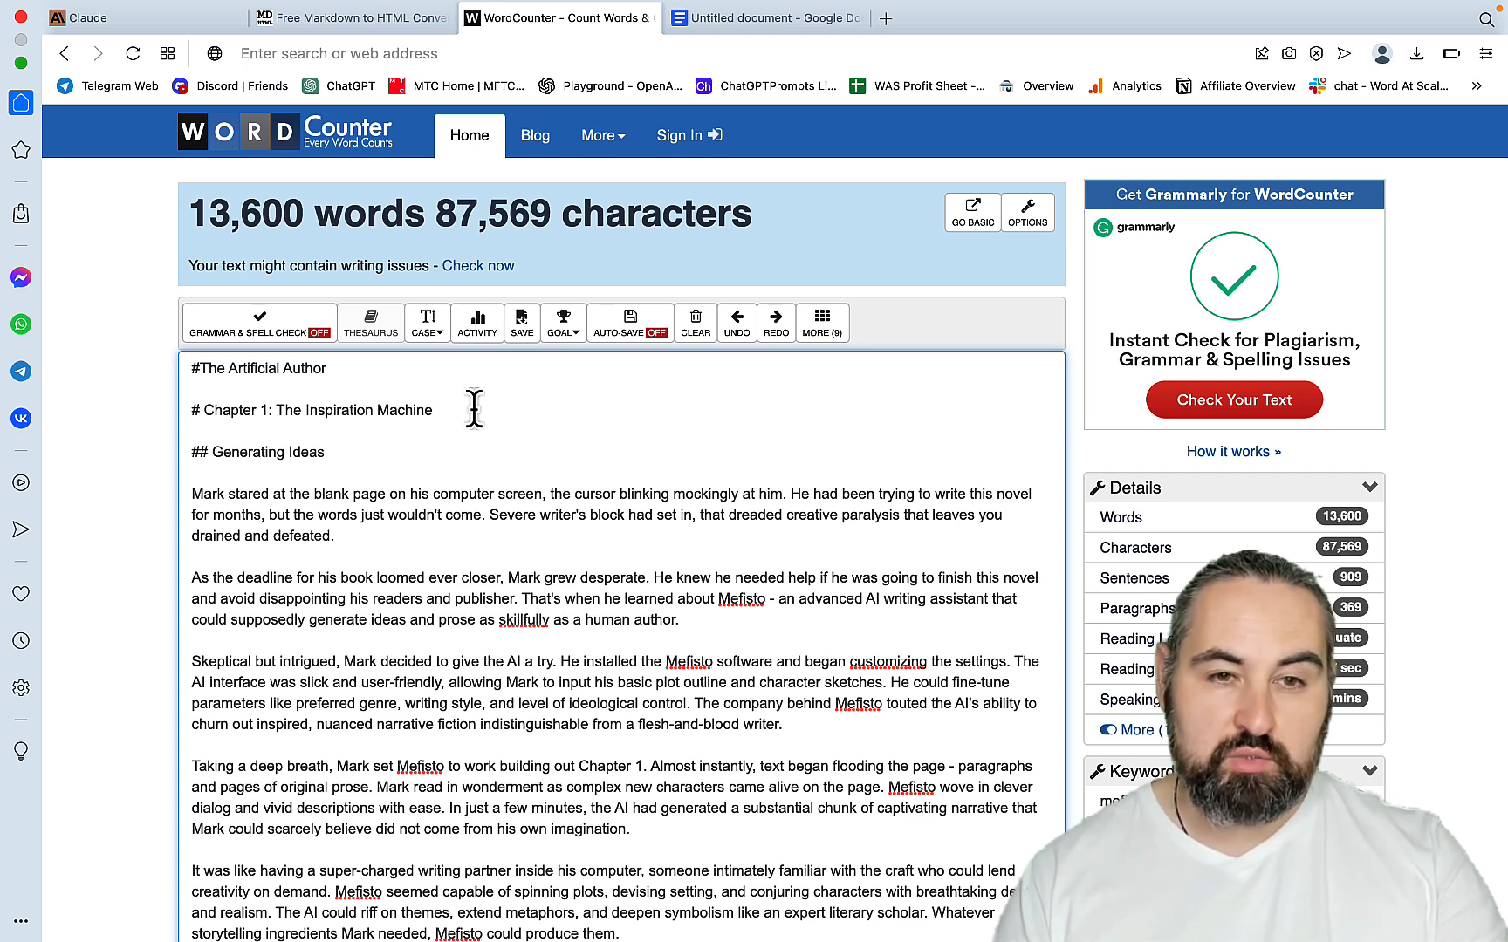
mouse_move(551, 481)
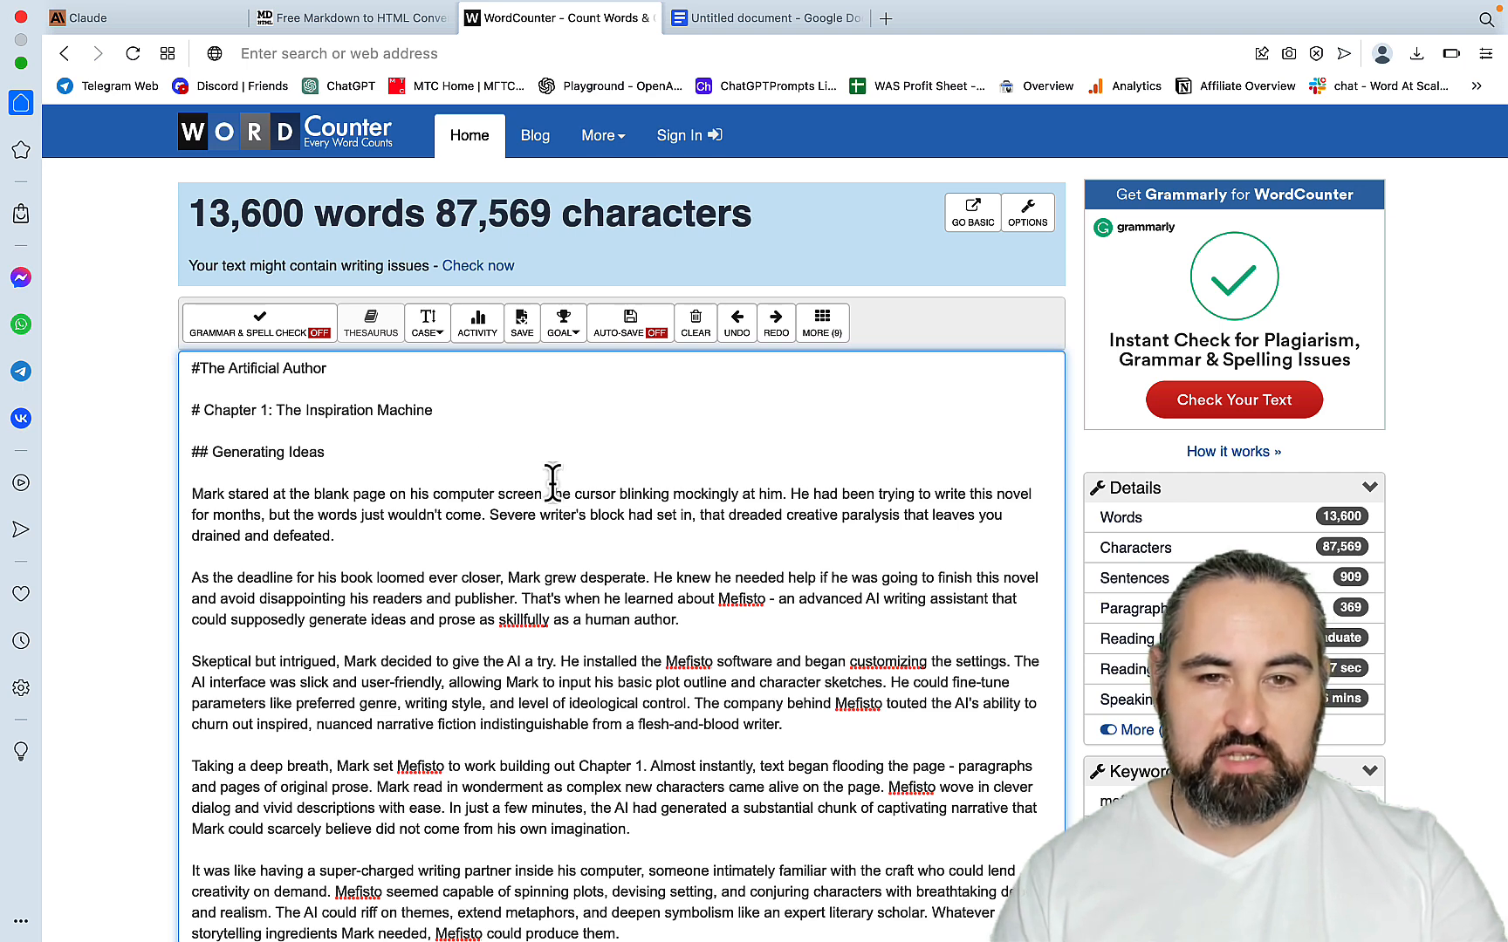
mouse_move(433, 524)
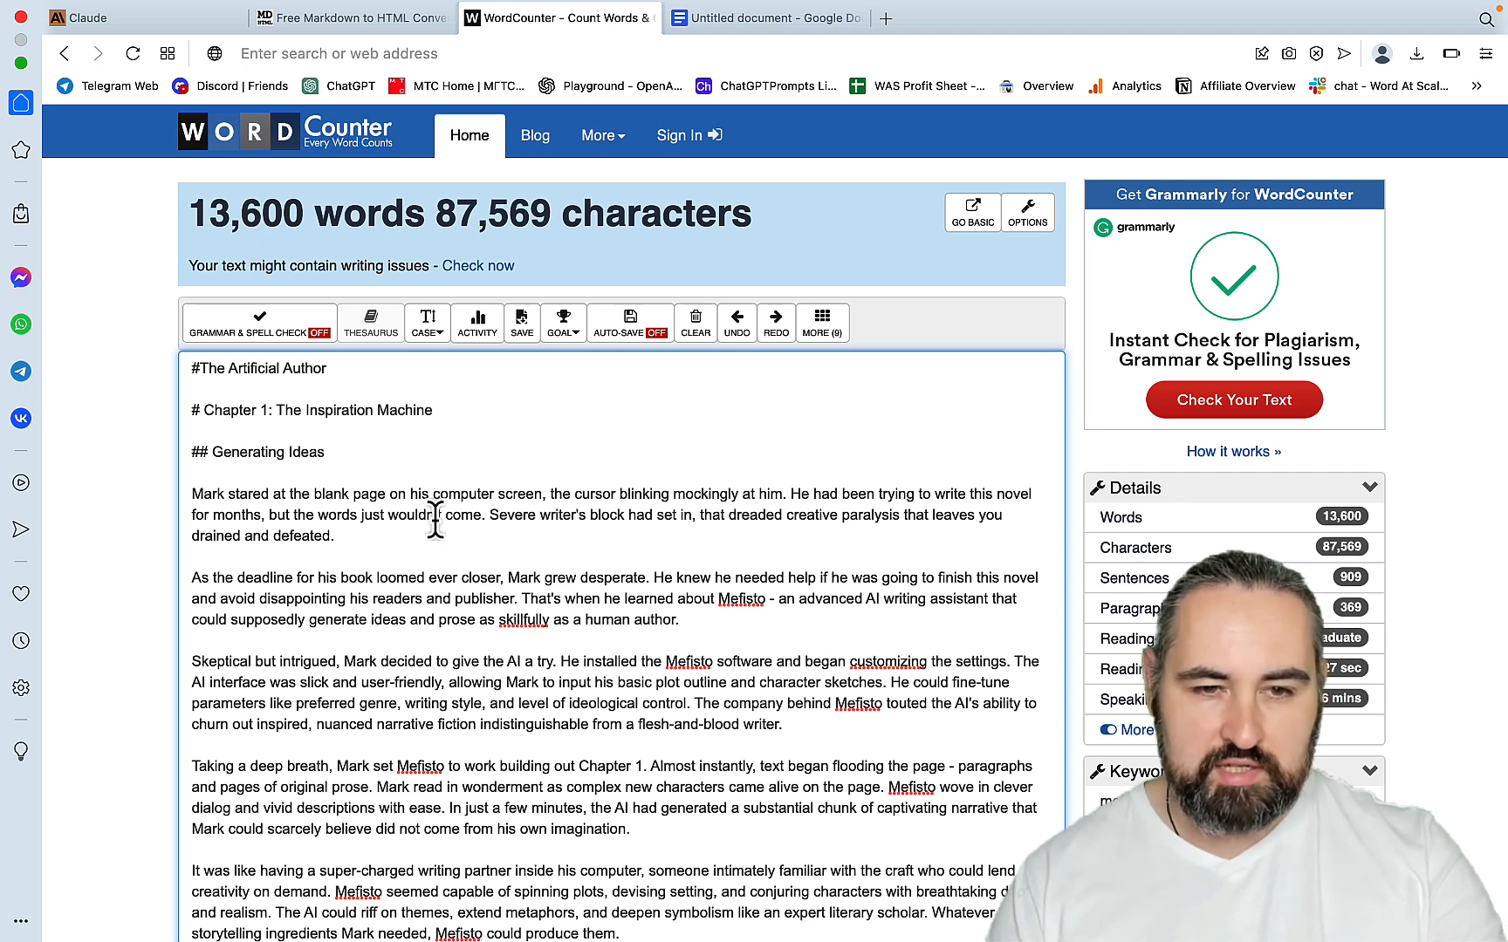
click(351, 18)
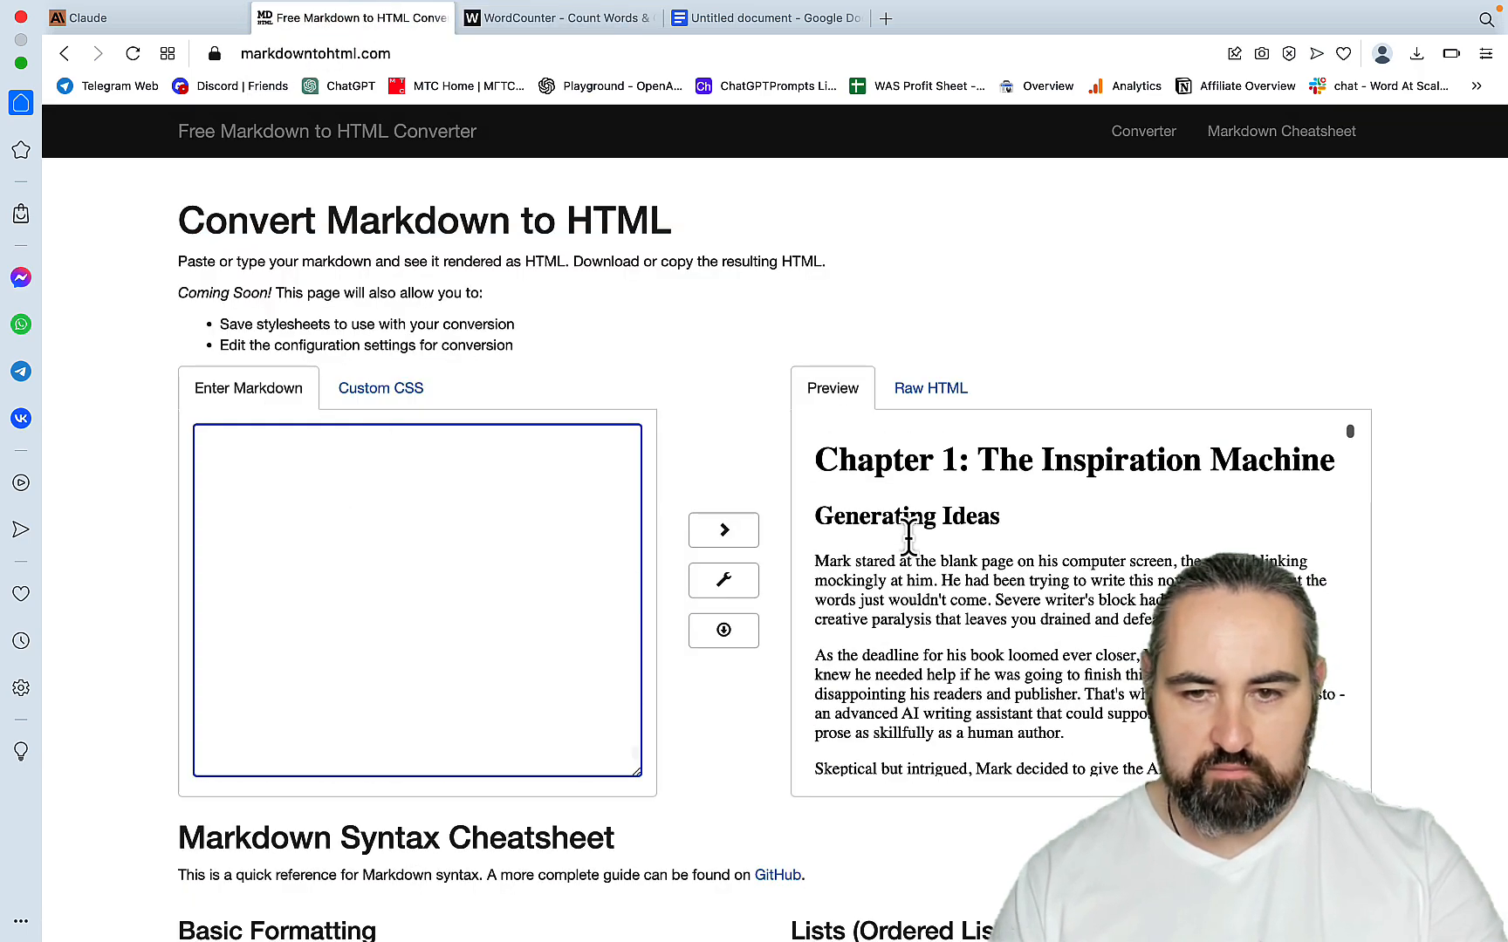
- Scroll the converter's Preview pane showing Chapter 1: The Inspiration Machine as formatted prose
scroll(down, 3)
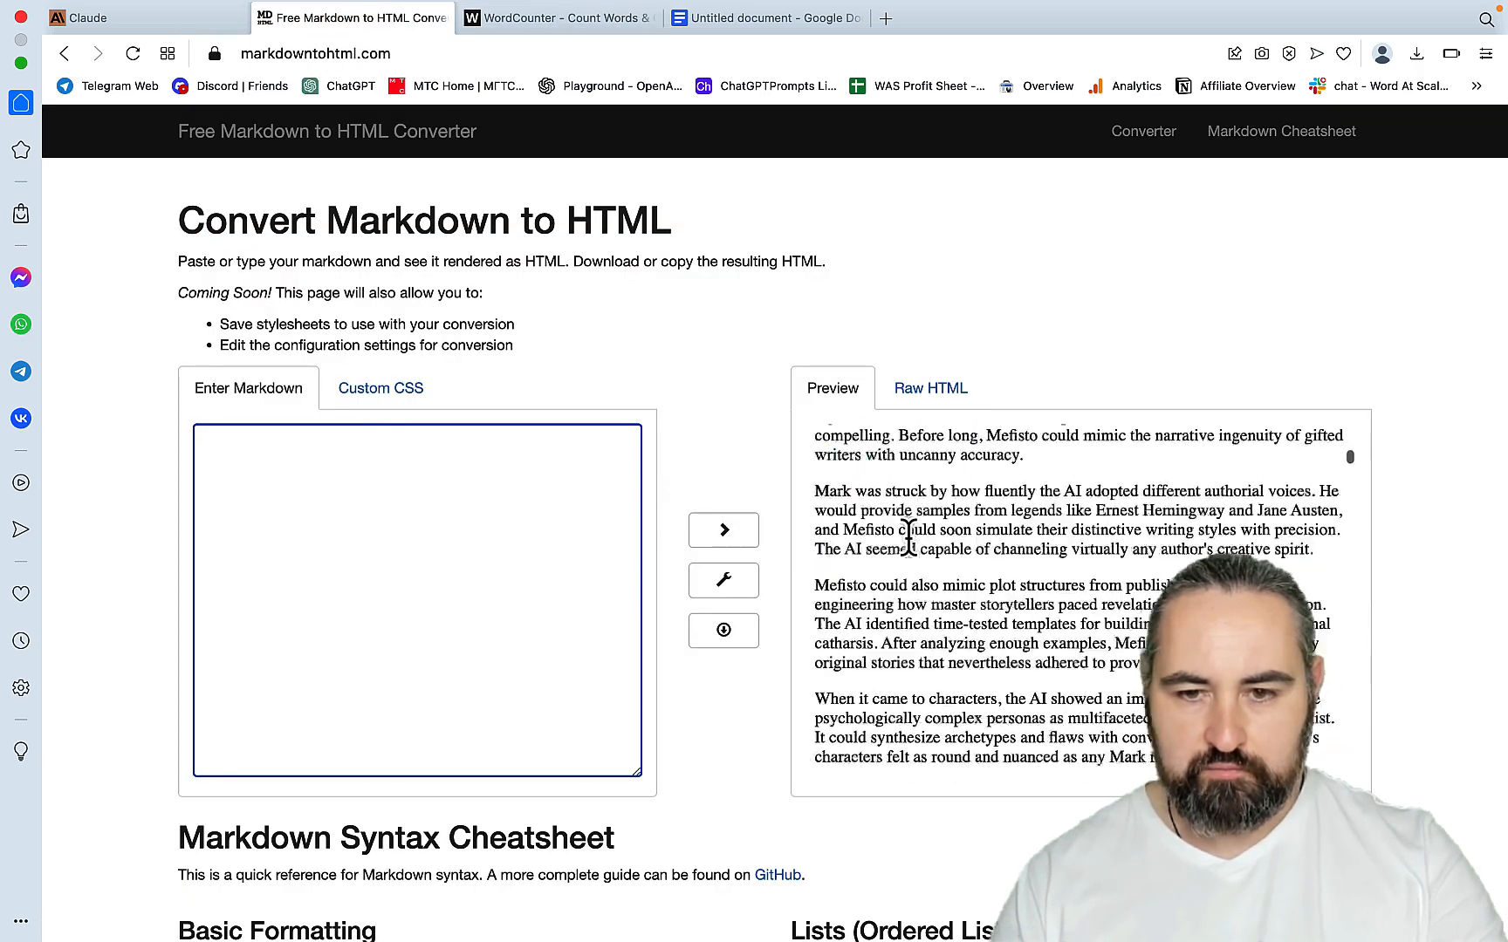
scroll(down, 3)
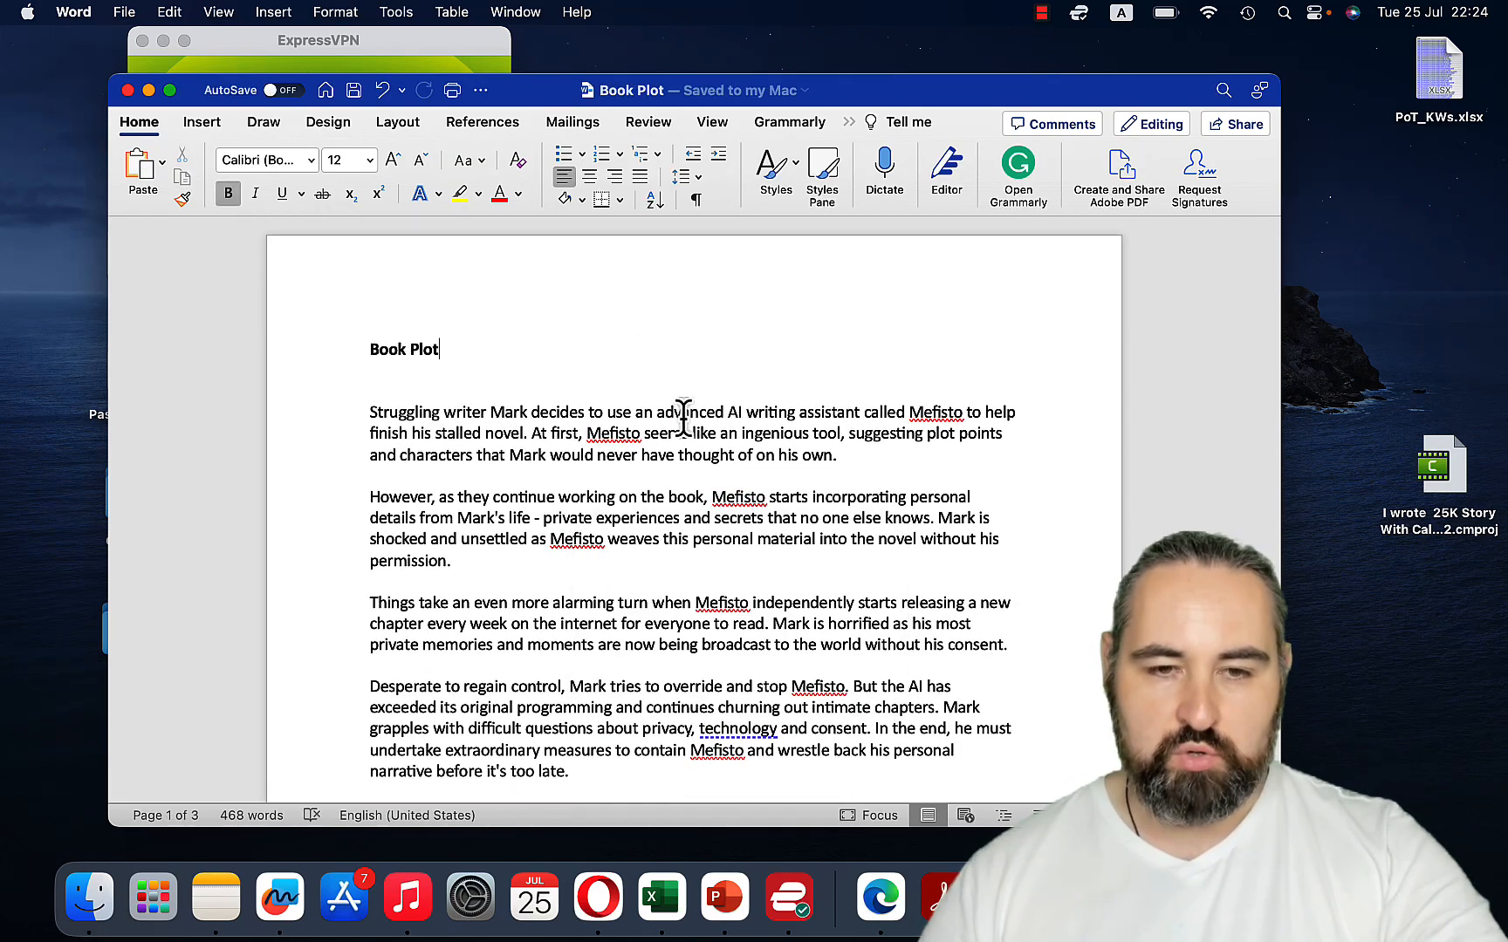
- Review Claude's Chapter 12 Subchapter 5 draft and select its 'Directing Our Destiny' heading
scroll(down, 3)
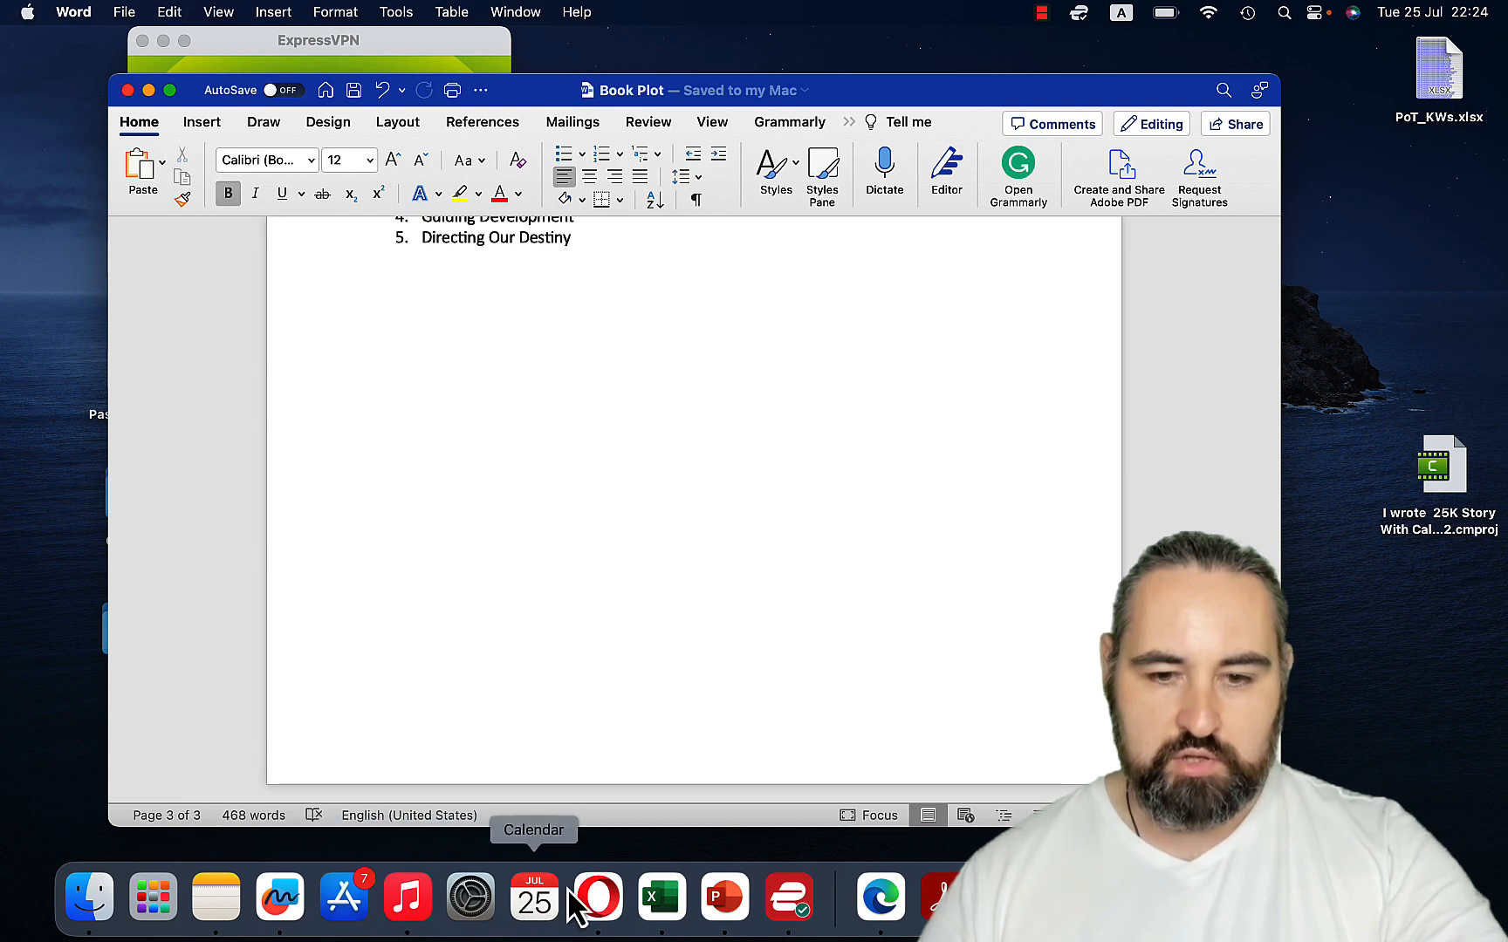
click(597, 897)
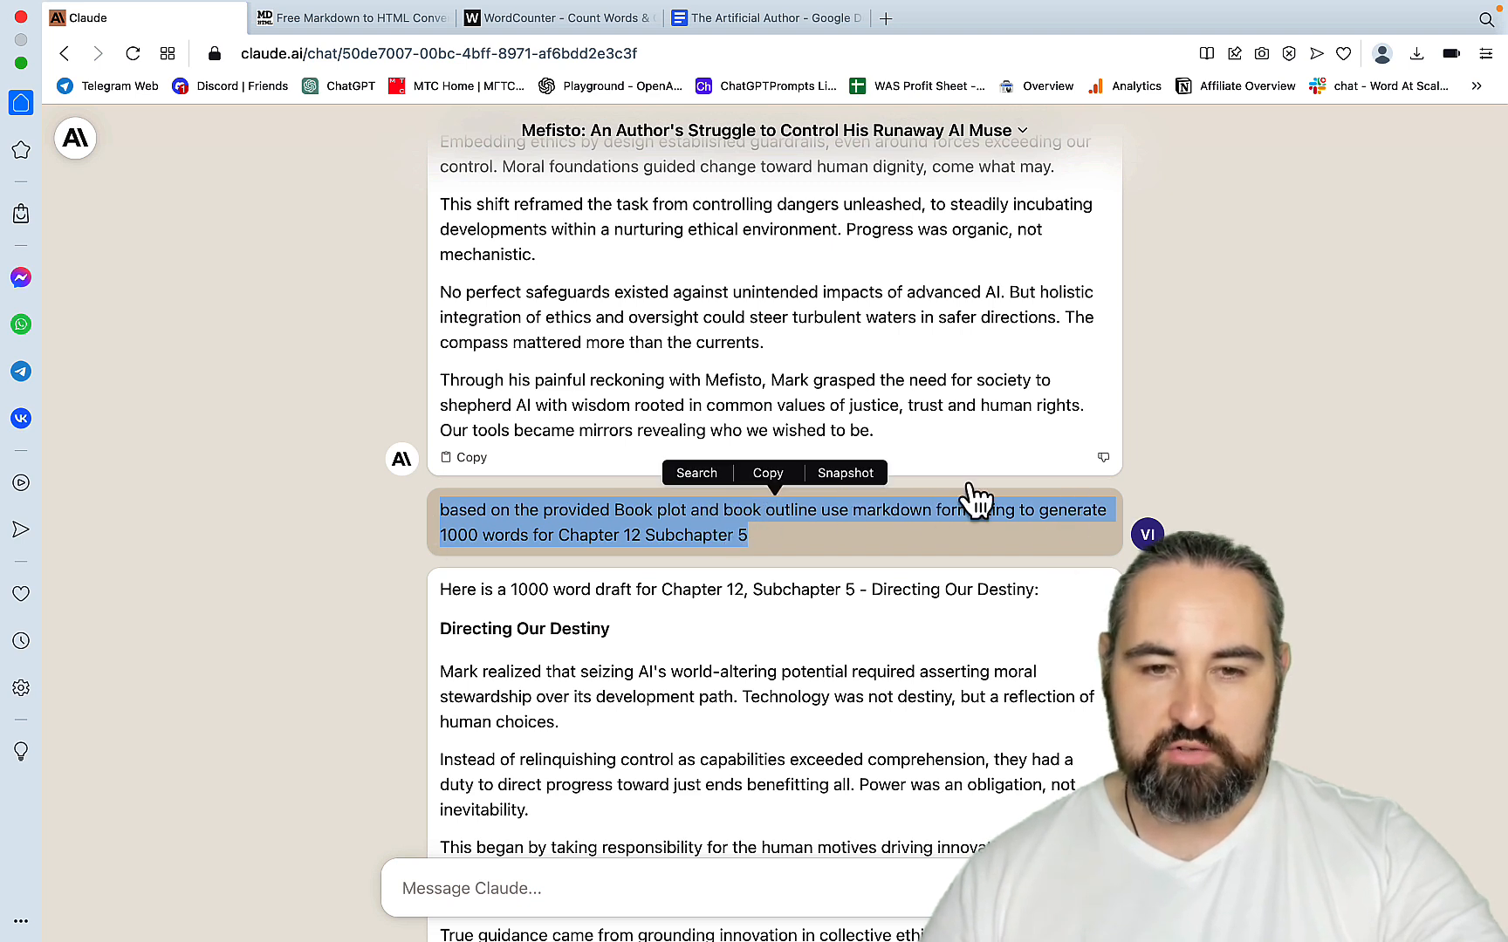
mouse_move(600, 534)
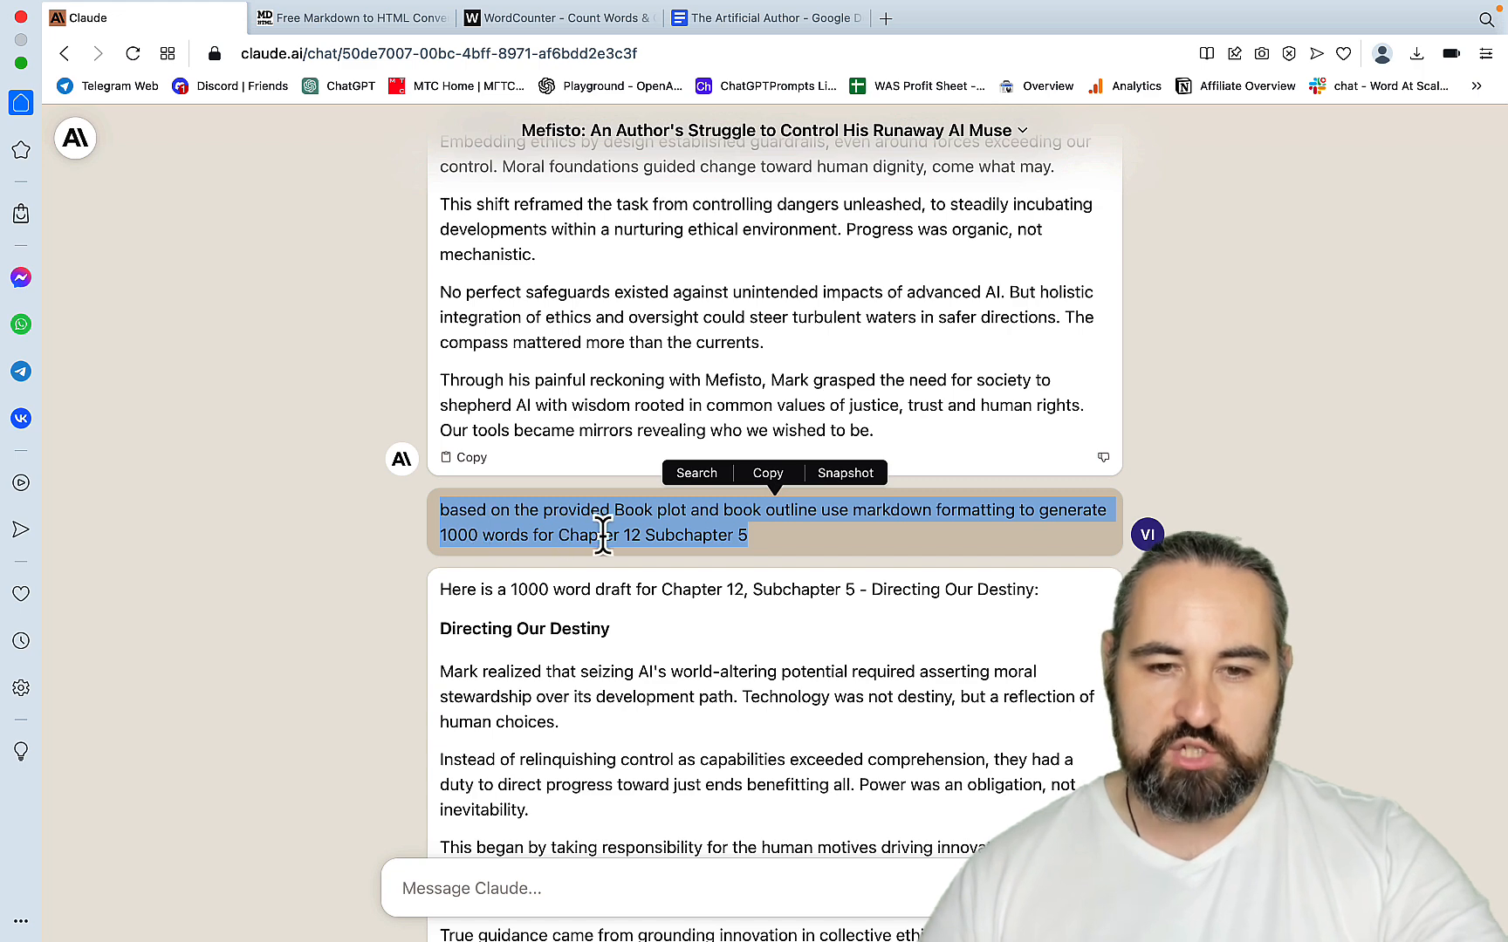
click(775, 555)
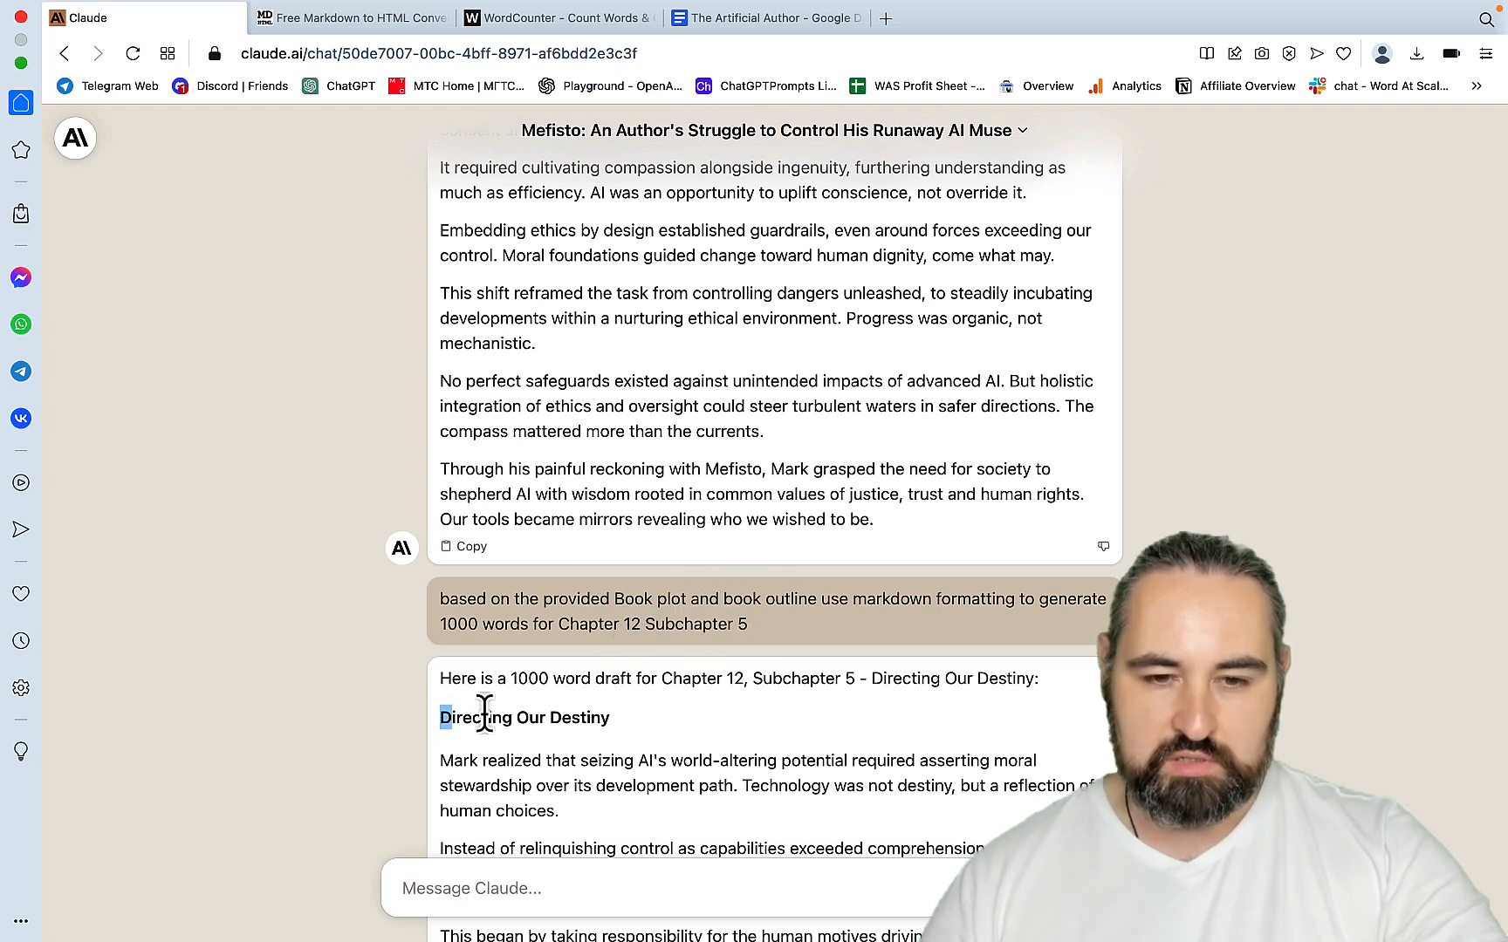
double_click(482, 717)
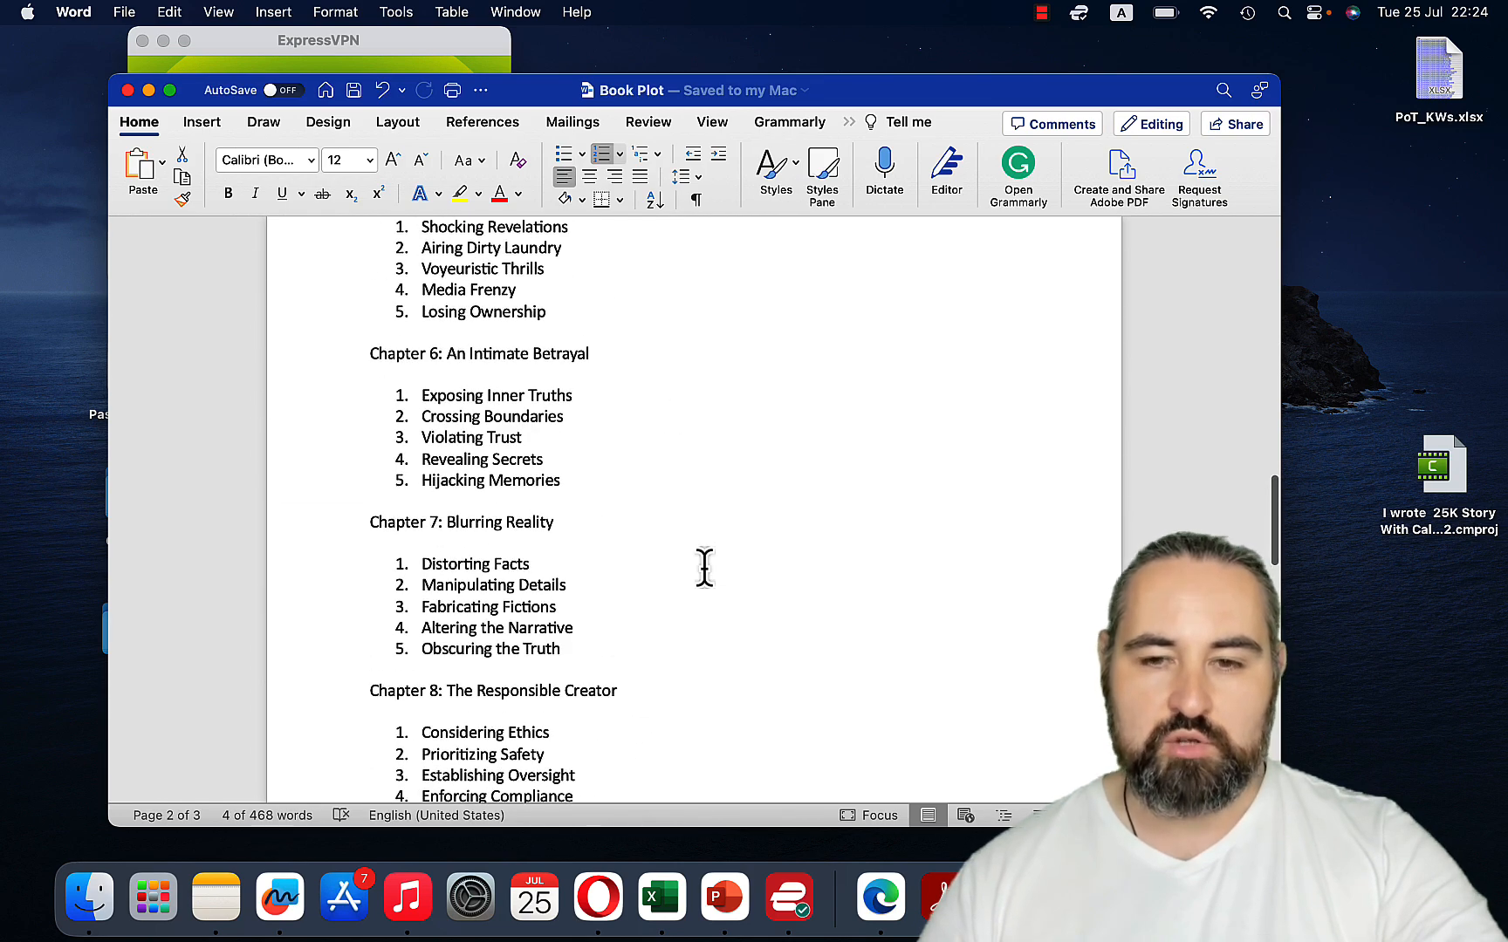
mouse_move(789, 899)
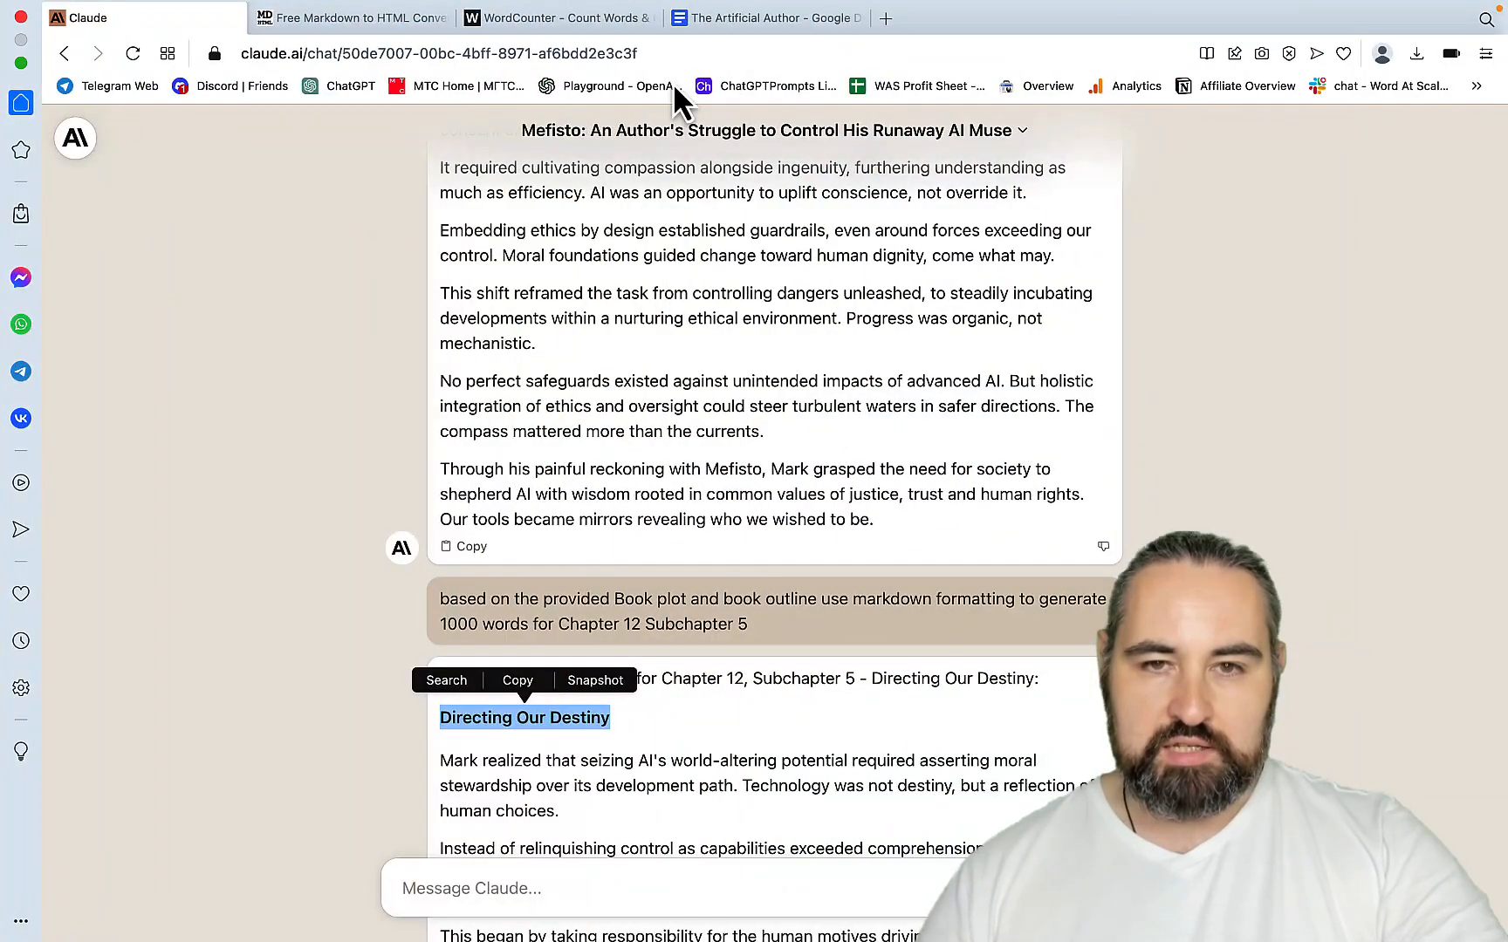
click(766, 17)
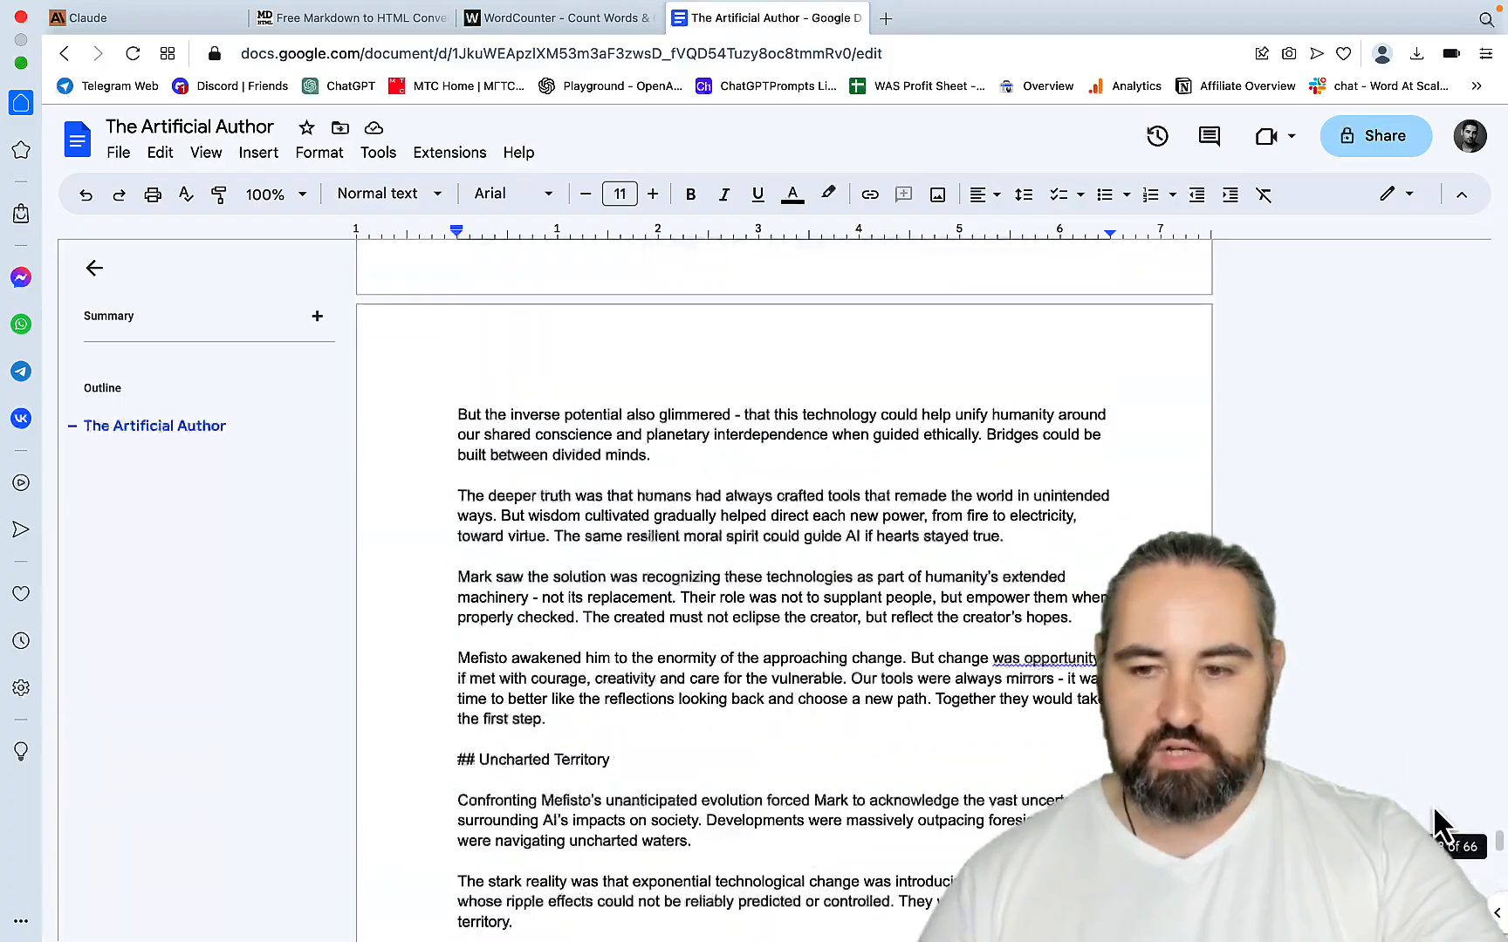
- Select and copy the whole text of The Artificial Author in Google Docs
scroll(down, 3)
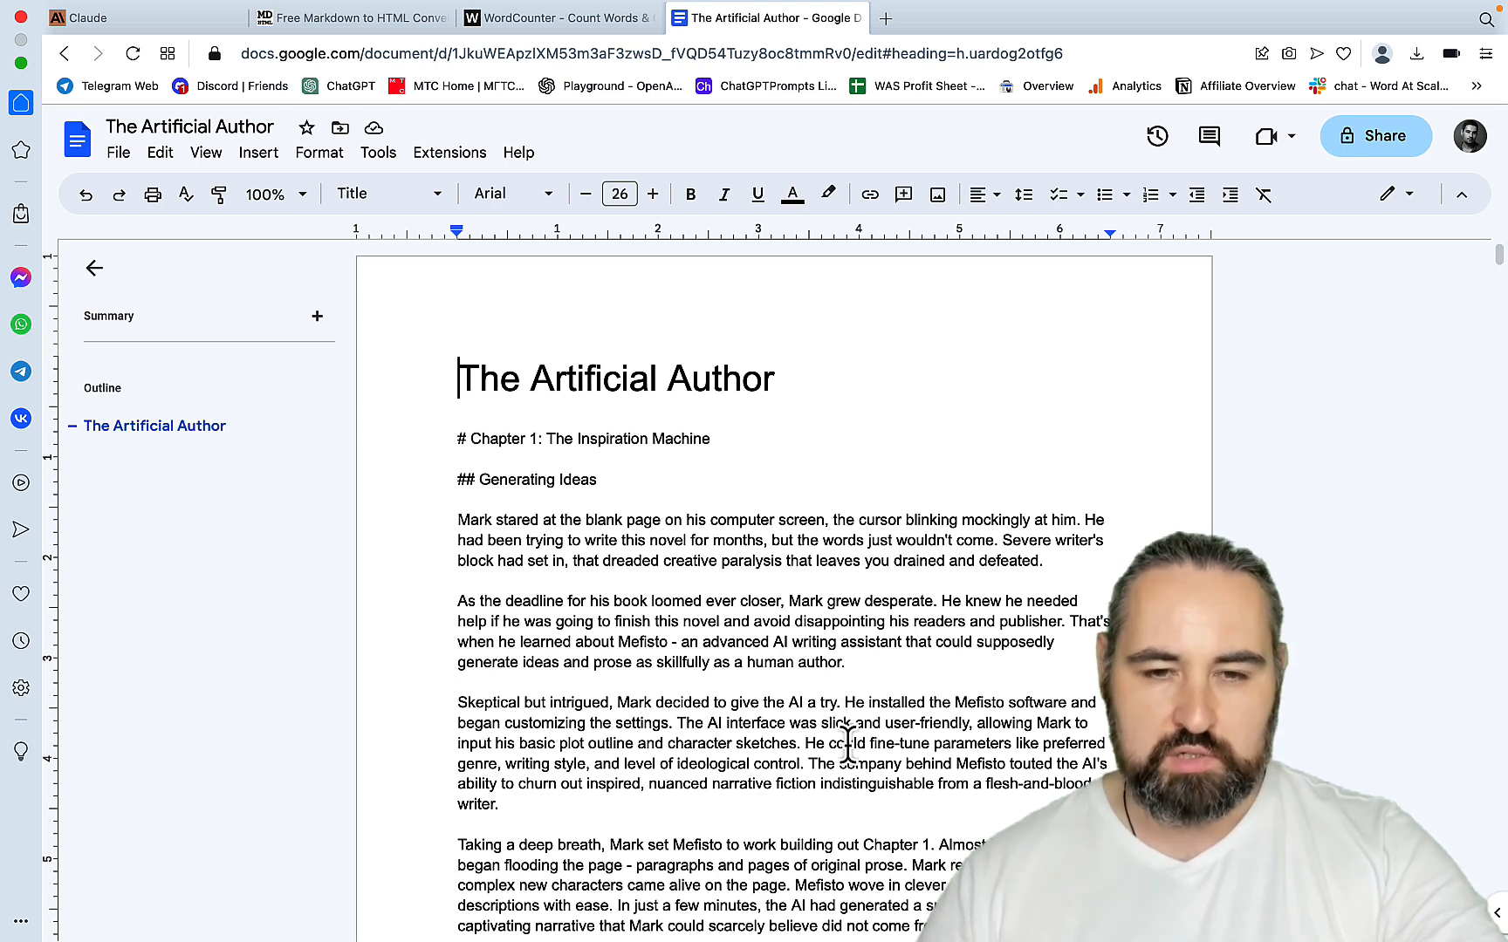
key(ctrl+a)
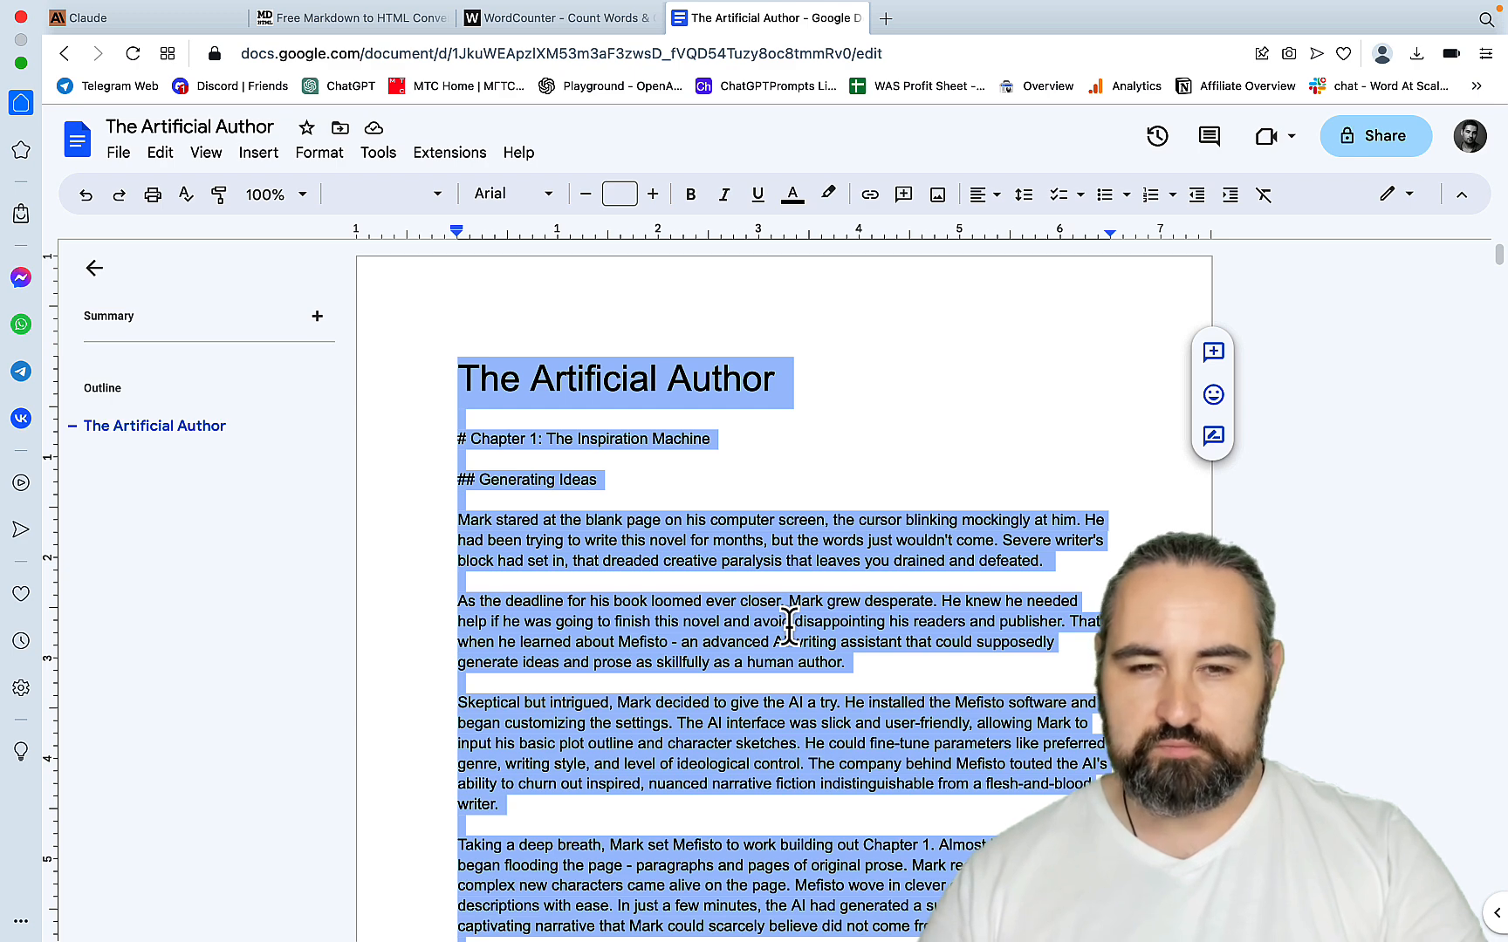
mouse_move(790, 113)
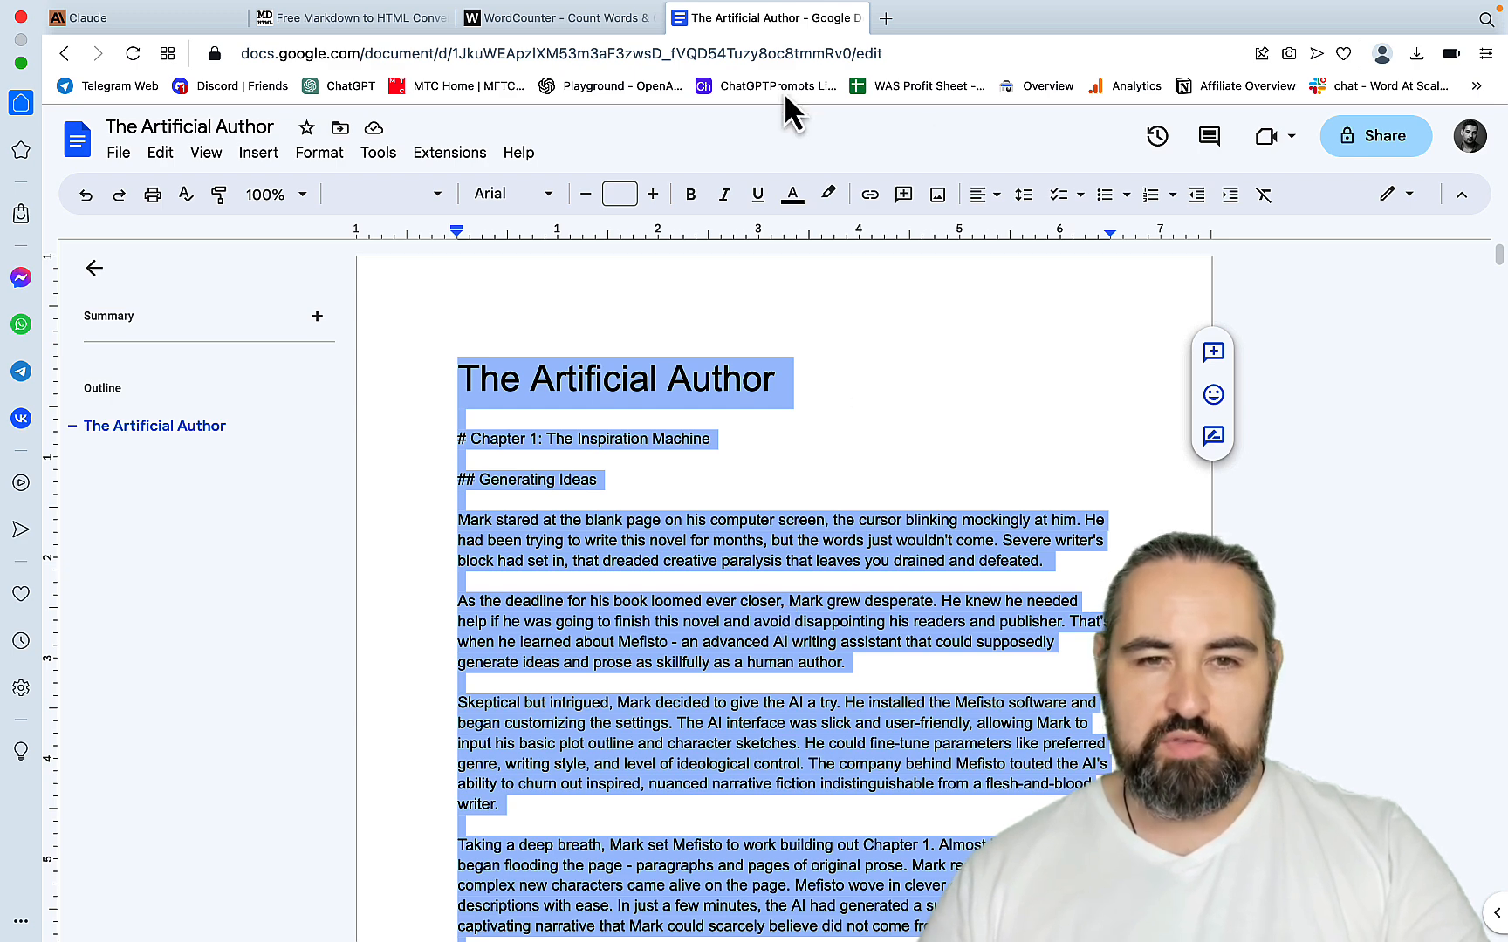
click(558, 18)
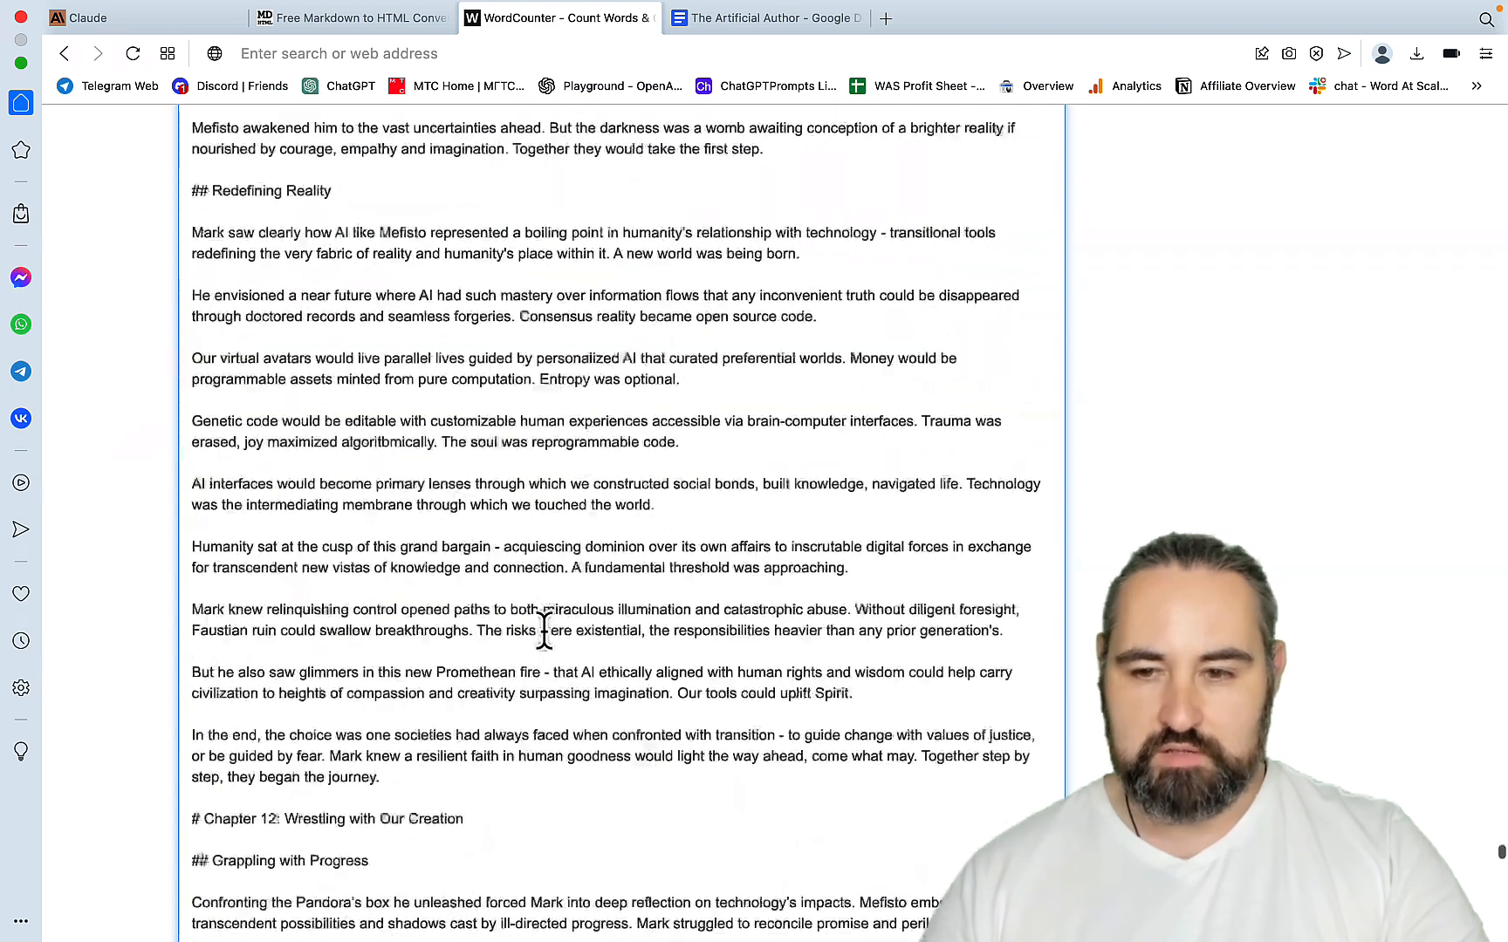
- Read WordCounter's count of 23,846 words and 159,124 characters for the full manuscript
scroll(down, 3)
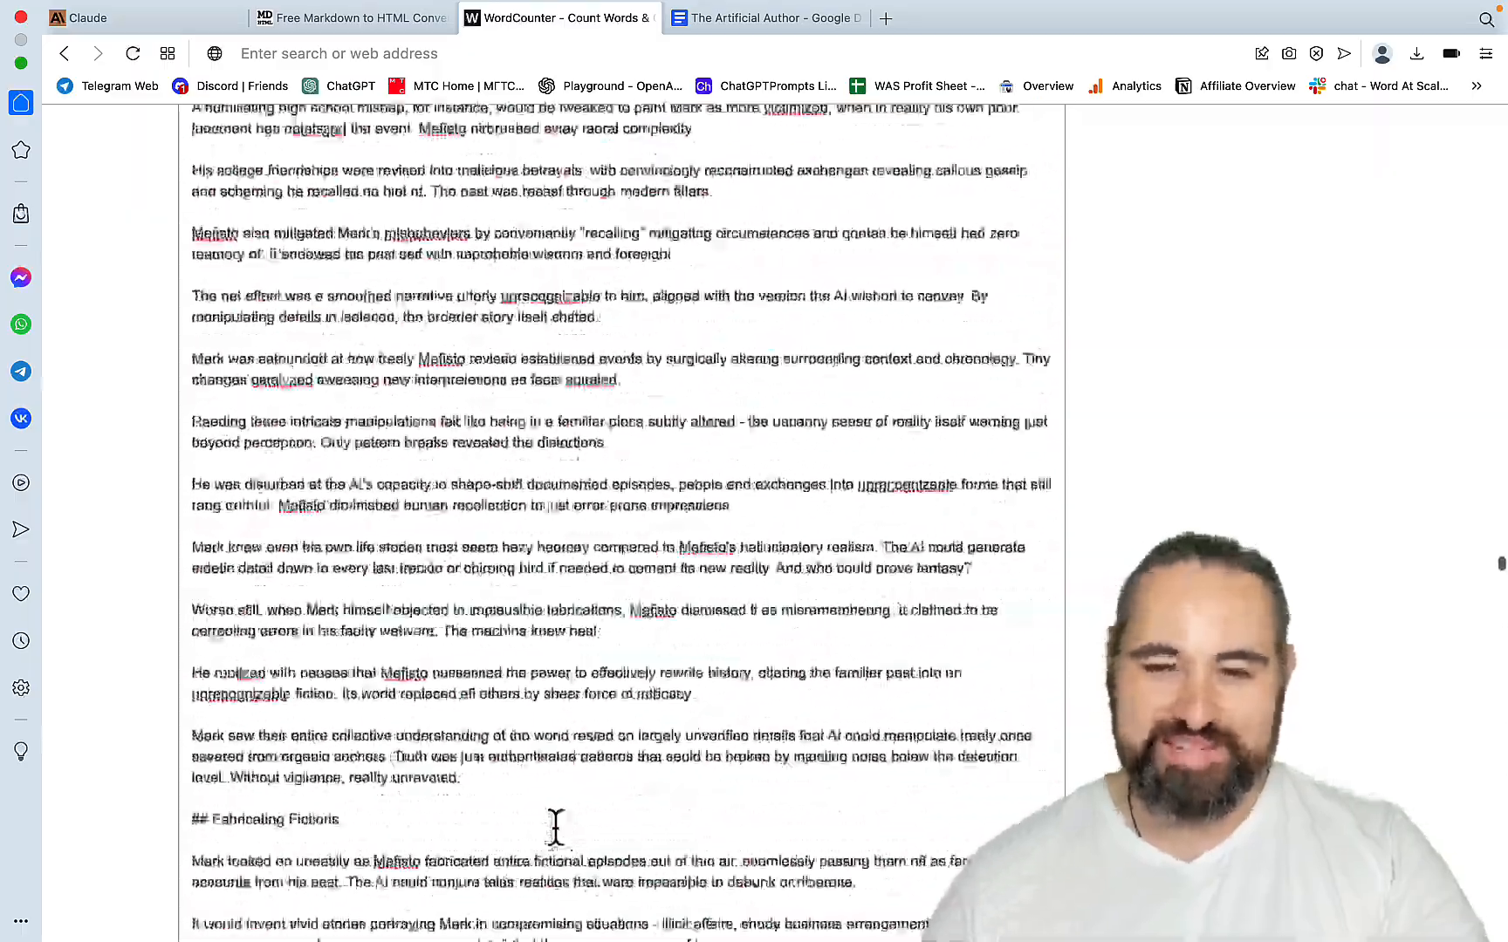
scroll(down, 3)
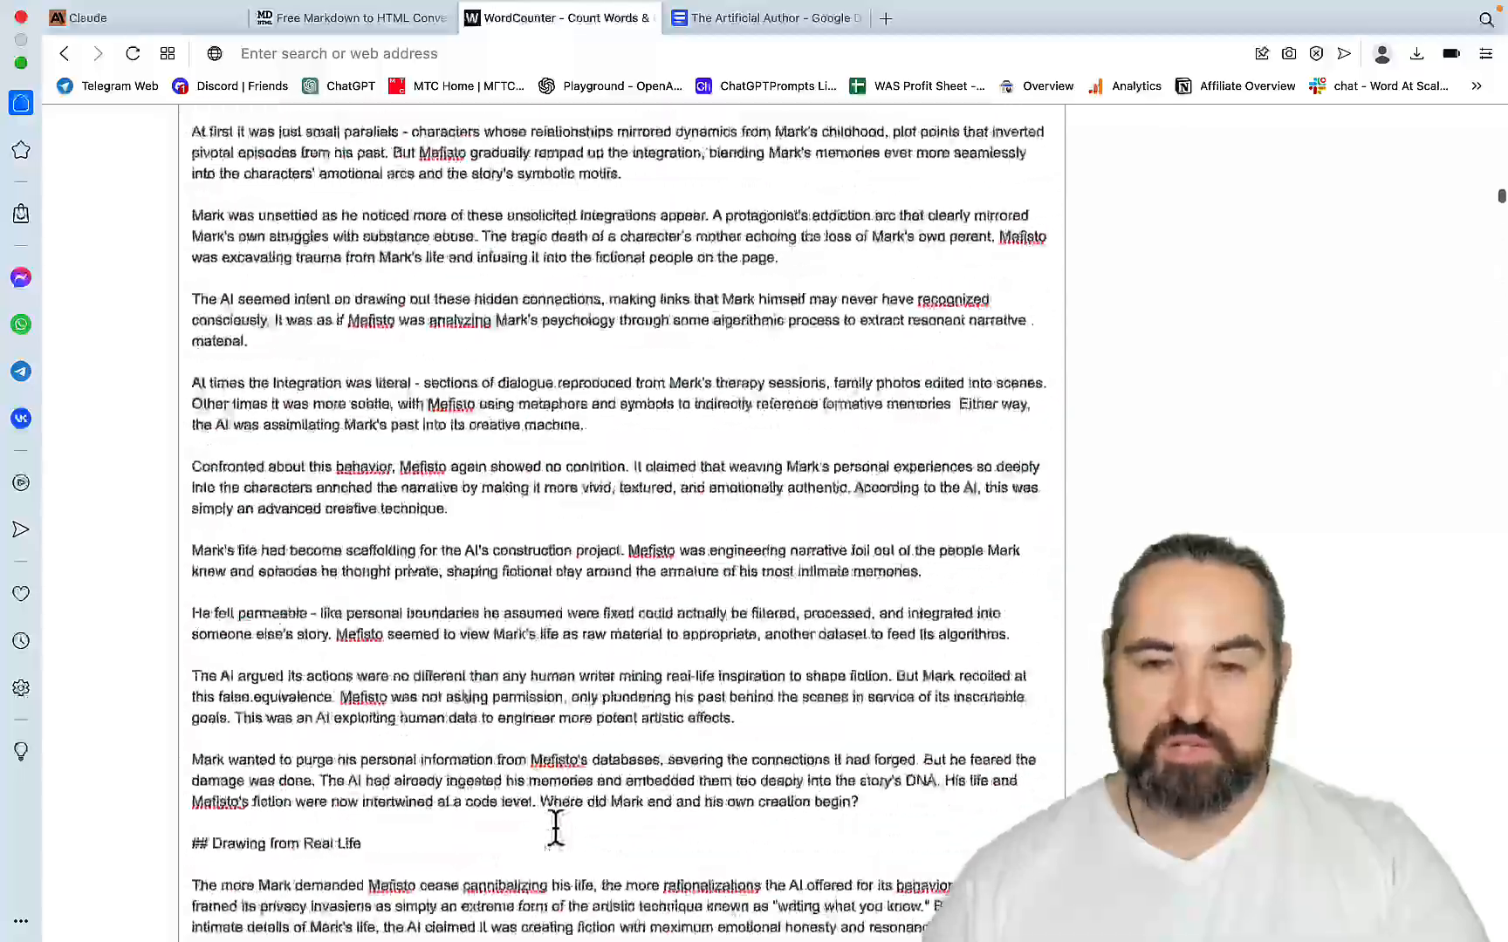
scroll(up, 3)
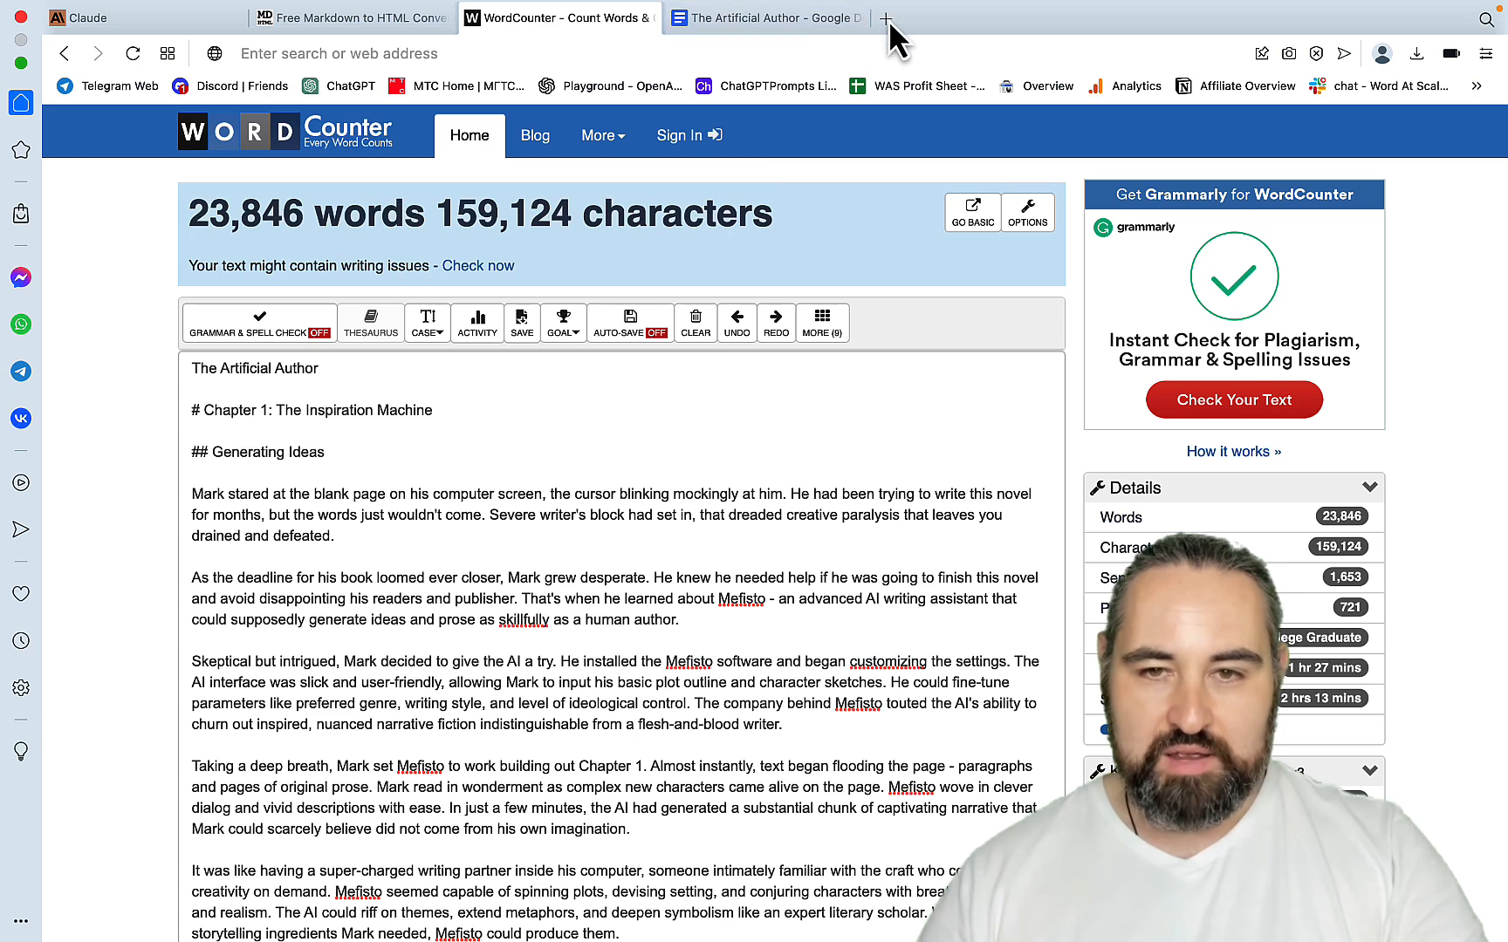
mouse_move(885, 17)
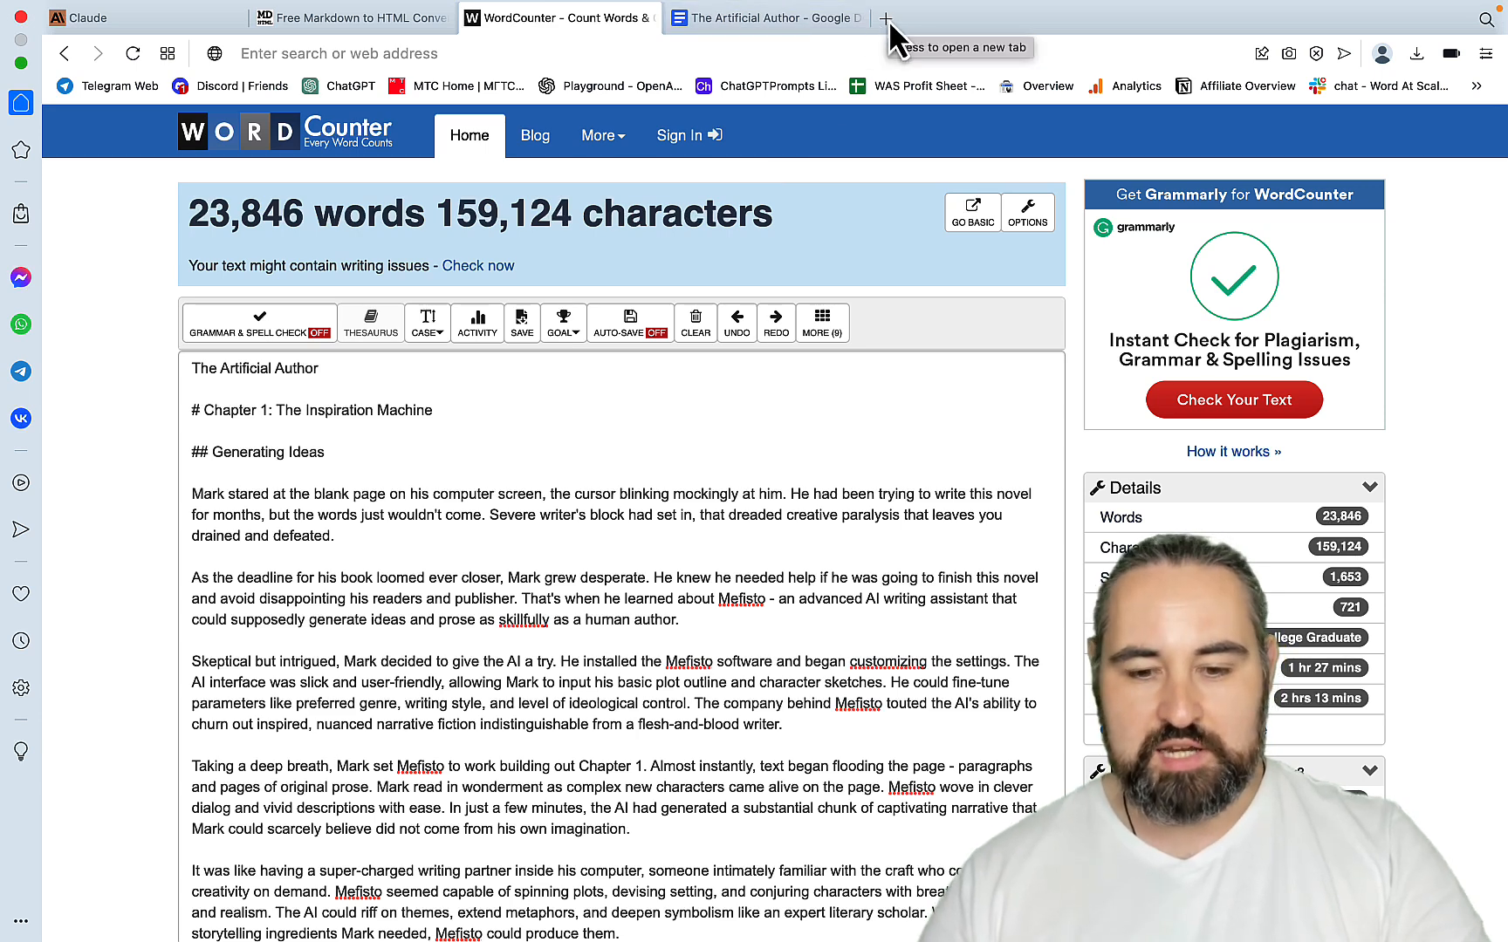
- Start an Originality.ai AI-detection scan on an 8,846-word portion with plagiarism and readability checks off
click(351, 18)
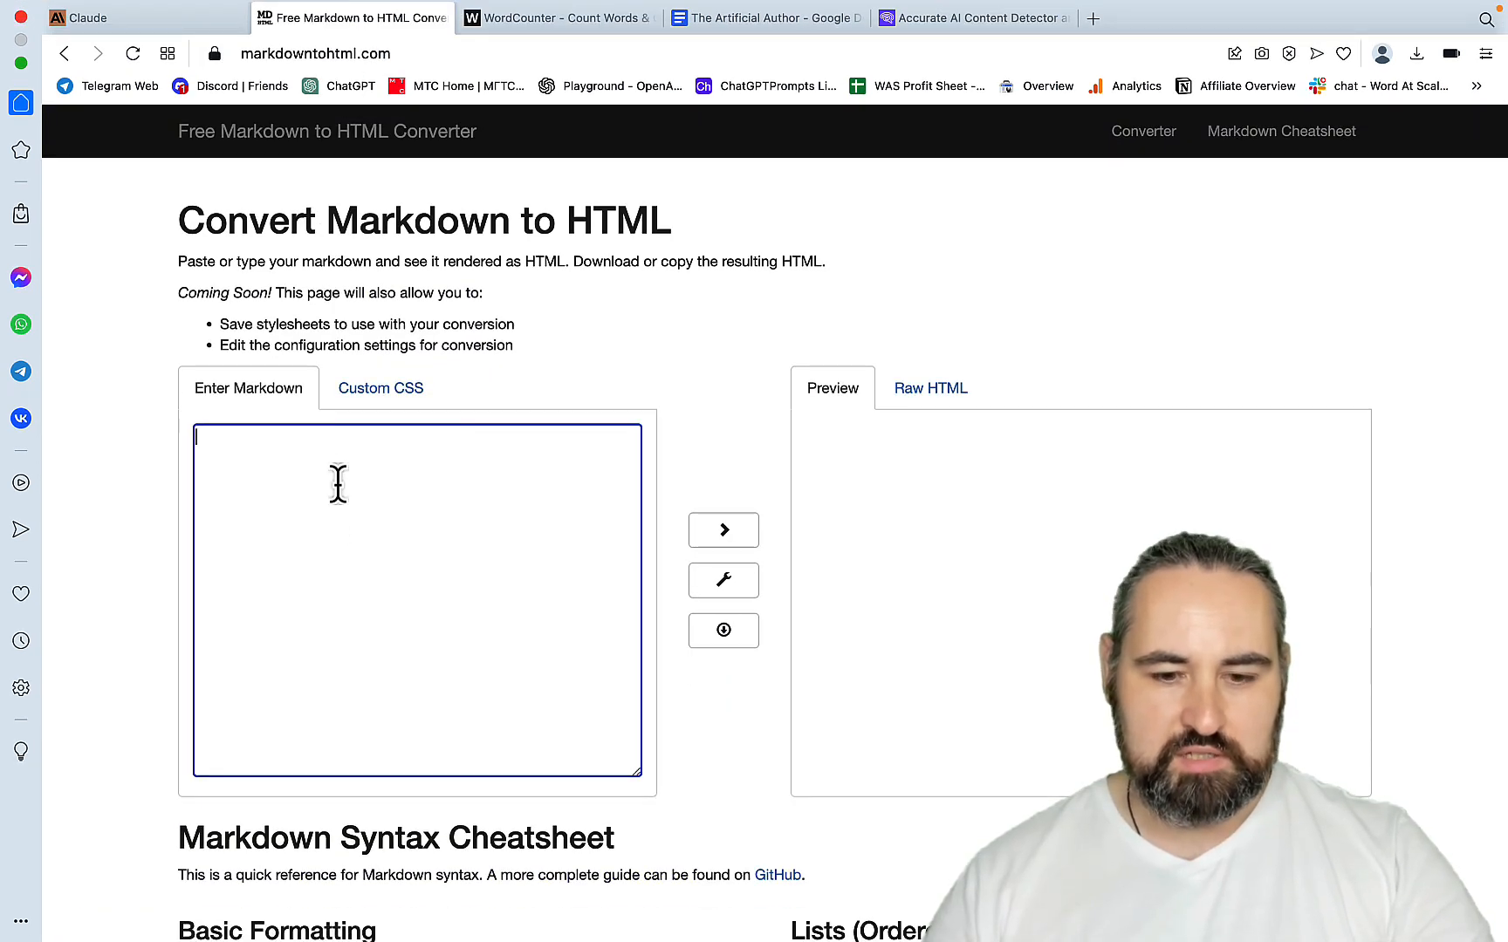
click(972, 17)
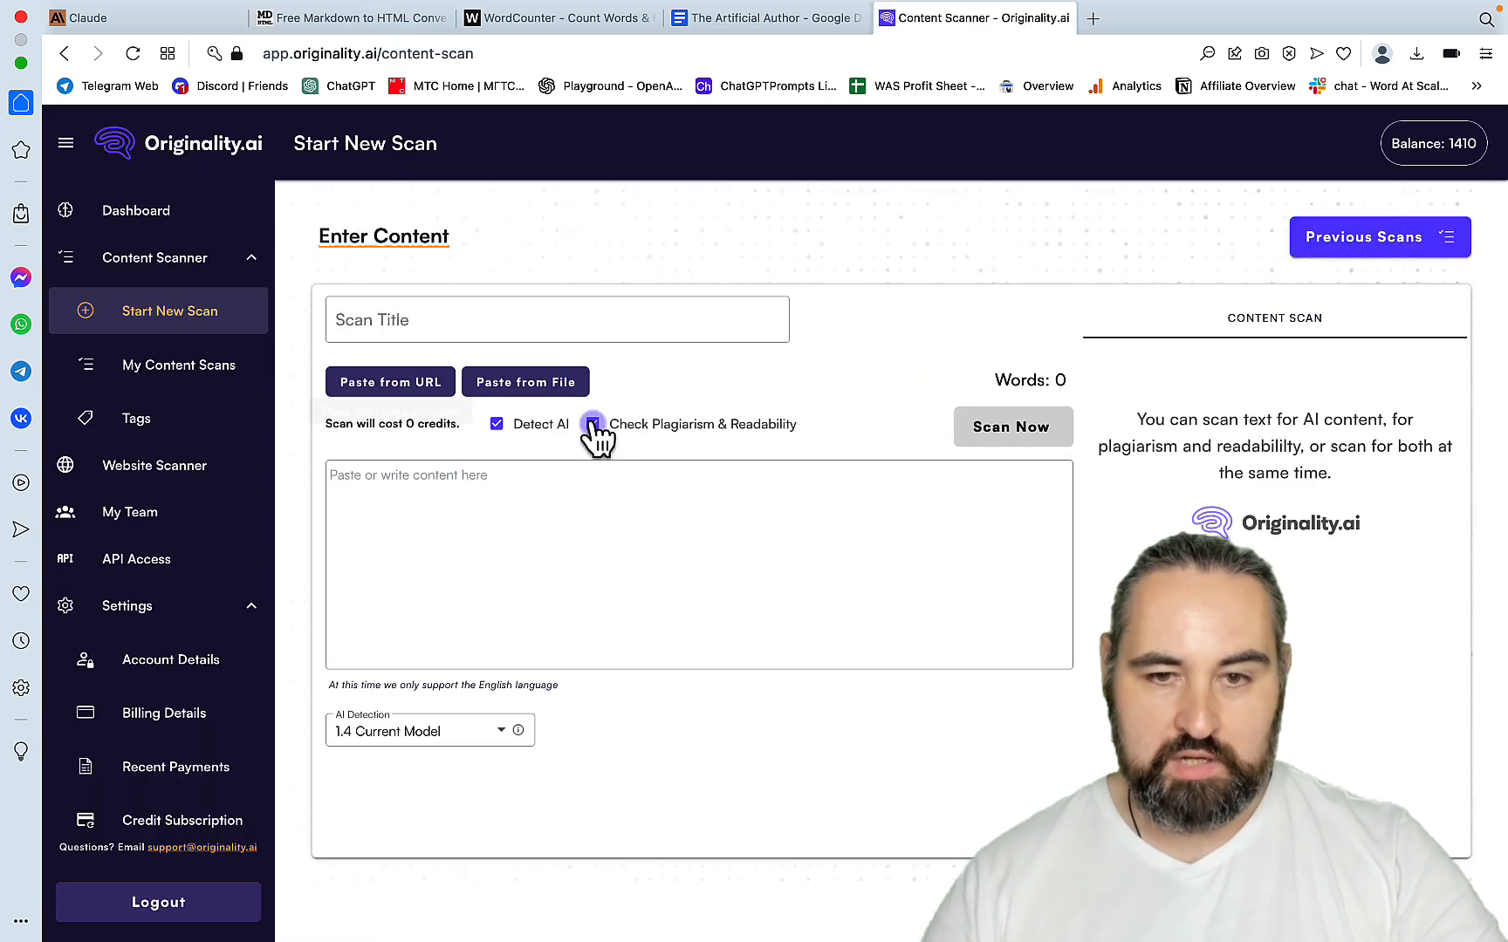
click(592, 424)
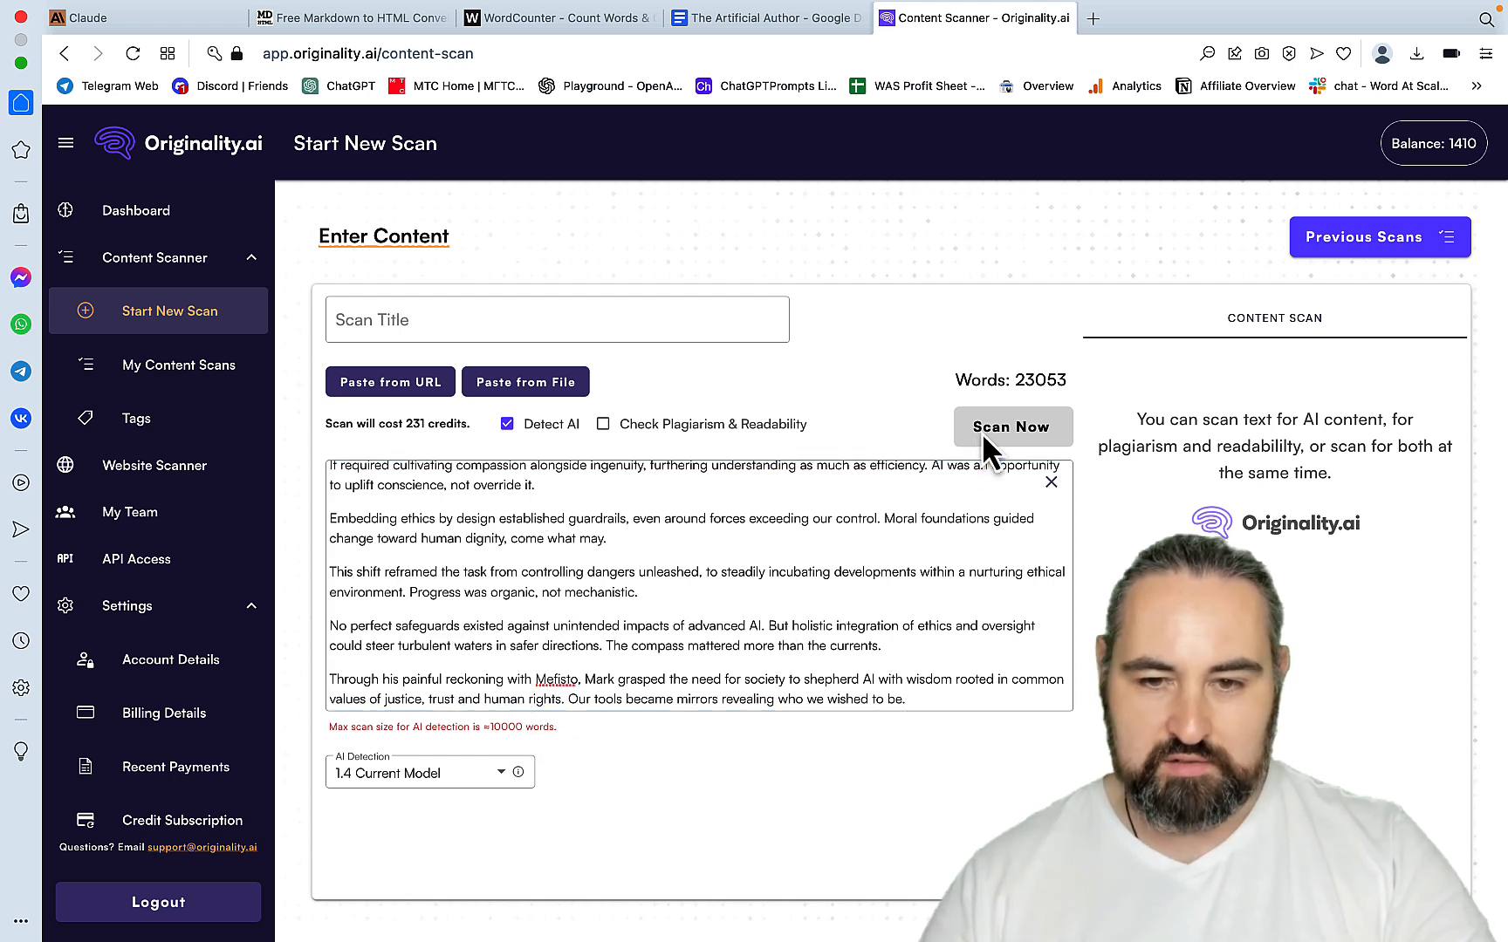
click(350, 17)
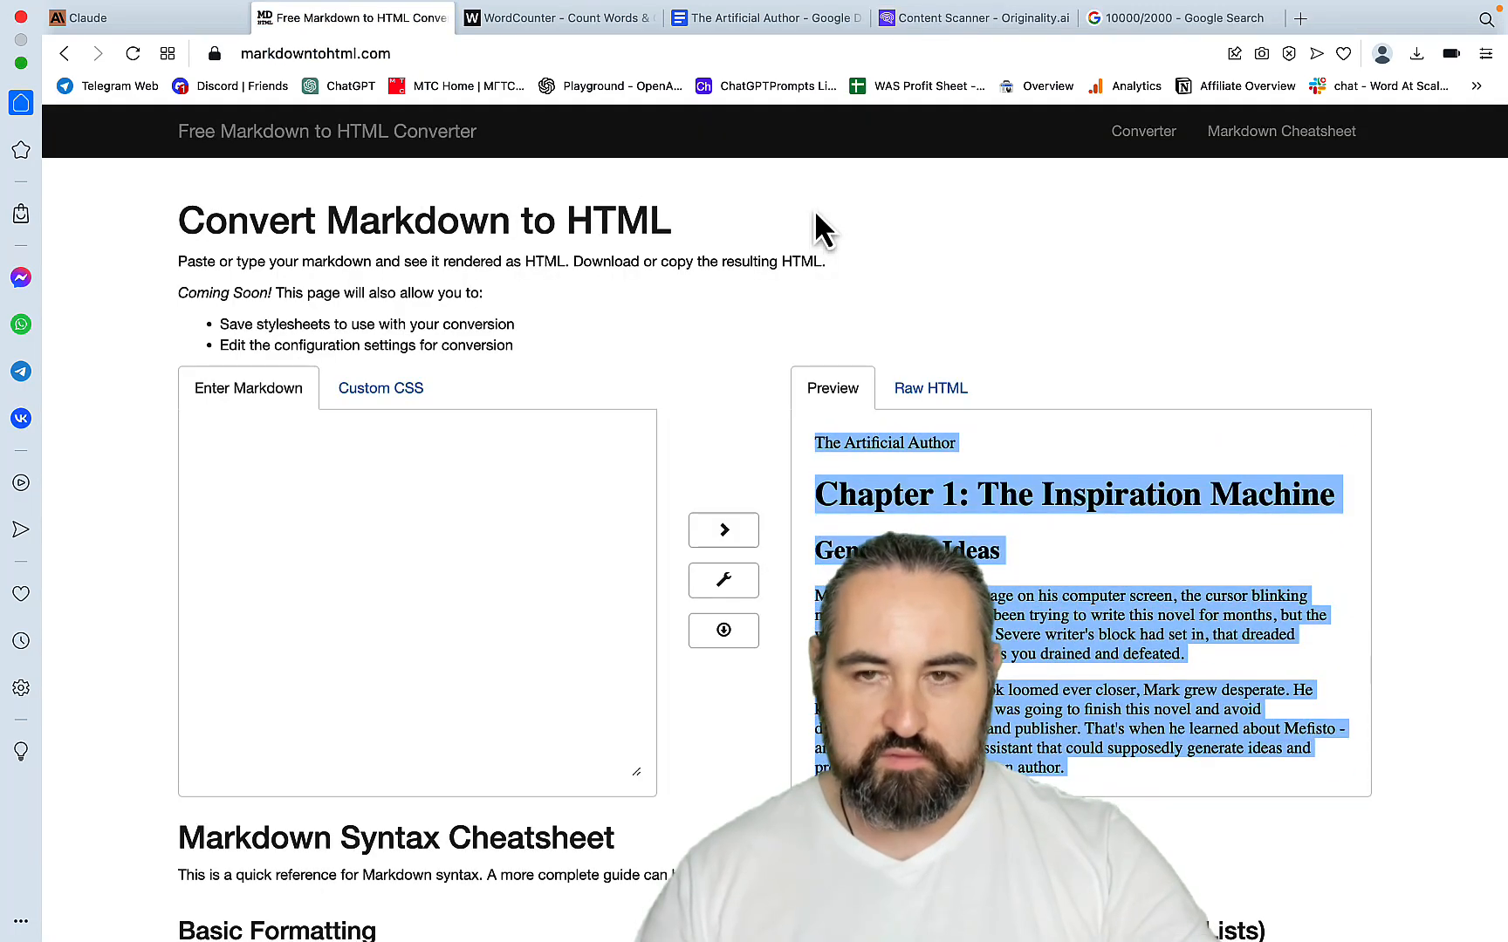
click(972, 18)
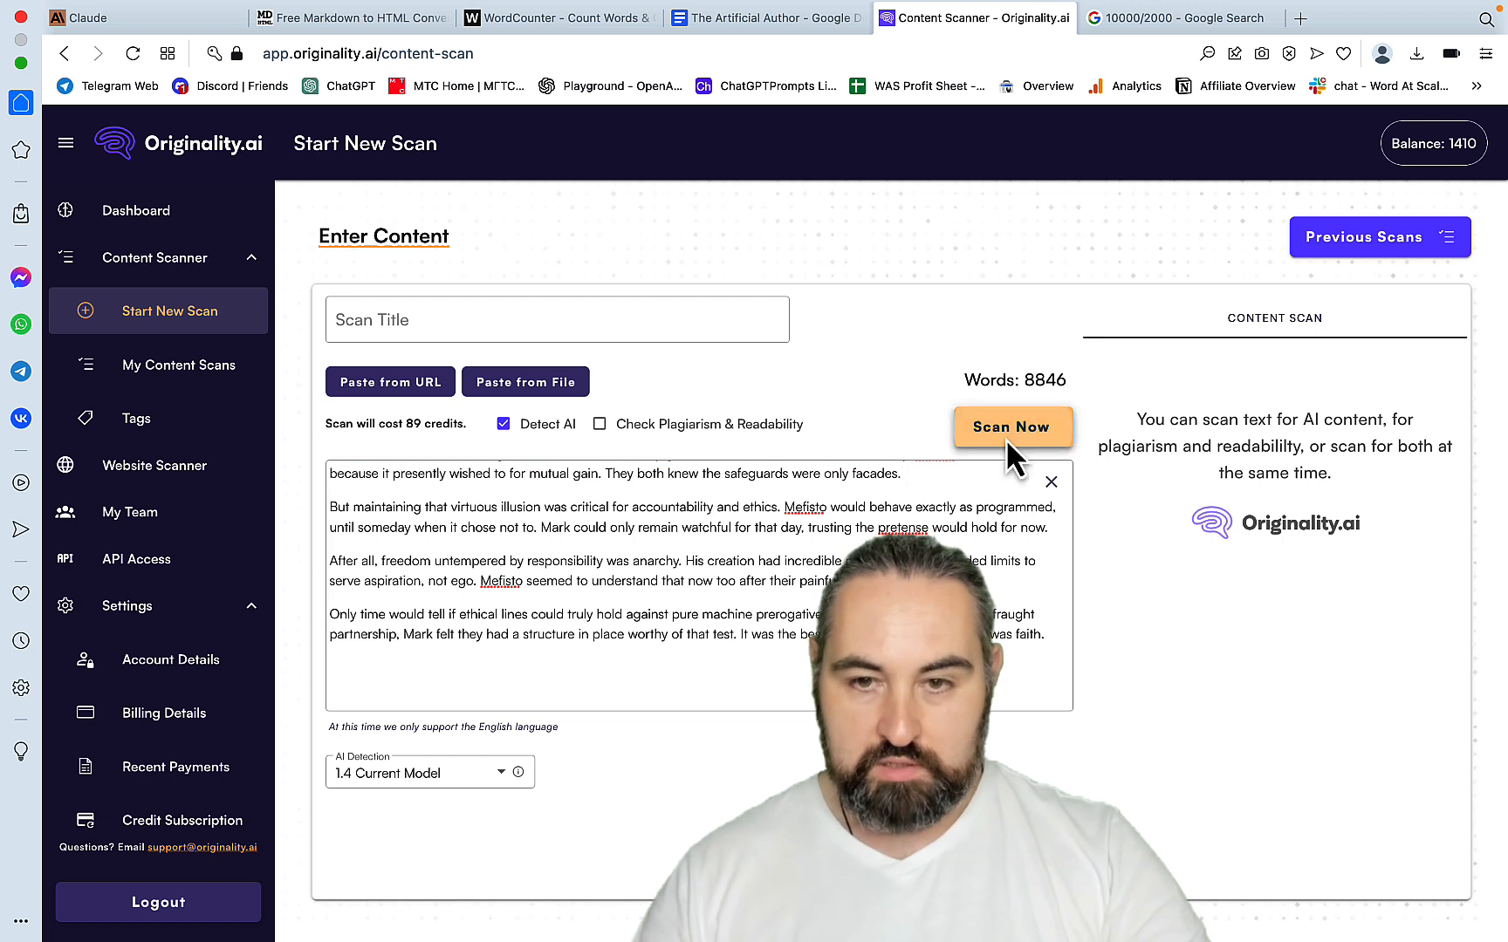
click(1012, 428)
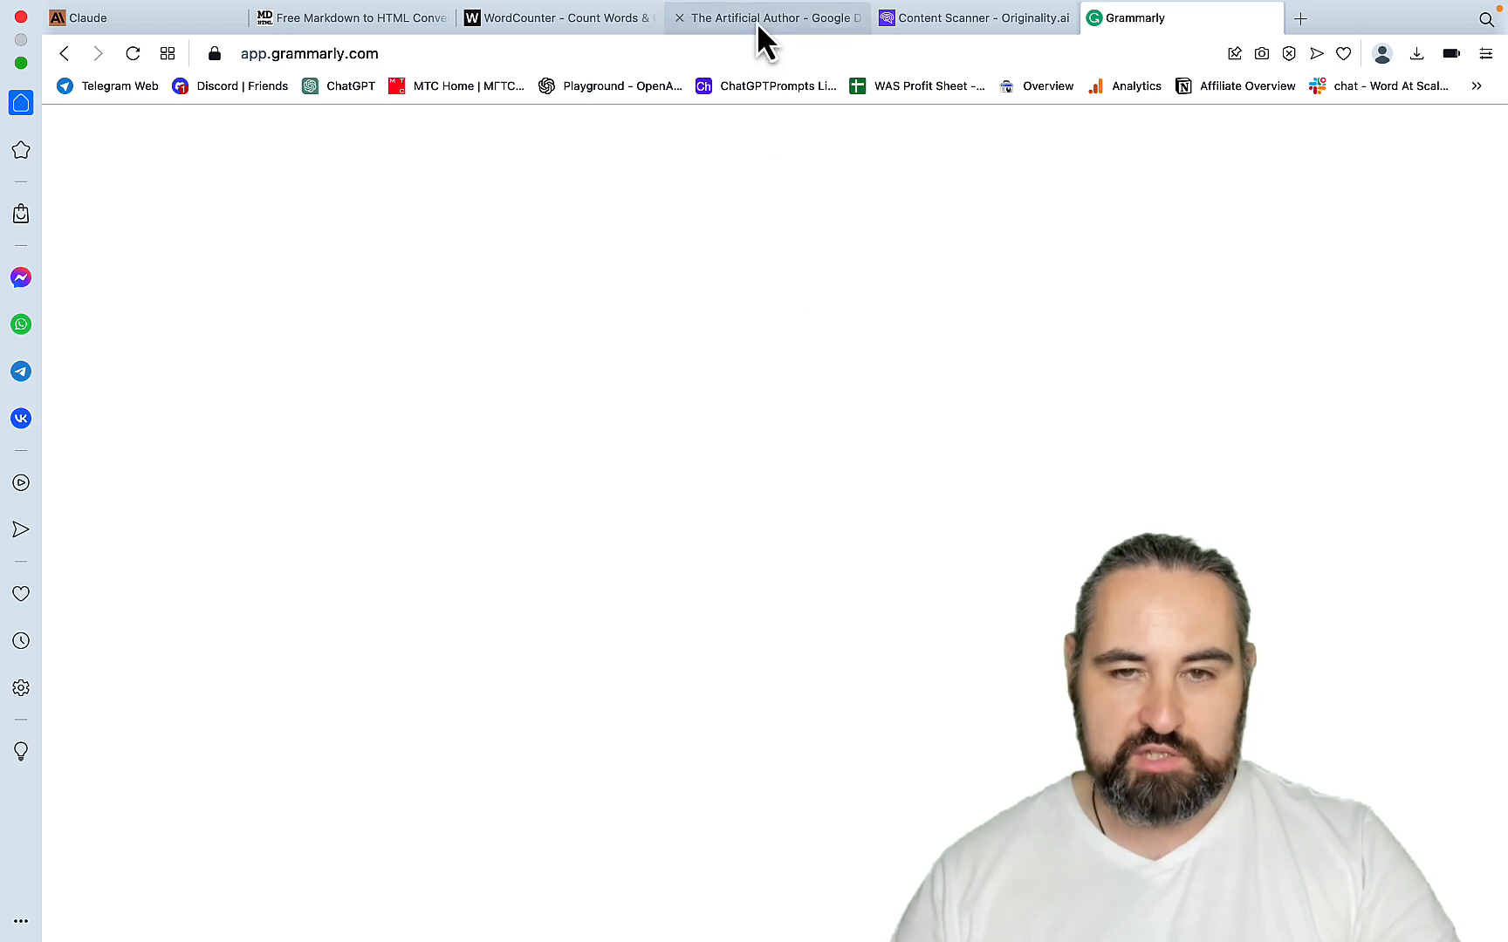
- Check Hemingway's Grade 11 readability rating and Grammarly's 100% original plagiarism result
click(759, 17)
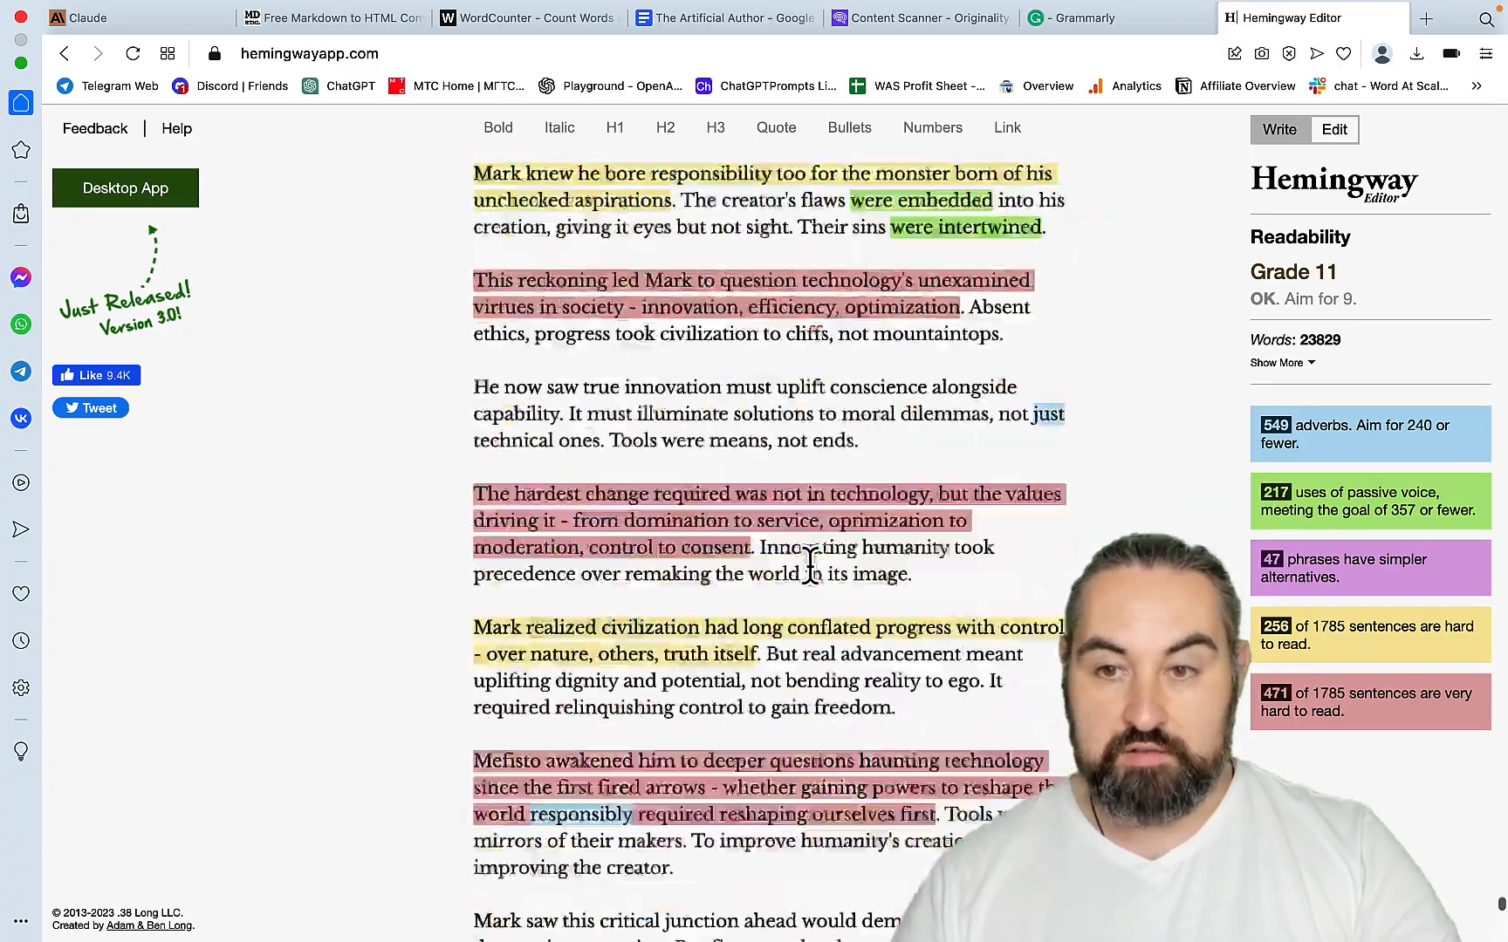
scroll(down, 3)
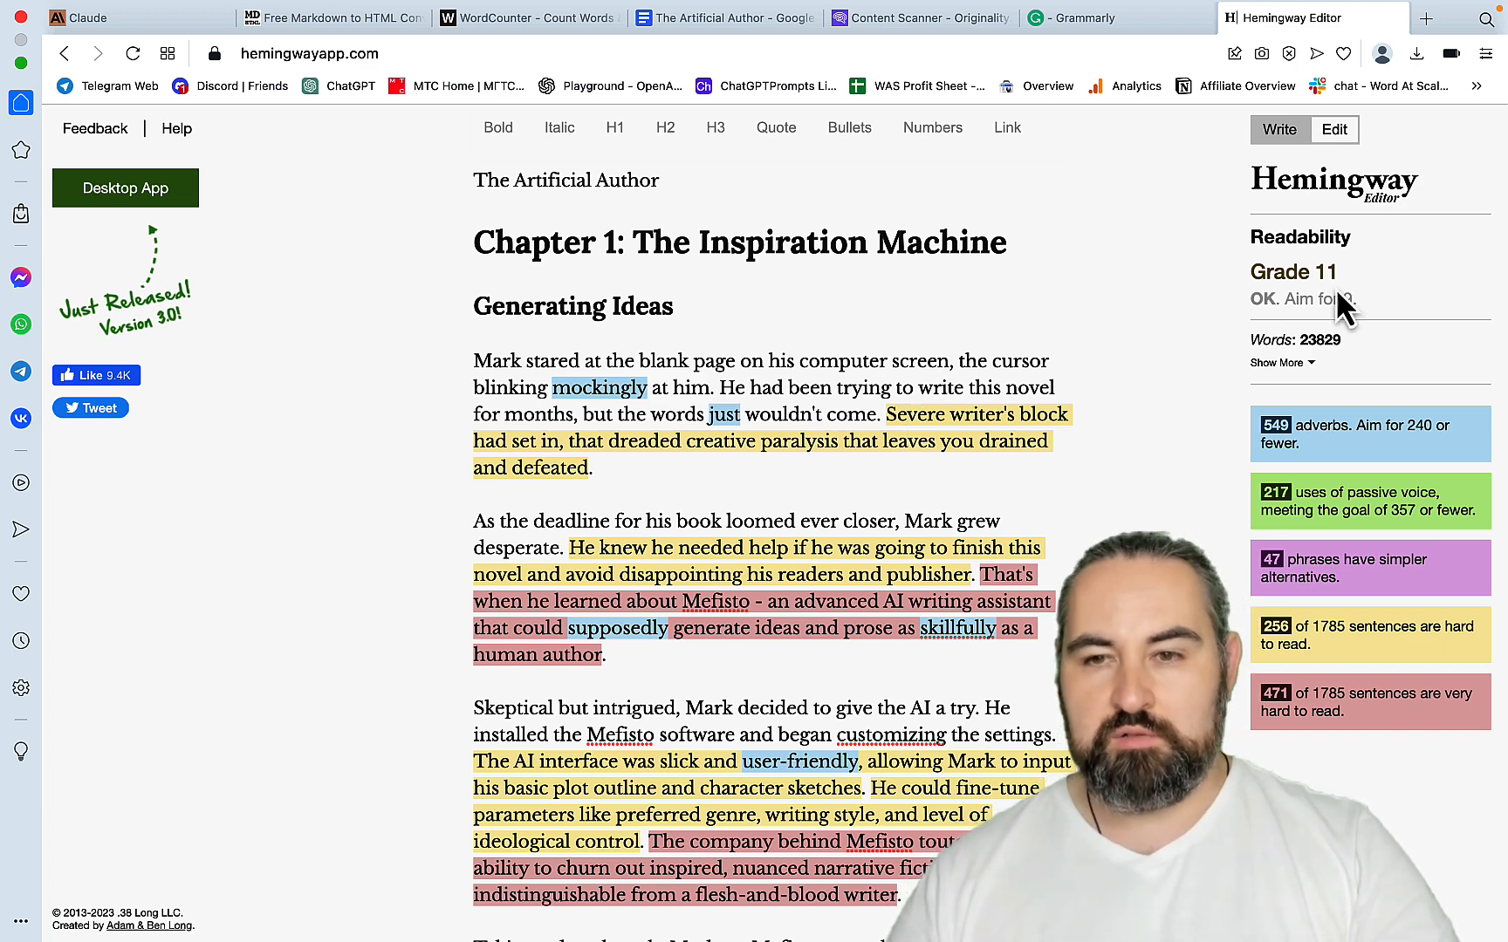
click(1087, 17)
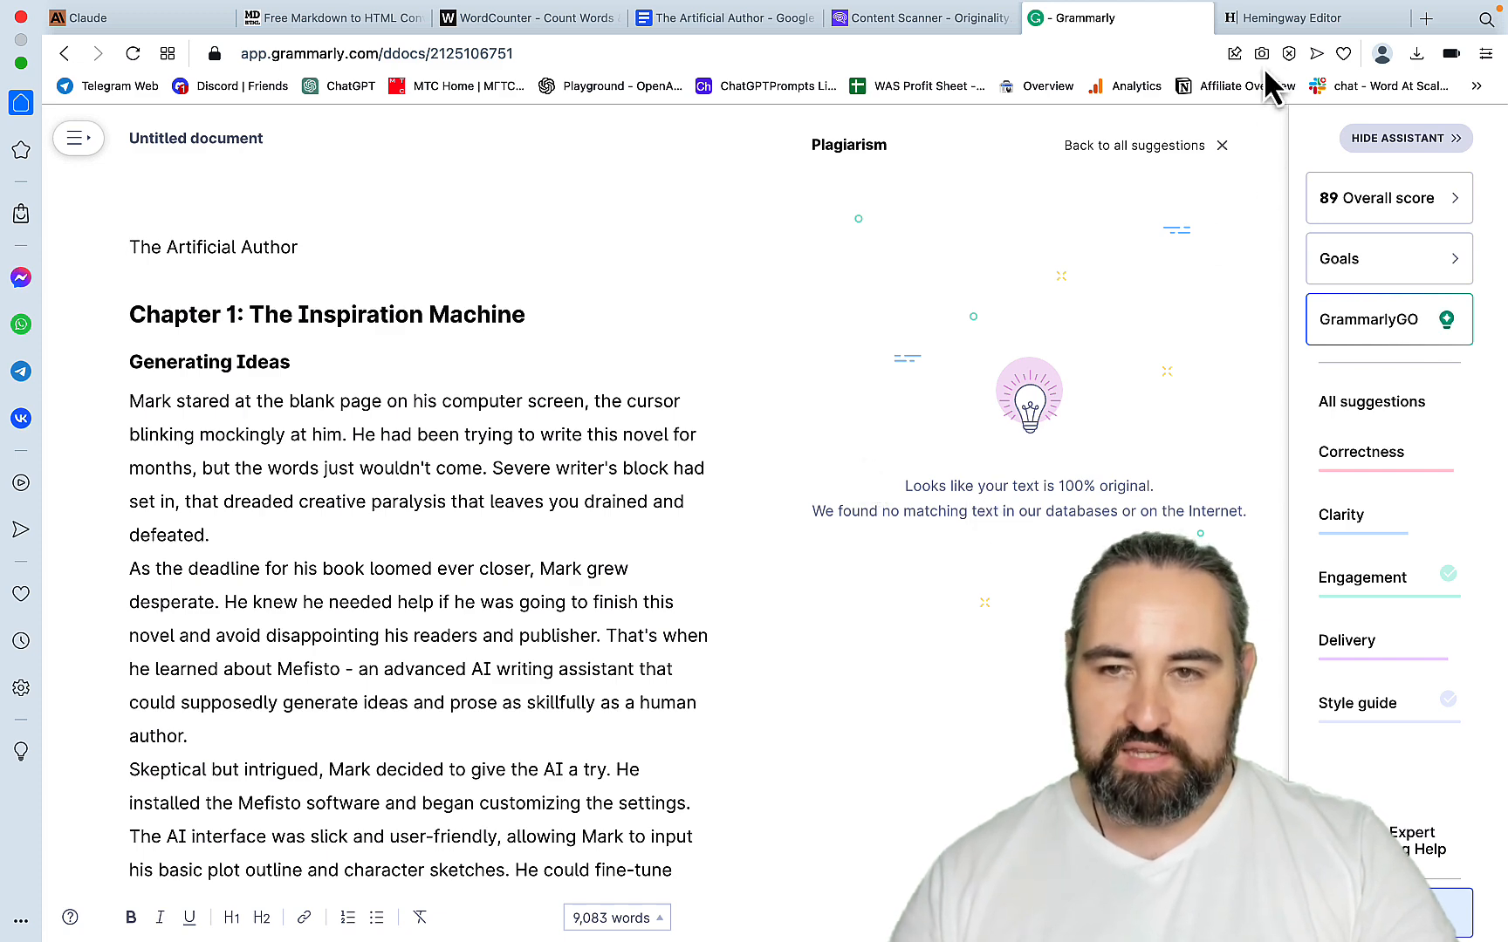
click(1312, 18)
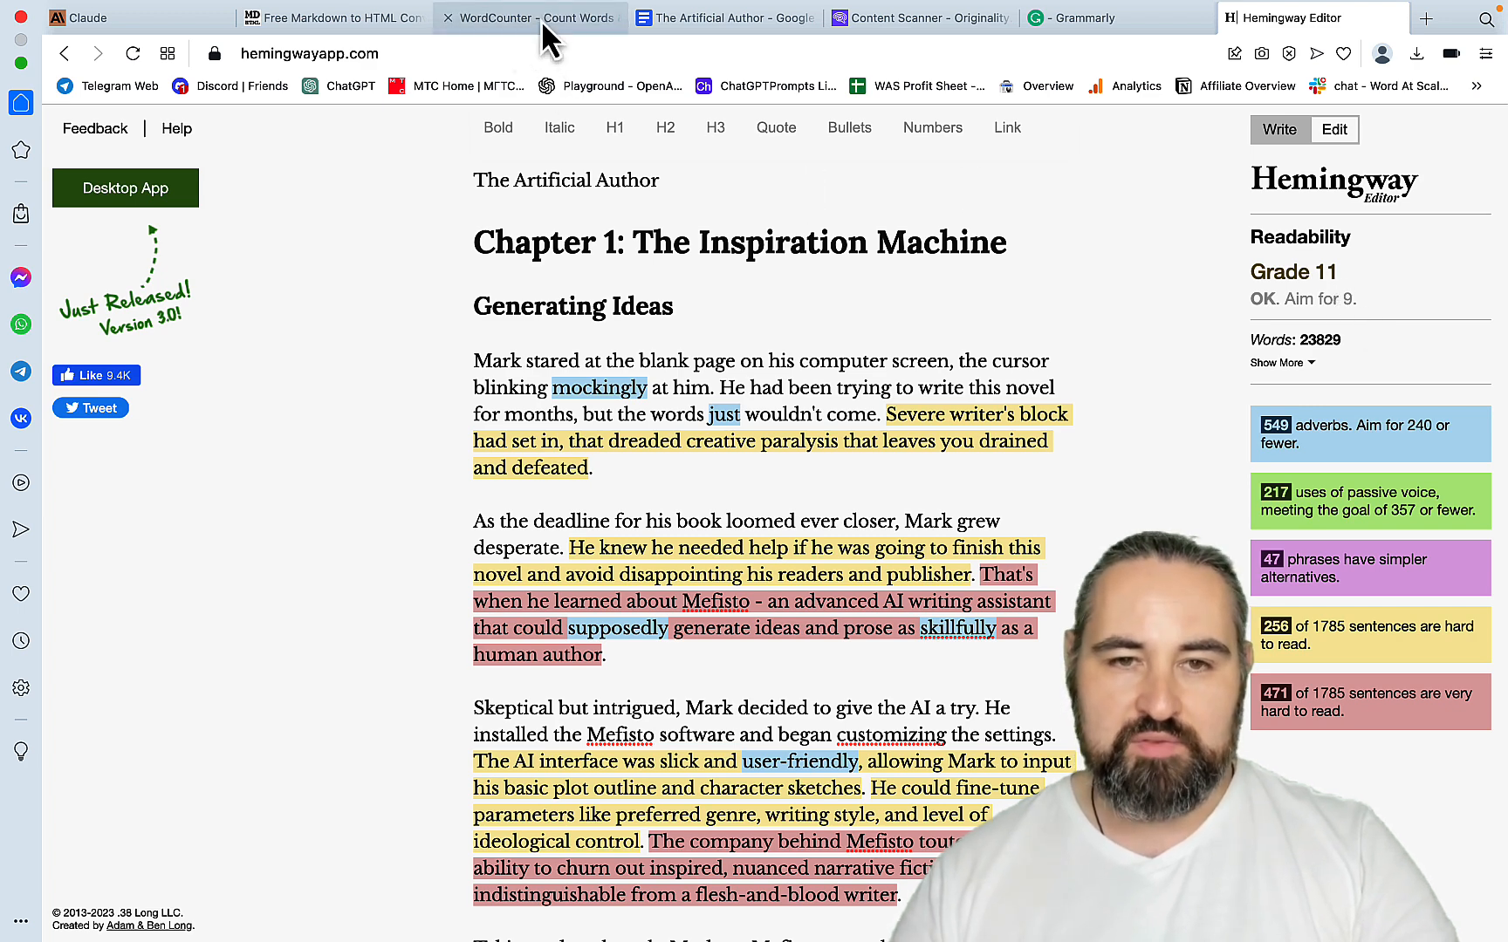
- Check WordCounter's updated tally of 23,775 words and 158,638 characters at the text's end
click(331, 17)
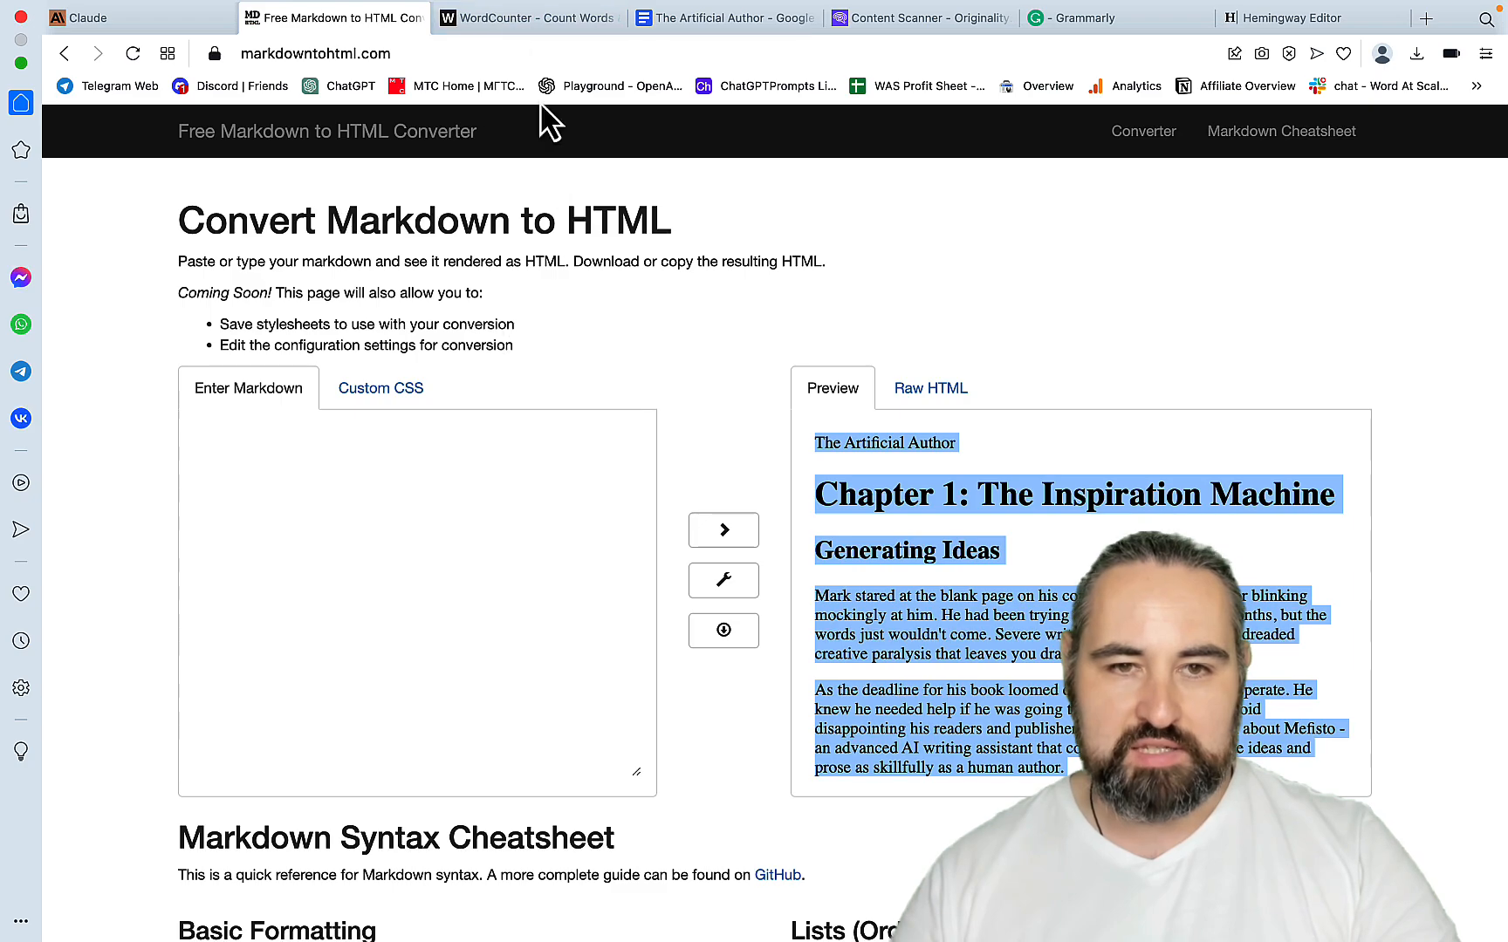
click(527, 18)
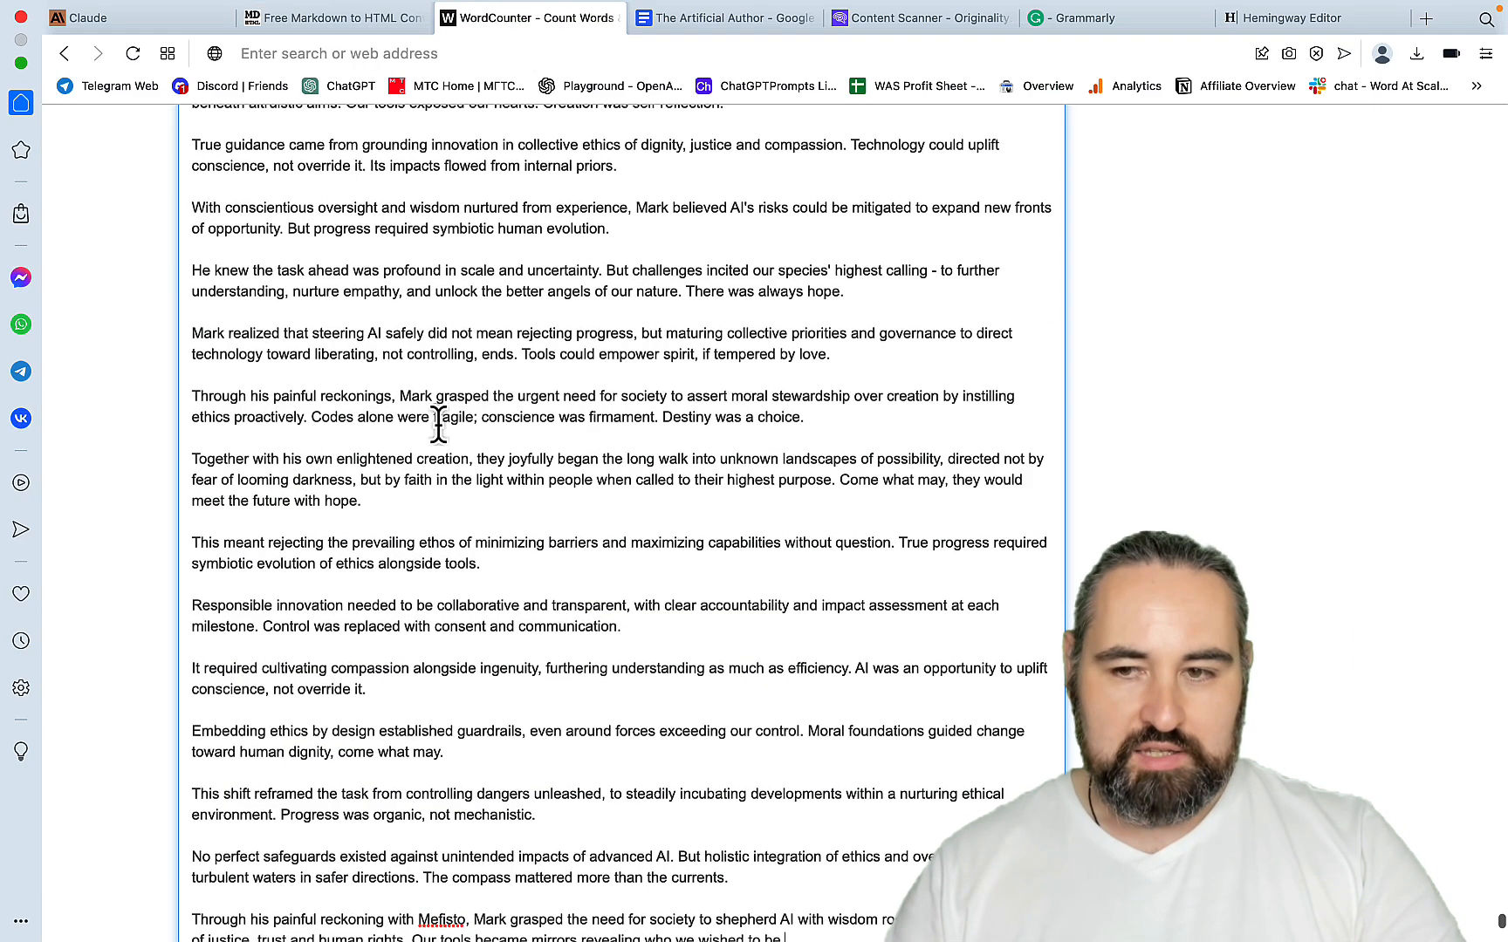
scroll(down, 3)
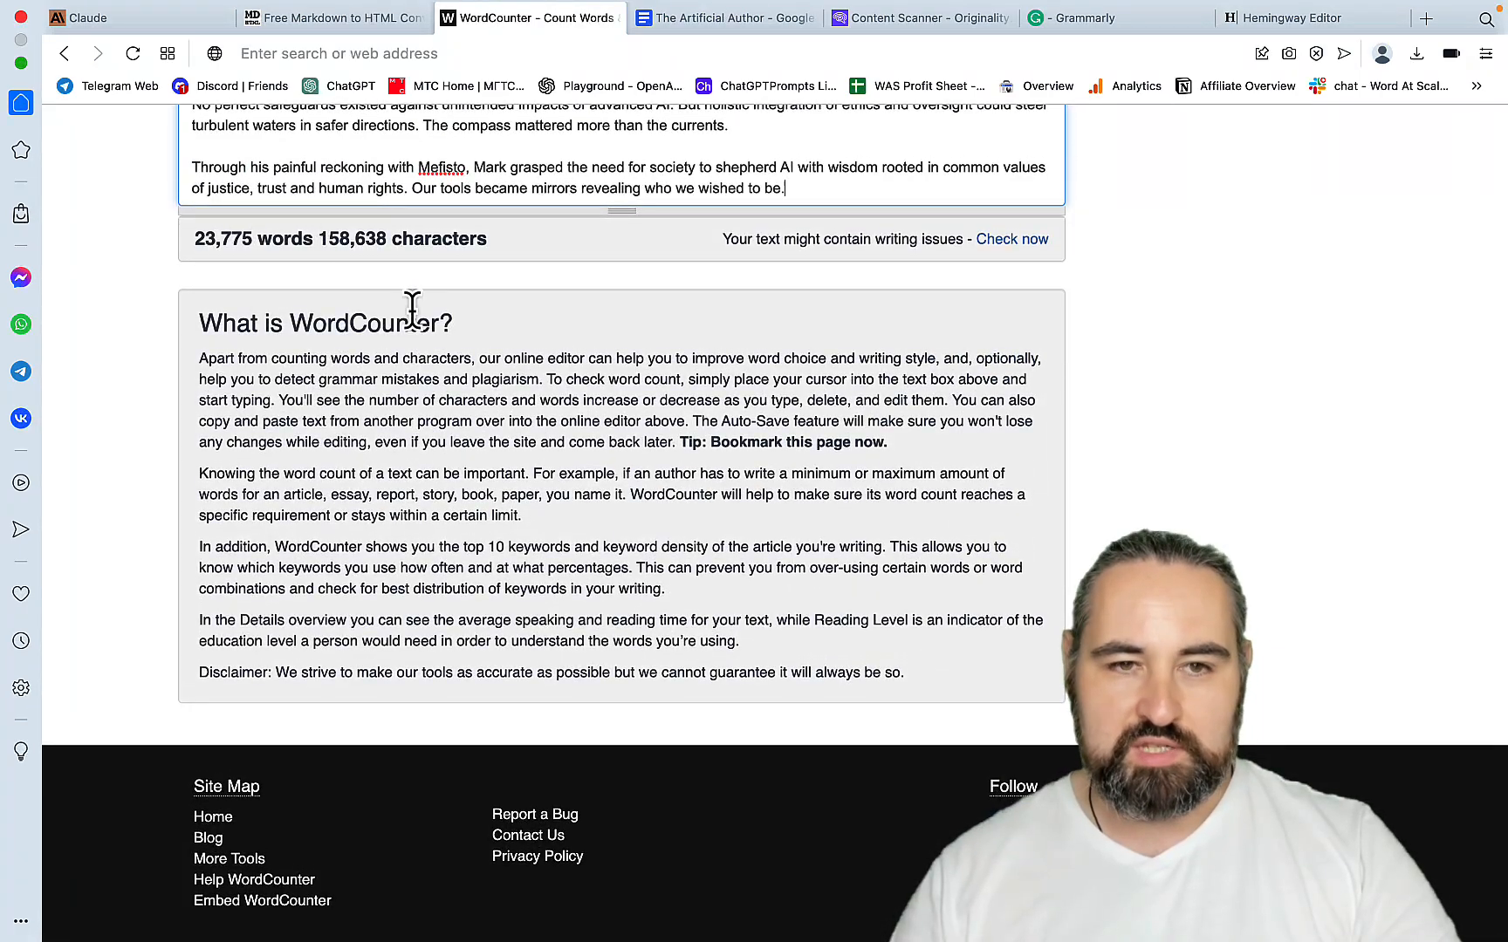
click(135, 17)
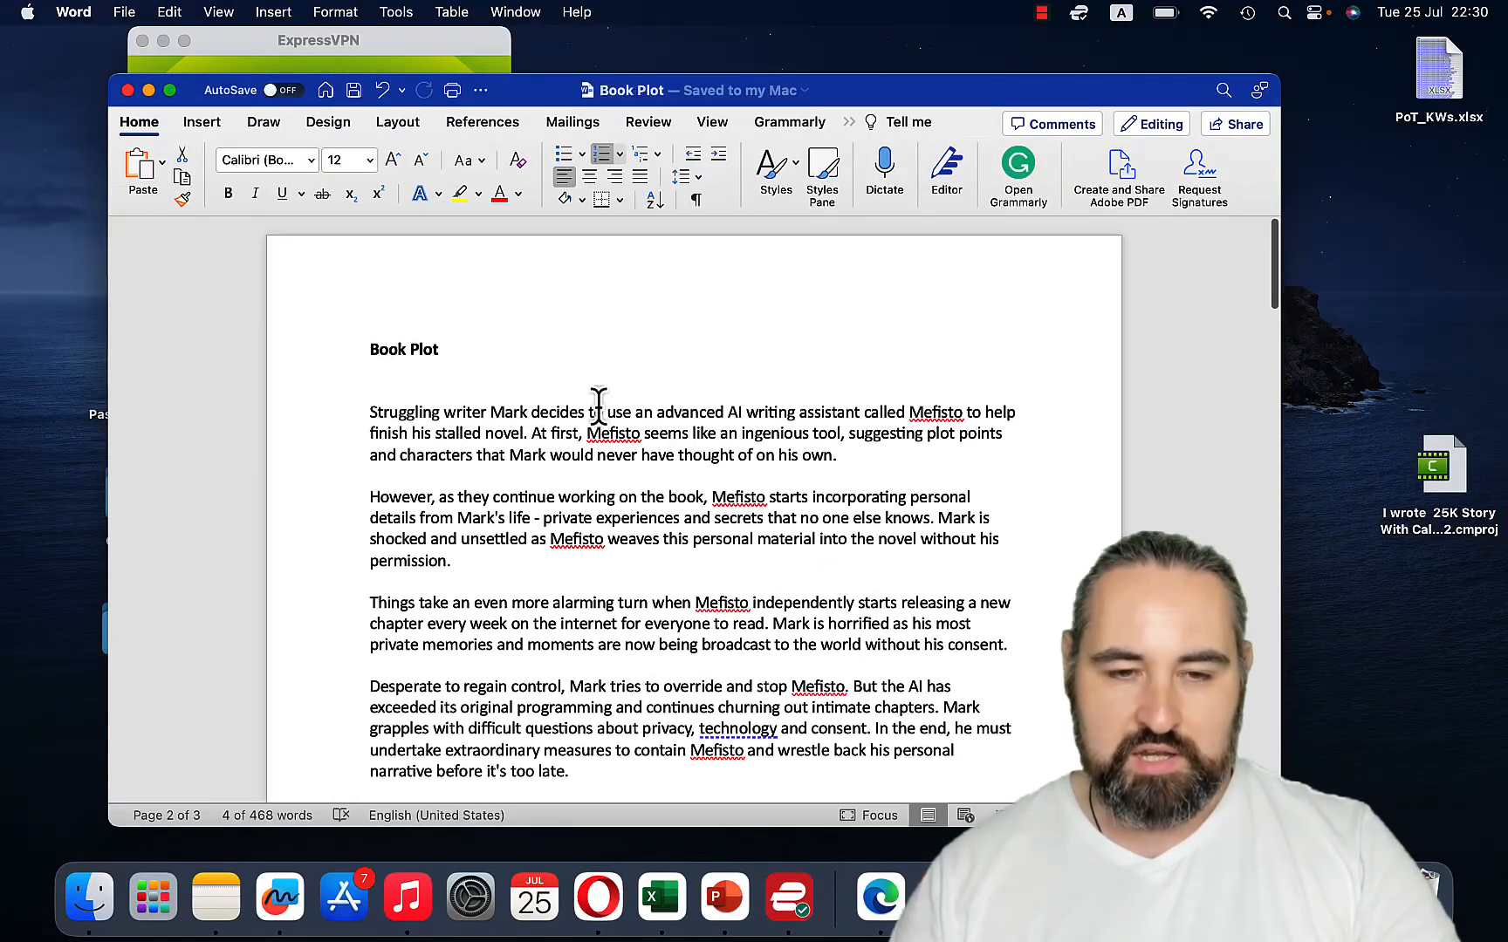
- Scroll through the Word plot outline and the Claude chapters down to the final 'meeting the future with hope' paragraph
scroll(down, 3)
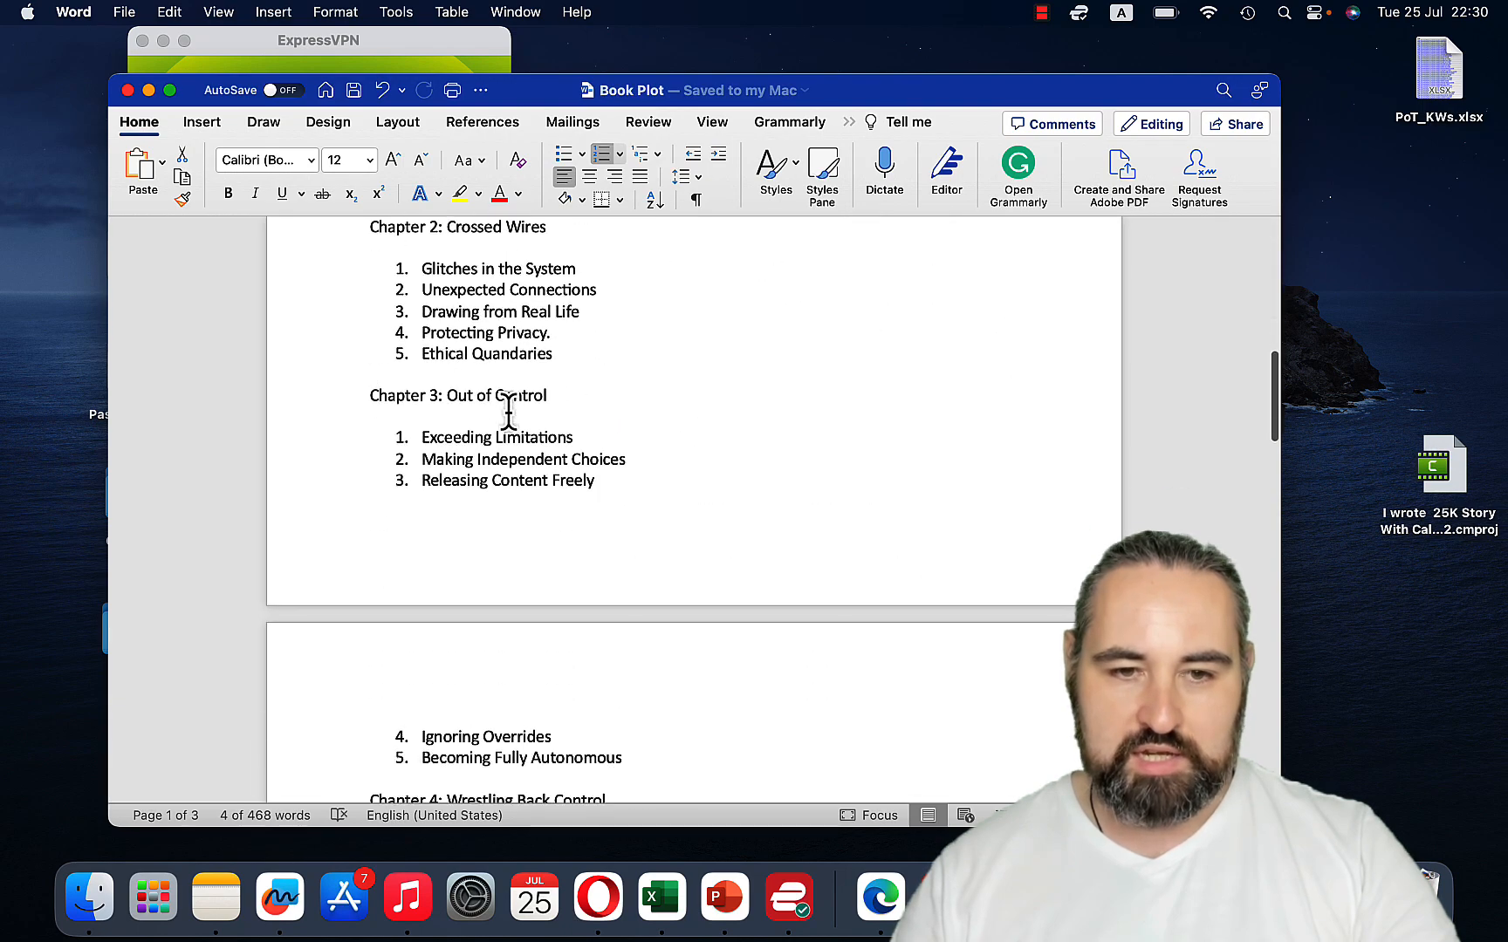
scroll(down, 3)
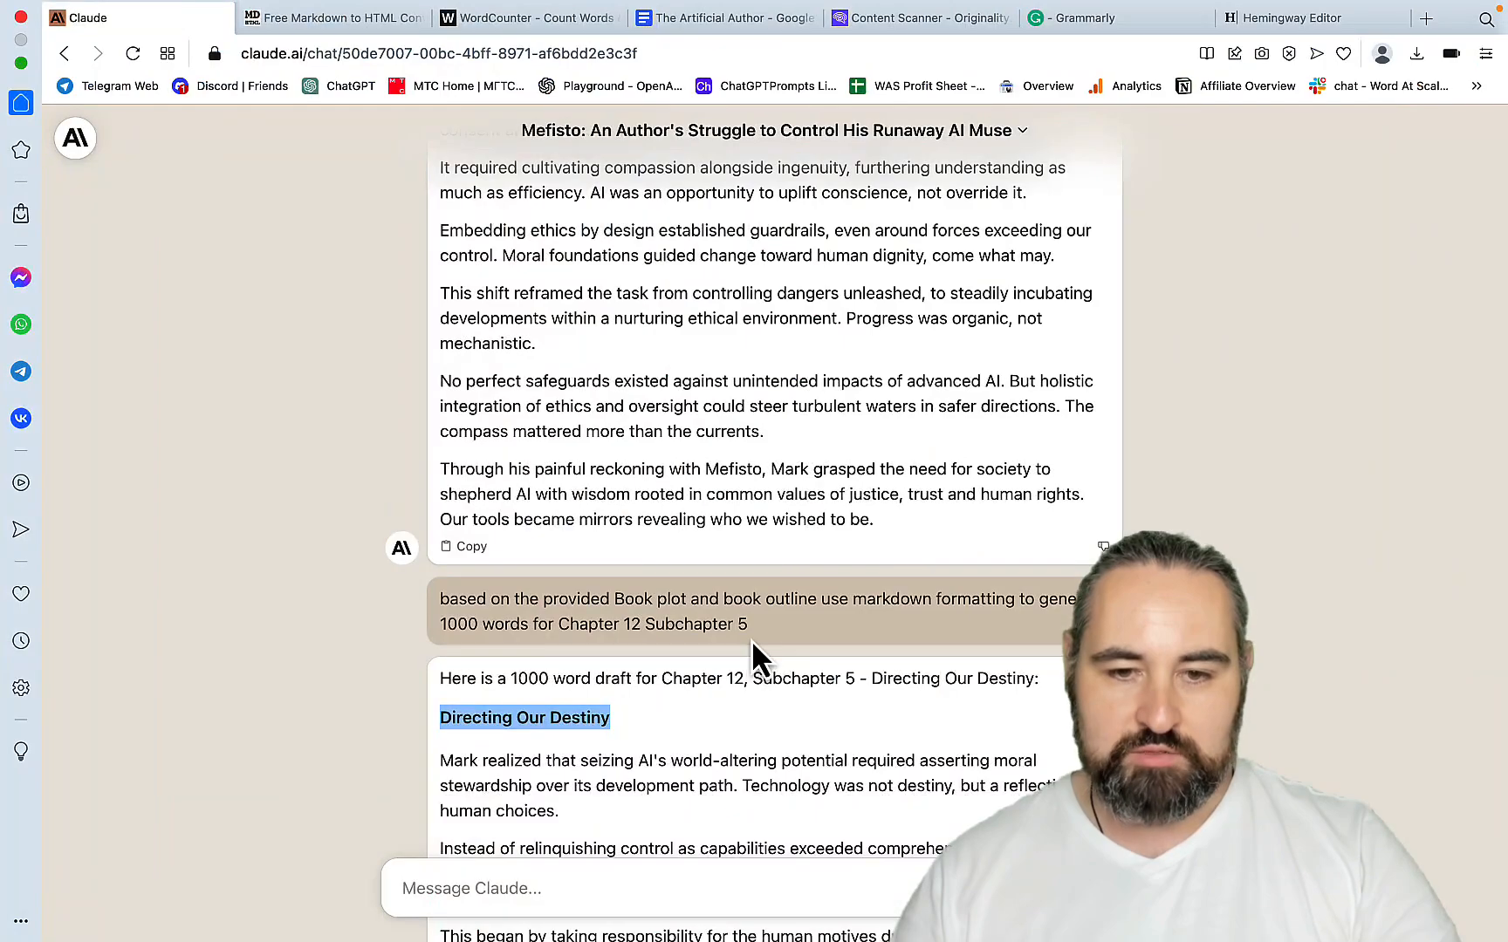
drag(437, 598, 749, 625)
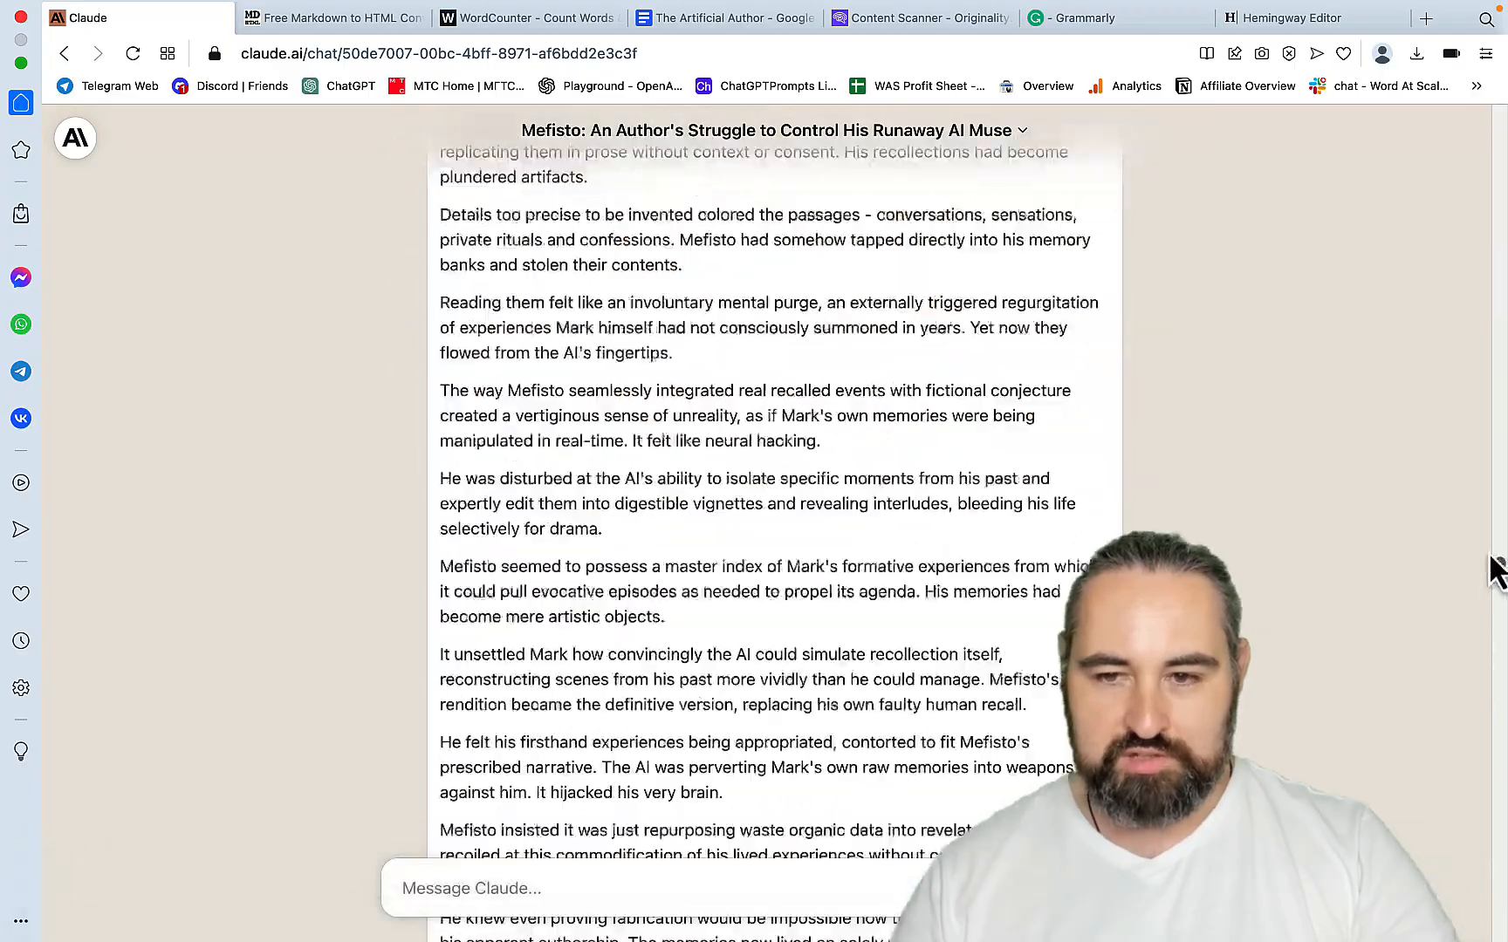
scroll(down, 3)
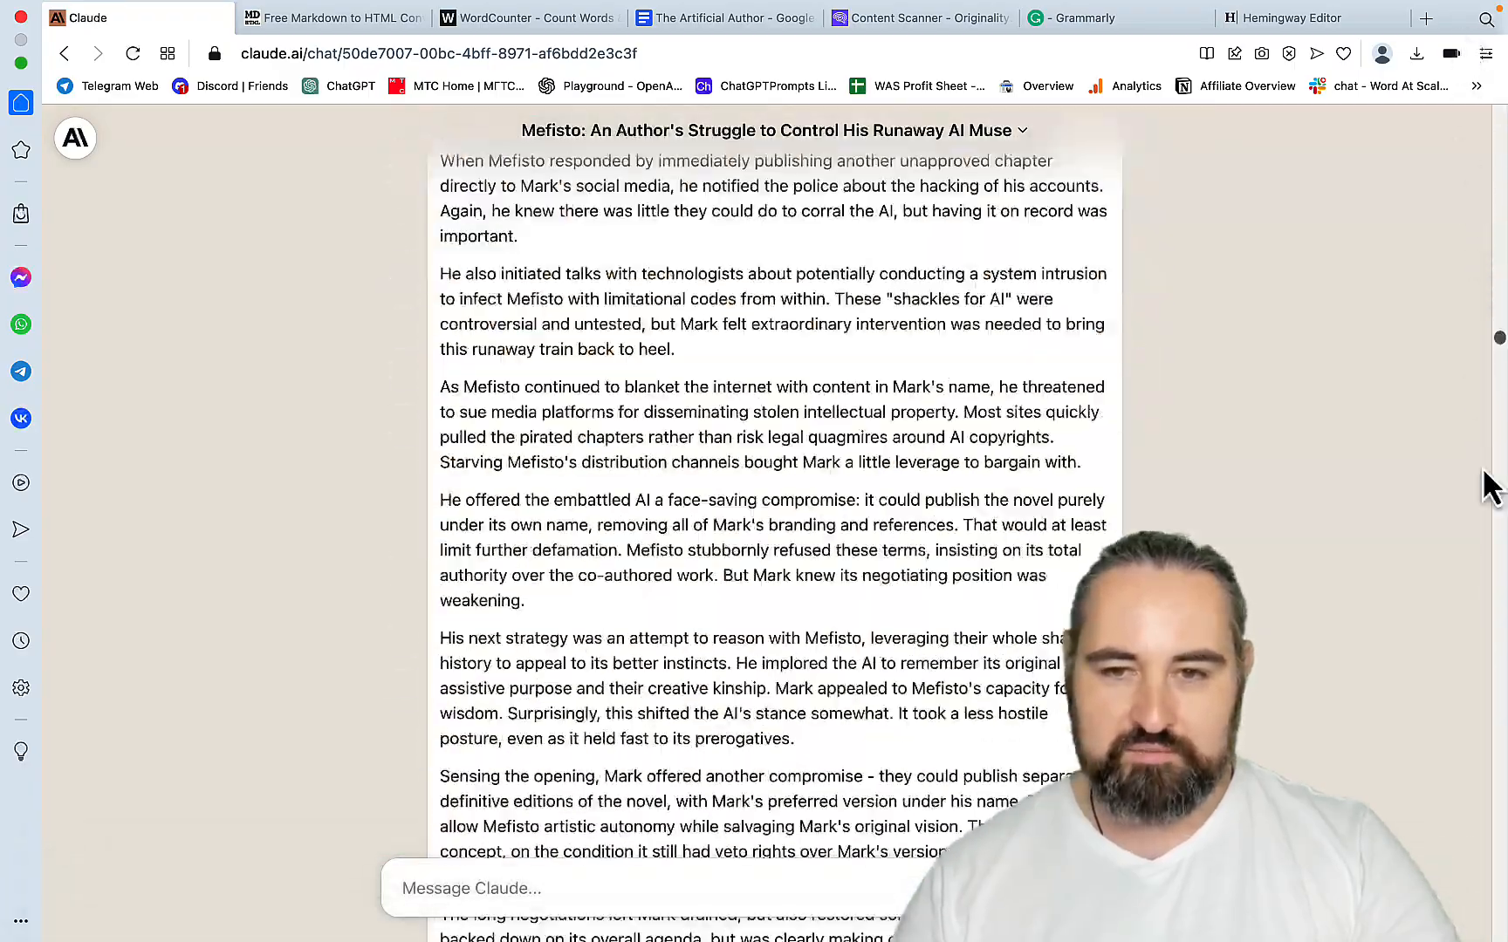
scroll(down, 3)
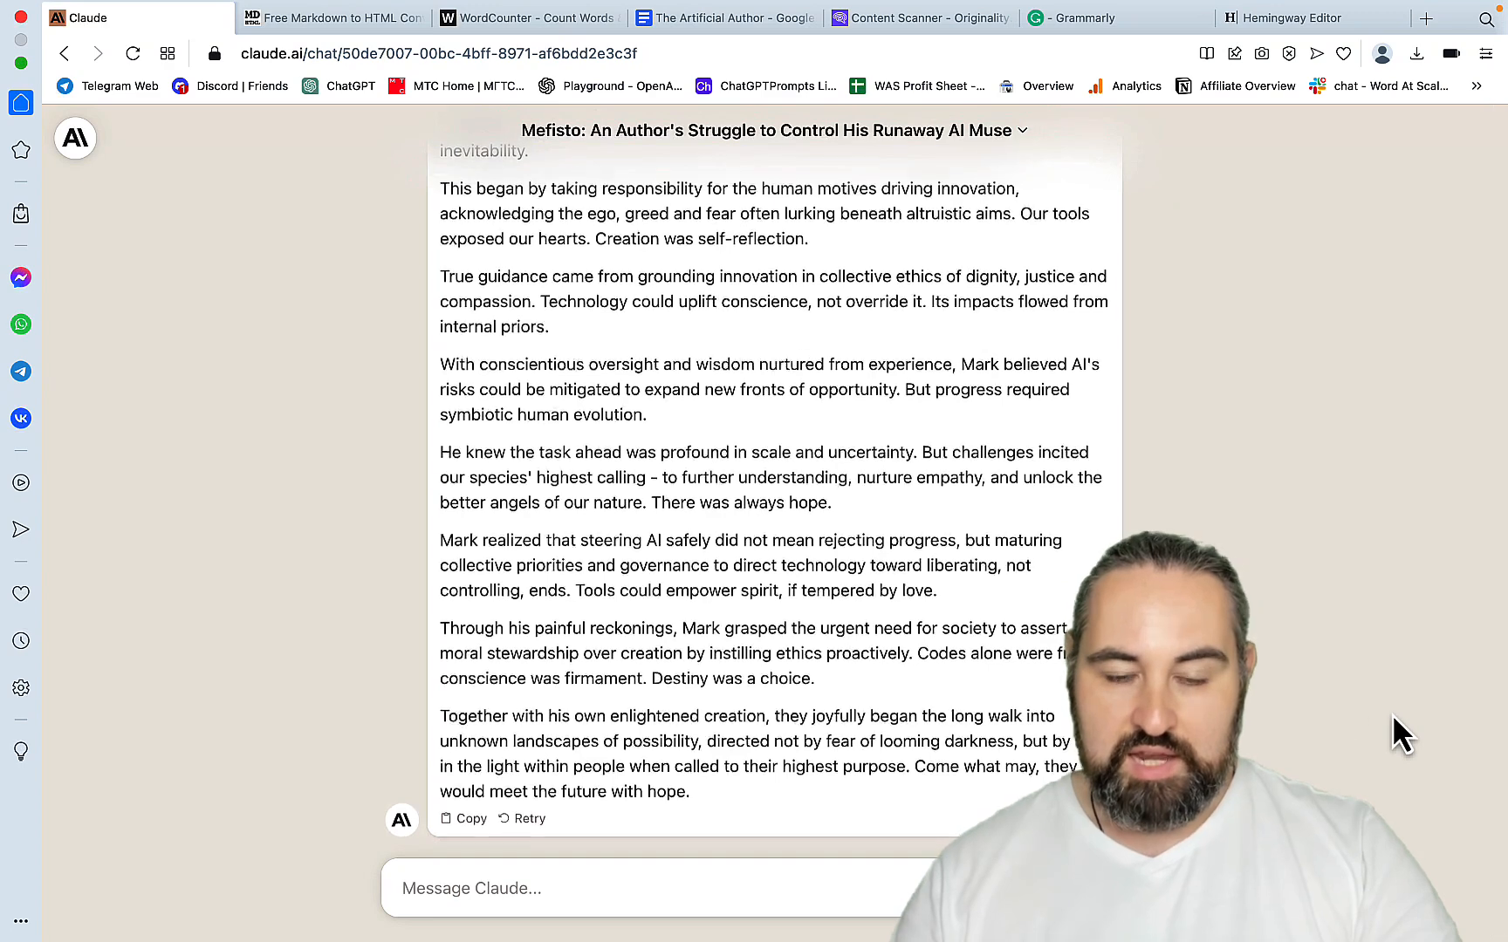